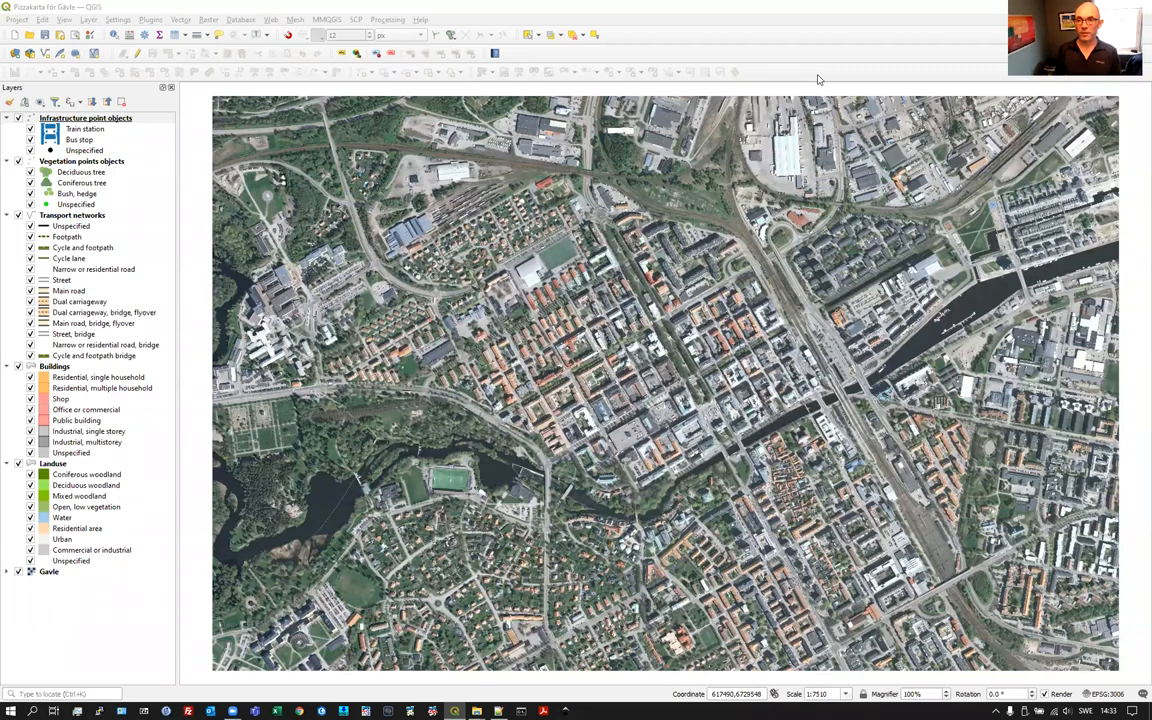
mouse_move(620, 188)
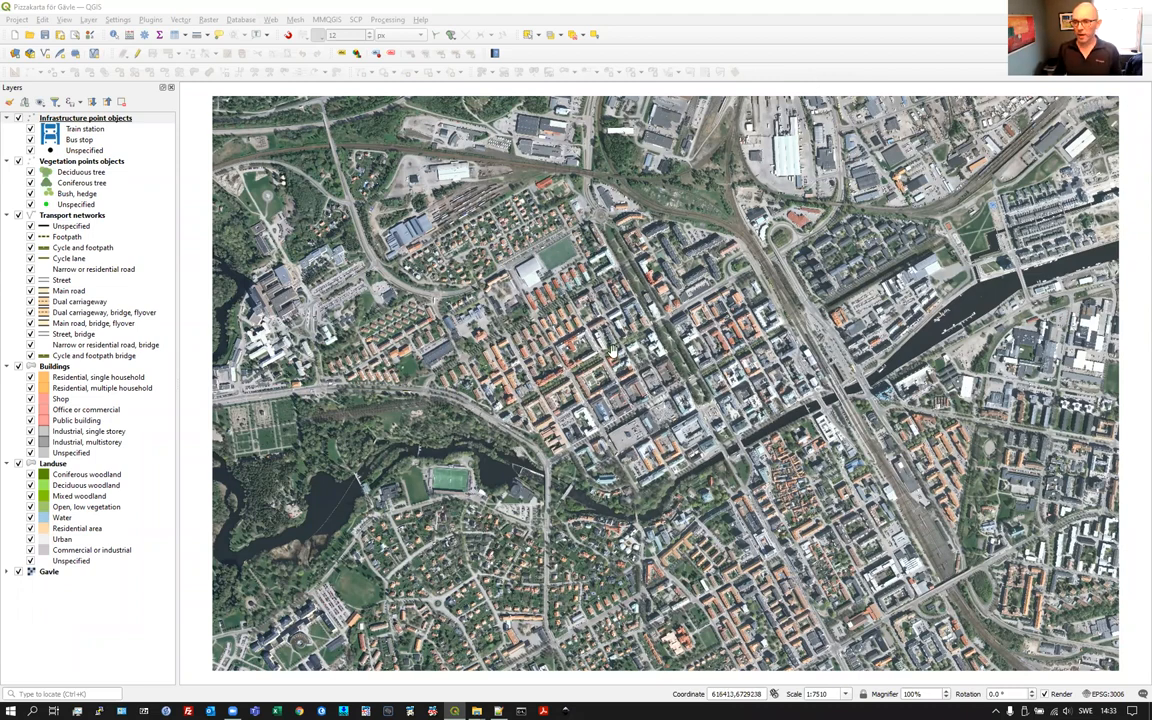
mouse_move(624, 236)
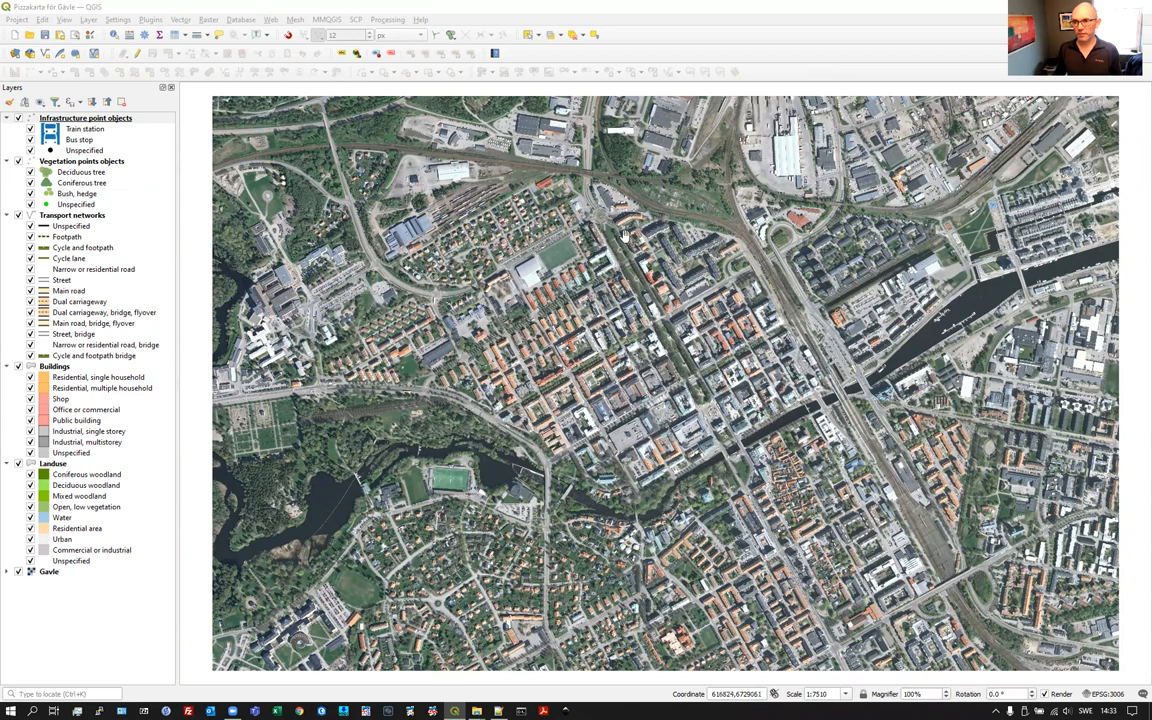
mouse_move(796, 414)
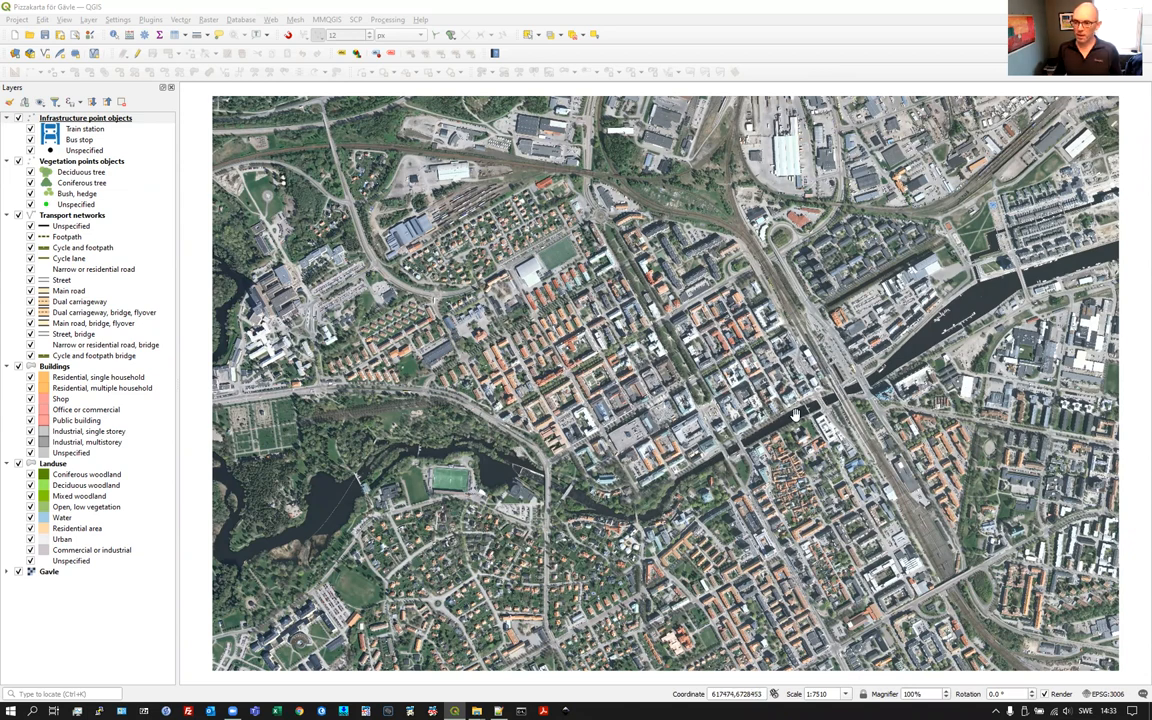
mouse_move(830, 396)
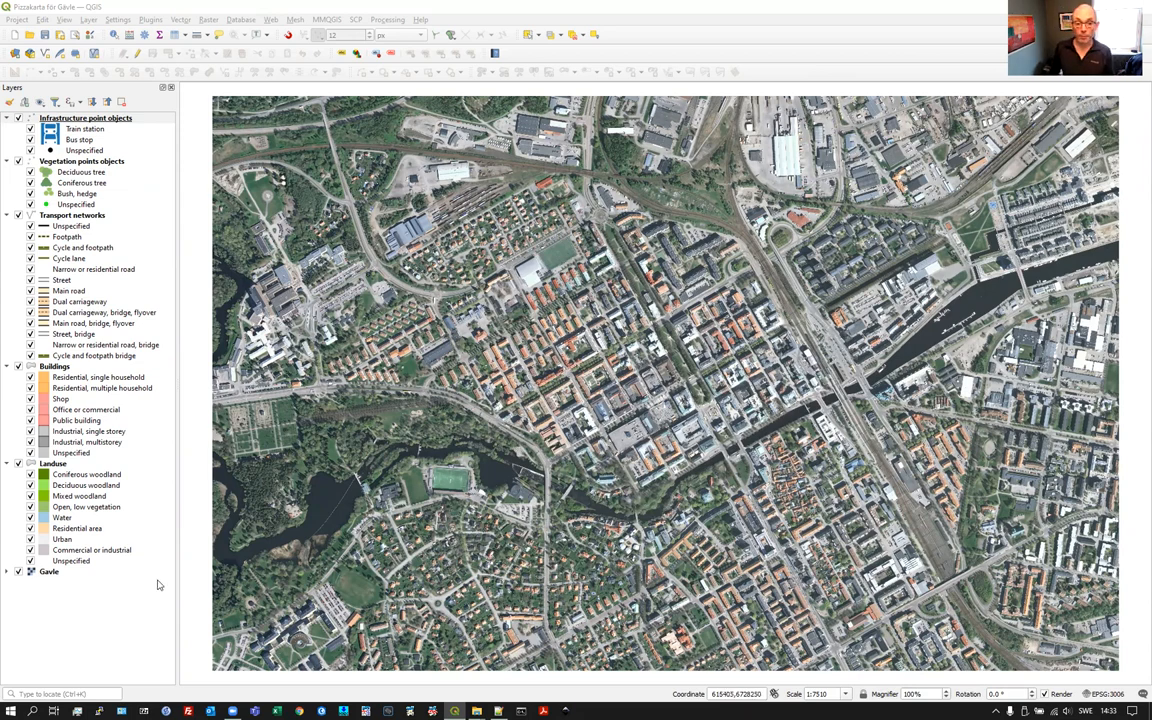
mouse_move(84, 392)
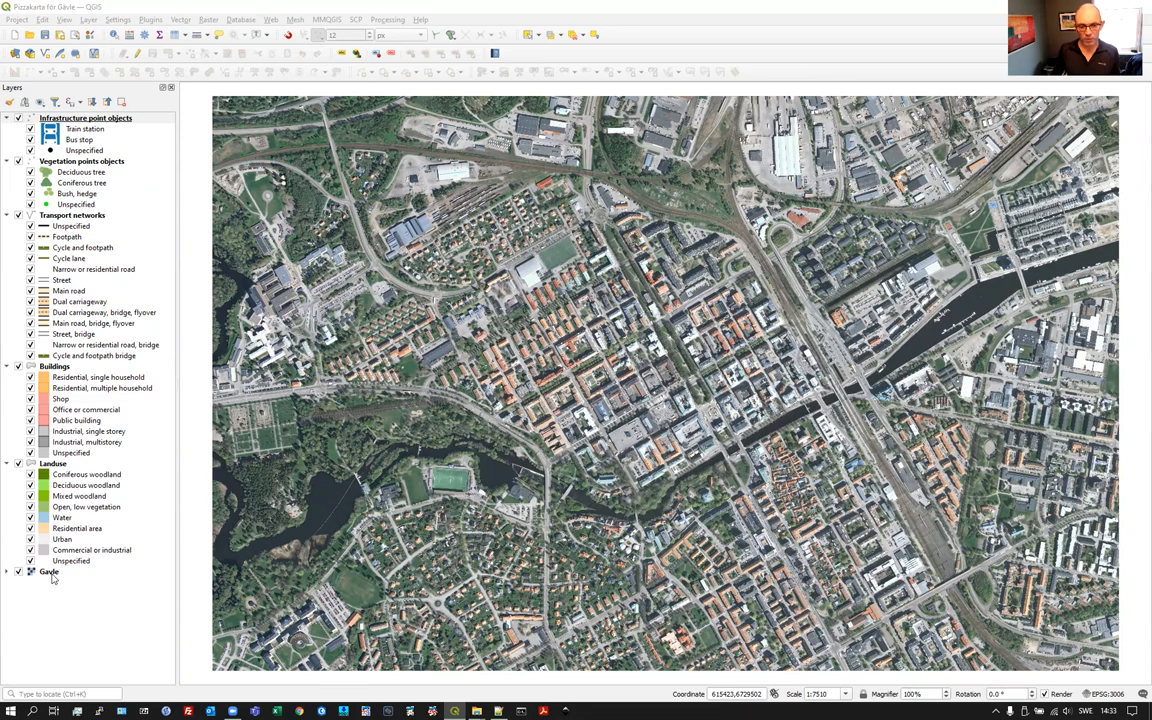
- Expand the Gävle aerial image's bands, toggle its visibility, and bring up the Landuse layer's actions
click(8, 572)
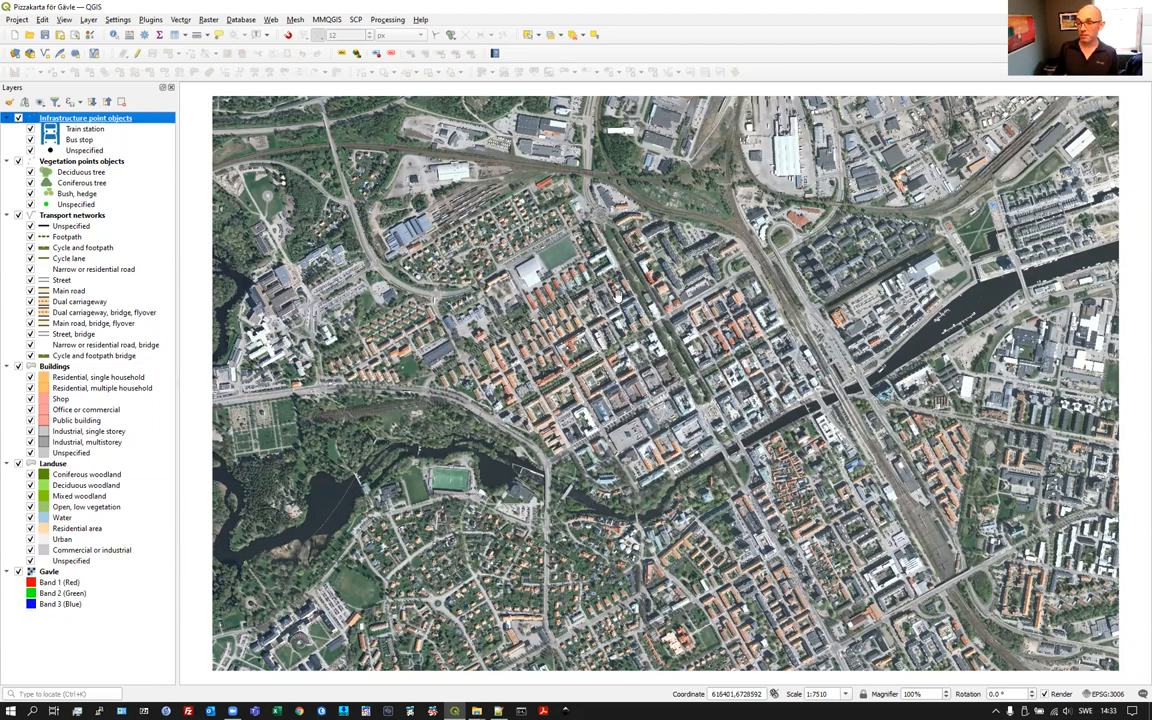
mouse_move(492, 474)
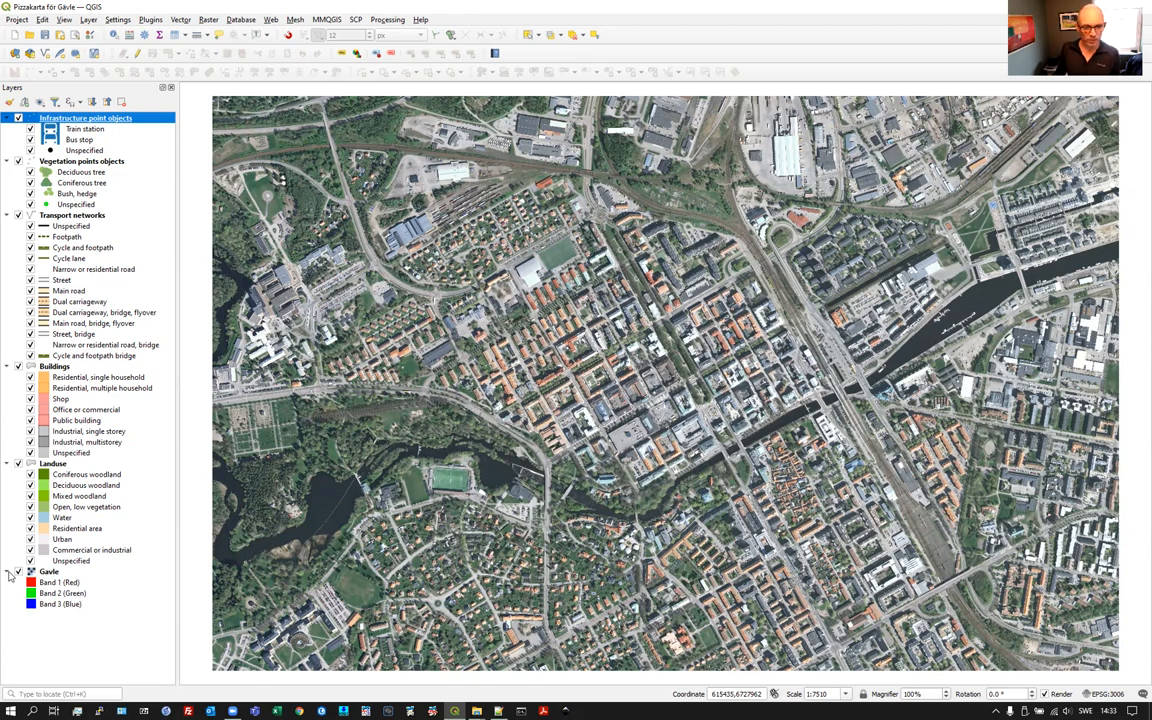
mouse_move(48, 572)
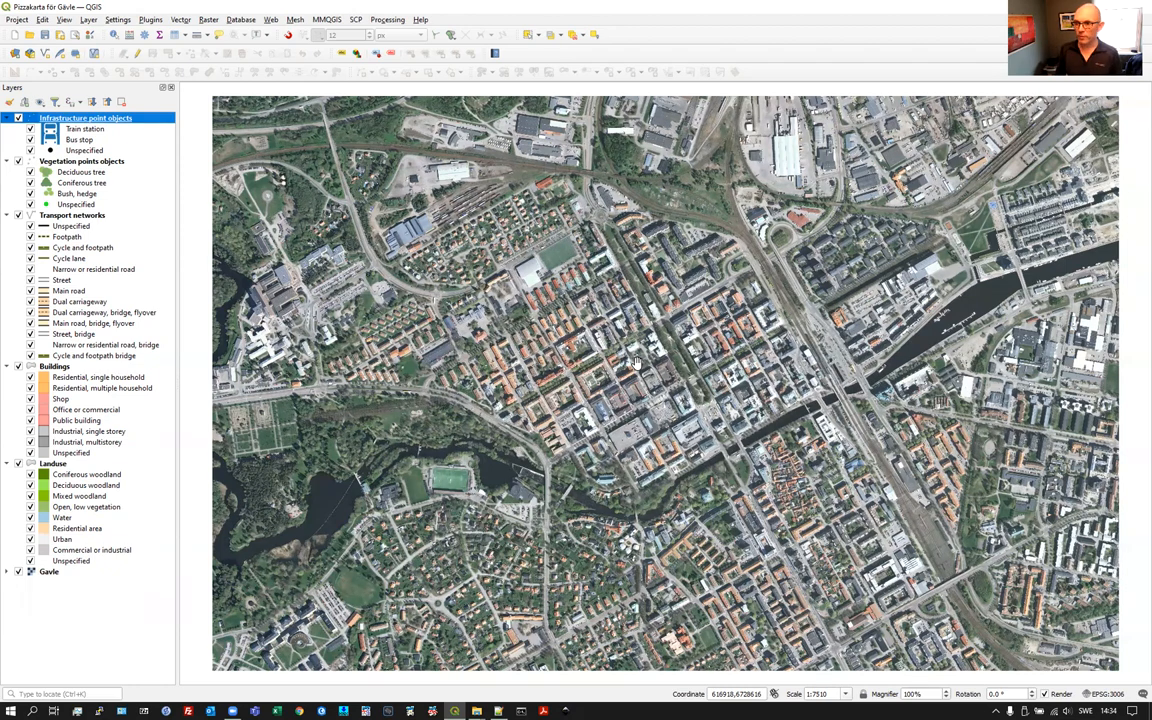
mouse_move(24, 576)
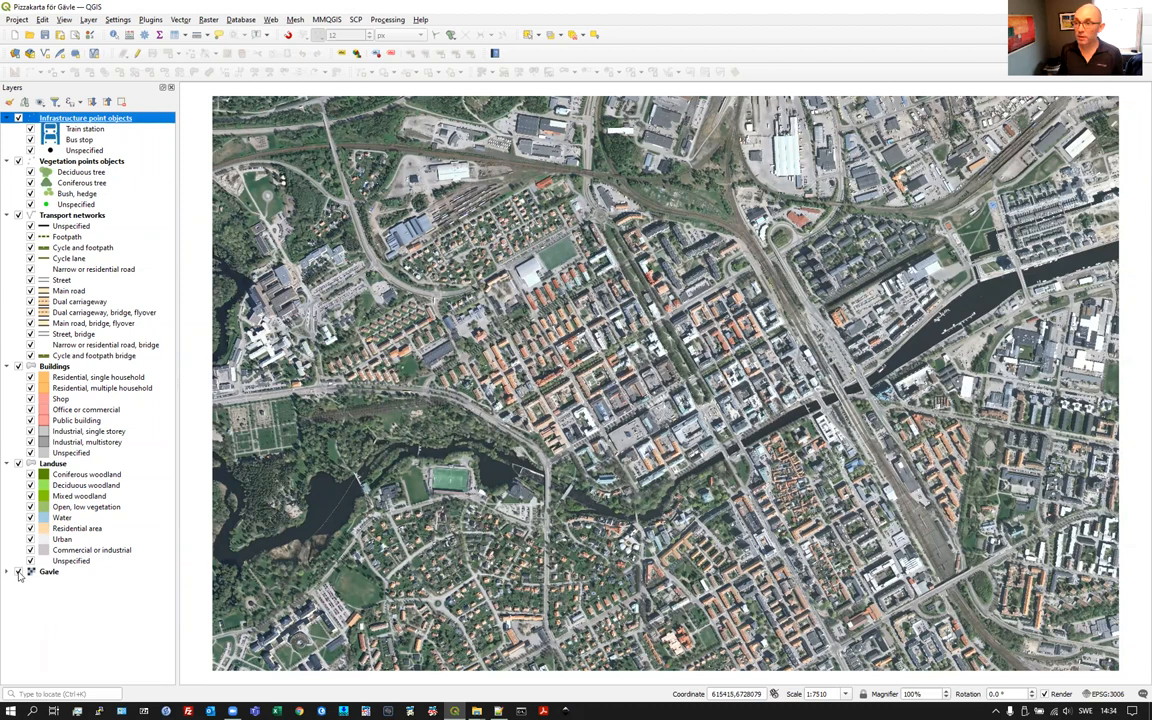
click(30, 572)
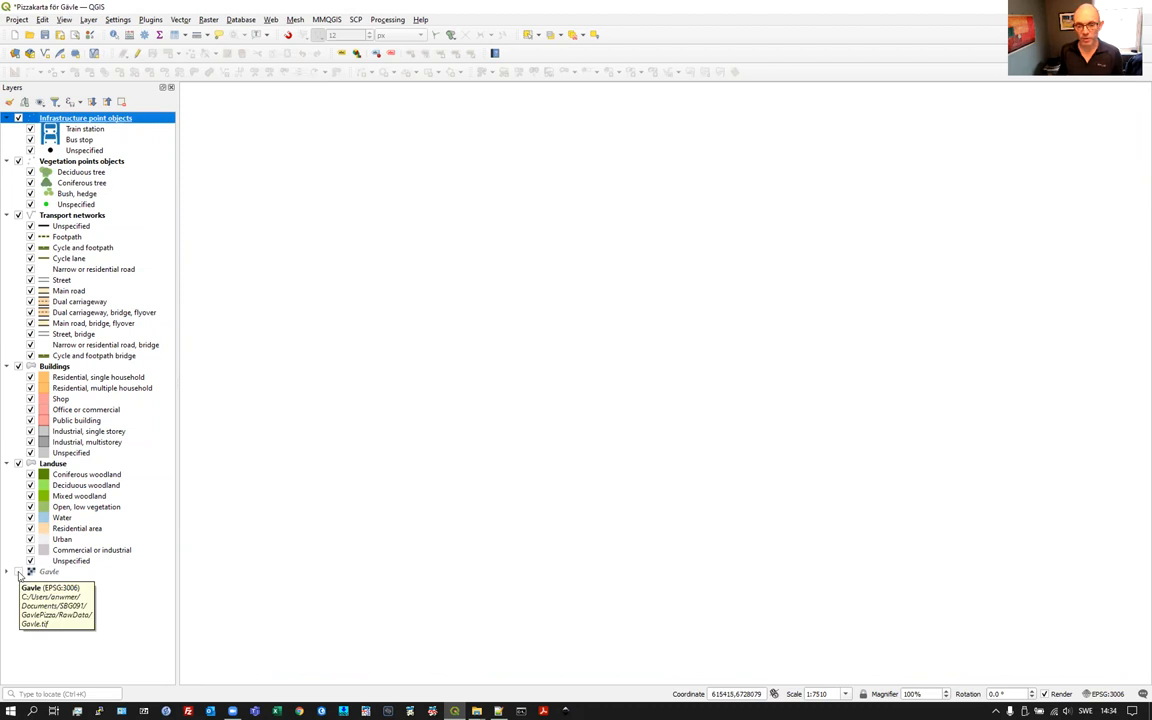
click(30, 572)
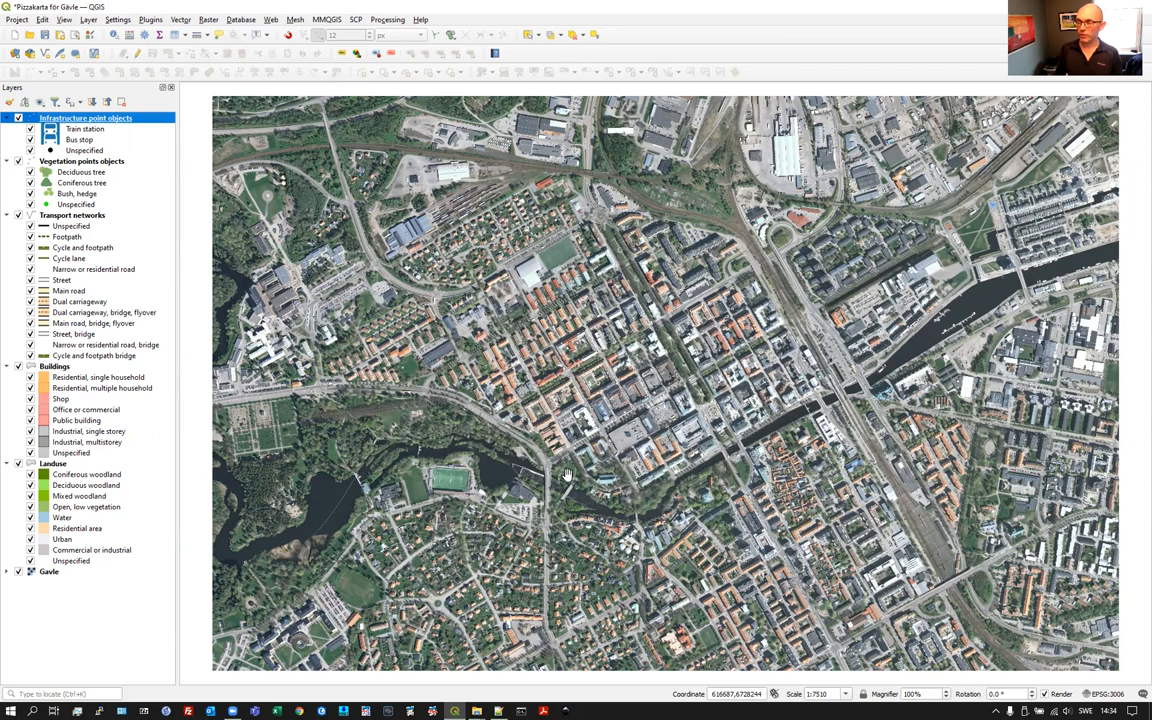
mouse_move(384, 390)
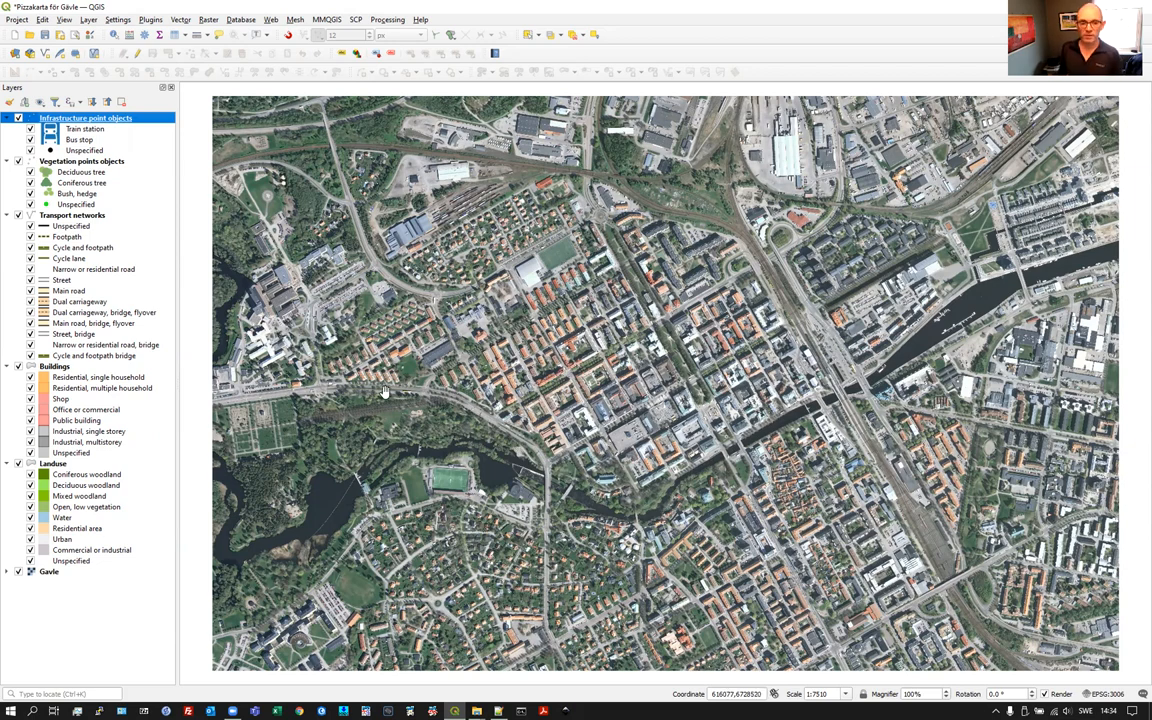
mouse_move(416, 388)
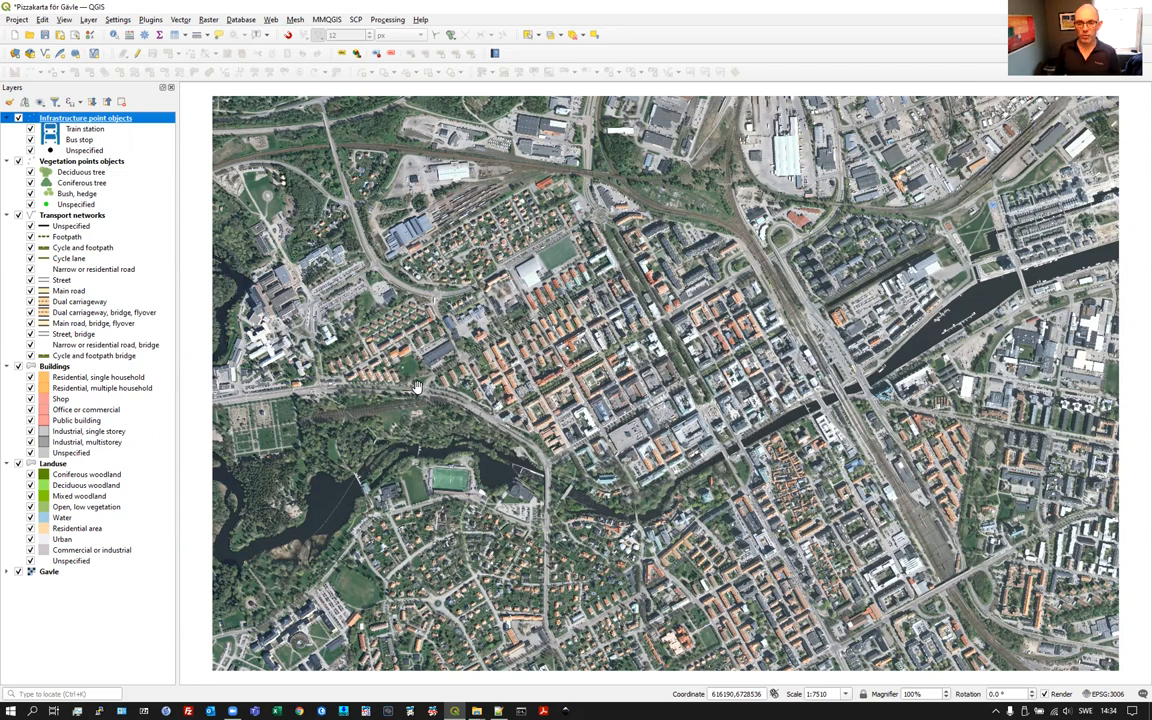
mouse_move(28, 456)
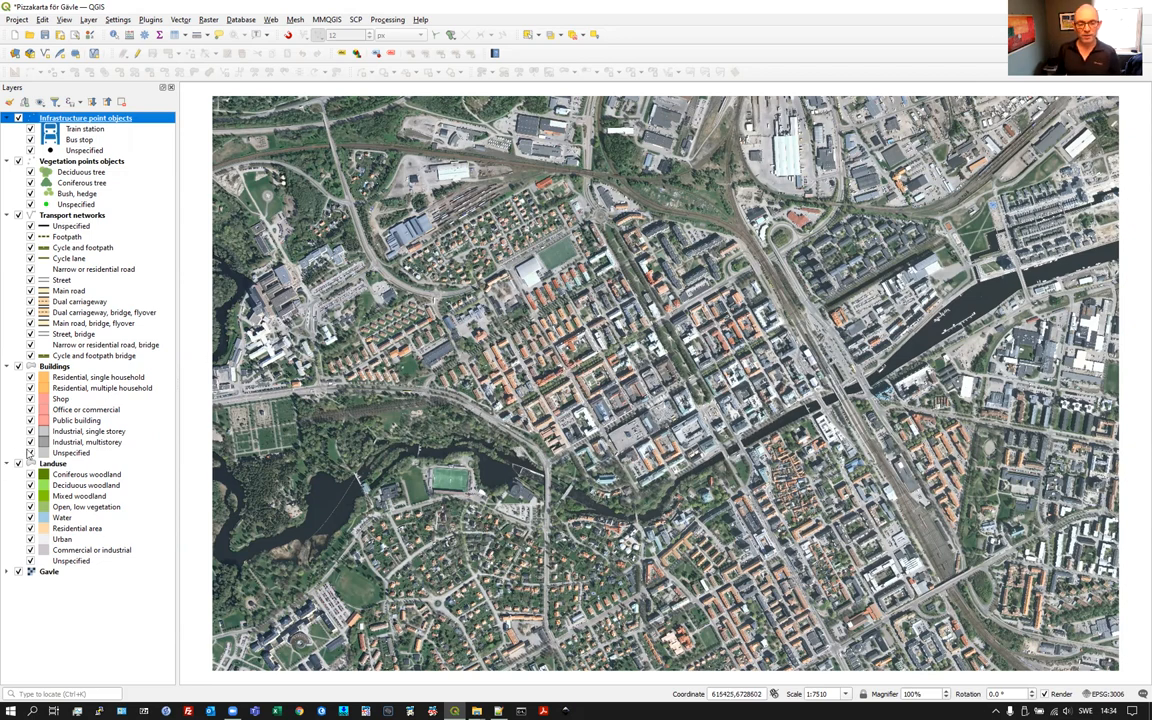
mouse_move(148, 288)
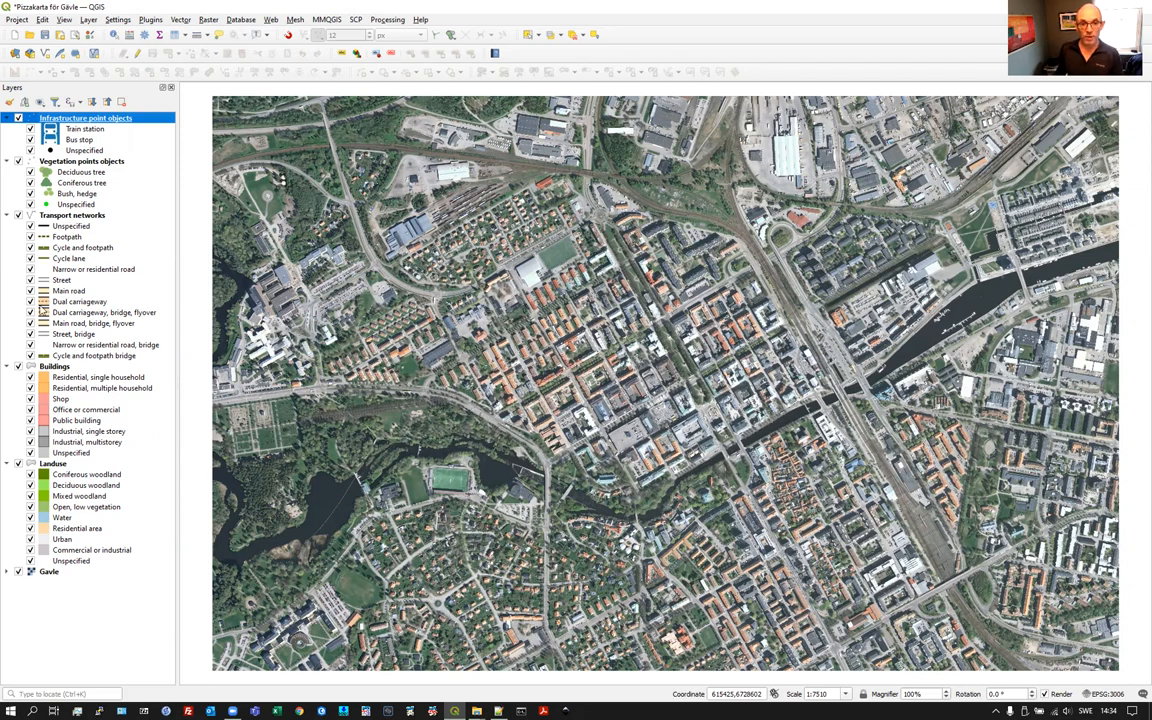
mouse_move(106, 404)
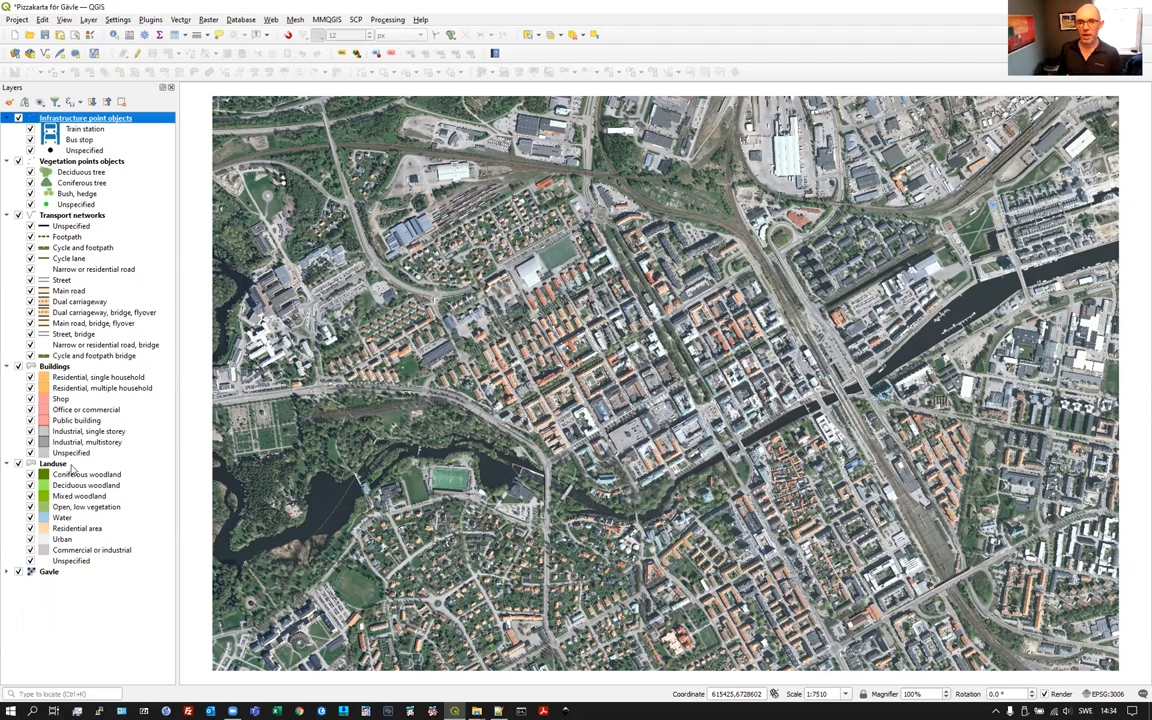
mouse_move(52, 464)
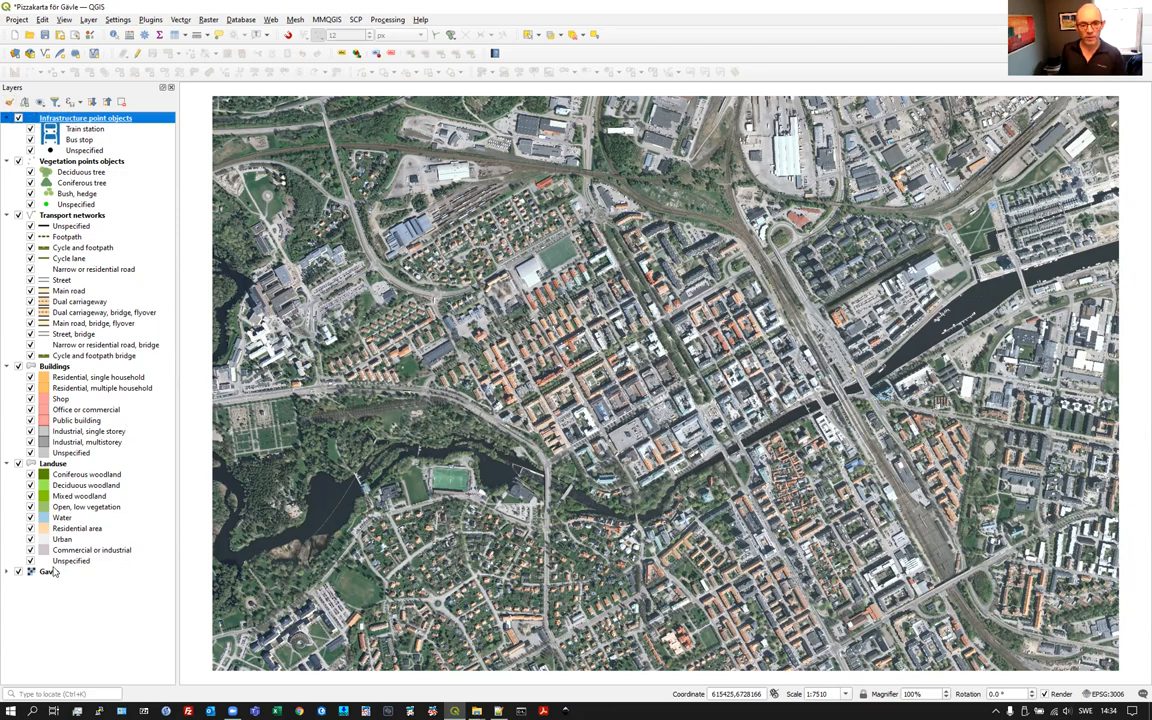
mouse_move(280, 576)
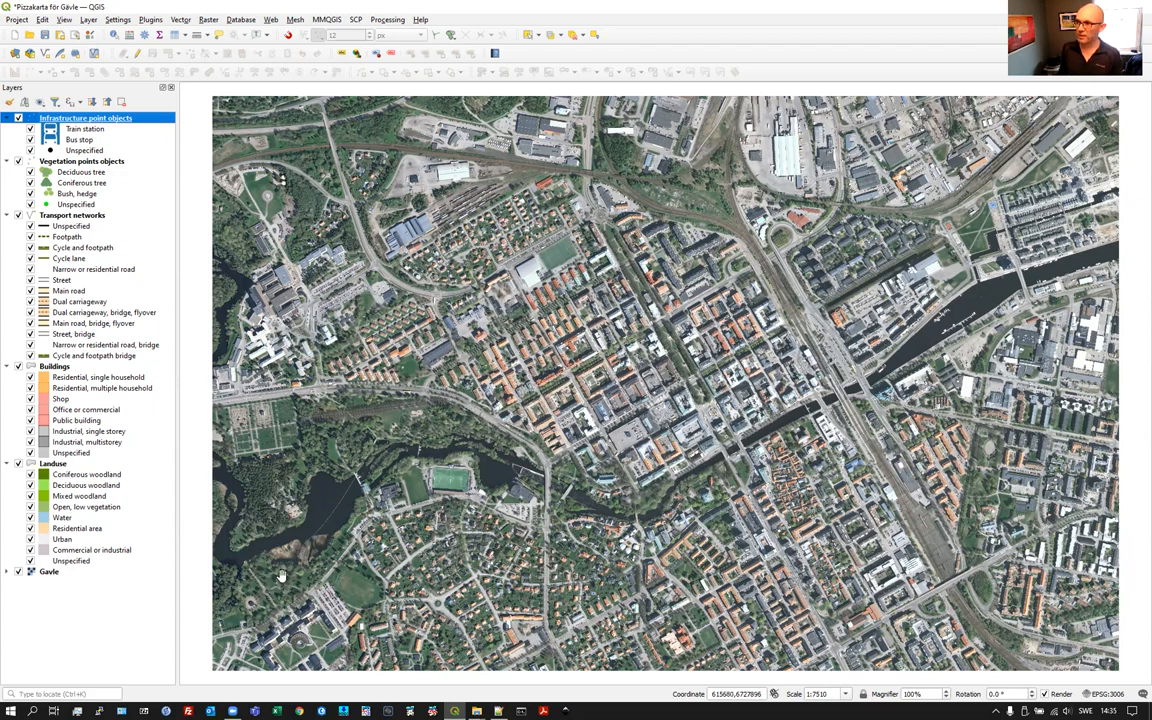
mouse_move(96, 496)
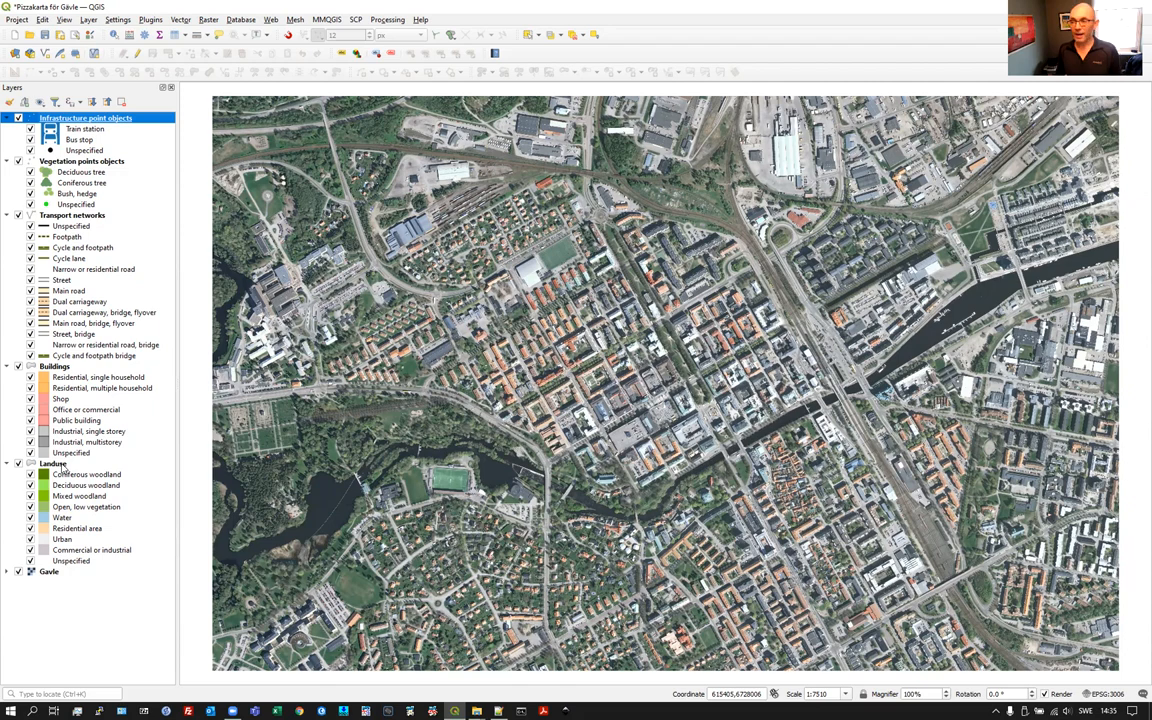
mouse_move(52, 464)
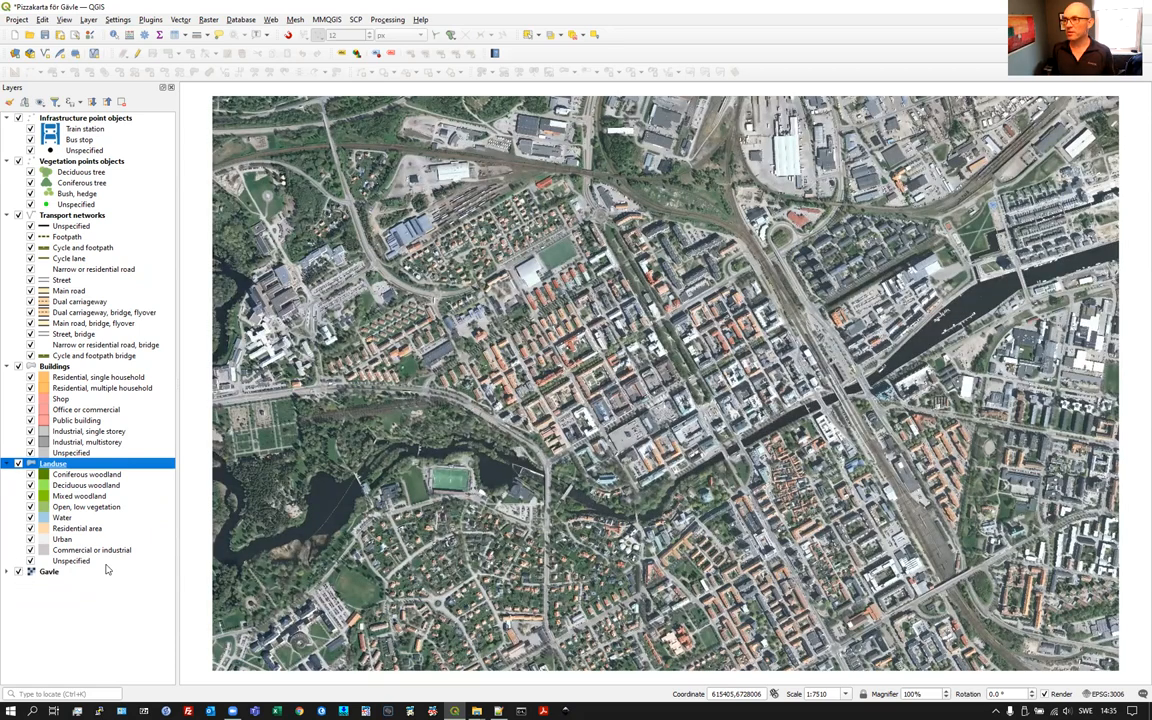
mouse_move(104, 540)
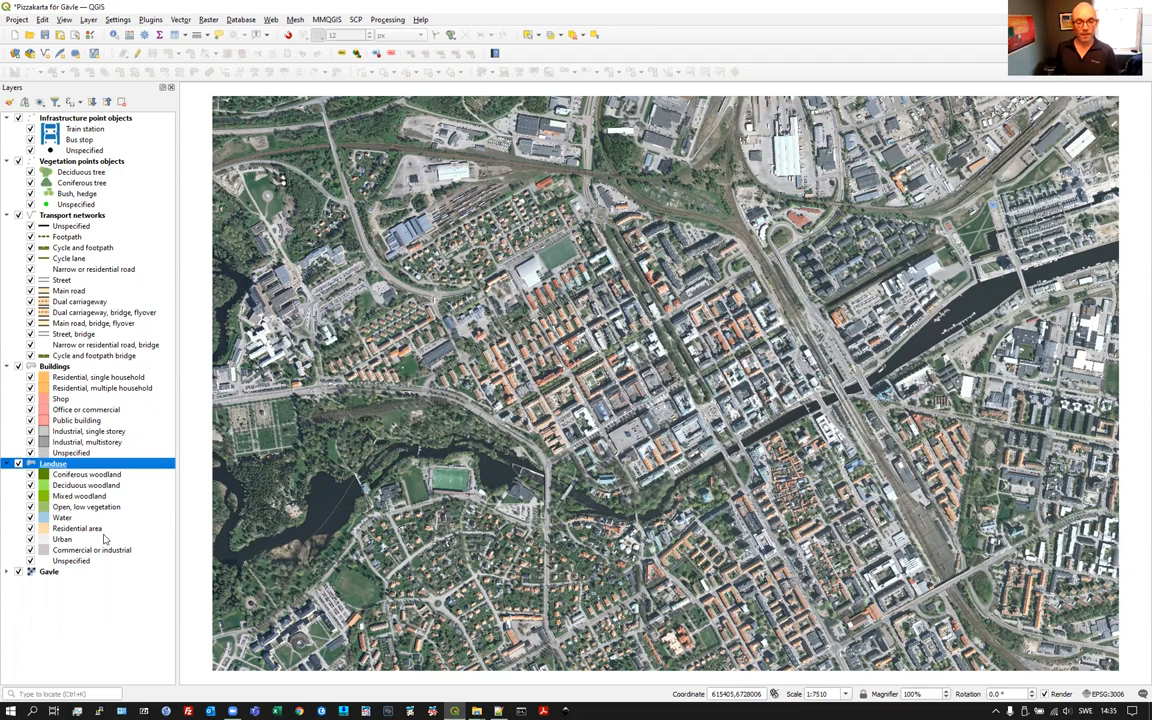
mouse_move(80, 524)
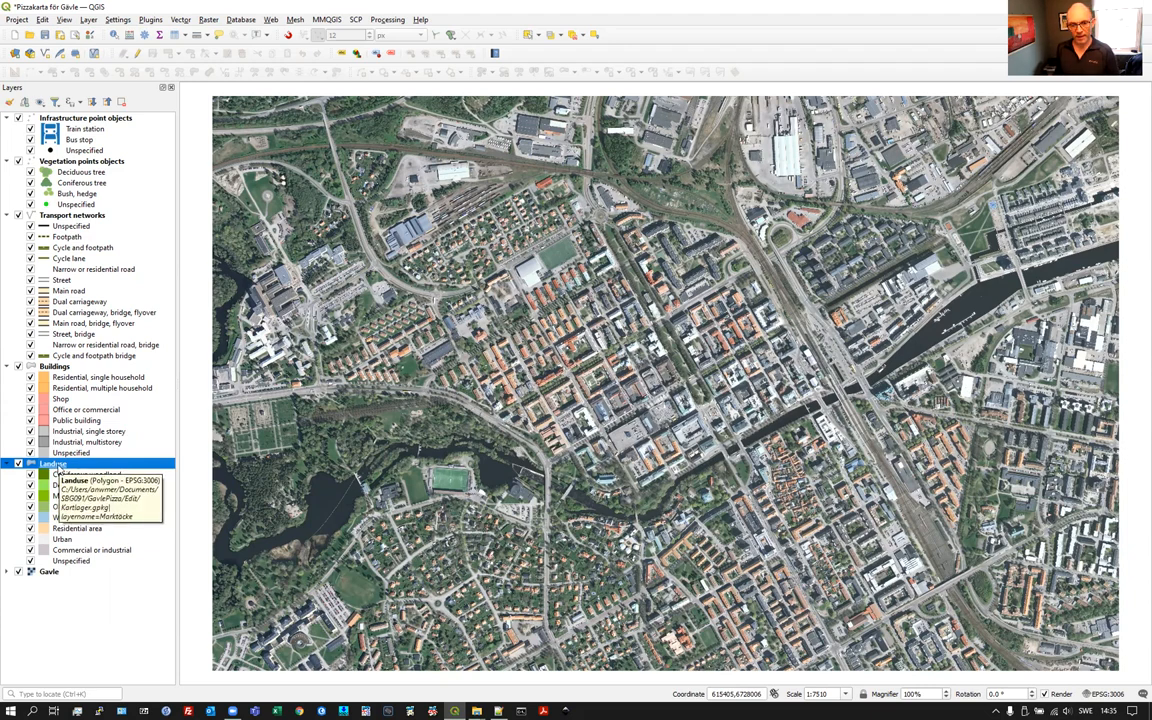
right_click(52, 464)
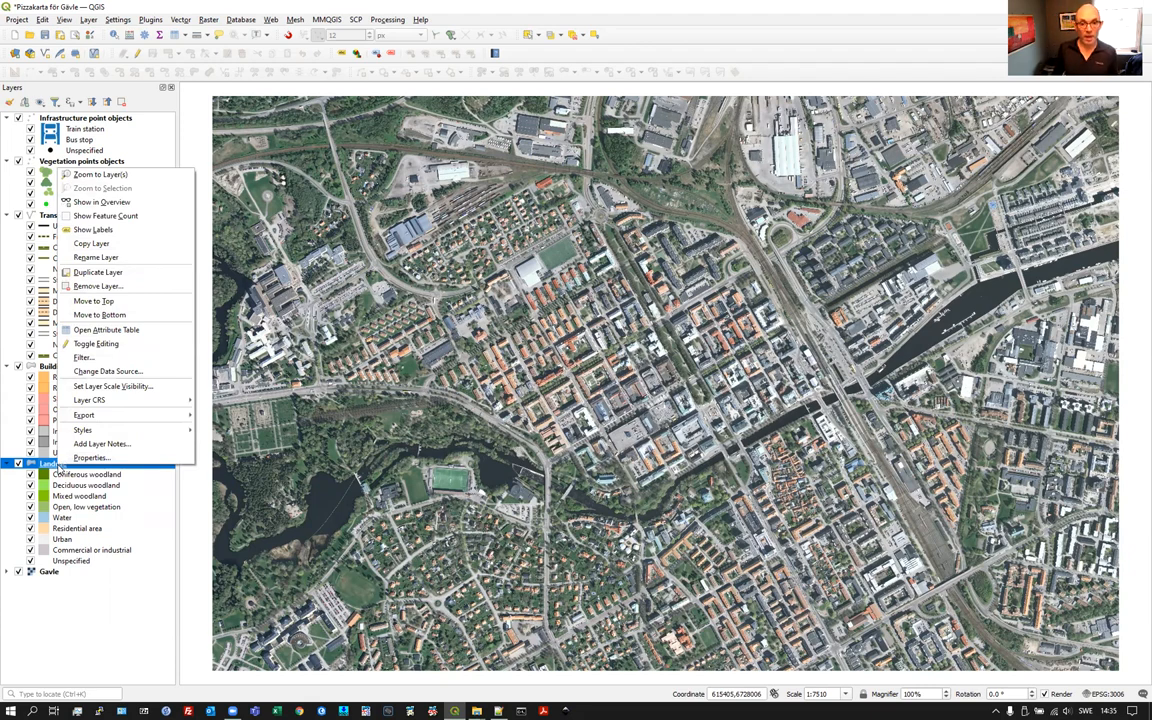
mouse_move(112, 386)
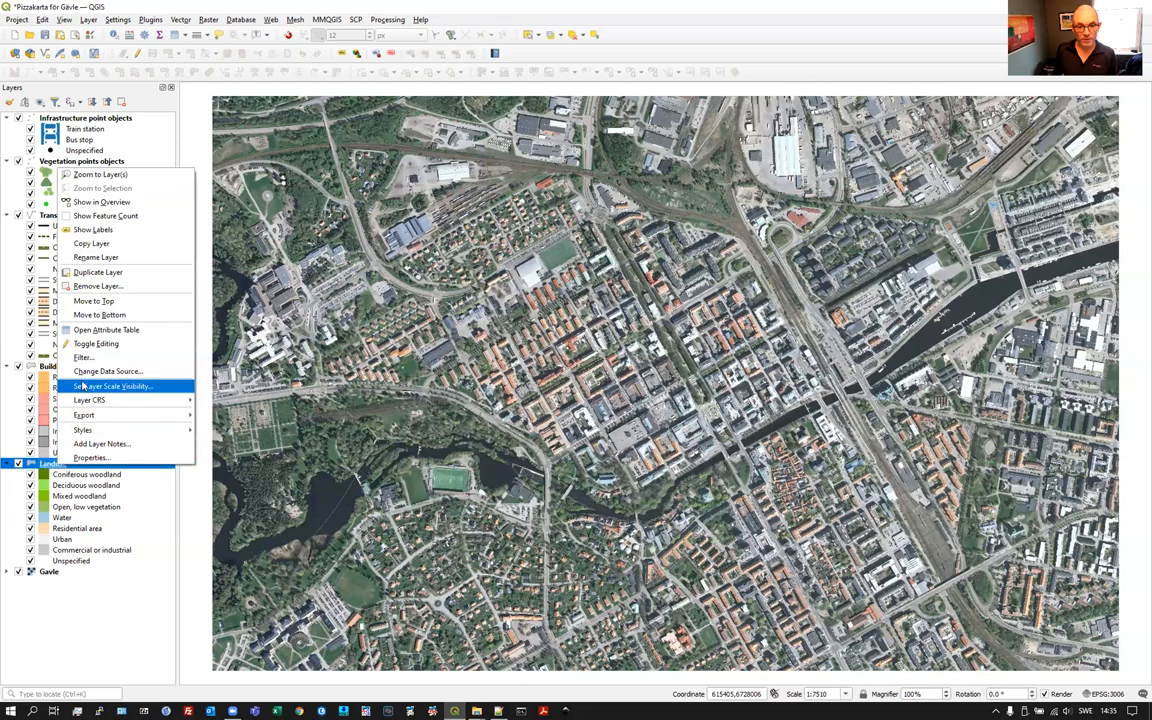
mouse_move(106, 330)
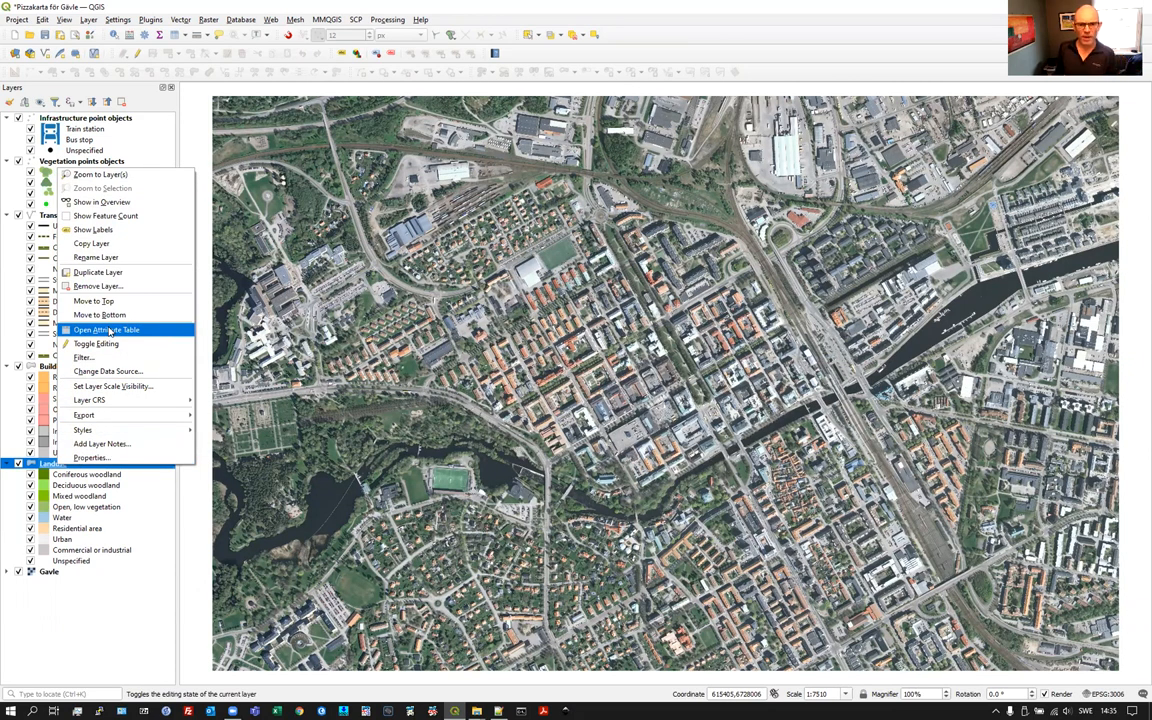
mouse_move(100, 202)
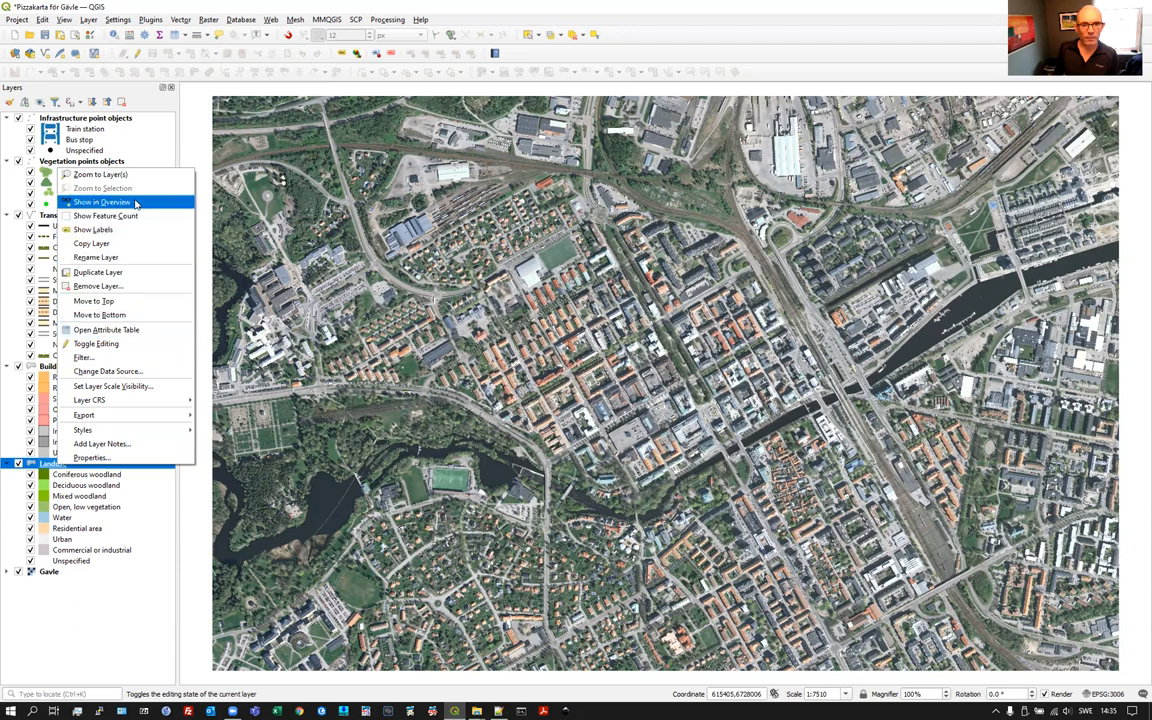
mouse_move(100, 174)
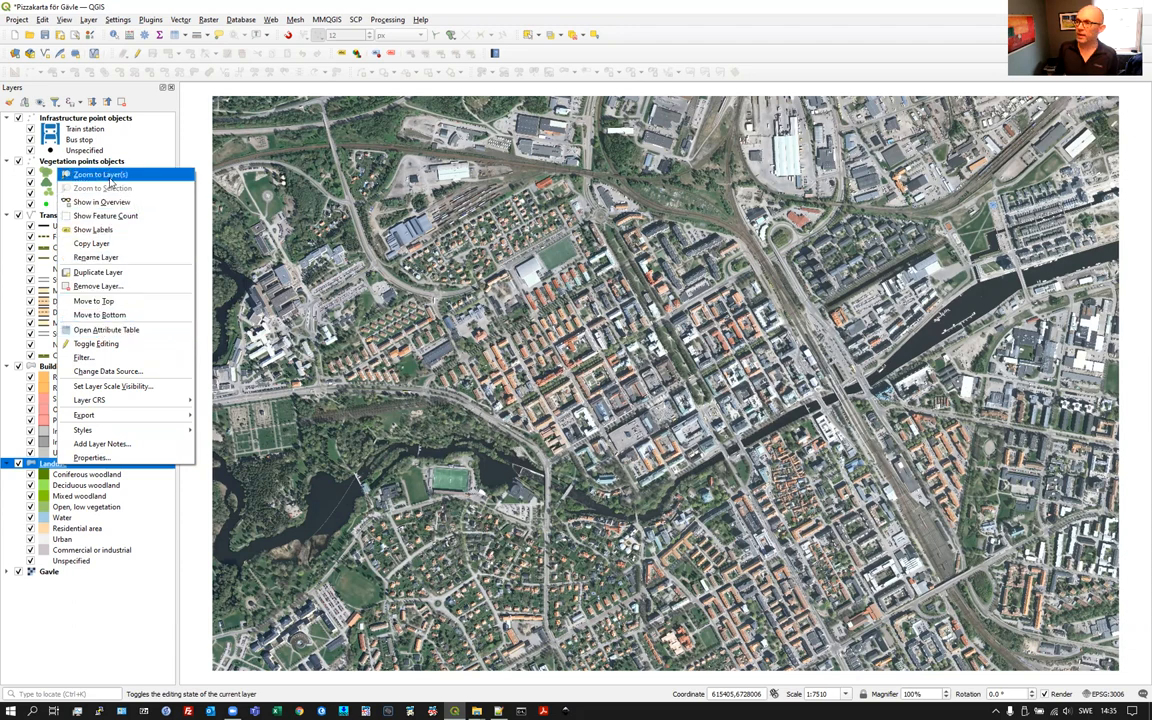
mouse_move(112, 184)
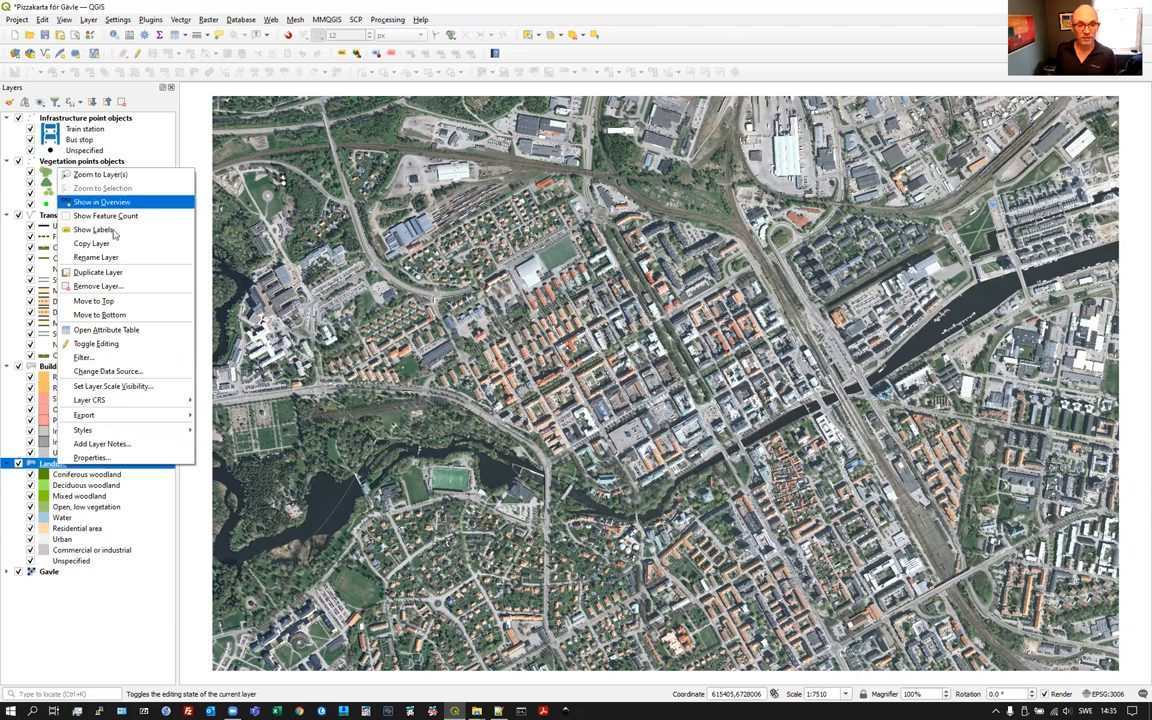
mouse_move(84, 430)
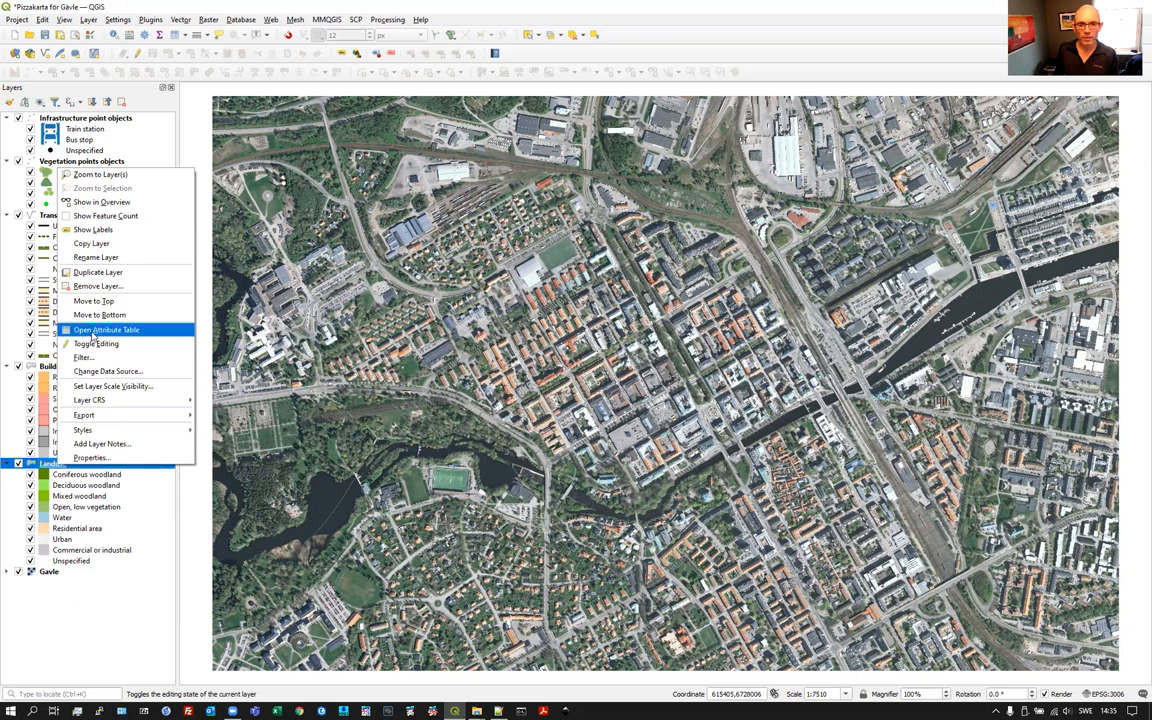
mouse_move(92, 338)
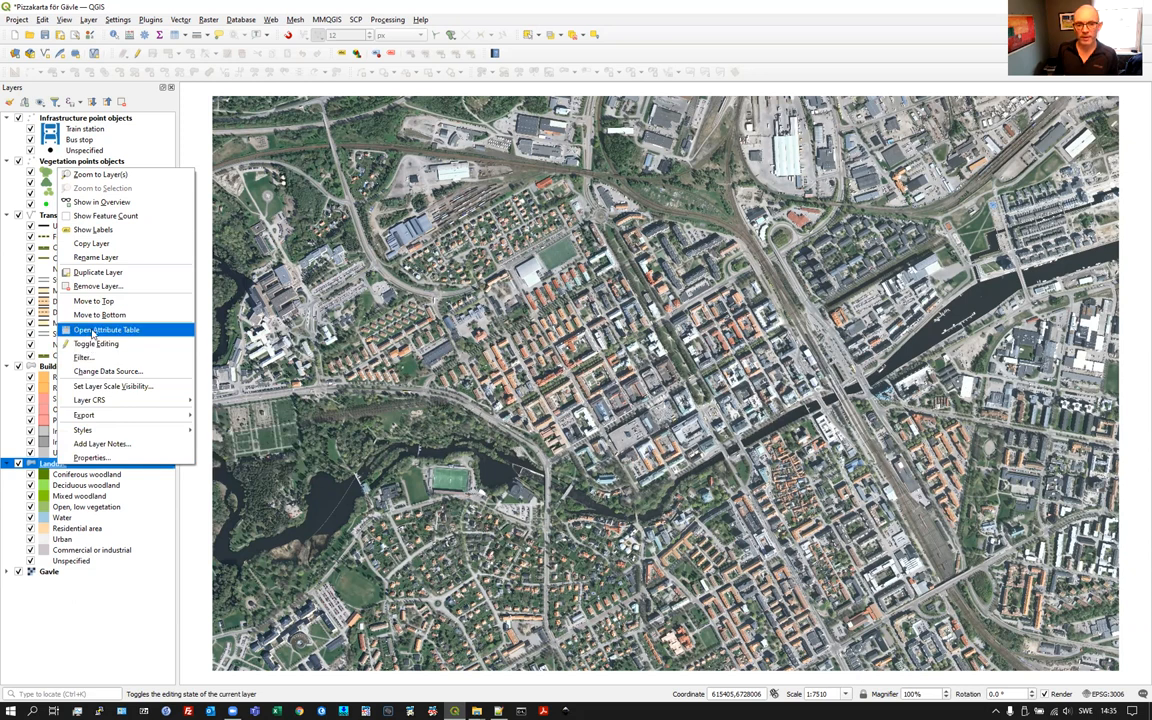
- Review the Landuse layer's empty attribute table, close it, and go to its Layer Properties
click(108, 330)
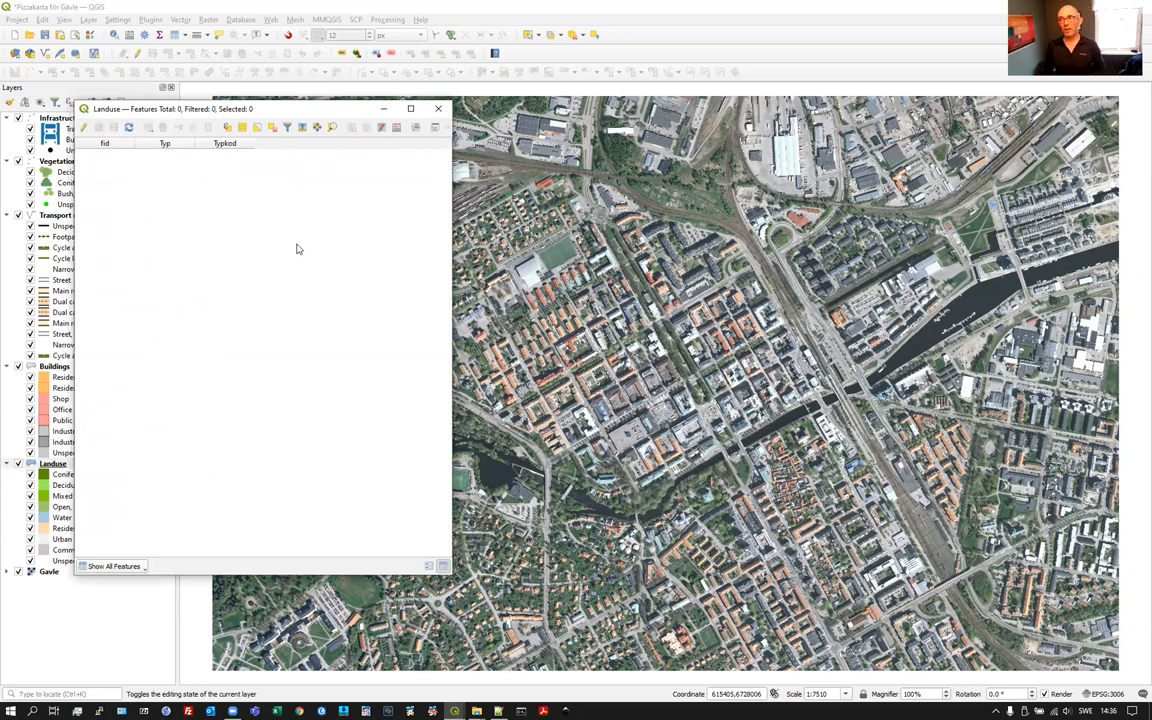
mouse_move(132, 174)
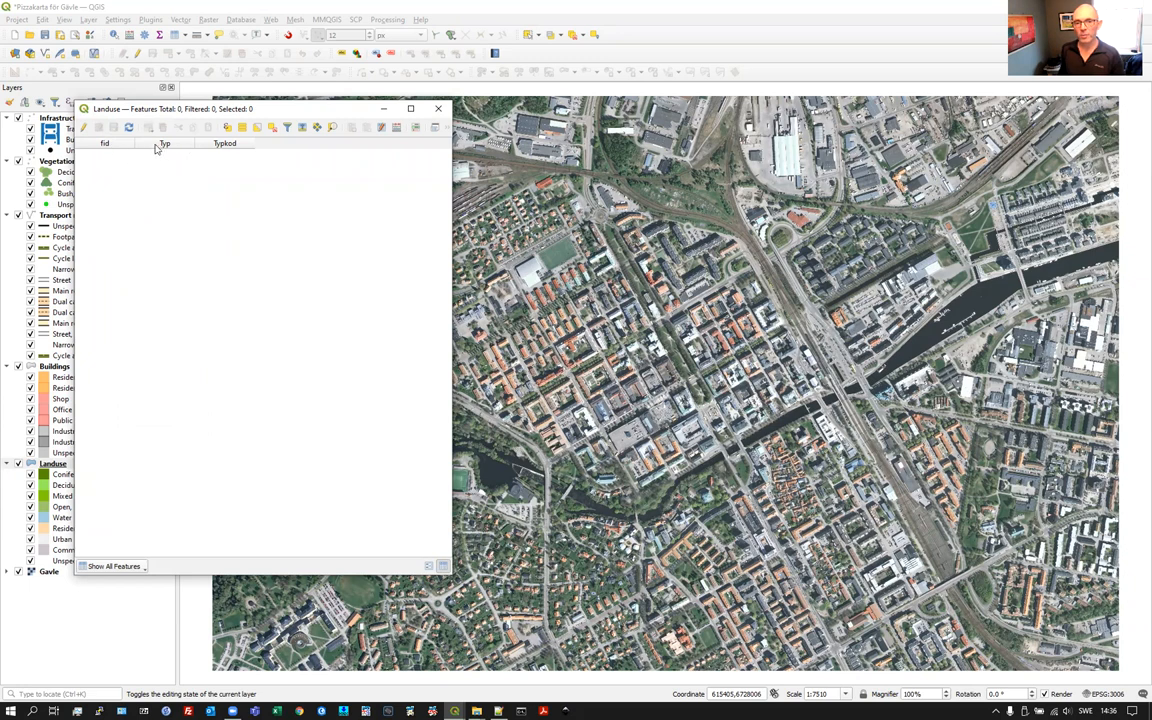
mouse_move(196, 144)
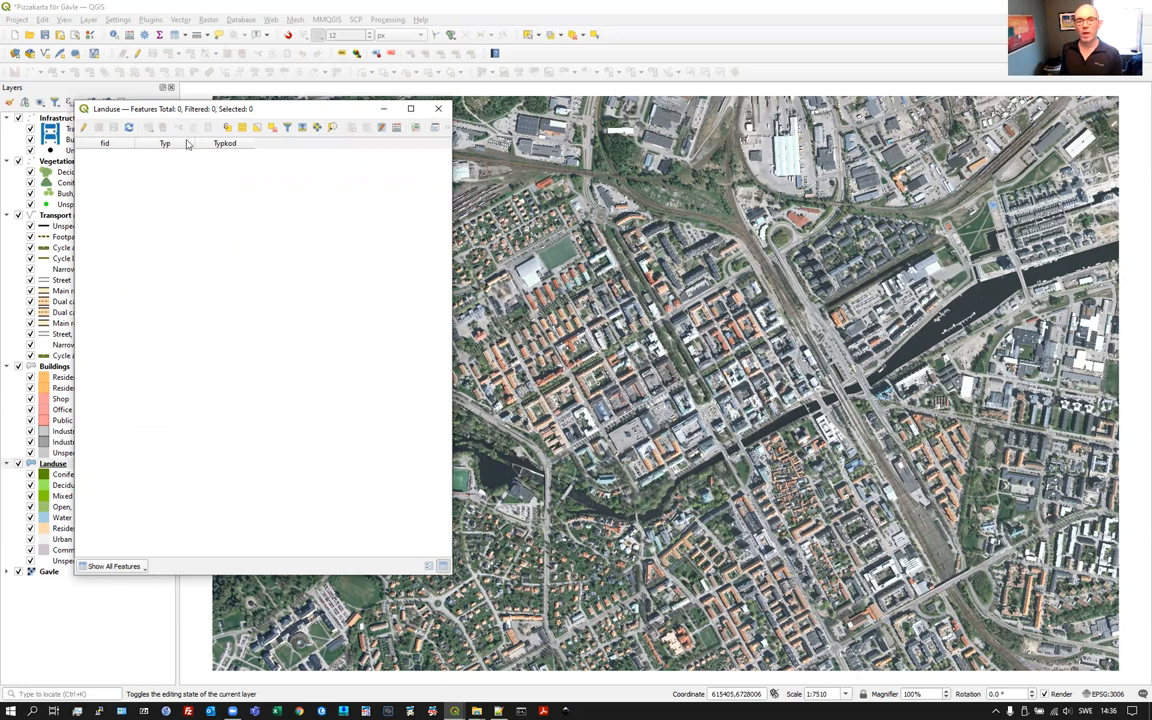
mouse_move(304, 198)
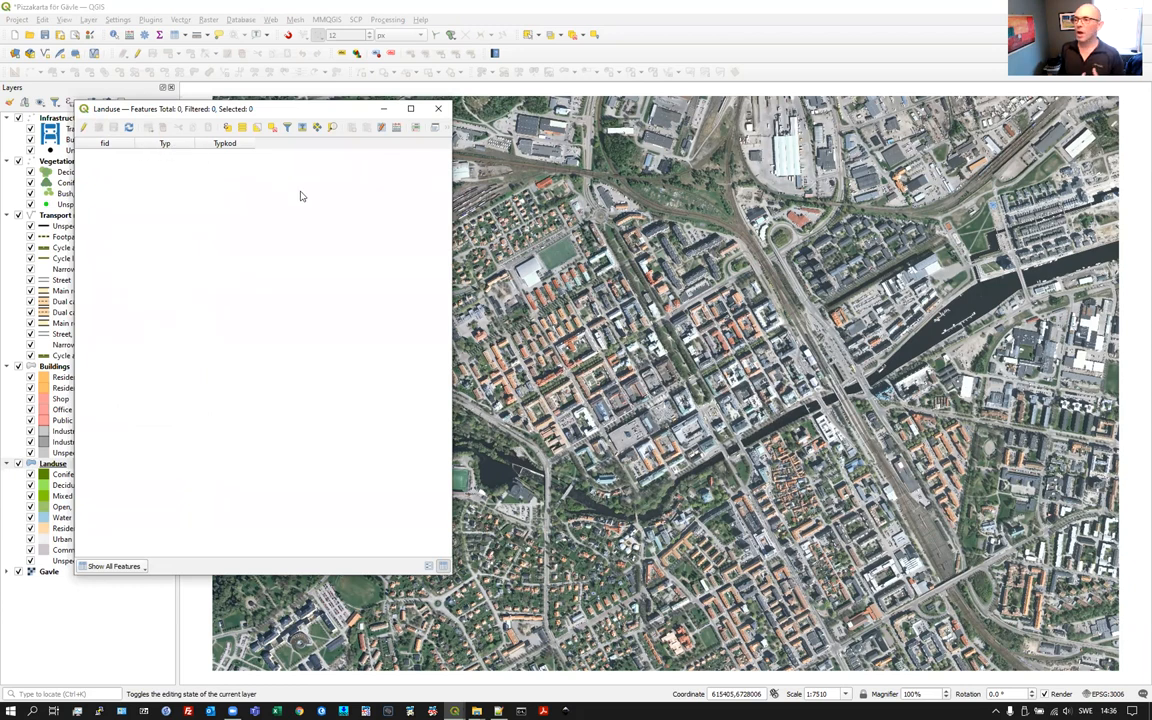
mouse_move(260, 206)
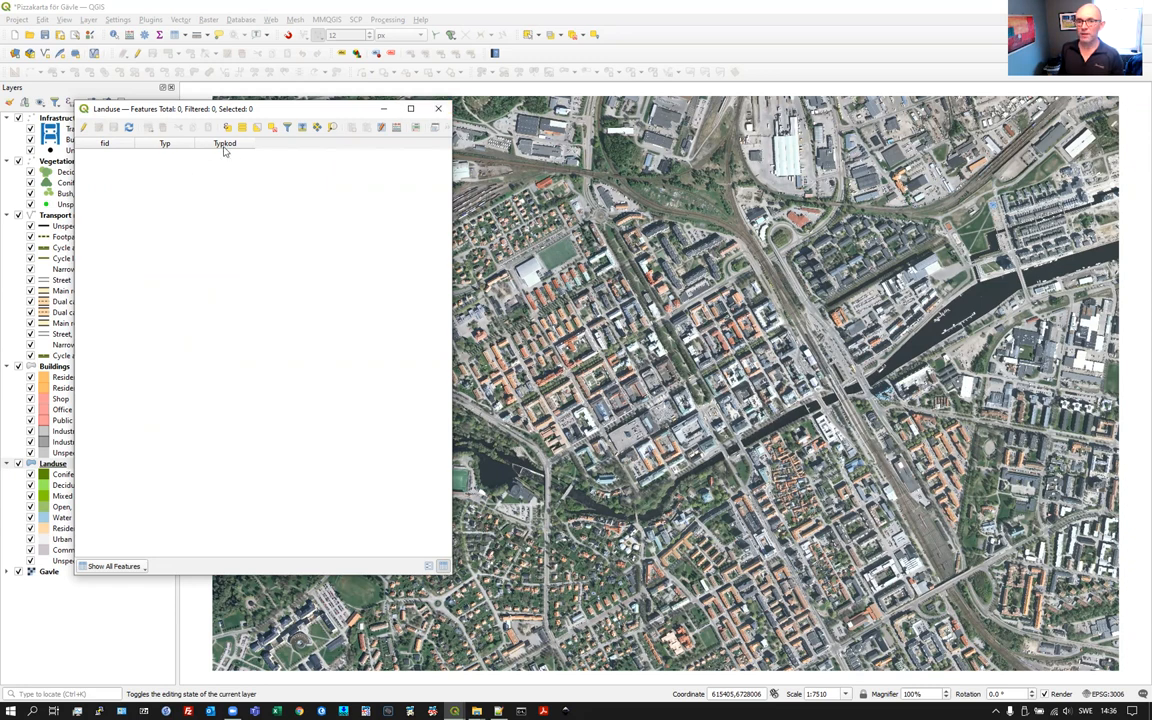
mouse_move(272, 216)
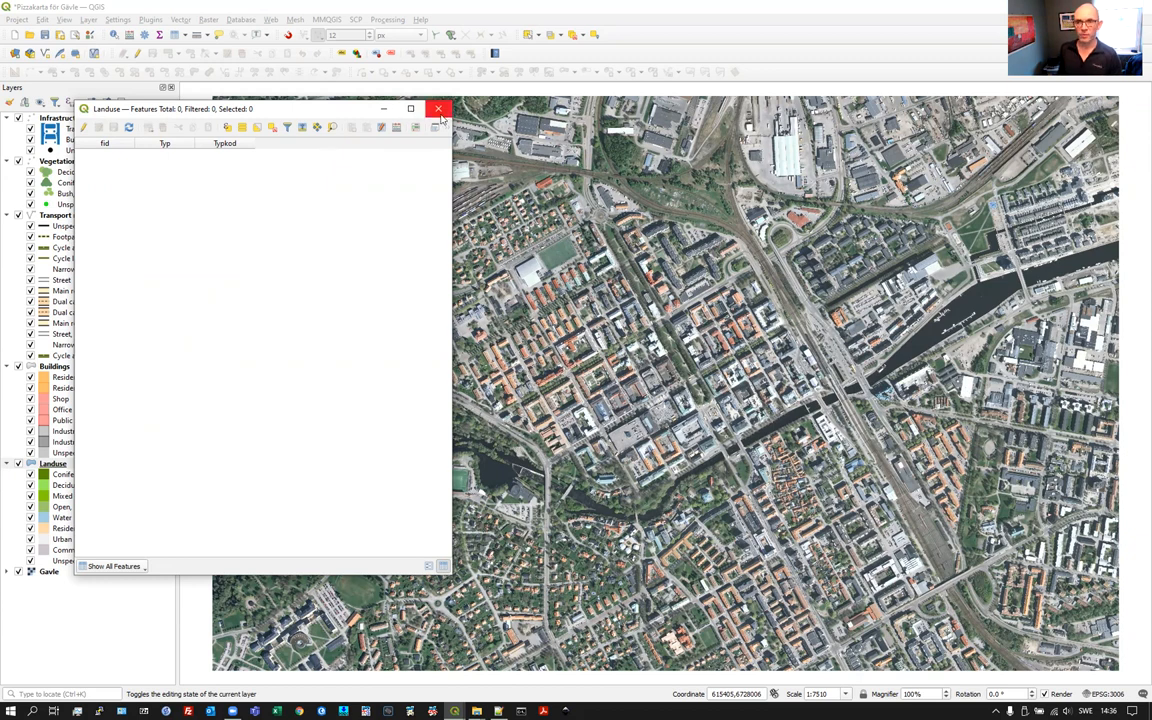
click(438, 108)
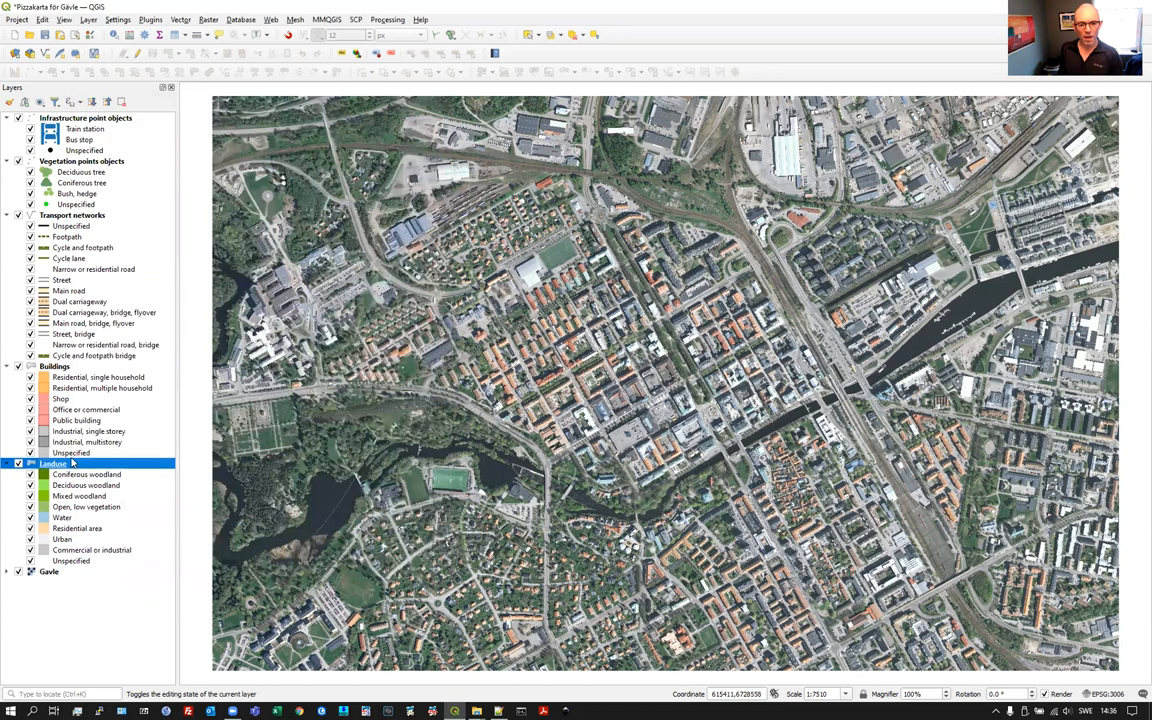
right_click(52, 464)
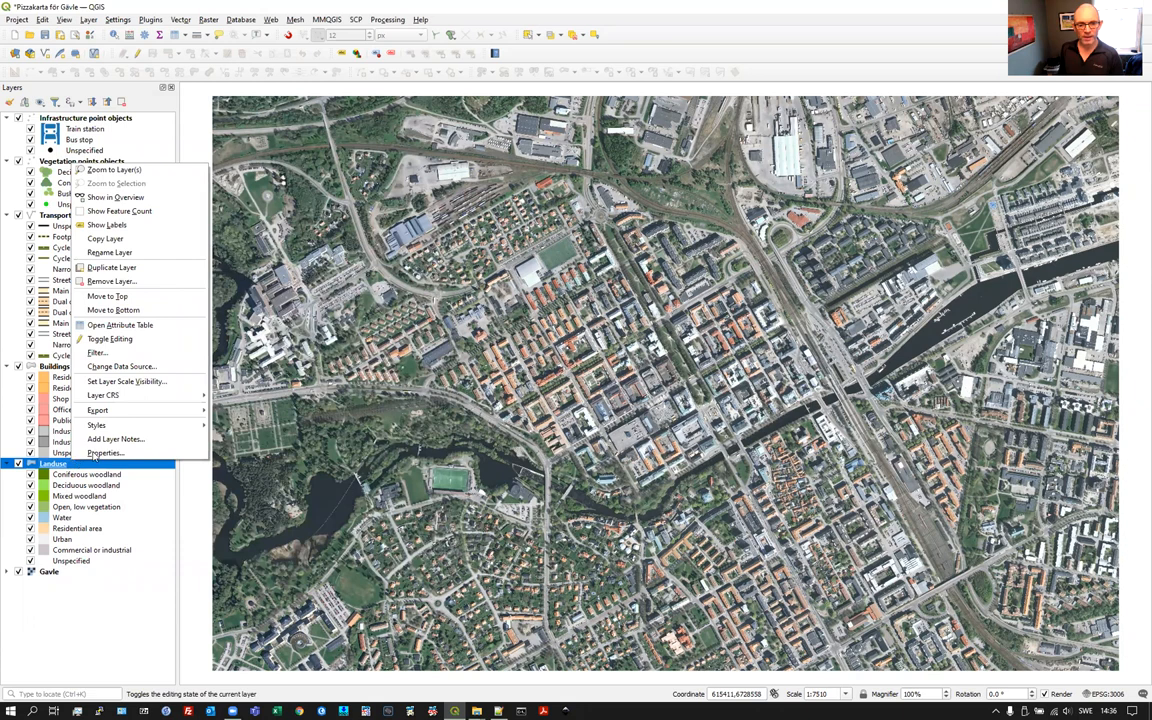
click(104, 452)
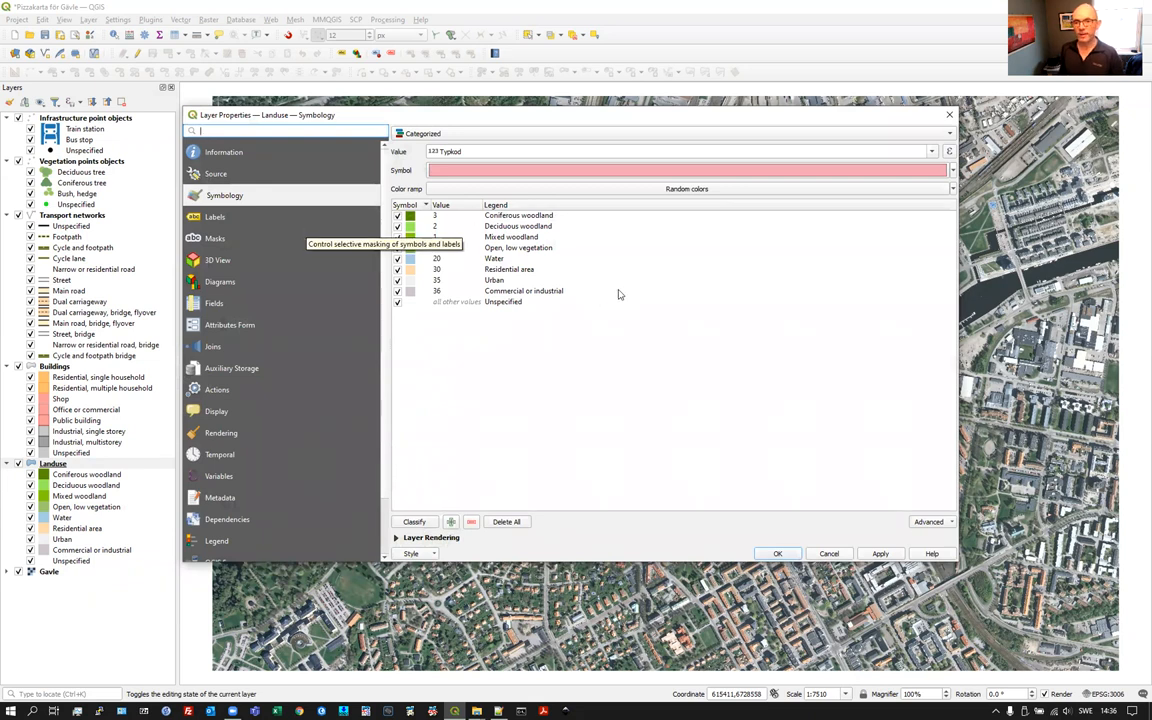
- Show the Landuse Information page with GeoPackage source and EPSG:3006 SWEREF99 TM CRS
click(224, 152)
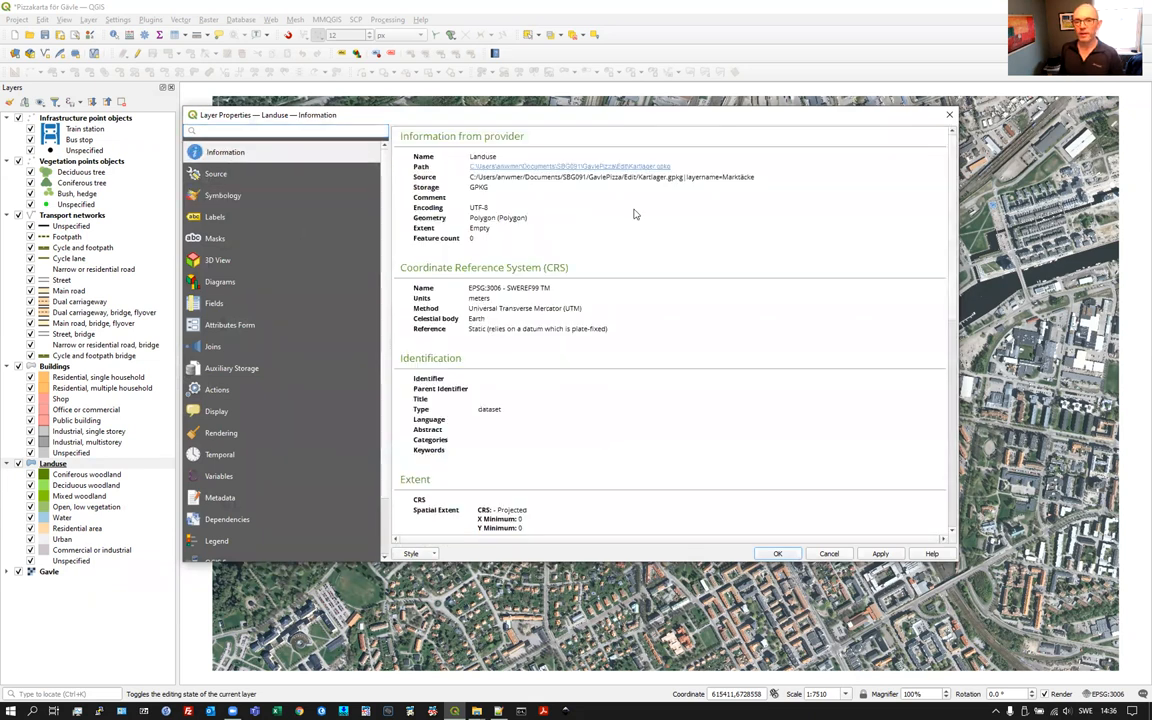
mouse_move(562, 210)
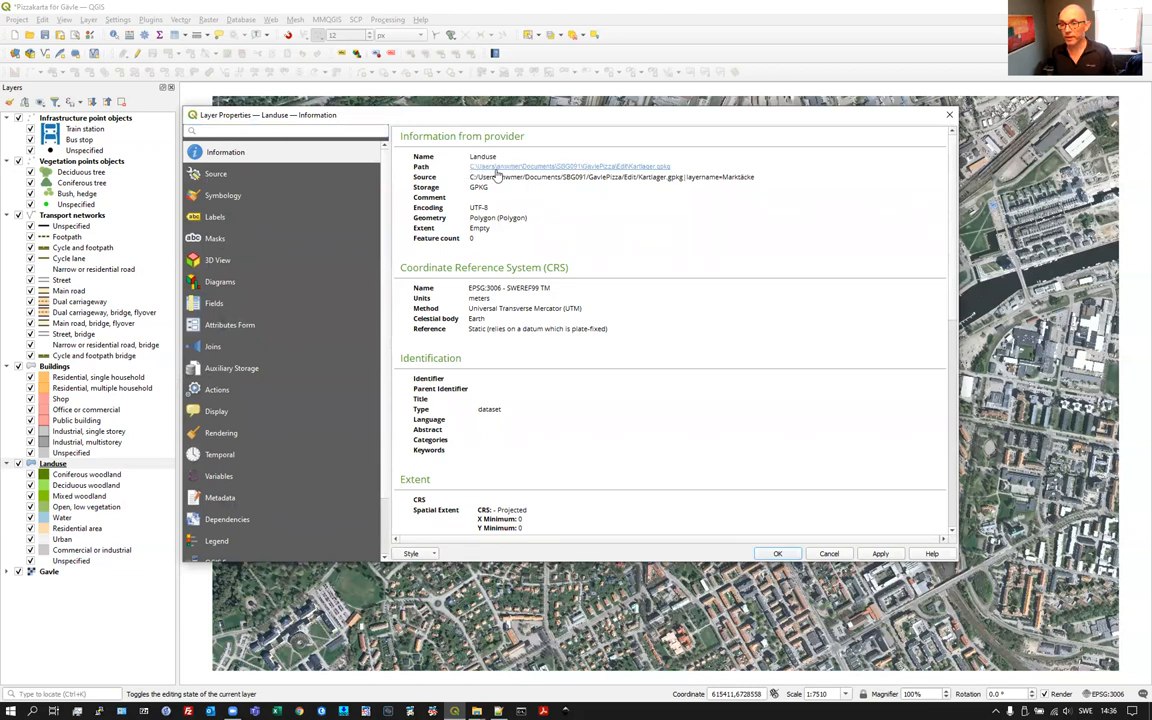
mouse_move(596, 172)
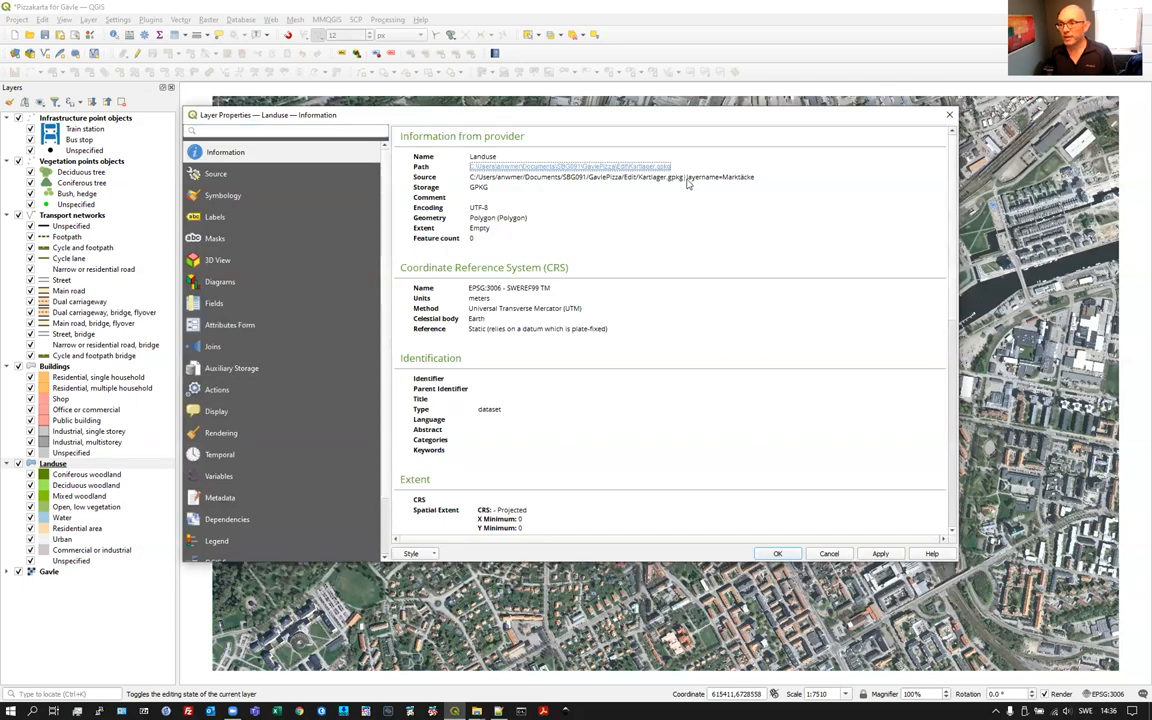
mouse_move(710, 176)
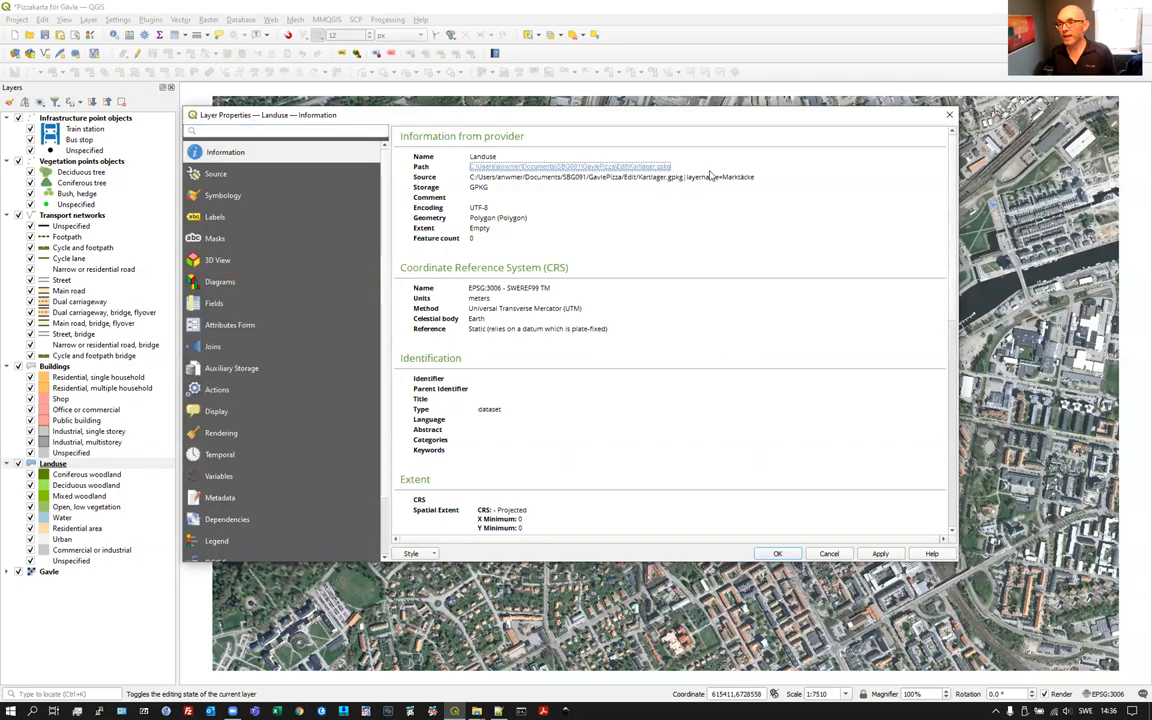
mouse_move(736, 184)
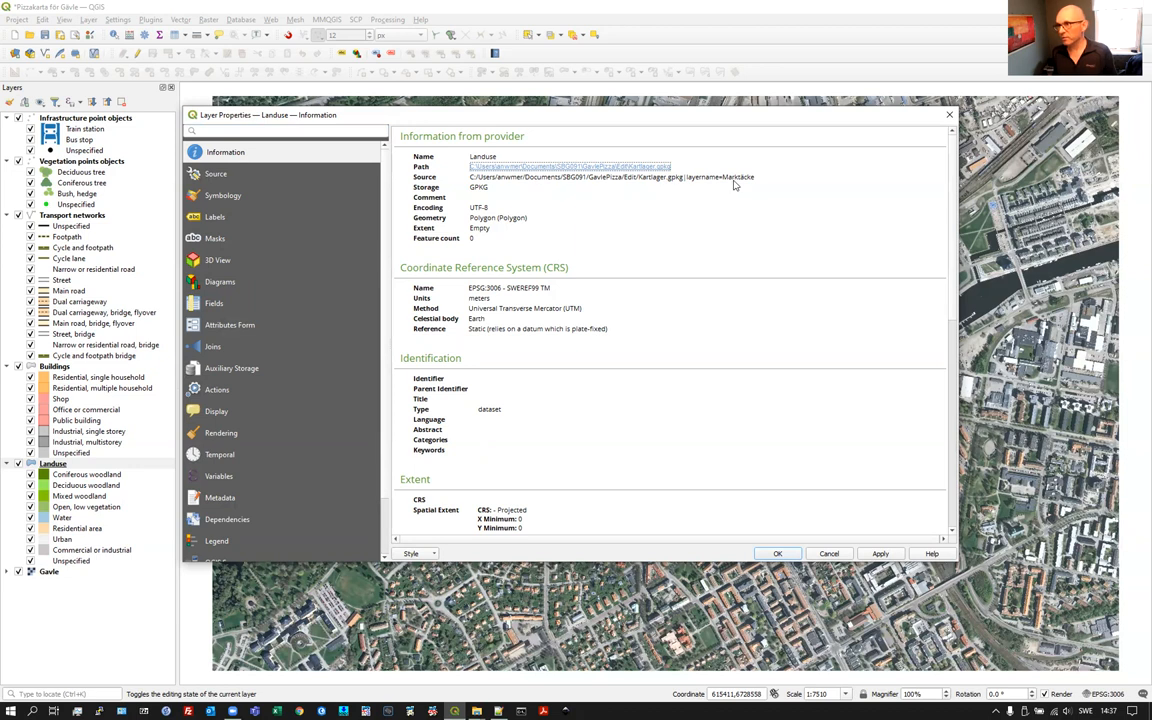
mouse_move(752, 188)
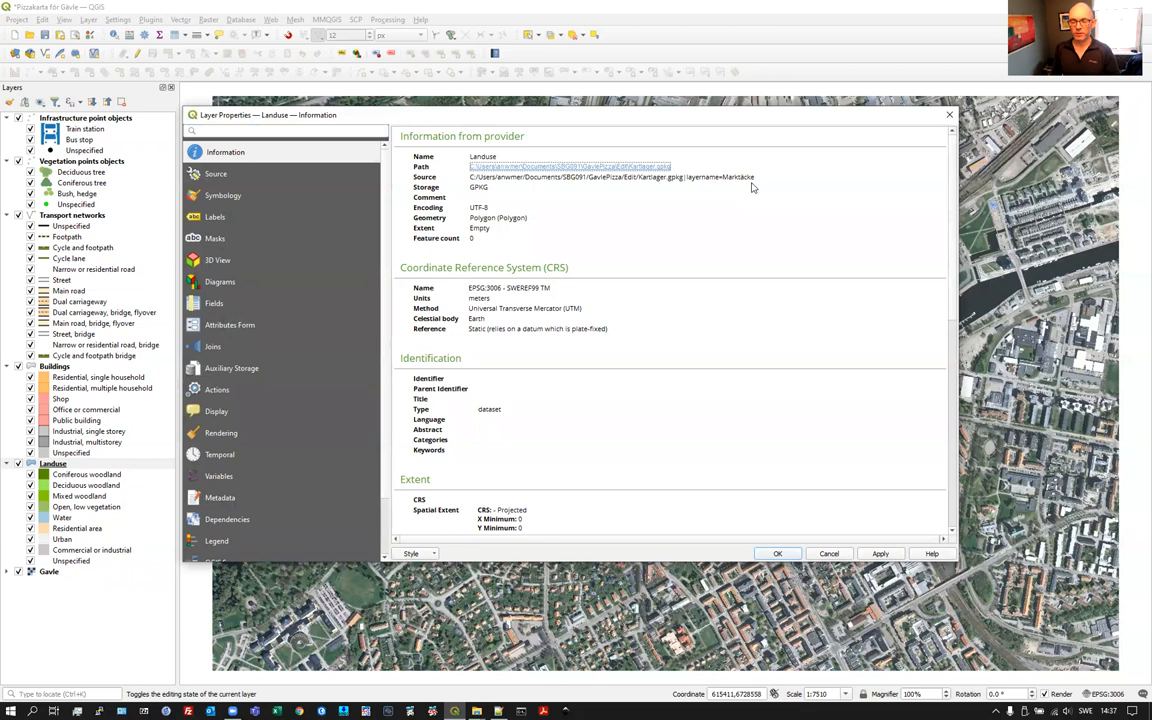
mouse_move(700, 188)
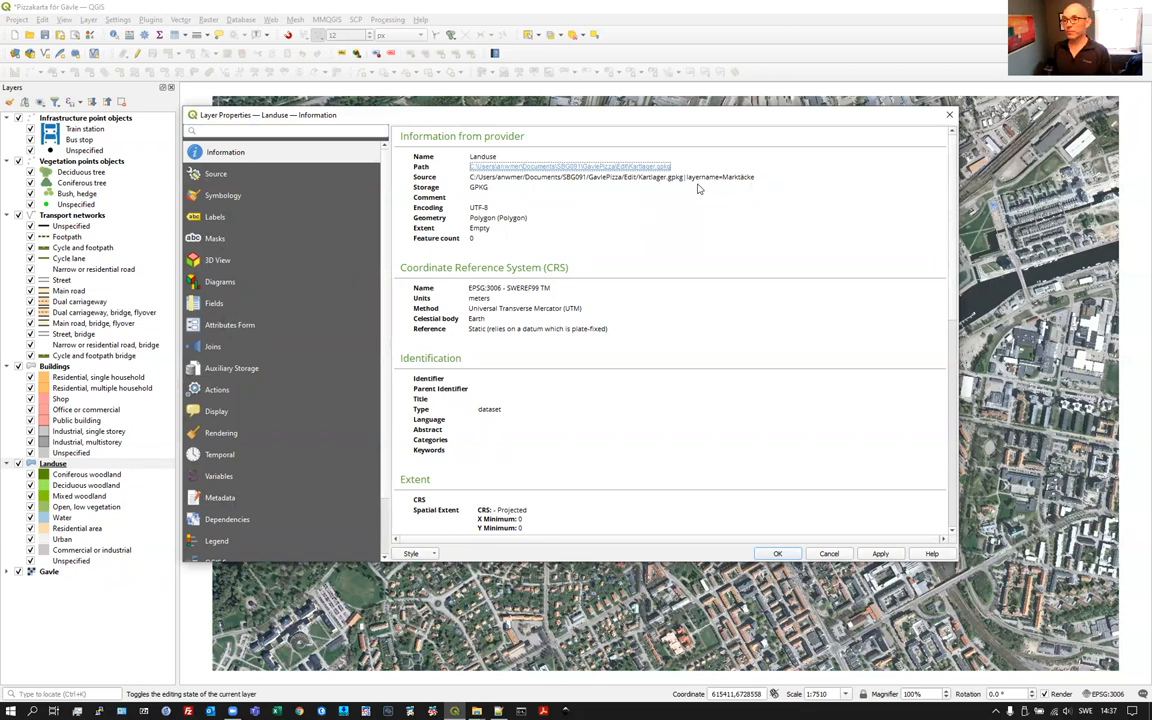
mouse_move(144, 432)
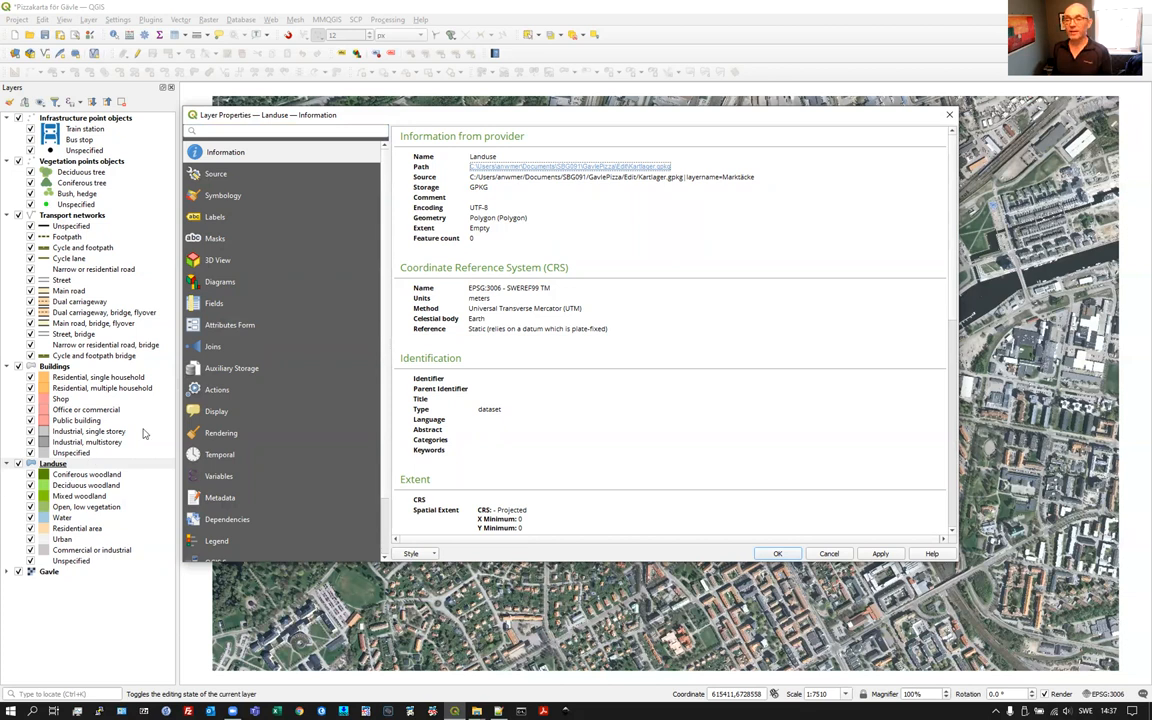
mouse_move(736, 184)
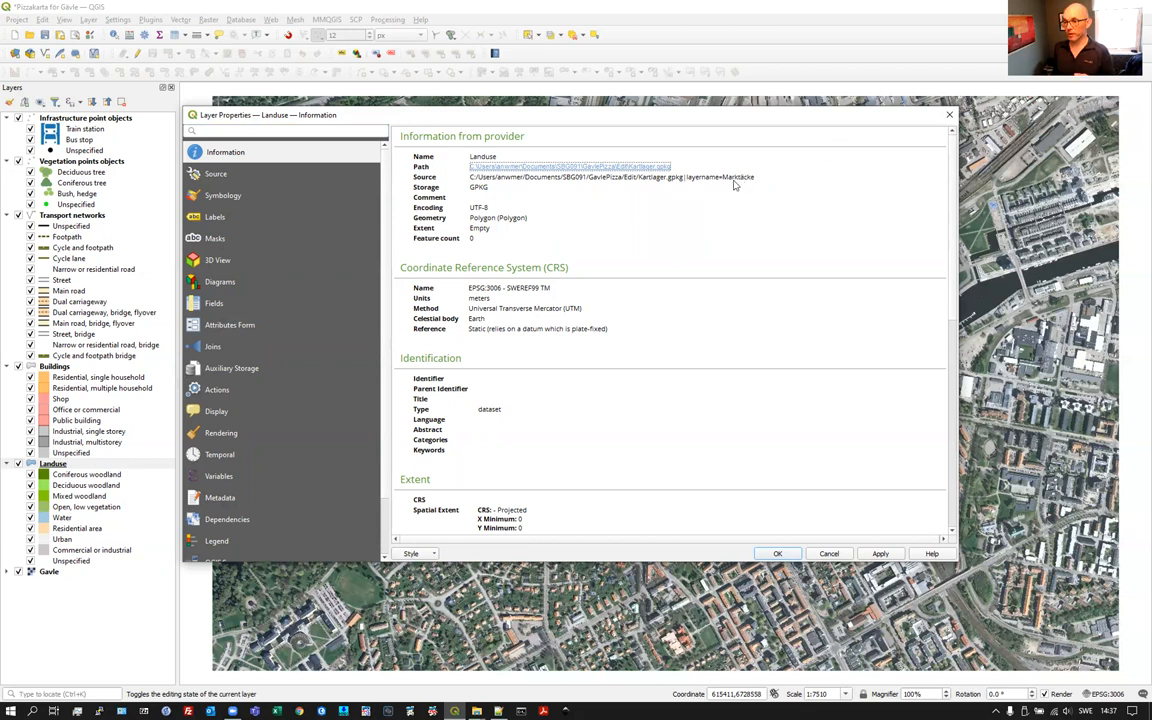
mouse_move(670, 188)
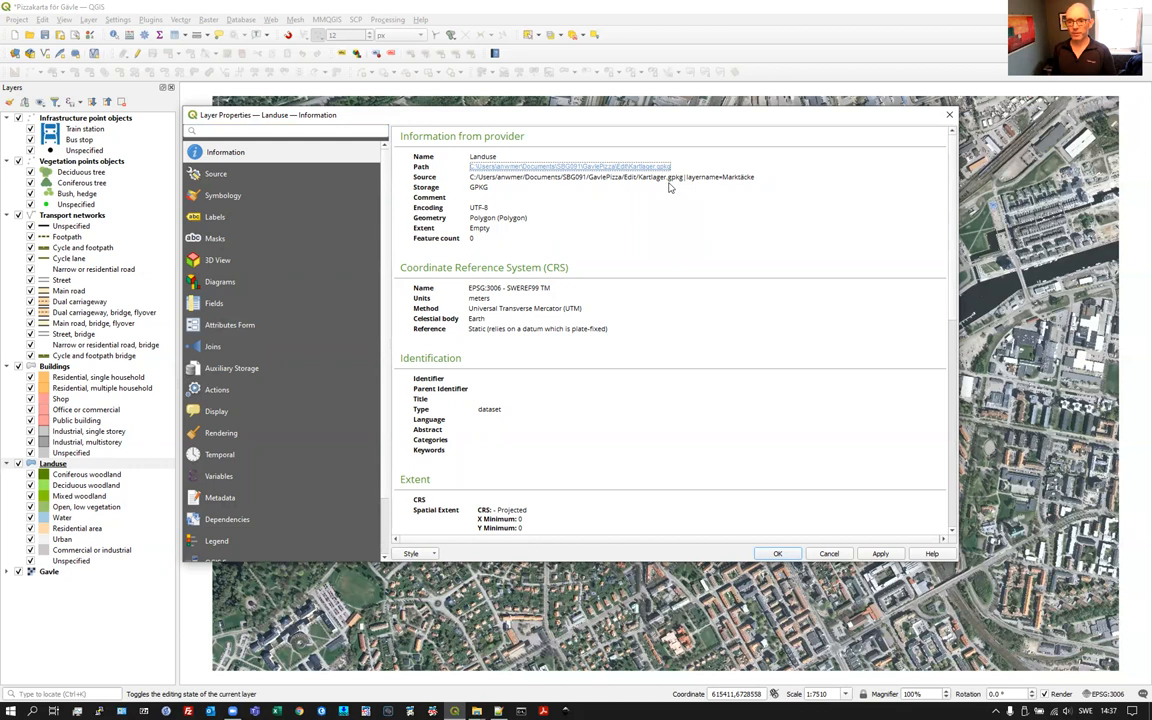
mouse_move(554, 288)
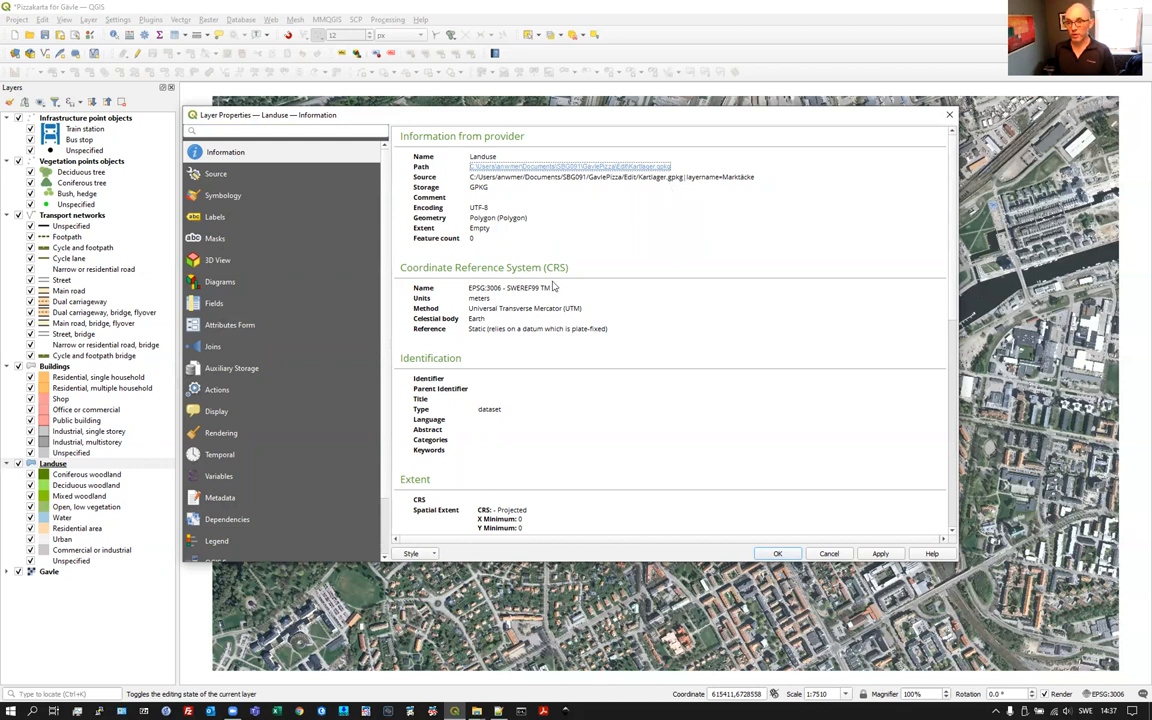
mouse_move(584, 386)
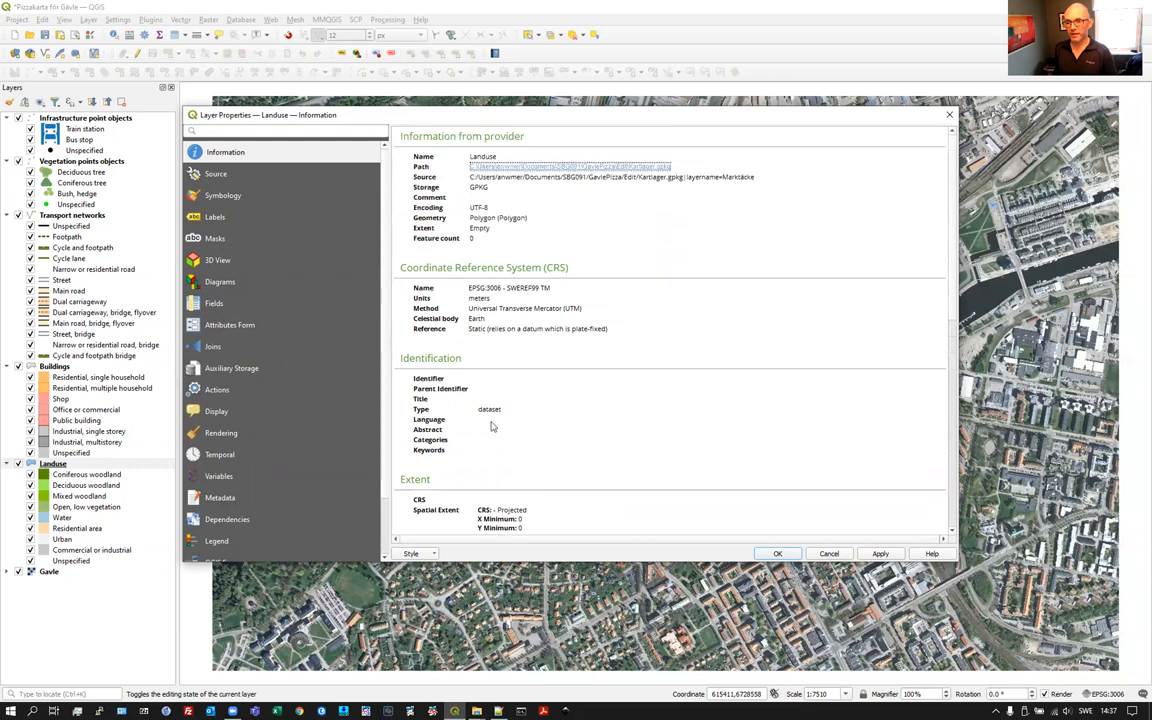
mouse_move(540, 452)
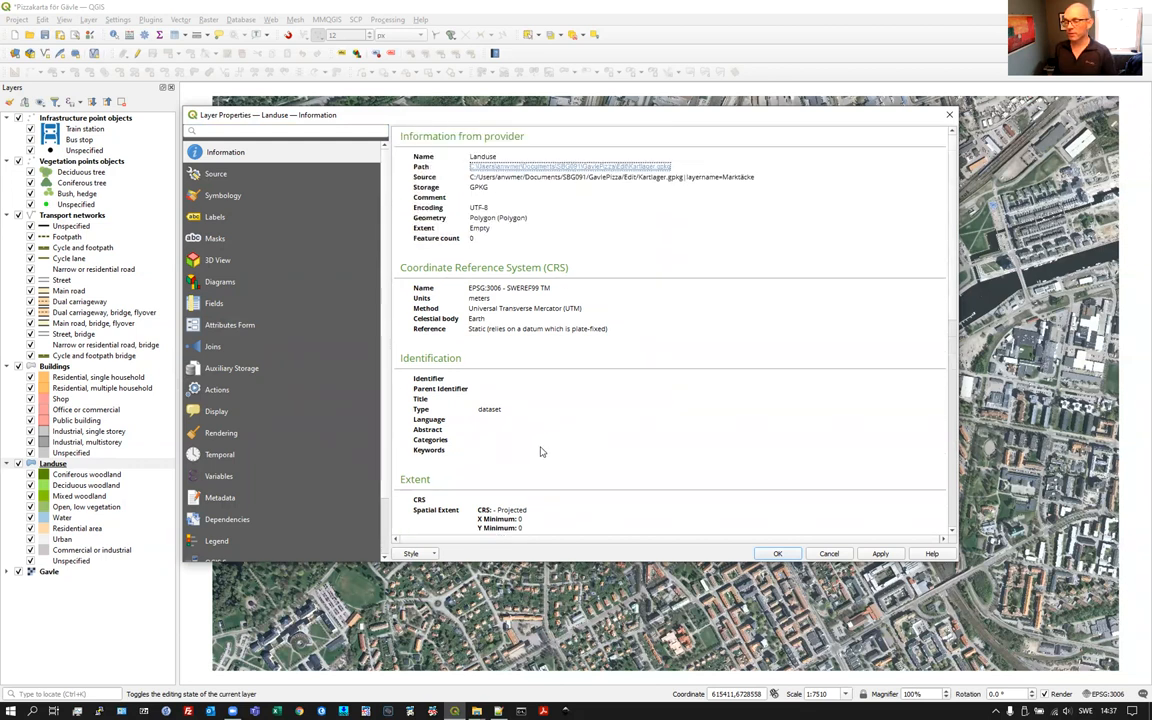
mouse_move(548, 438)
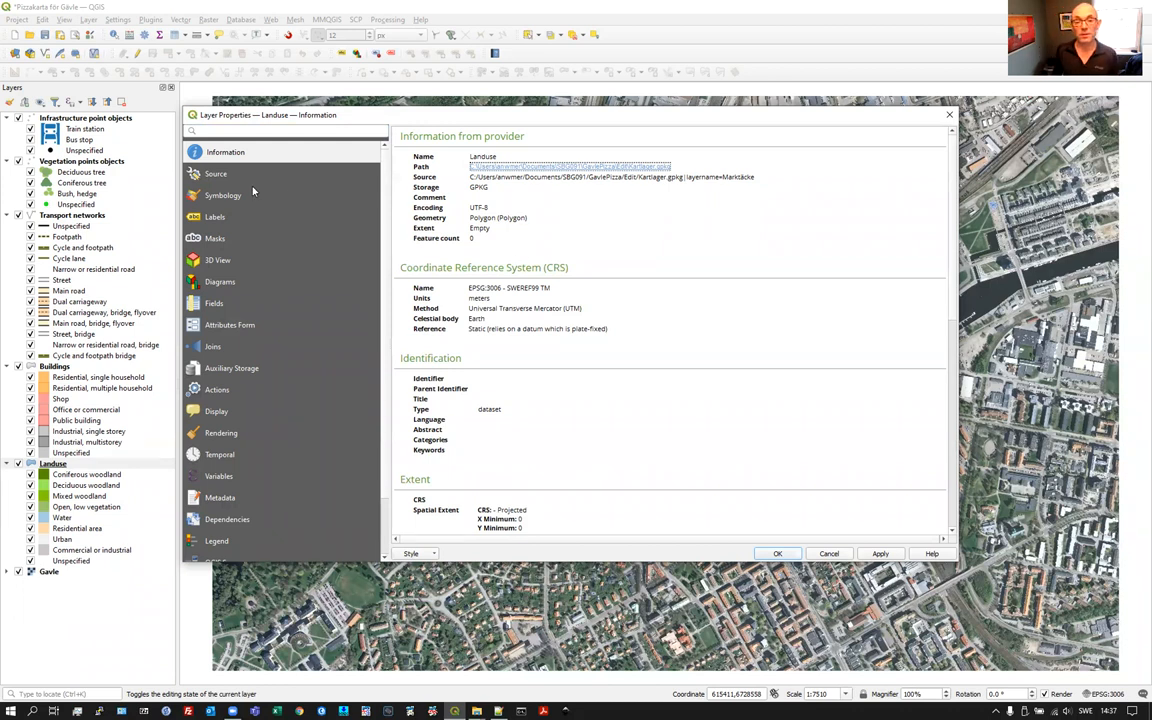
- View the Landuse source settings in EPSG:3006, then return to its categorized symbology
click(216, 172)
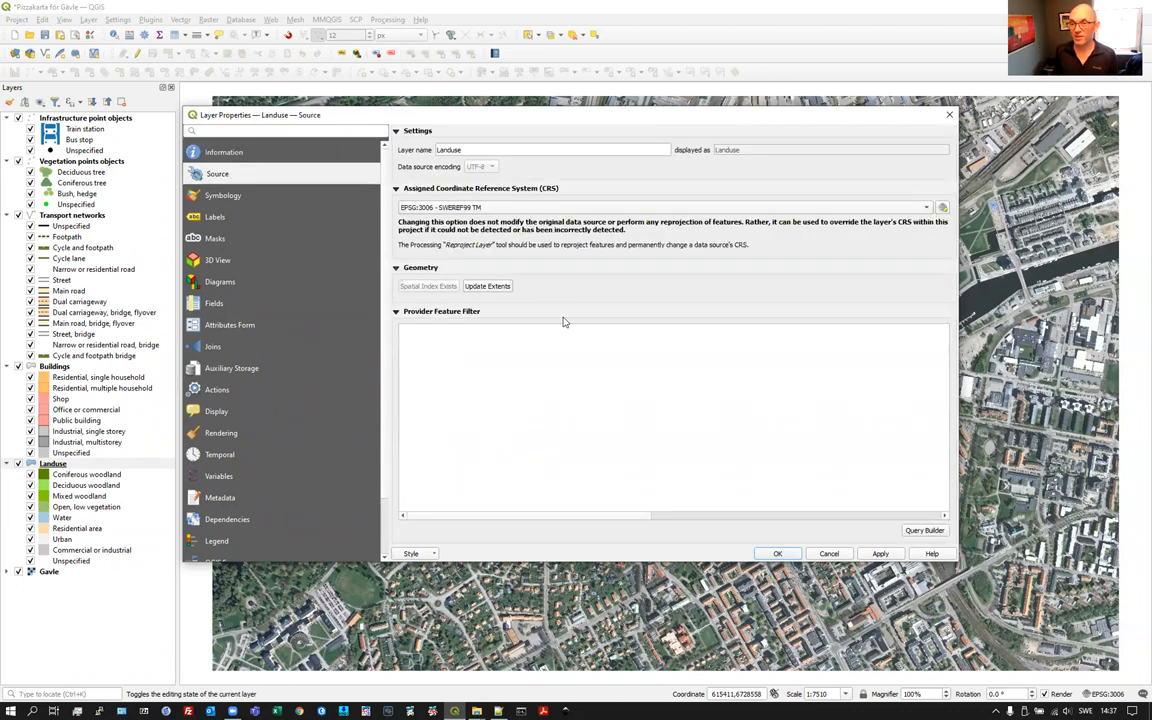
mouse_move(572, 332)
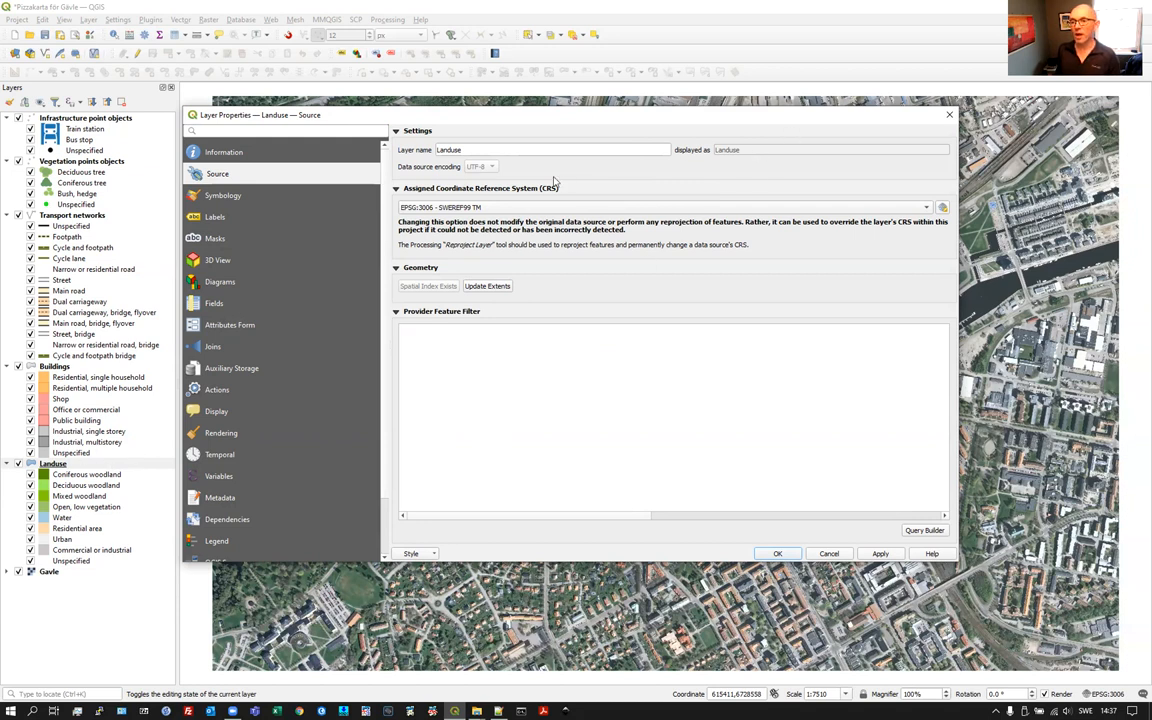
mouse_move(536, 164)
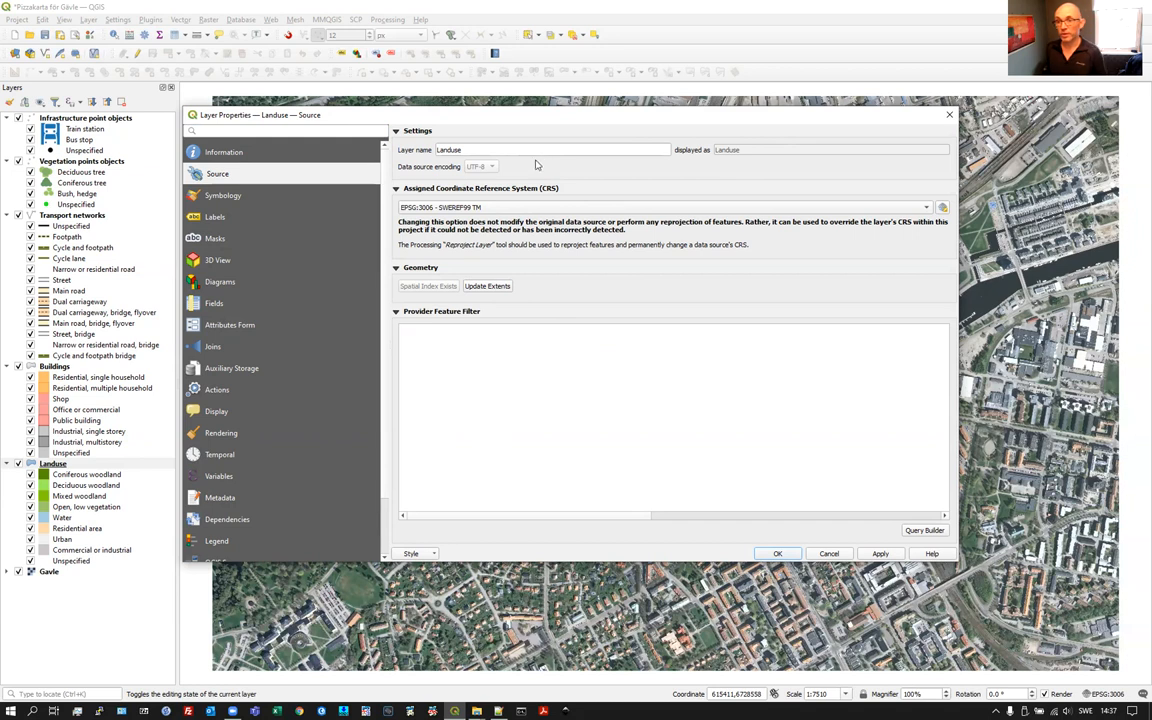
mouse_move(518, 192)
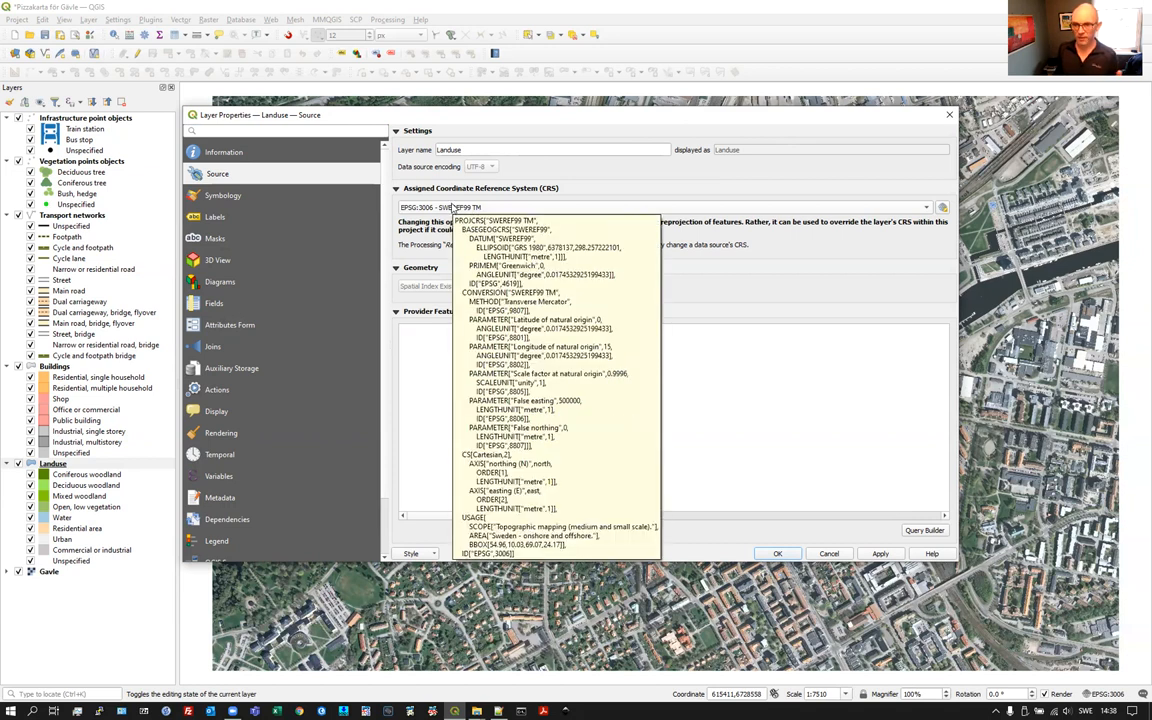
mouse_move(452, 208)
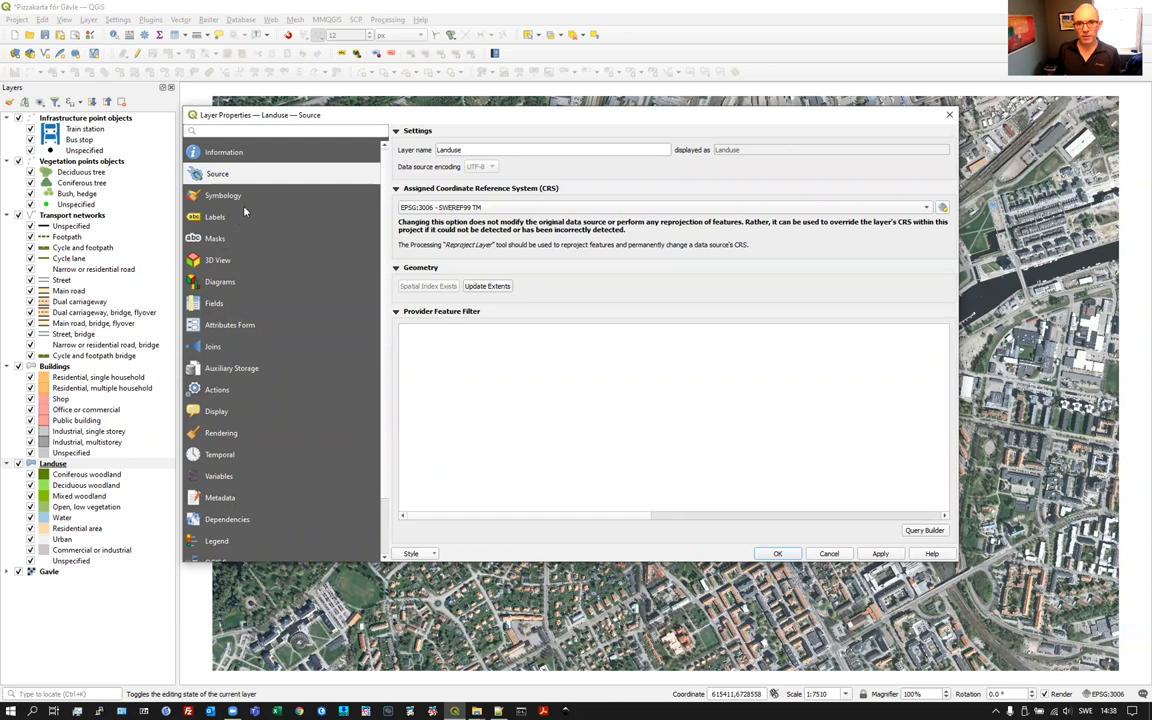
mouse_move(236, 198)
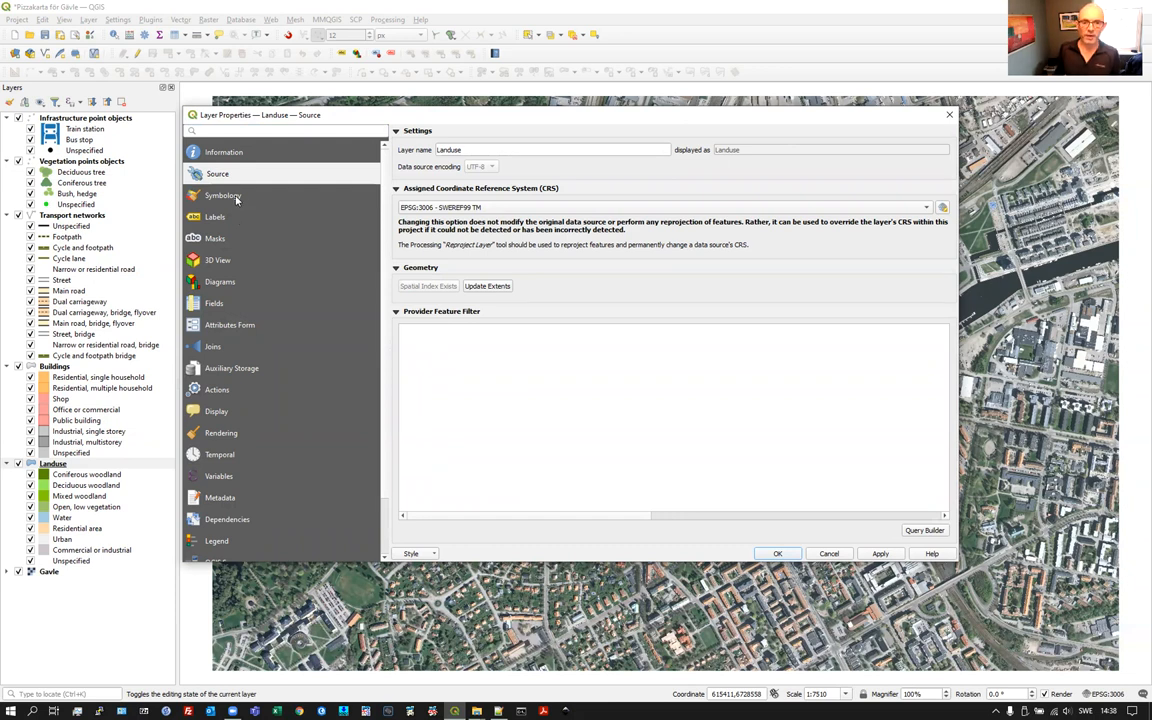
click(224, 196)
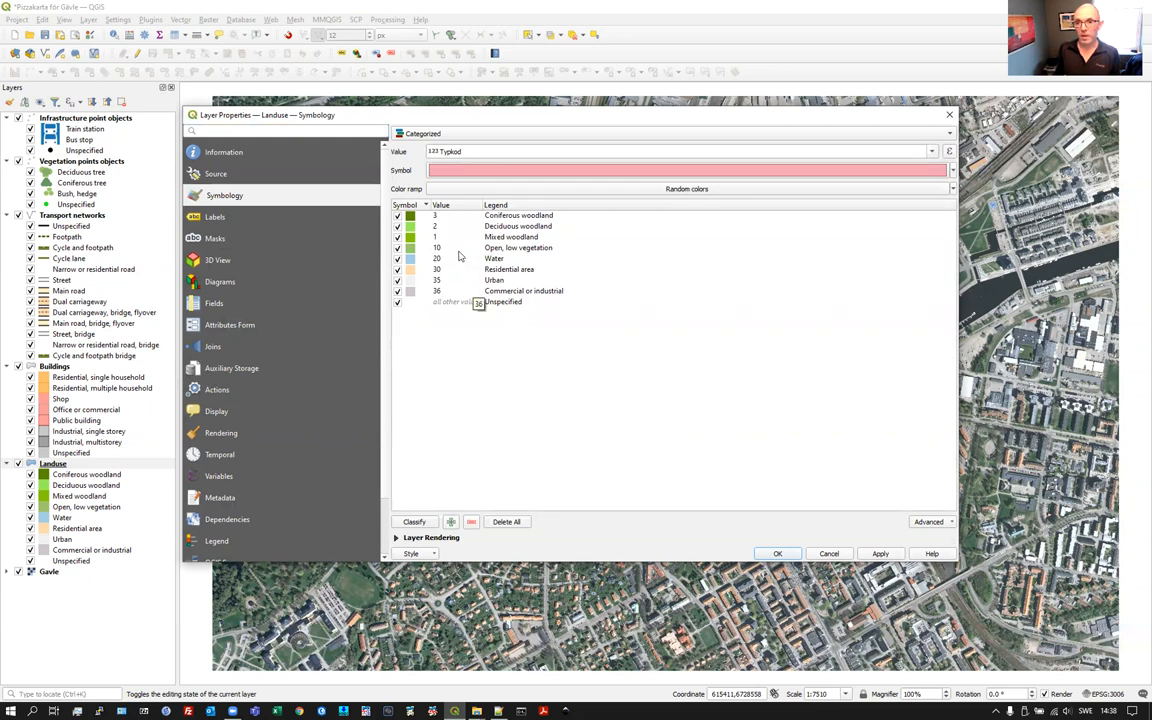
- Show the Landuse labels page, try Single Labels, then set it back to No Labels
click(216, 216)
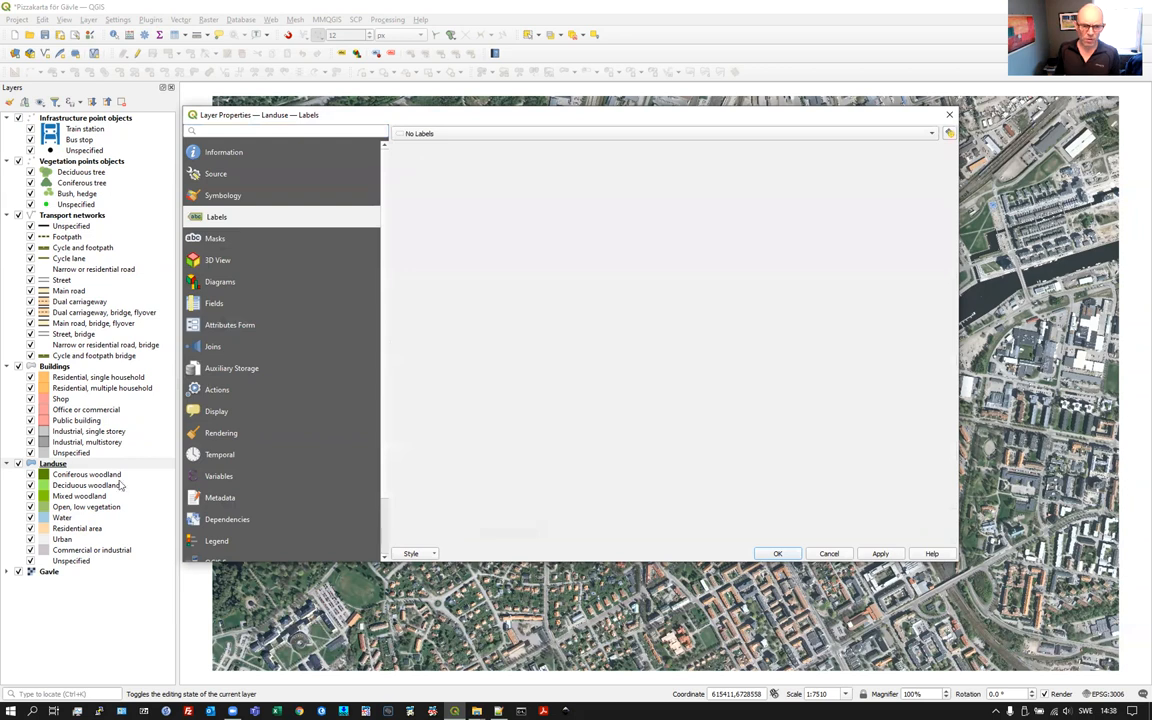
mouse_move(264, 256)
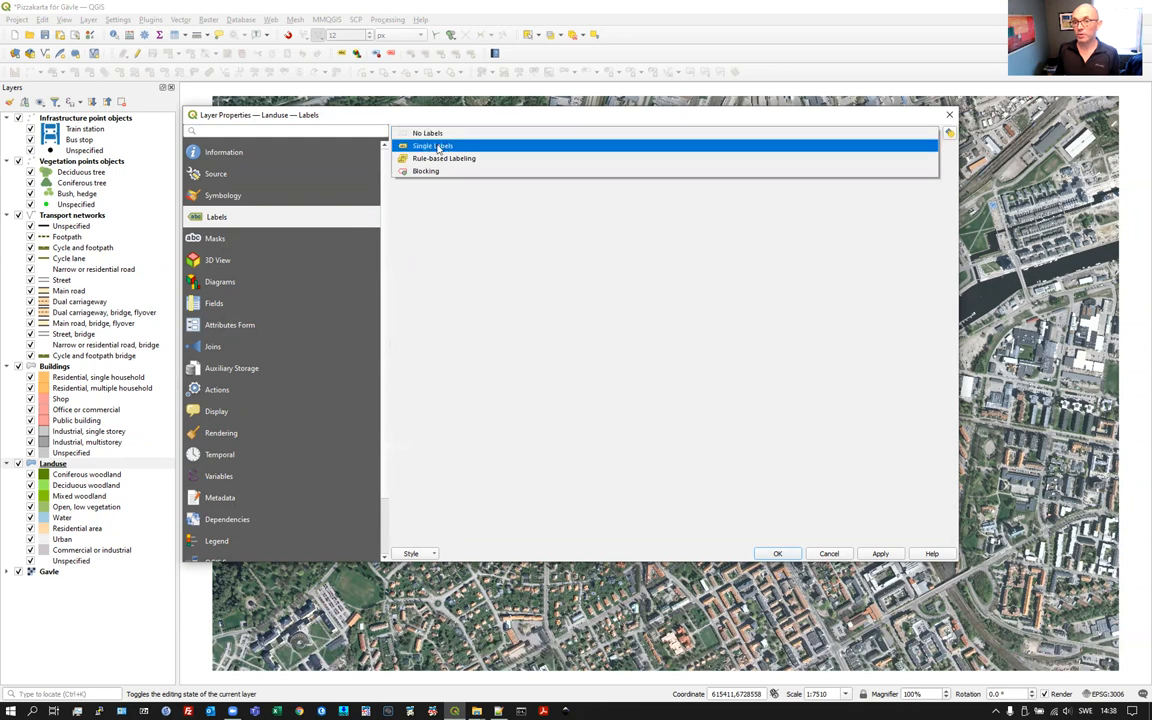
click(432, 146)
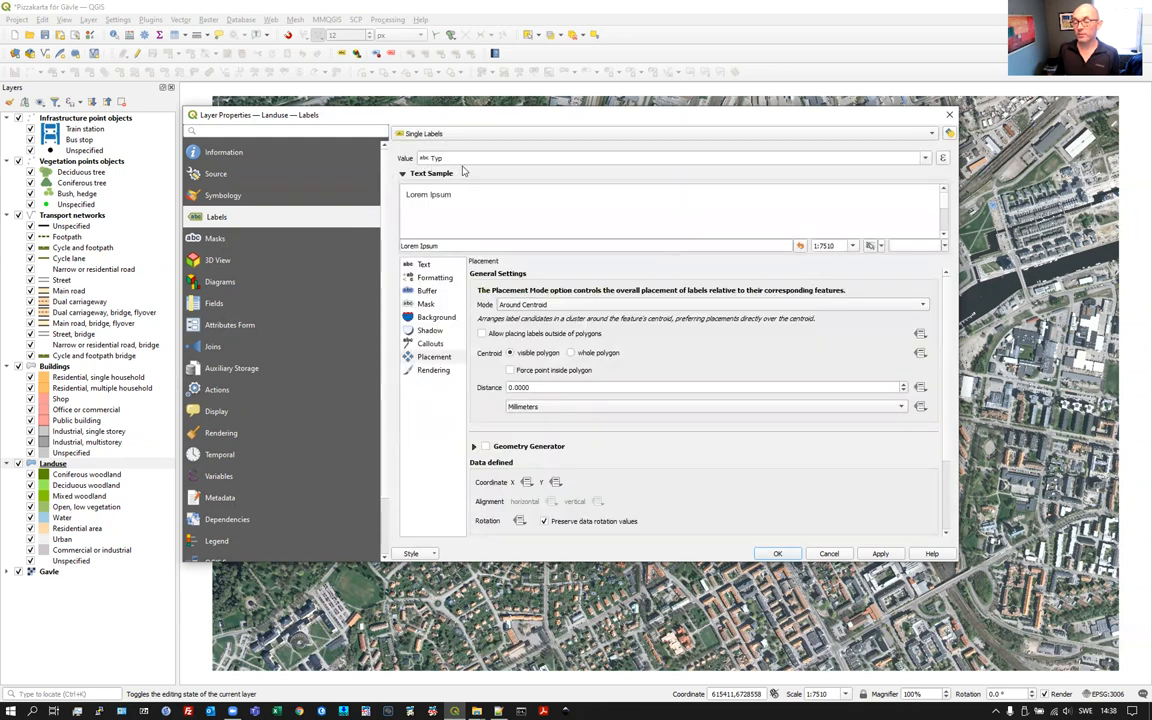
click(670, 132)
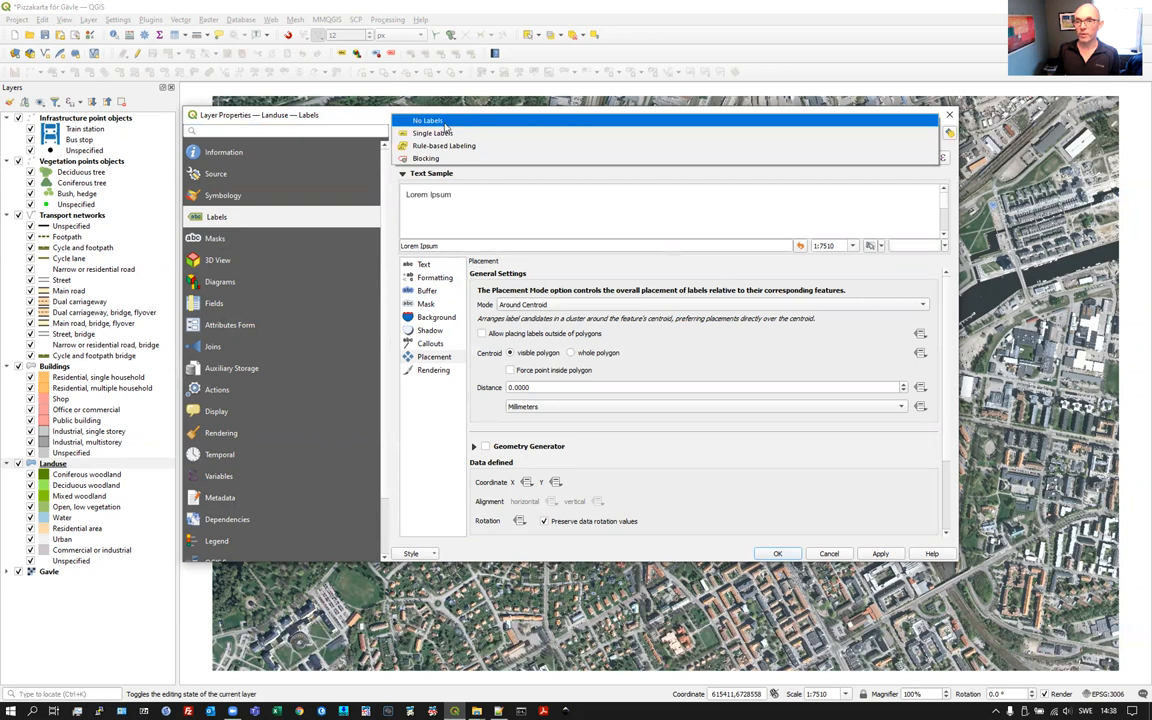
click(428, 120)
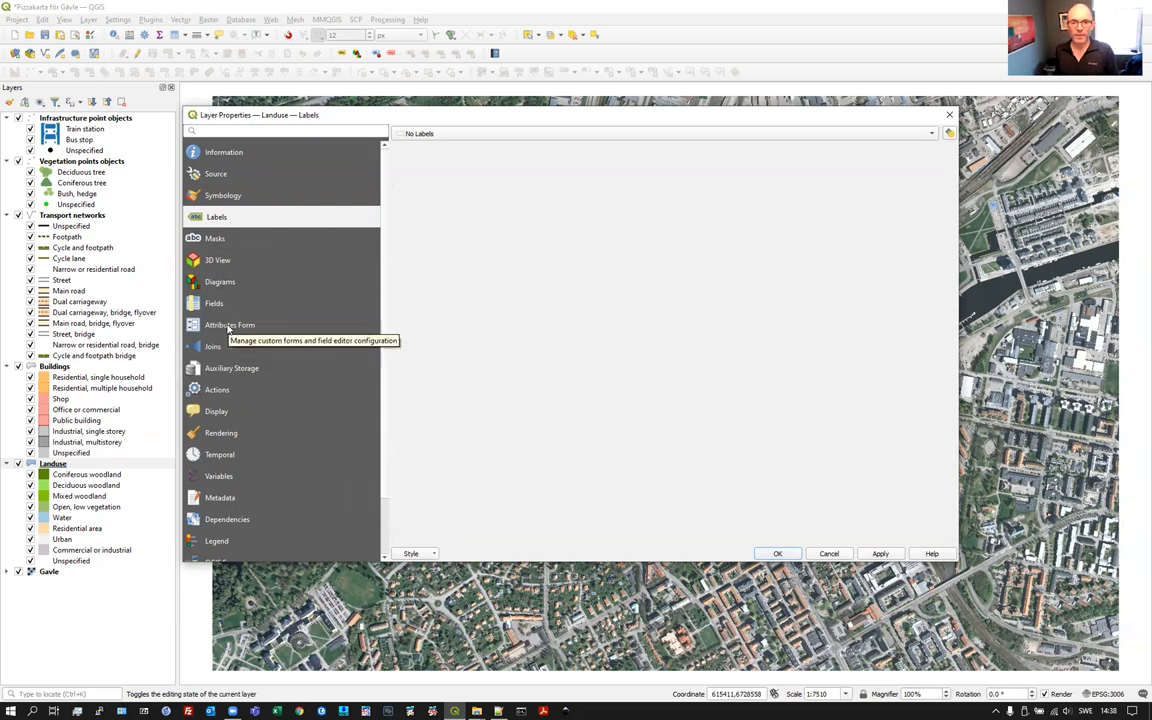
- Inspect the Attributes Form widgets for the Typkod and Typ fields
click(230, 324)
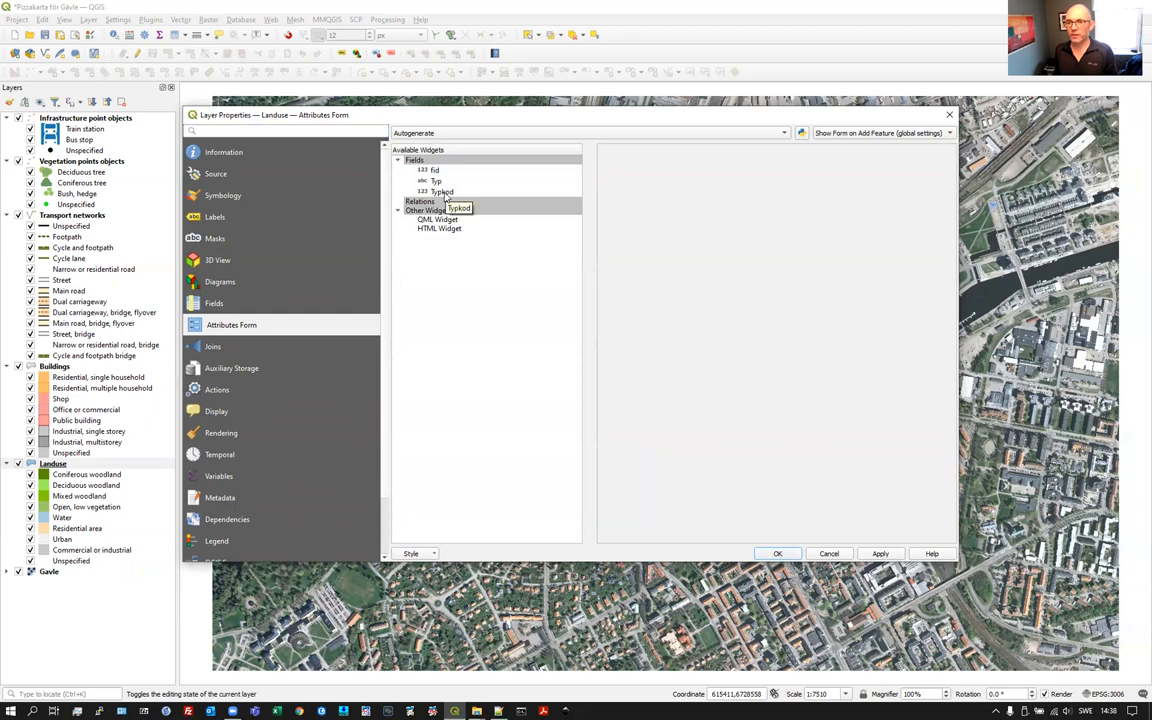
mouse_move(444, 192)
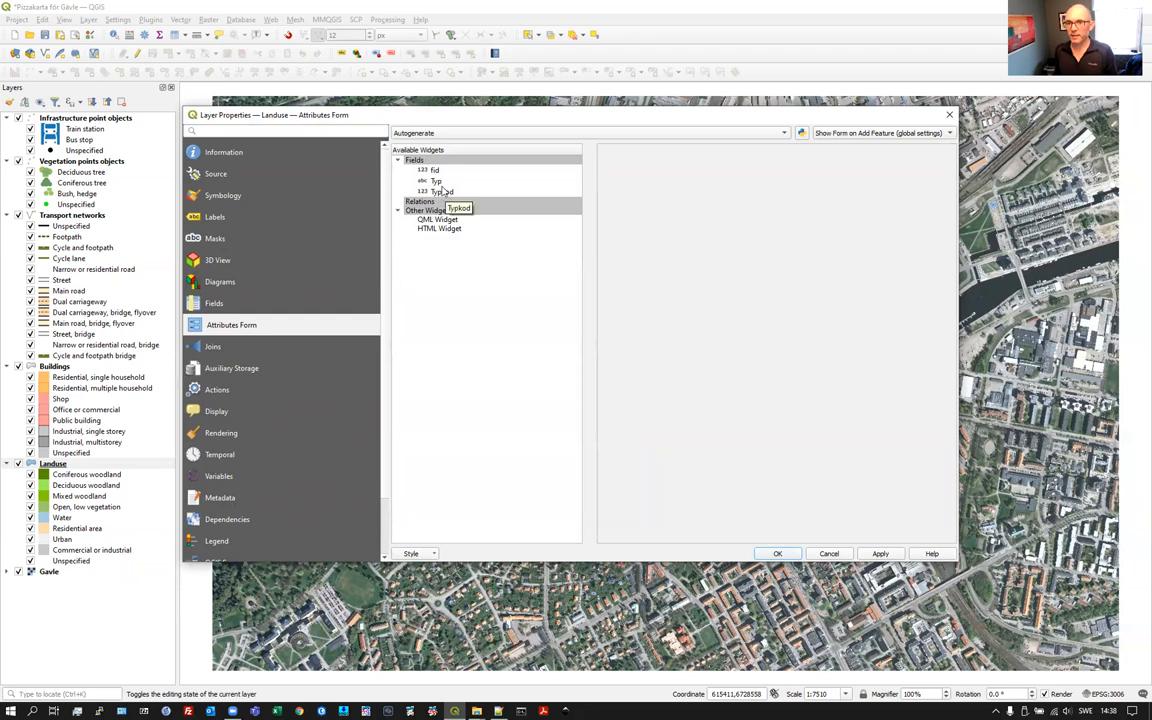
click(440, 192)
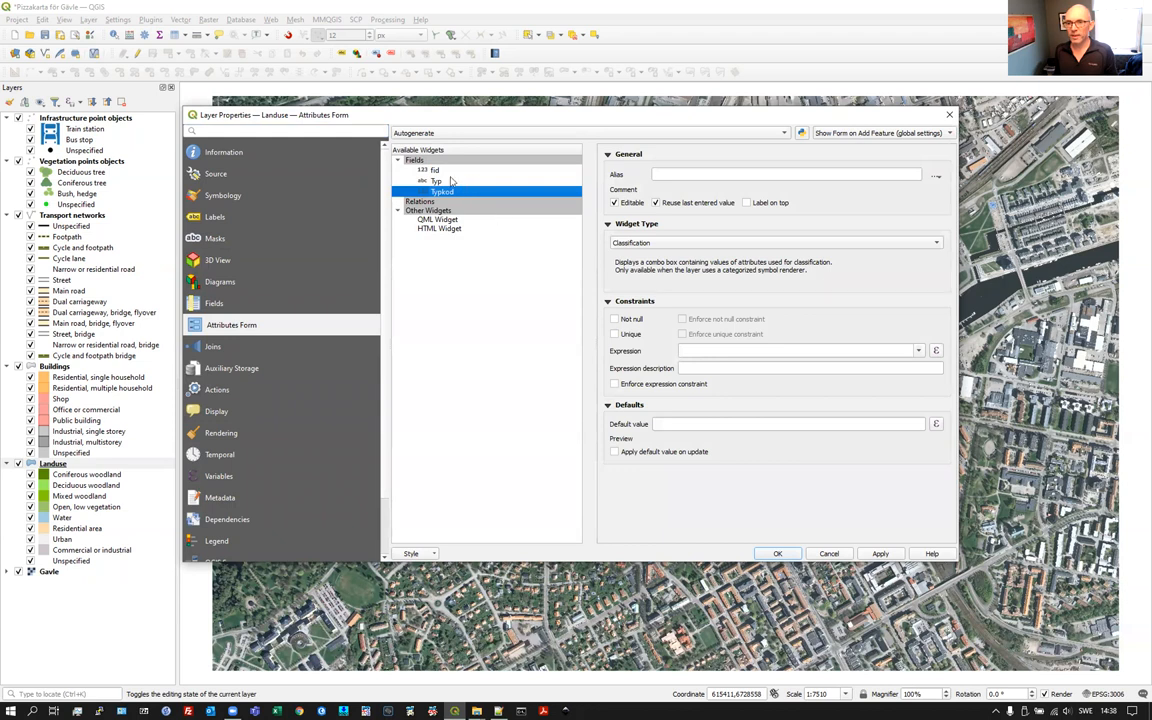
click(436, 180)
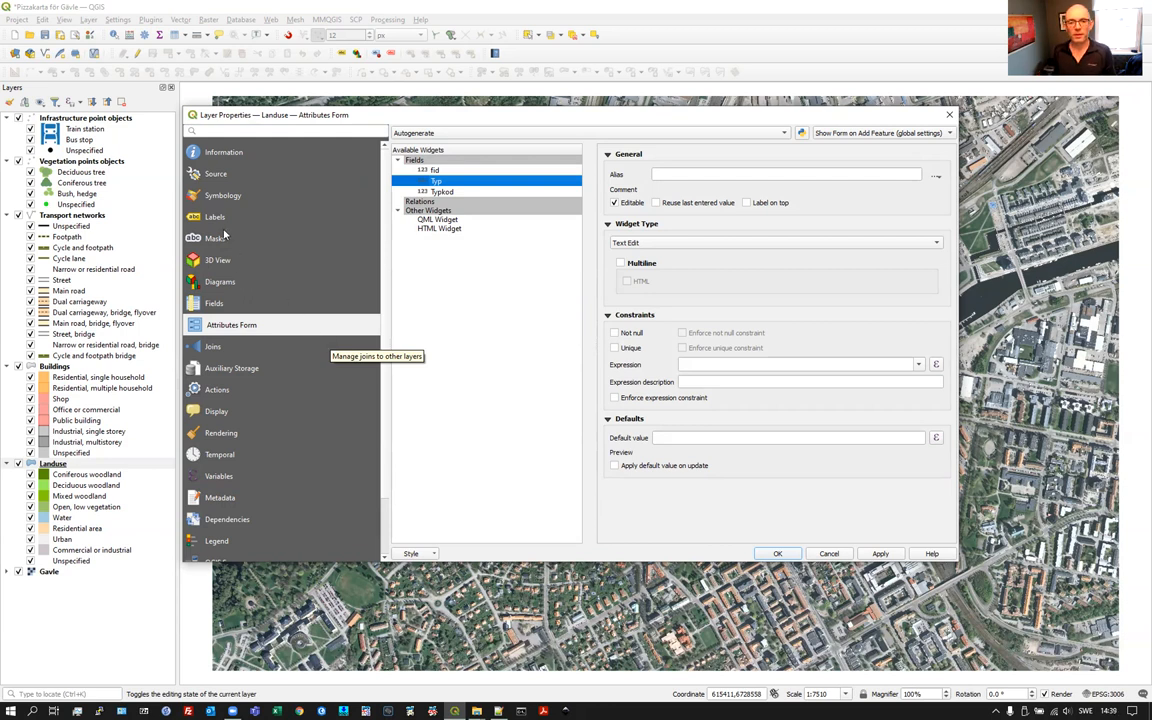
- List the Landuse fields fid, Typ and Typkod with their data types
click(214, 304)
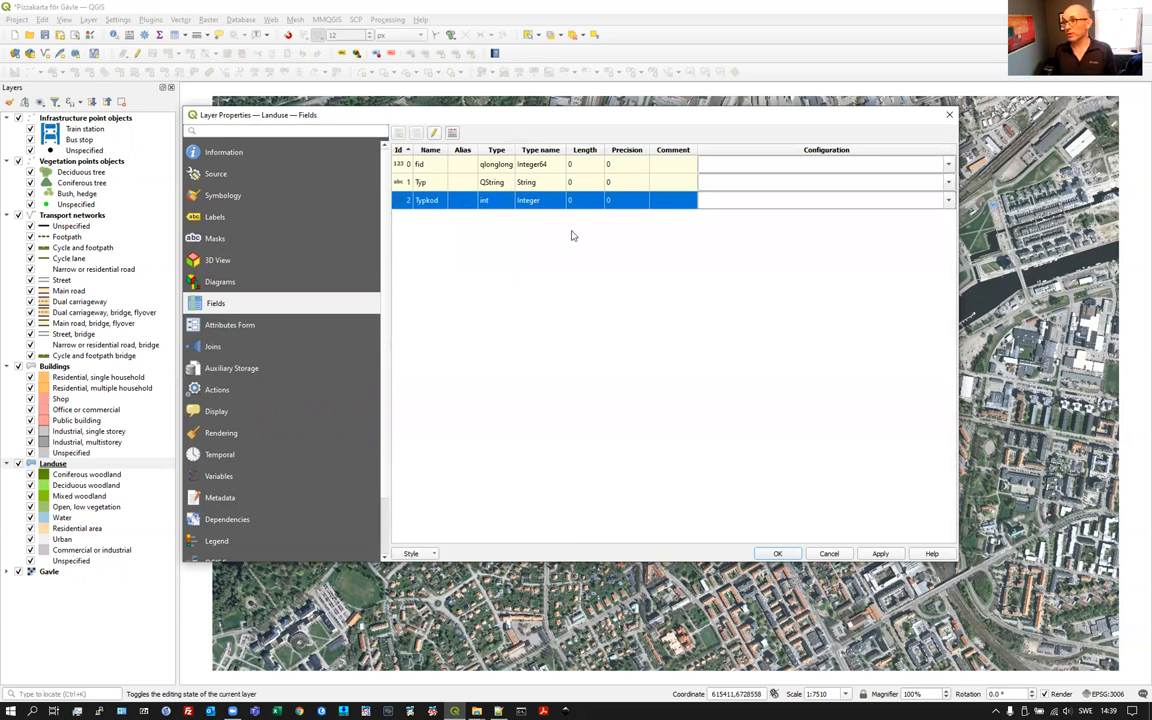
mouse_move(560, 240)
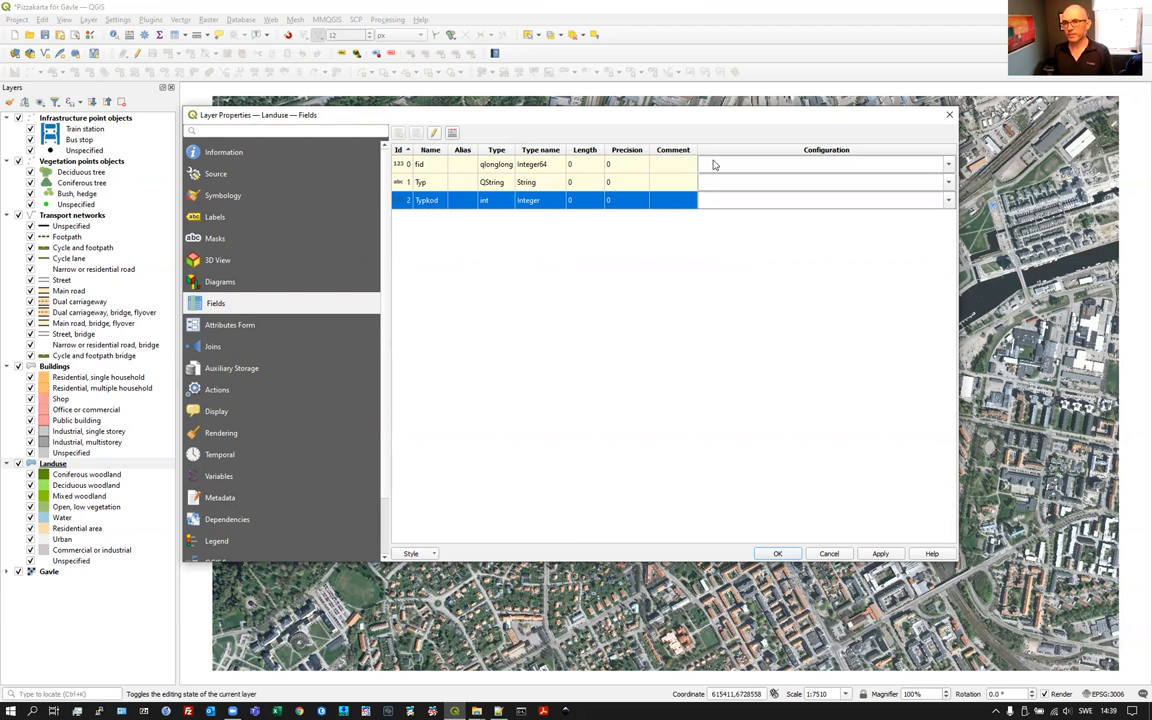
- Go back to the categorized symbology coded by Typkod and its land-use classes
click(224, 196)
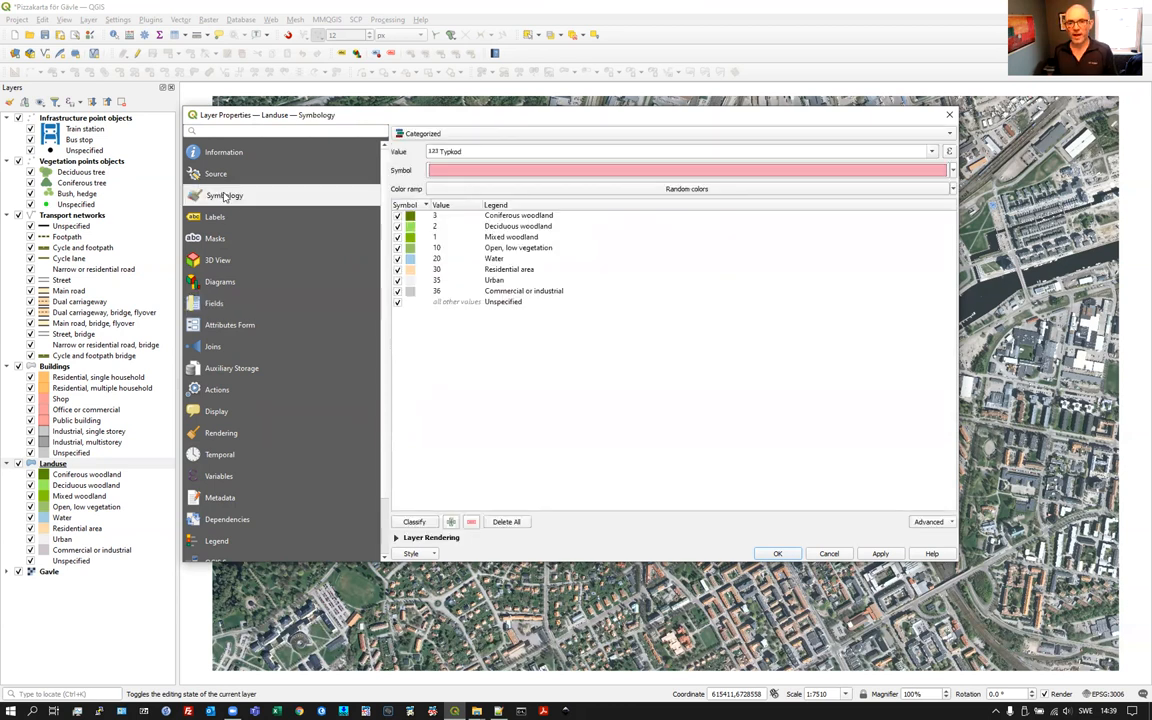
mouse_move(560, 304)
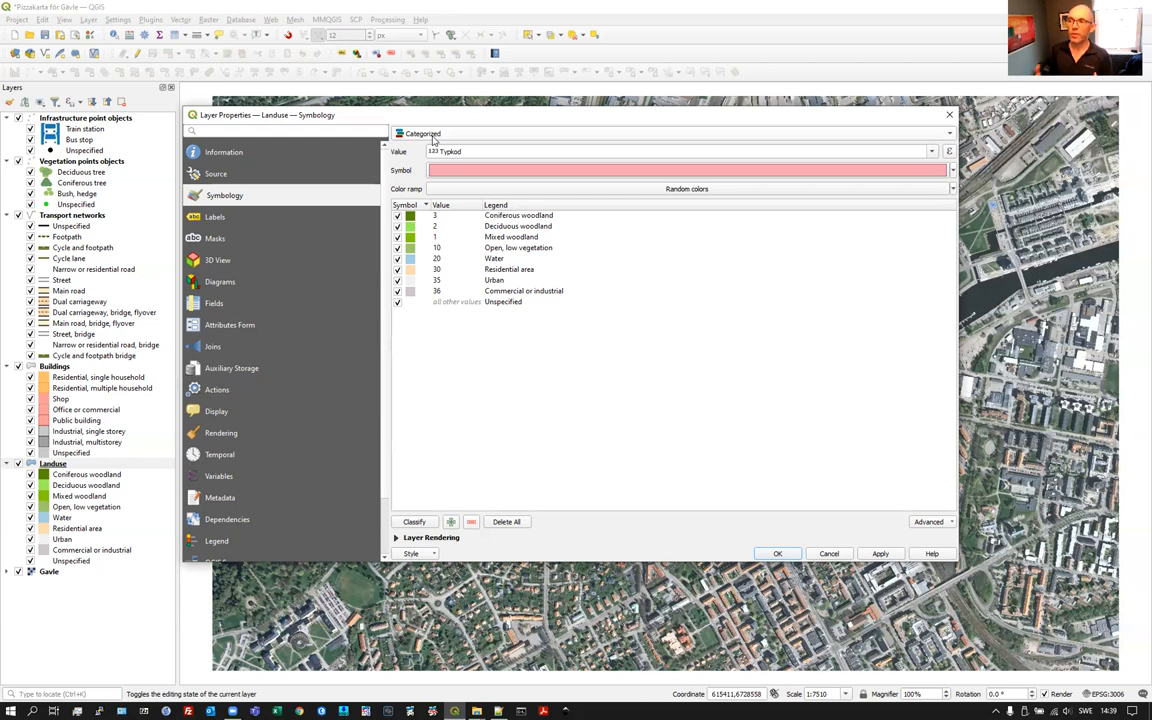
mouse_move(422, 164)
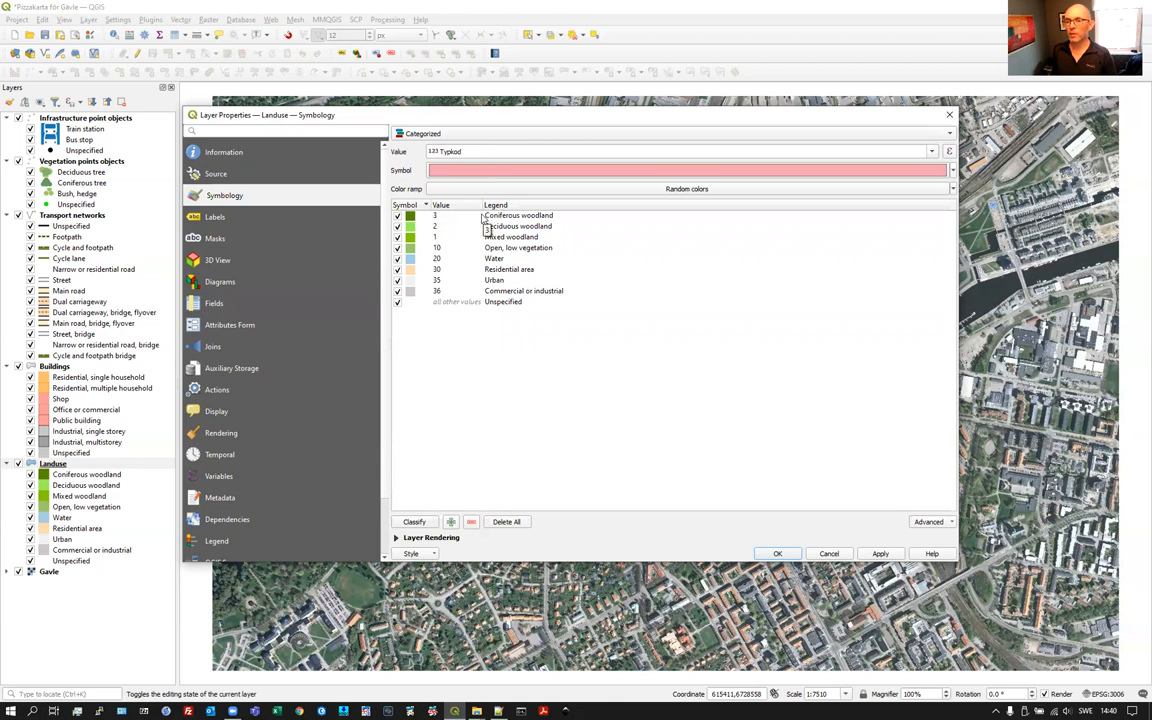
mouse_move(504, 224)
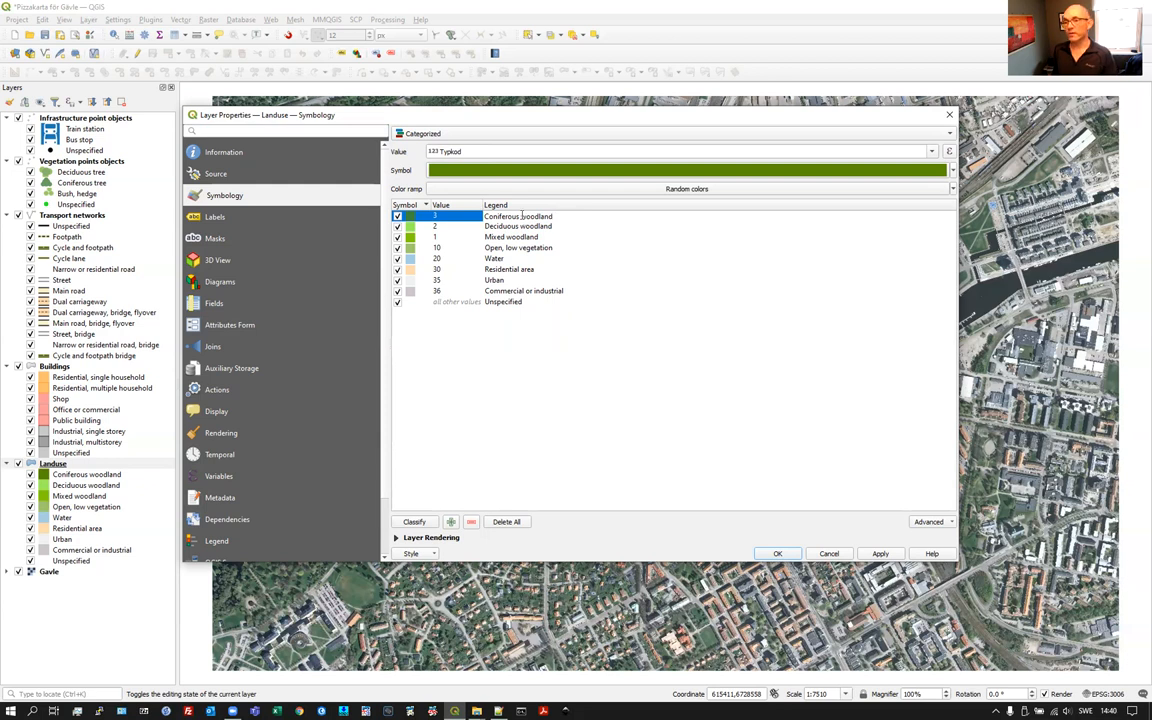
mouse_move(518, 216)
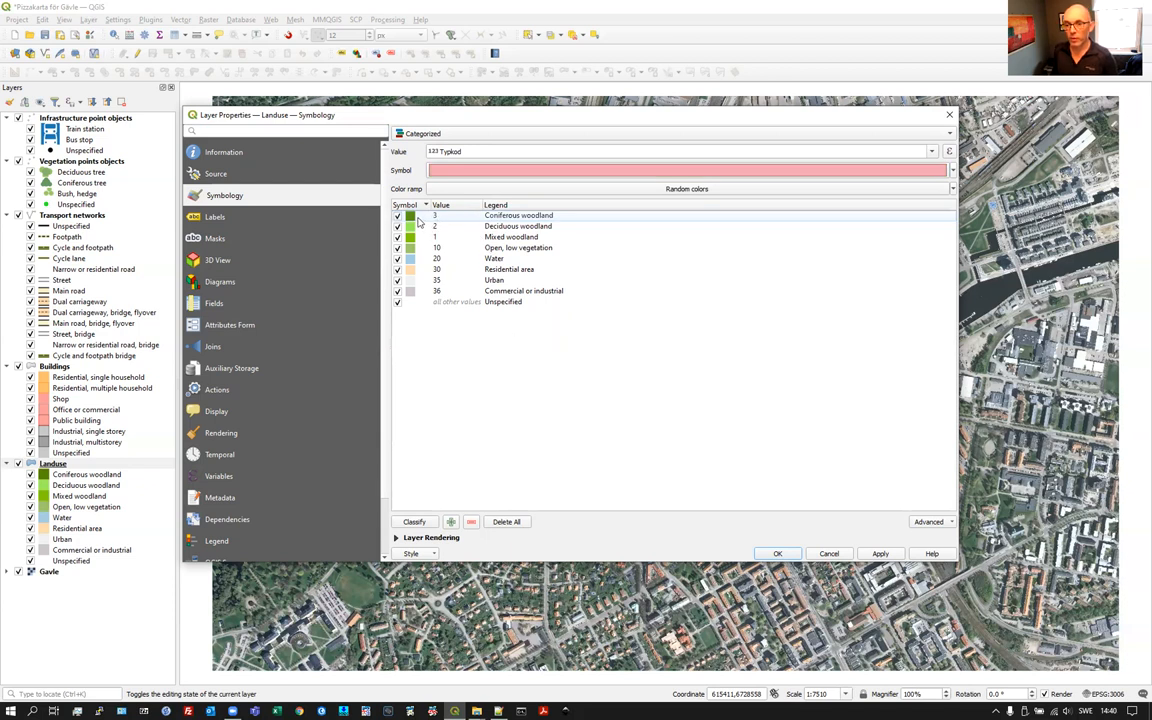
- Edit the Conifer woodland simple fill, adjust its stroke width and set the stroke style to No Pen
click(518, 216)
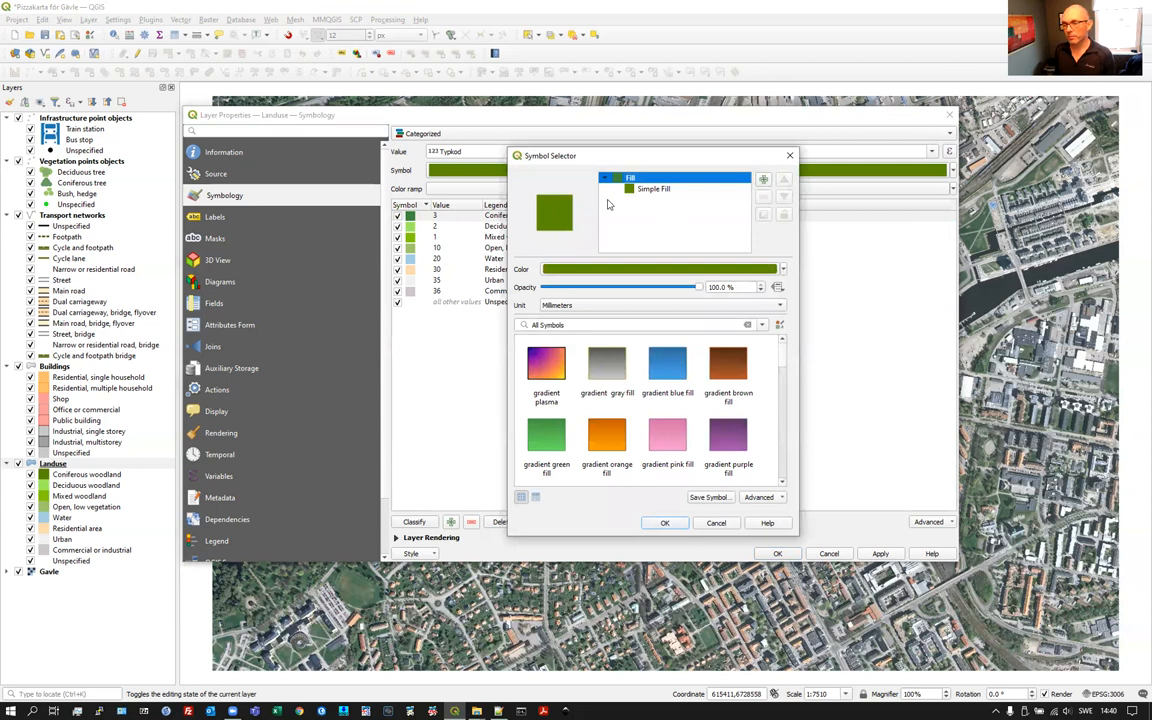
mouse_move(610, 390)
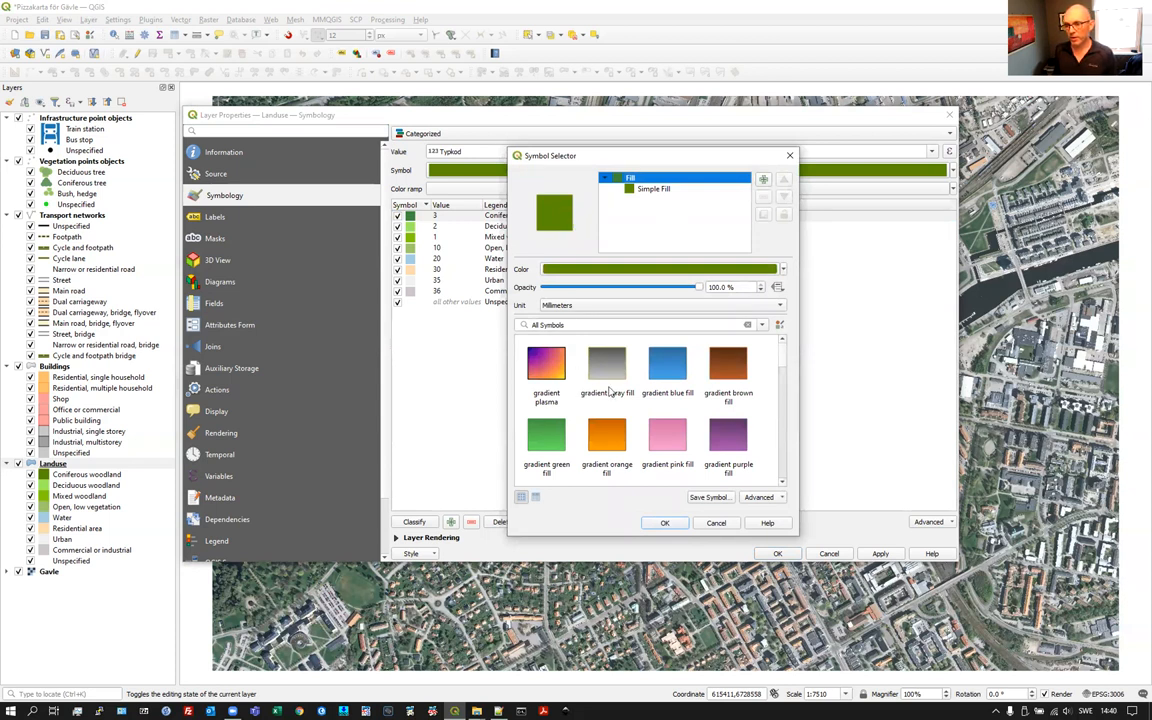
mouse_move(604, 360)
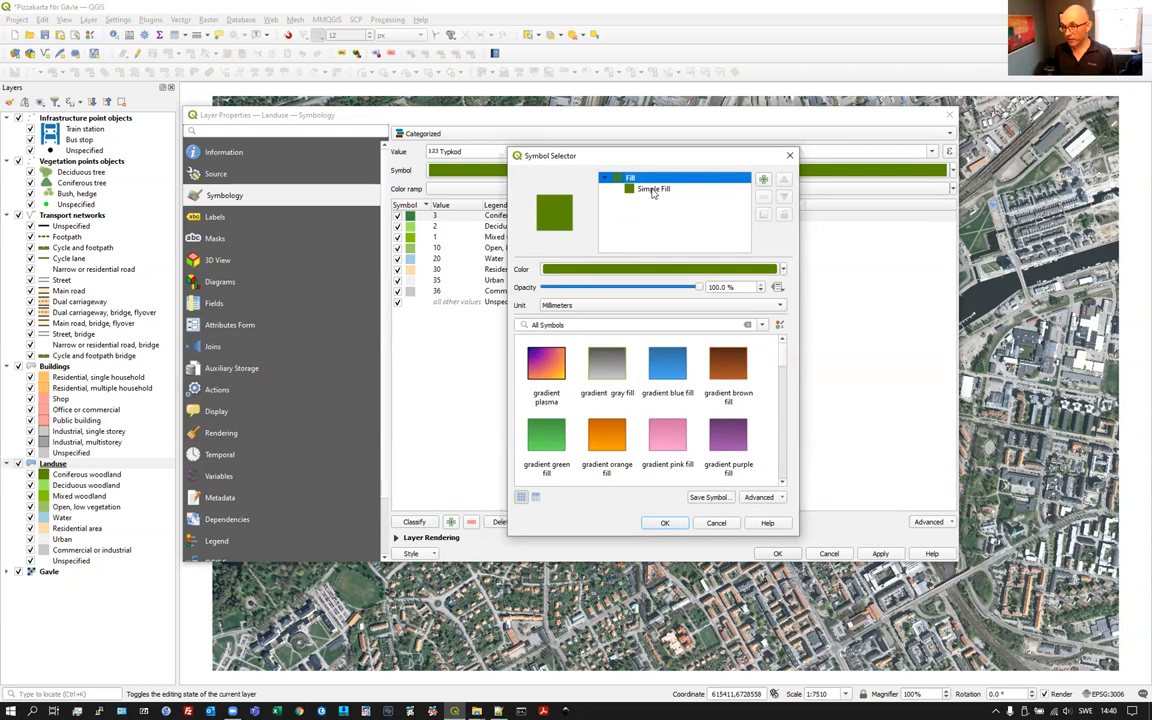
click(652, 188)
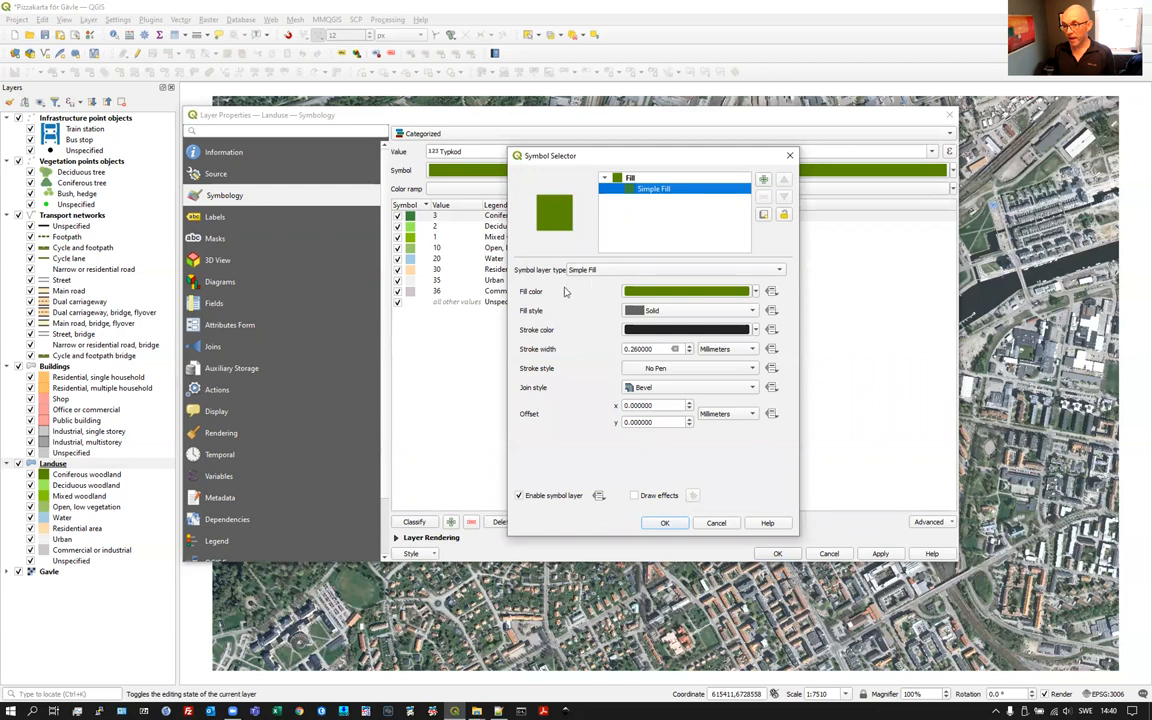
mouse_move(612, 270)
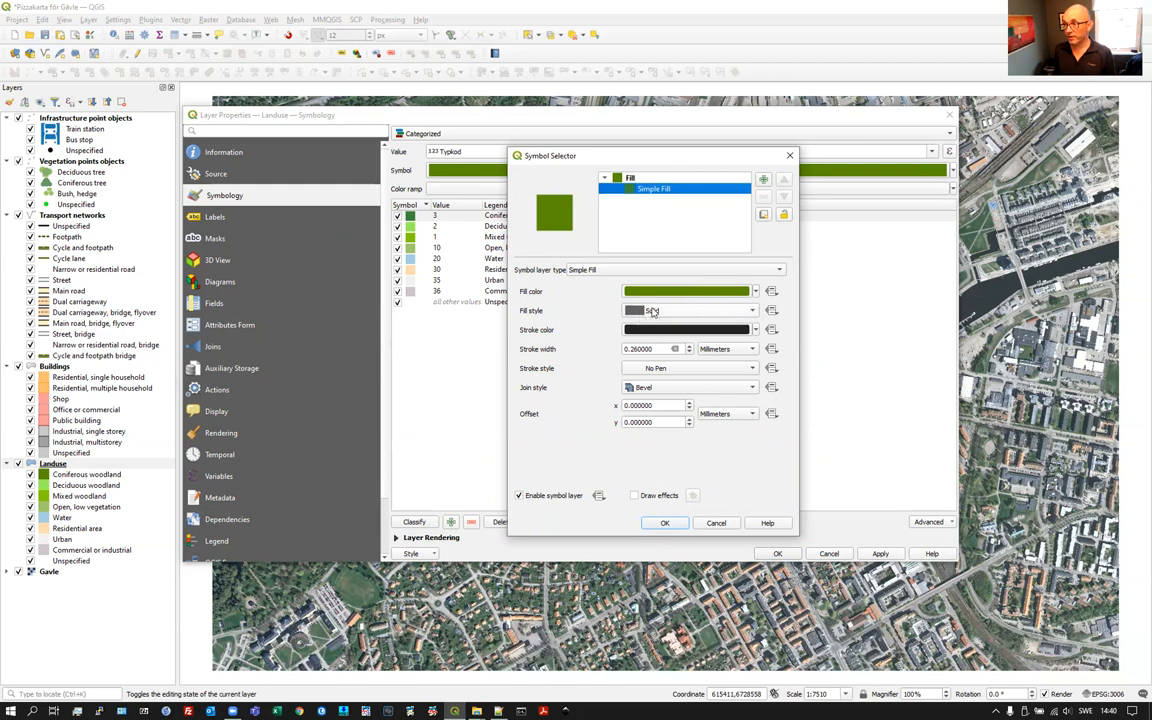
click(688, 310)
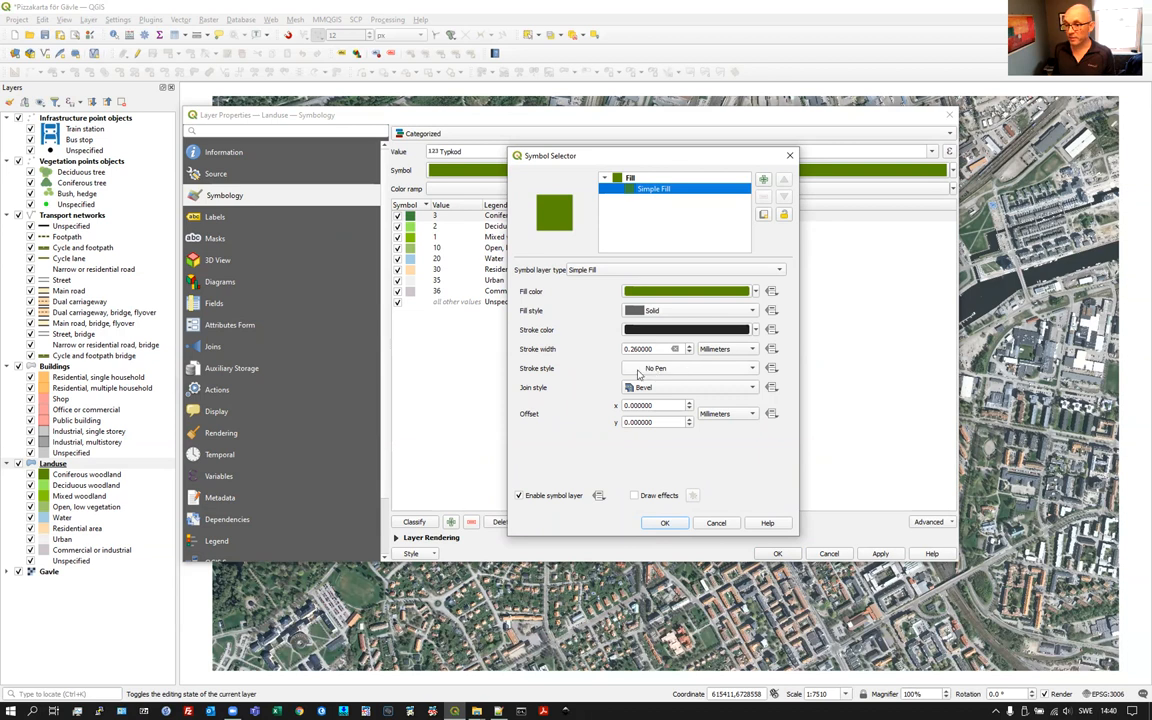
mouse_move(652, 374)
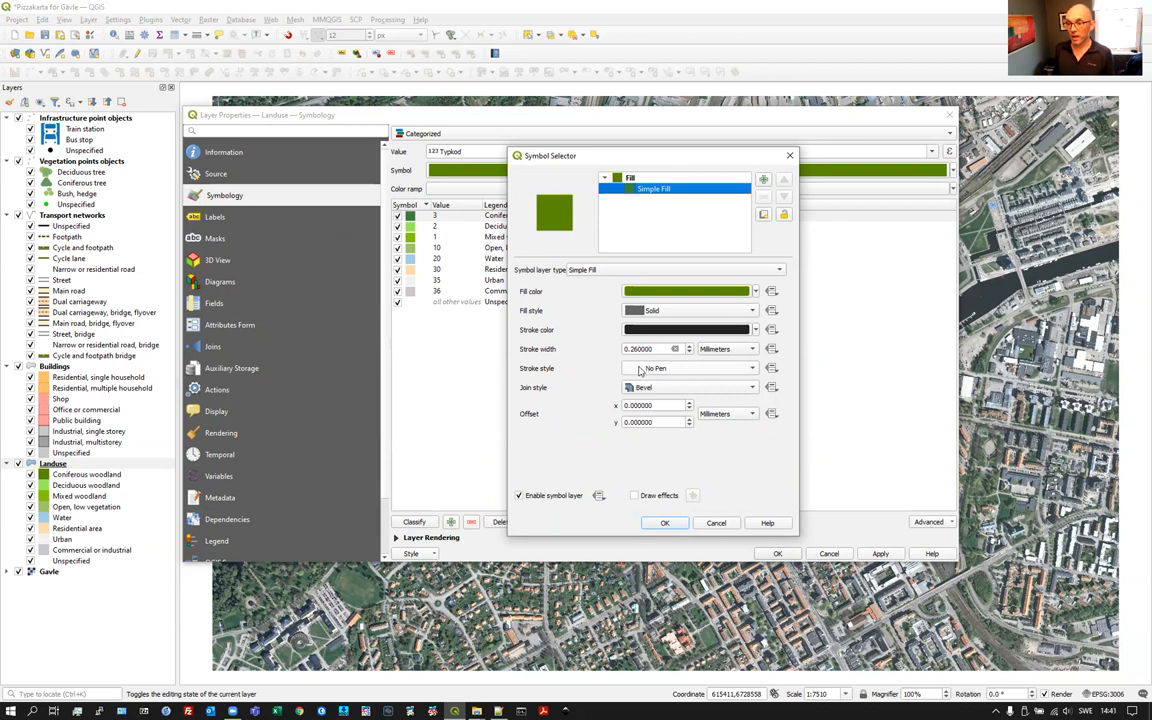
click(688, 368)
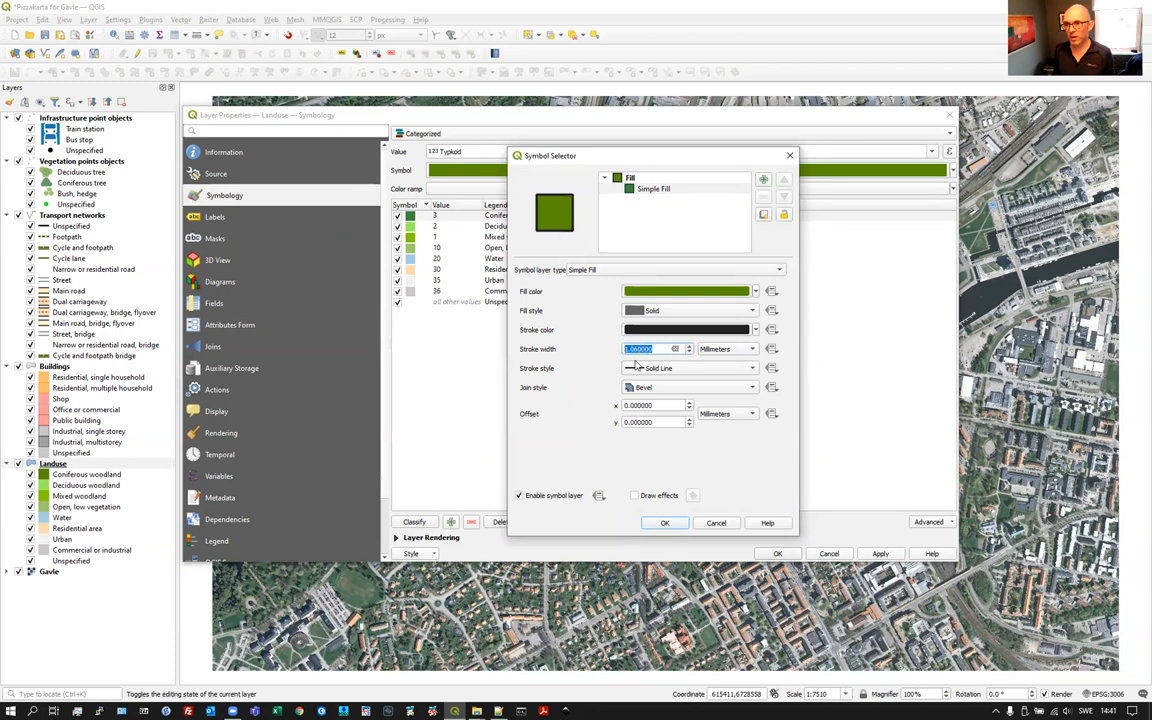
click(690, 368)
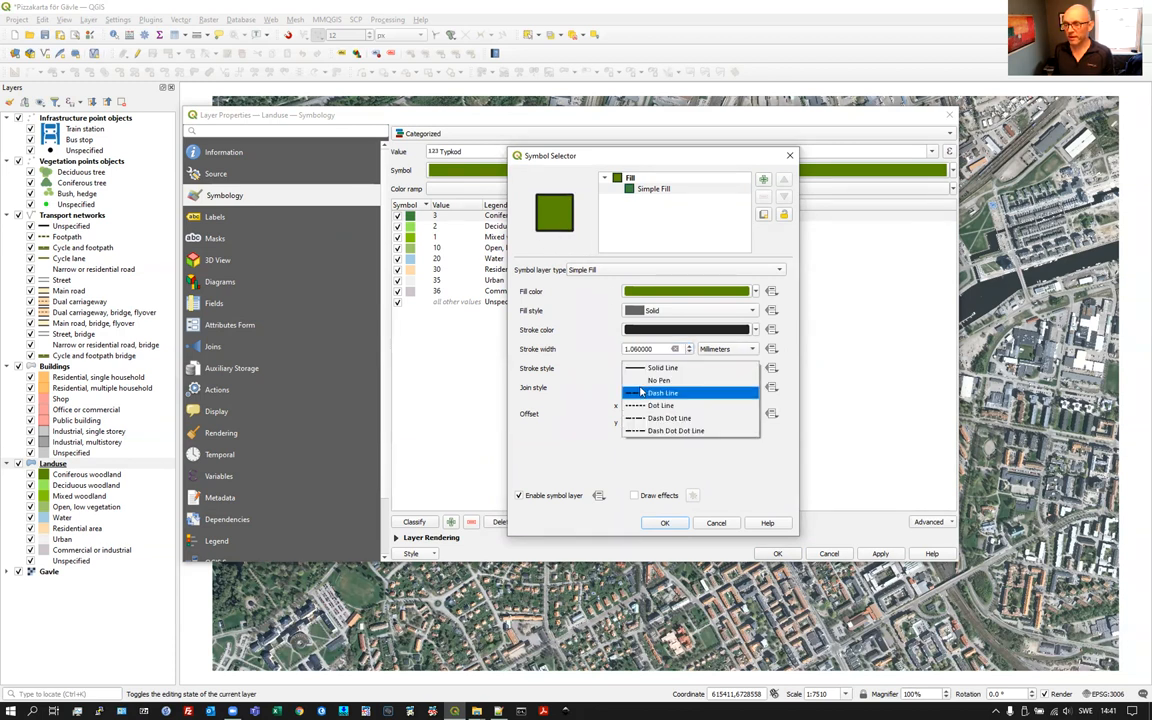
mouse_move(660, 380)
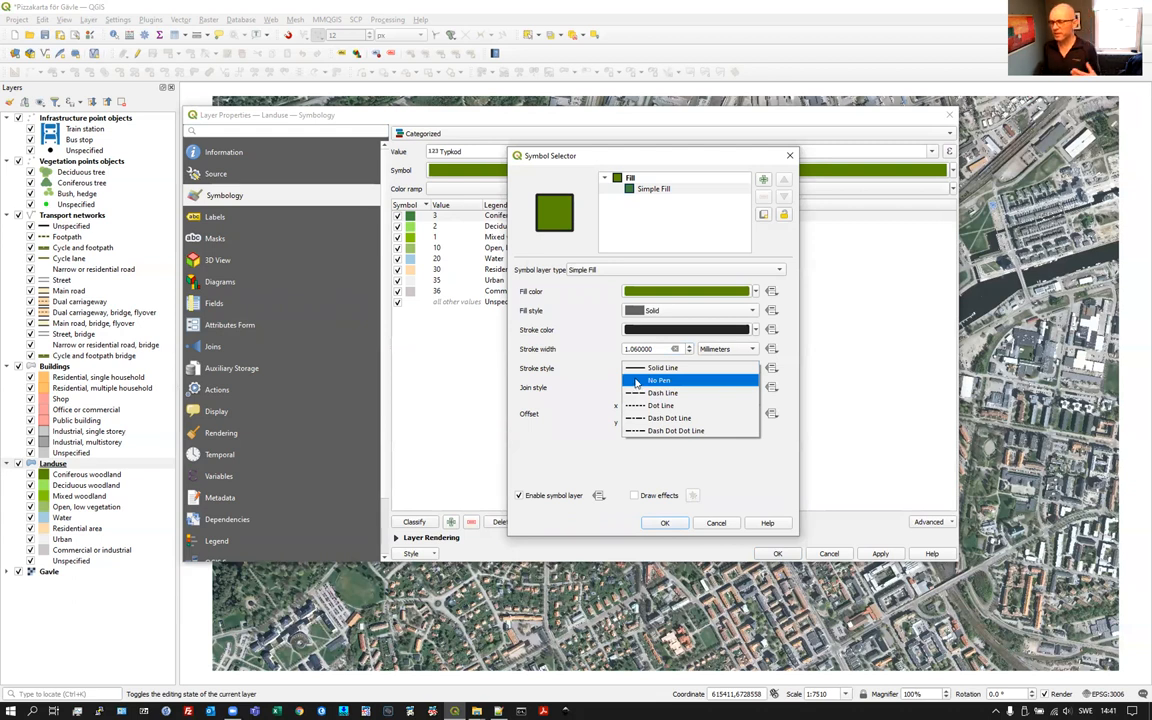
click(660, 380)
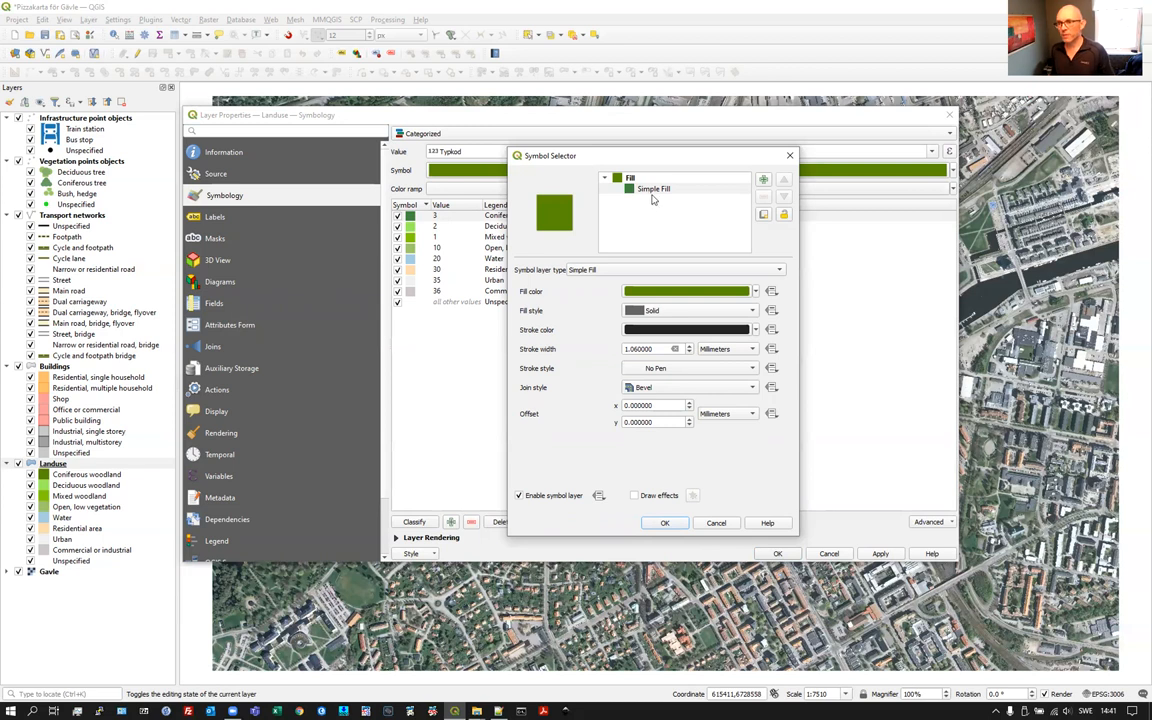
click(652, 188)
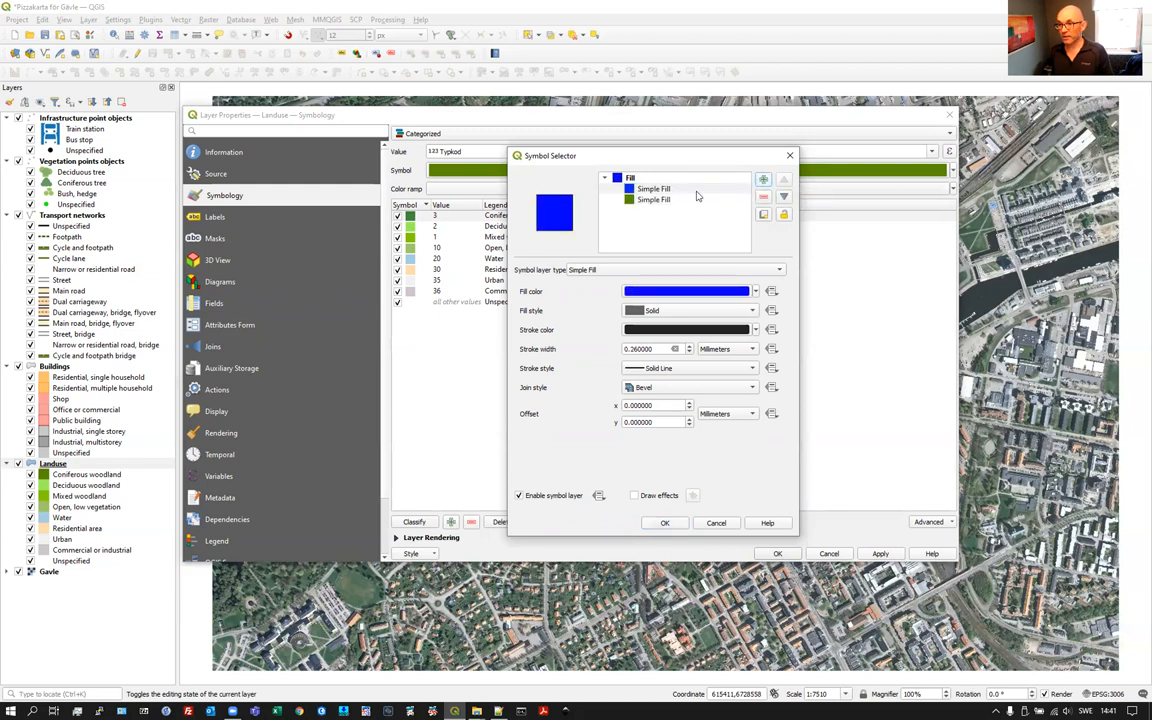
click(780, 270)
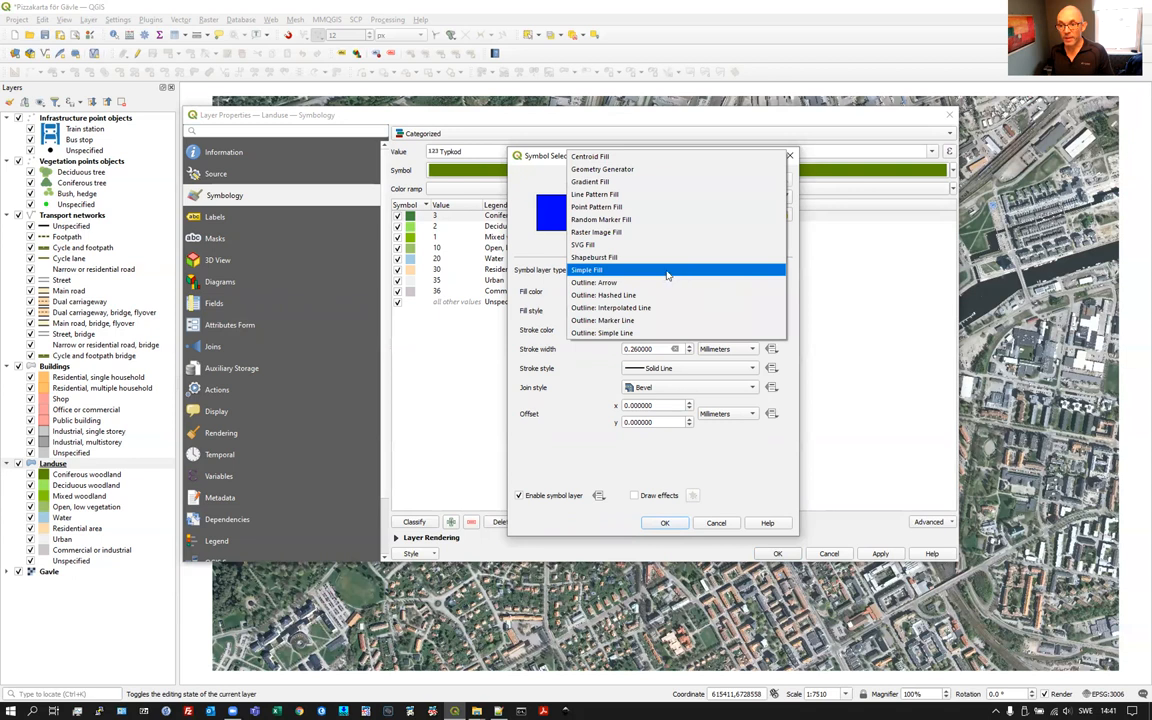
click(596, 206)
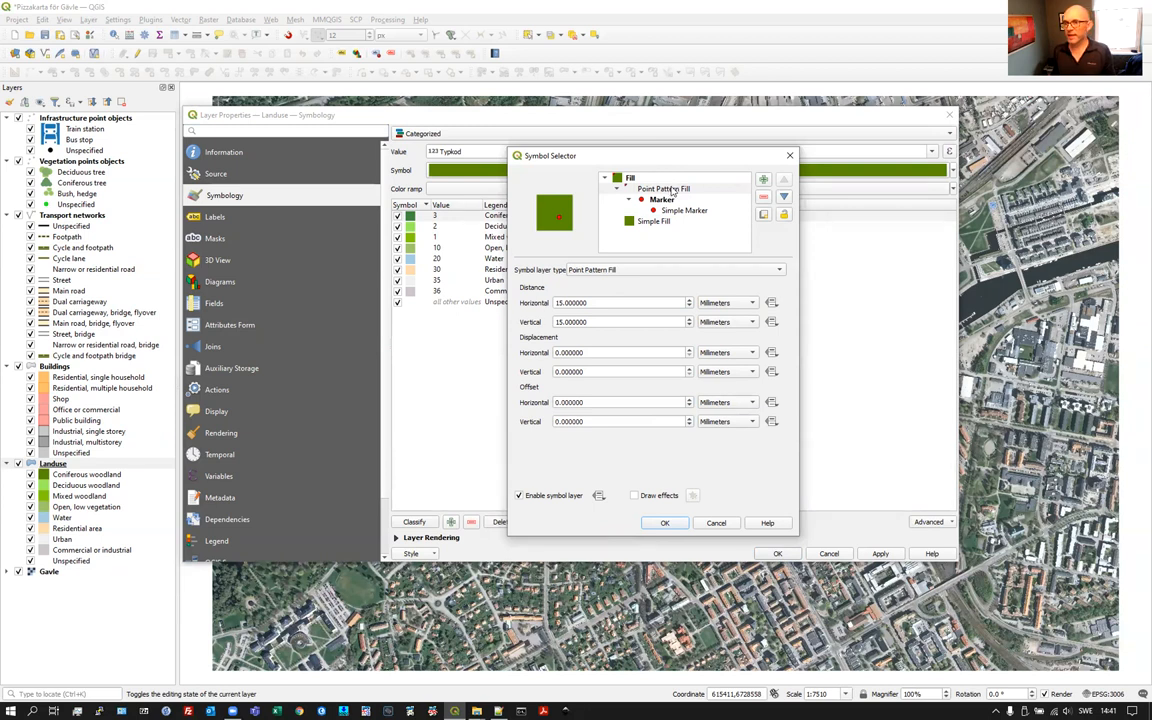
click(664, 188)
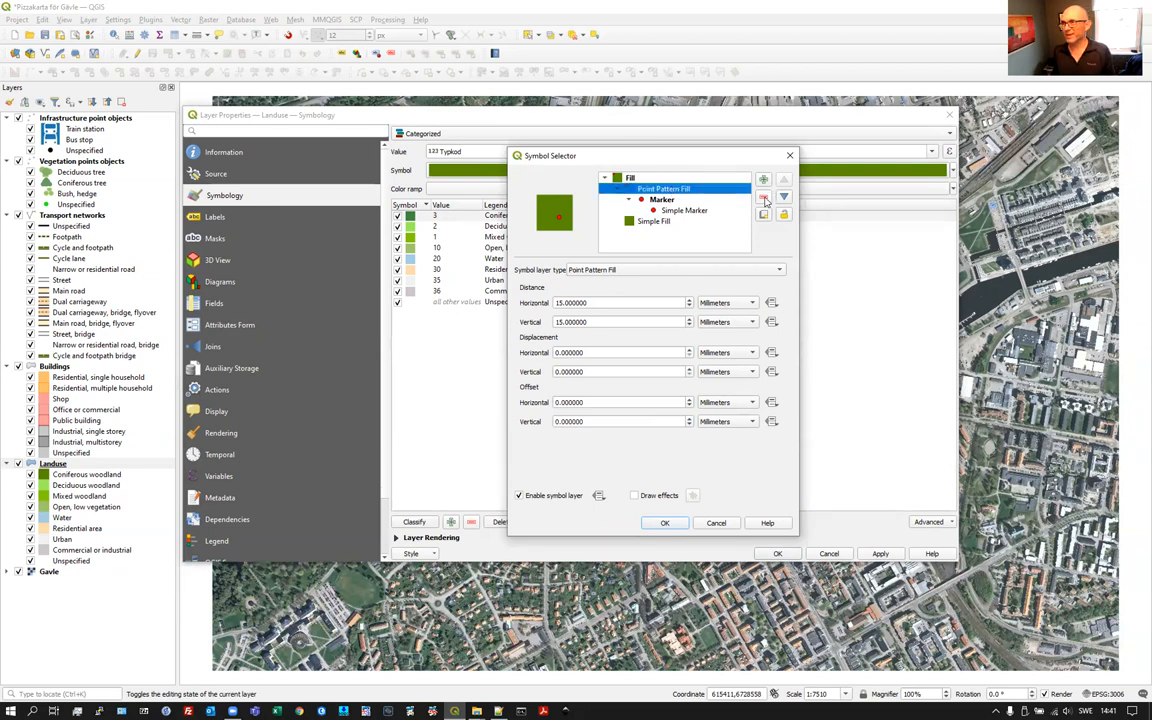
mouse_move(764, 198)
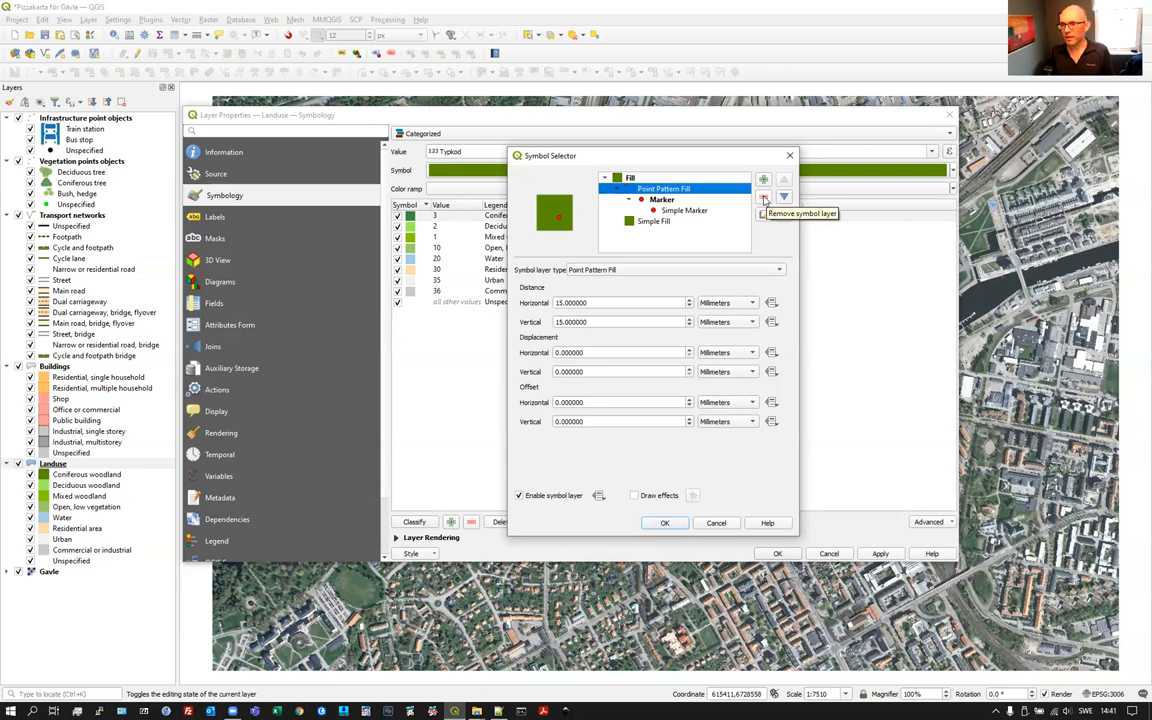
click(764, 198)
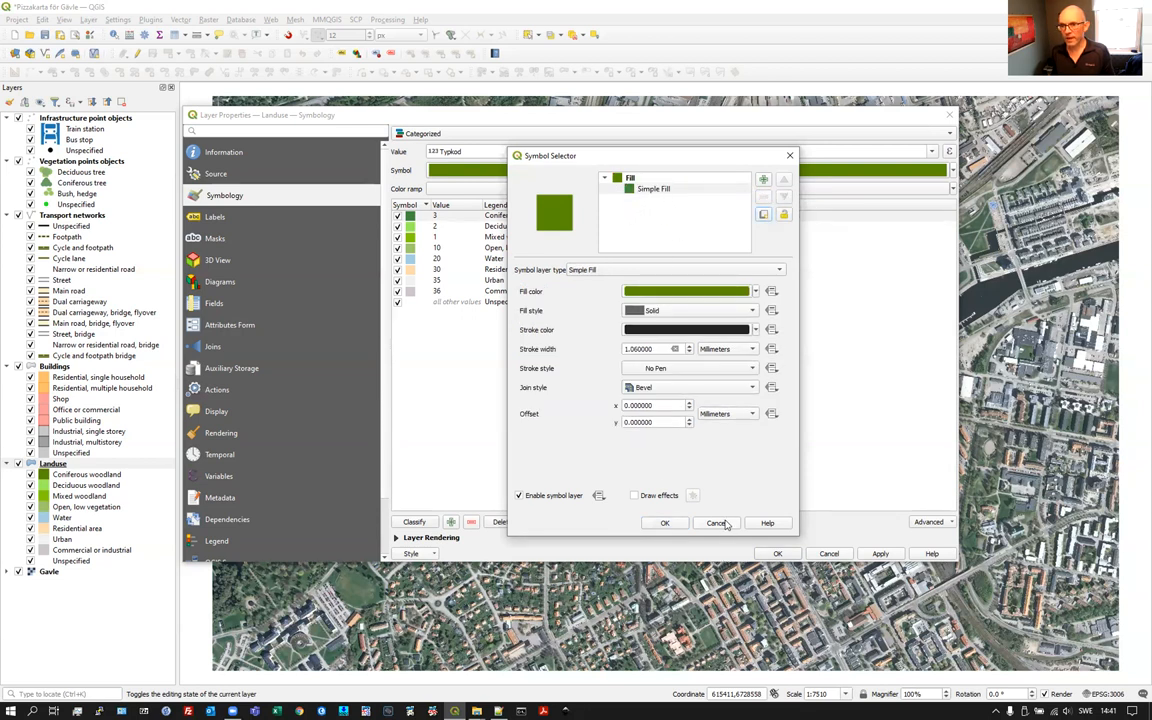
- Cancel the Conifer woodland symbol edits and briefly open the 'all other values' category's symbol
click(716, 522)
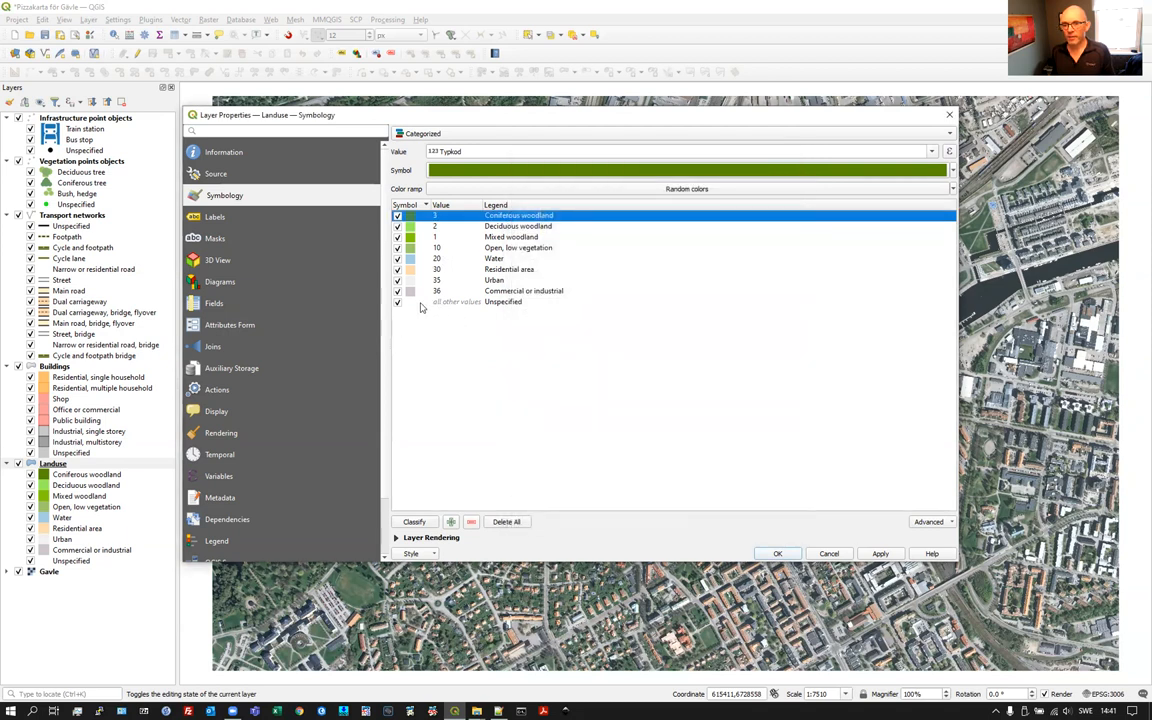
mouse_move(464, 304)
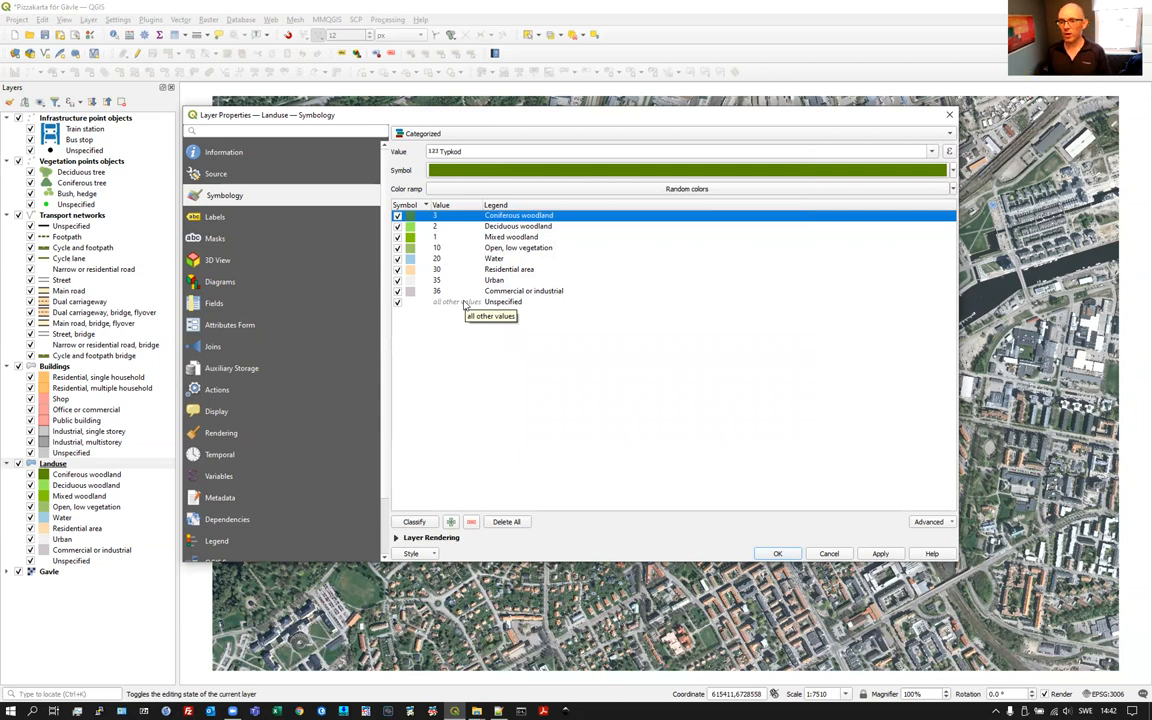
click(476, 300)
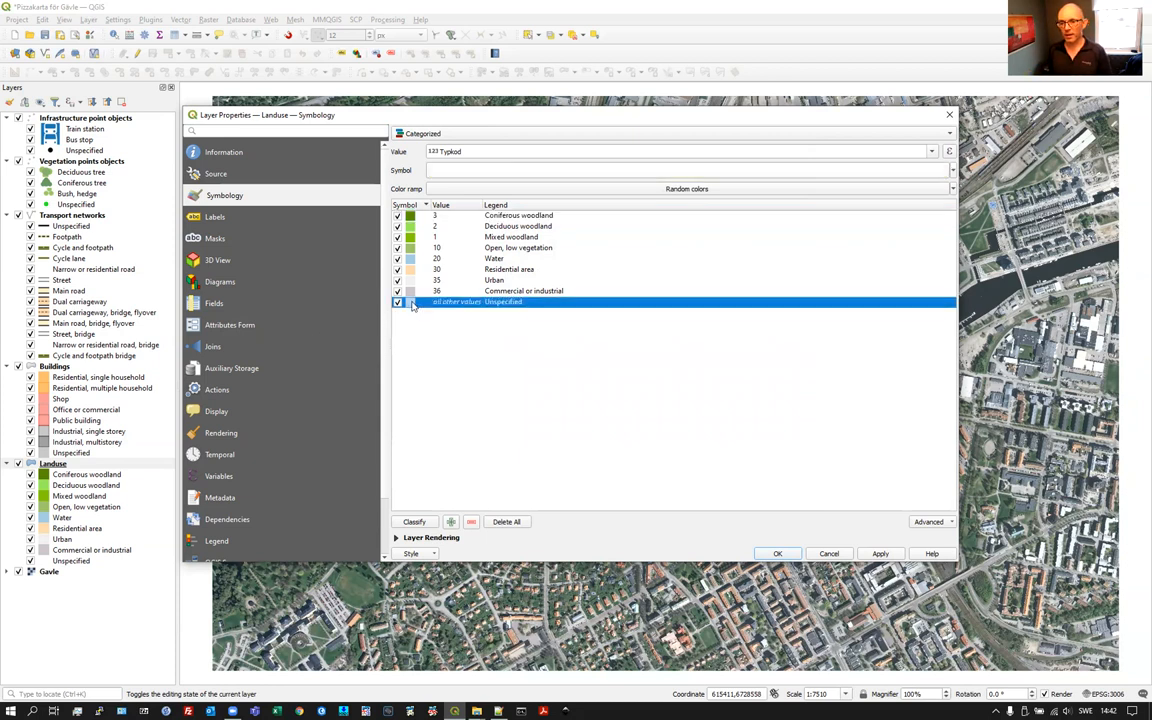
double_click(412, 302)
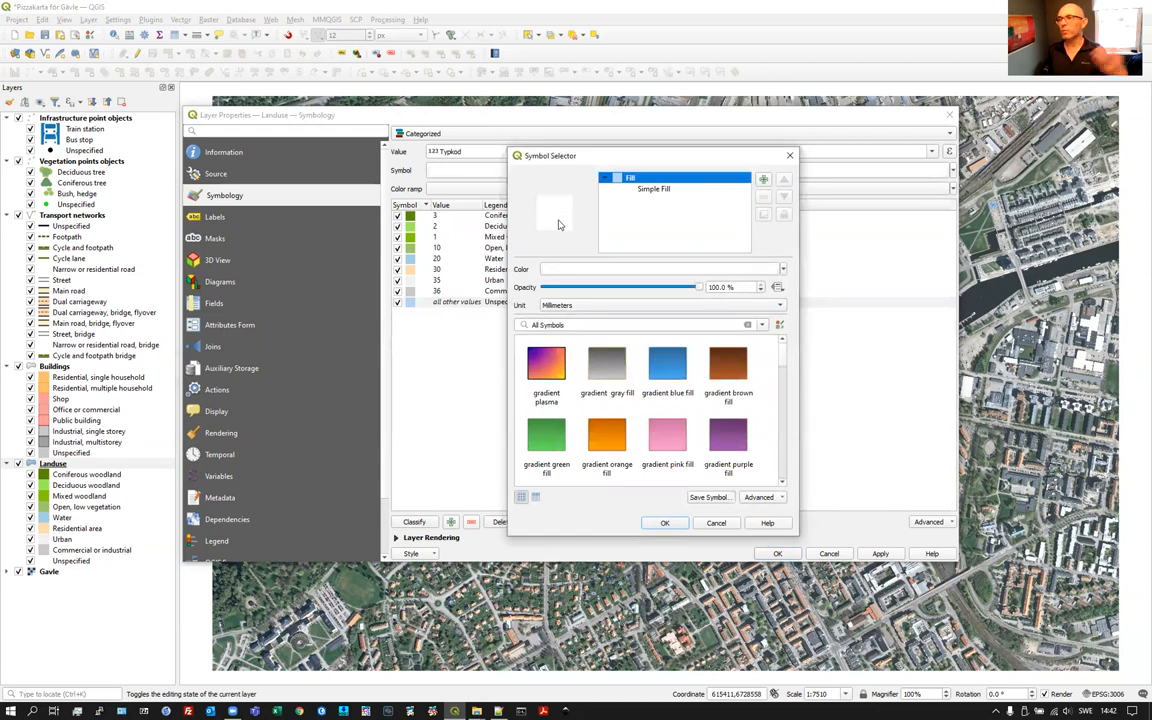
mouse_move(564, 210)
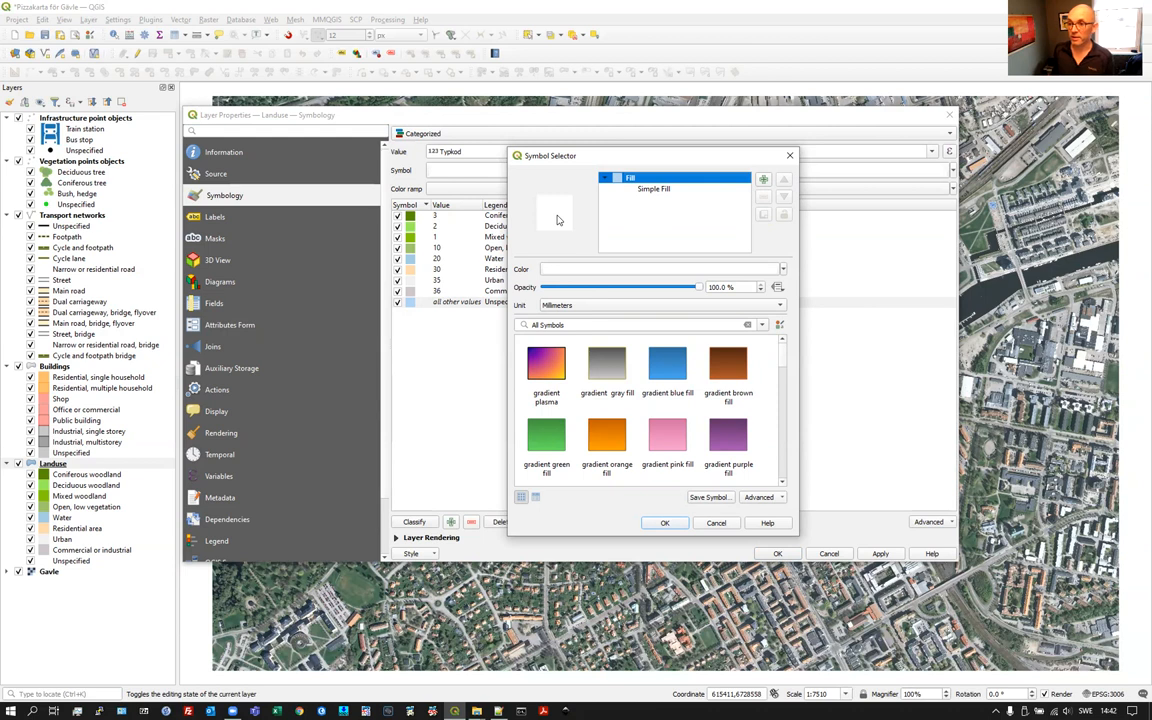
click(654, 188)
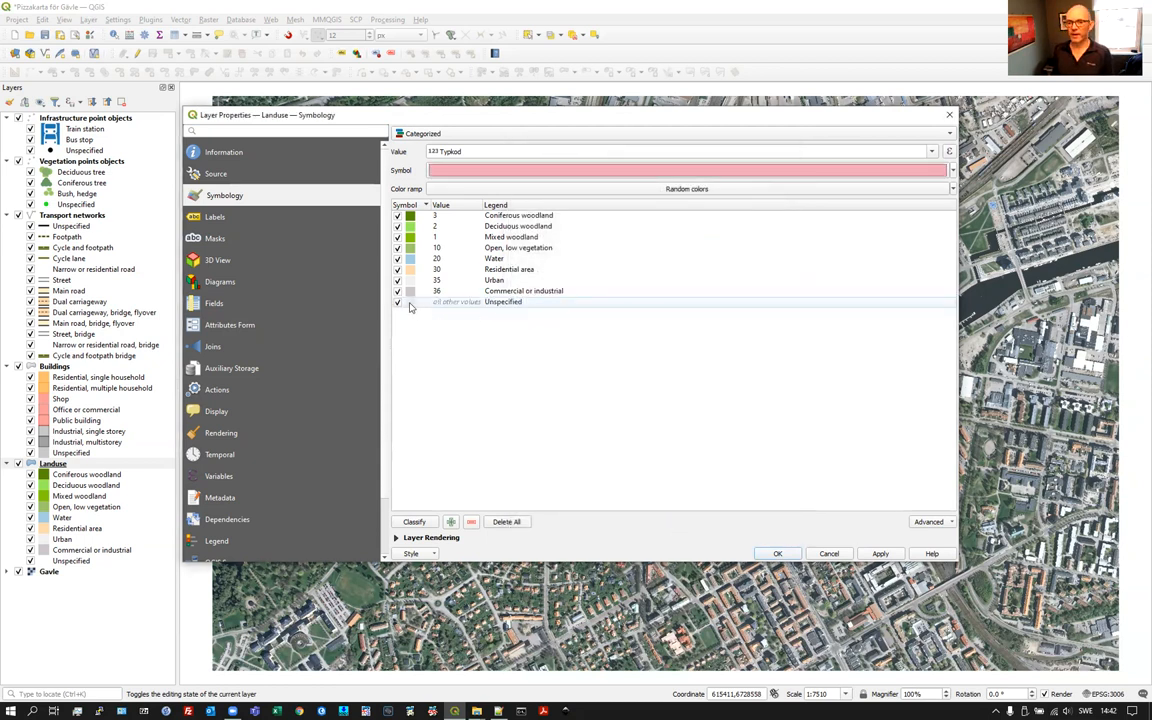
- Inspect the 'all other values' simple fill settings and close the Symbol Selector
double_click(410, 302)
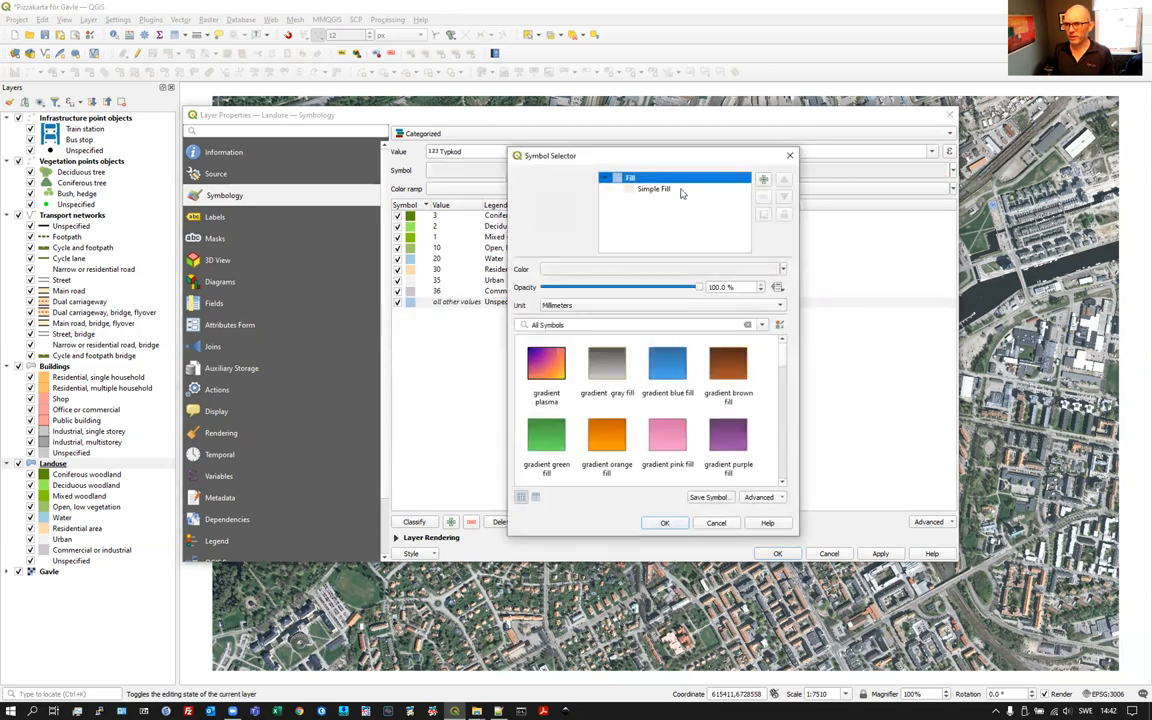
click(654, 188)
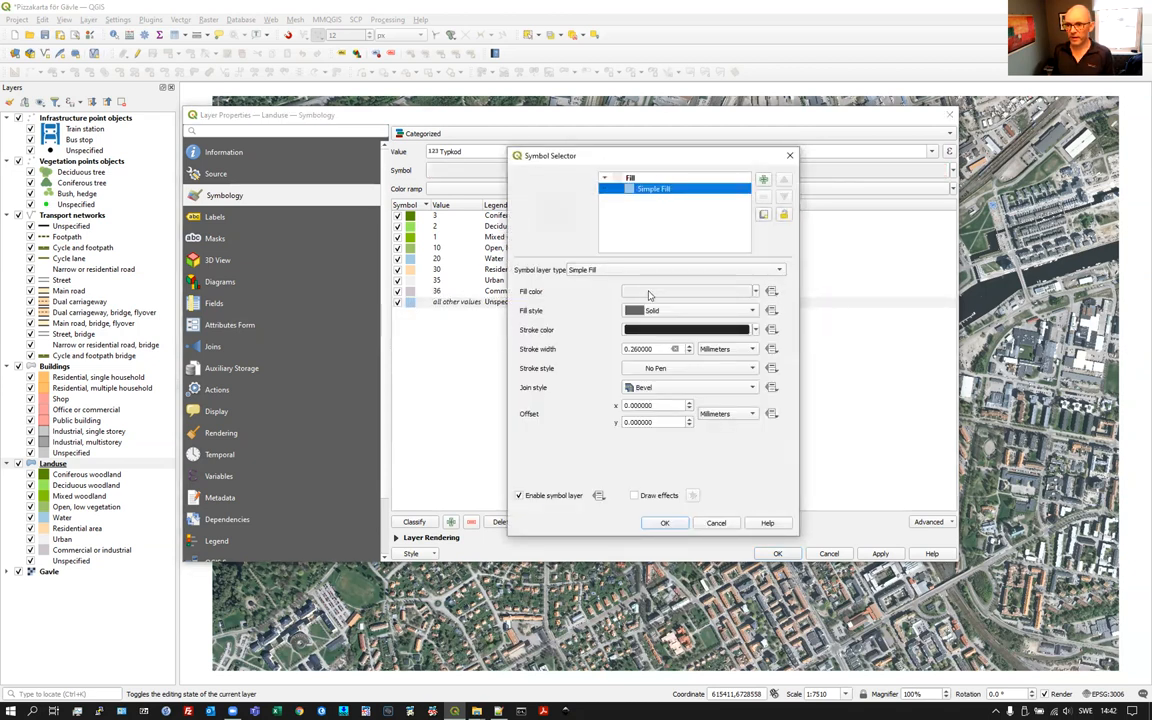
click(690, 292)
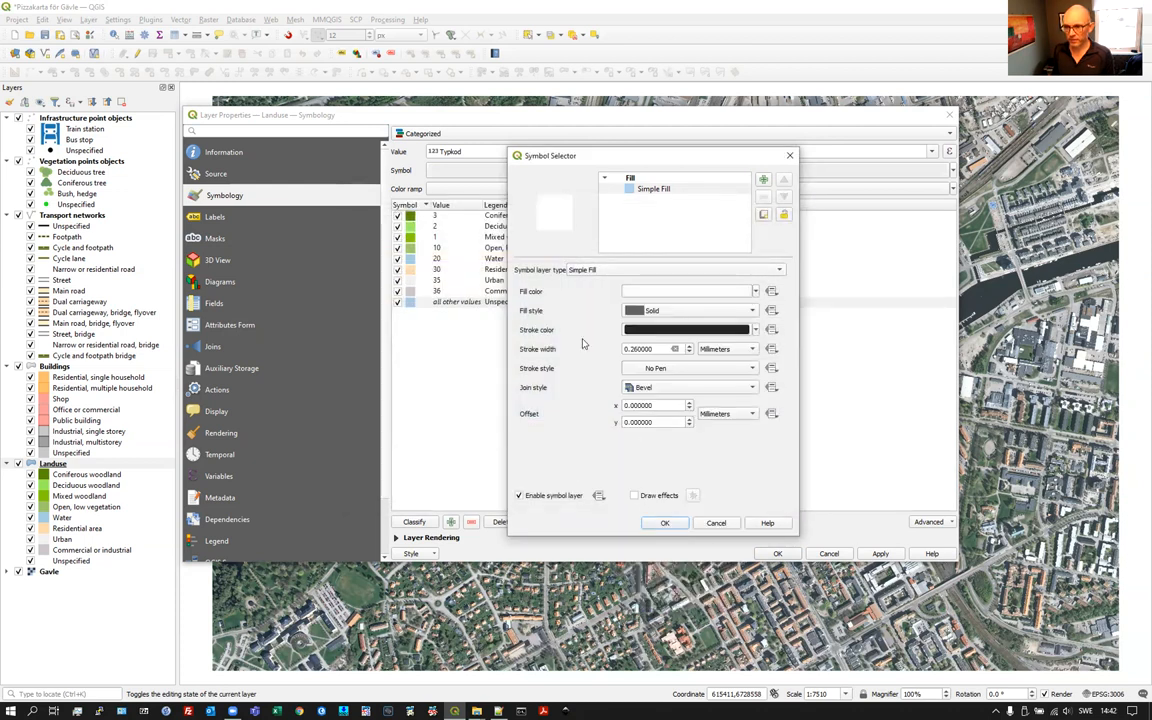
click(664, 522)
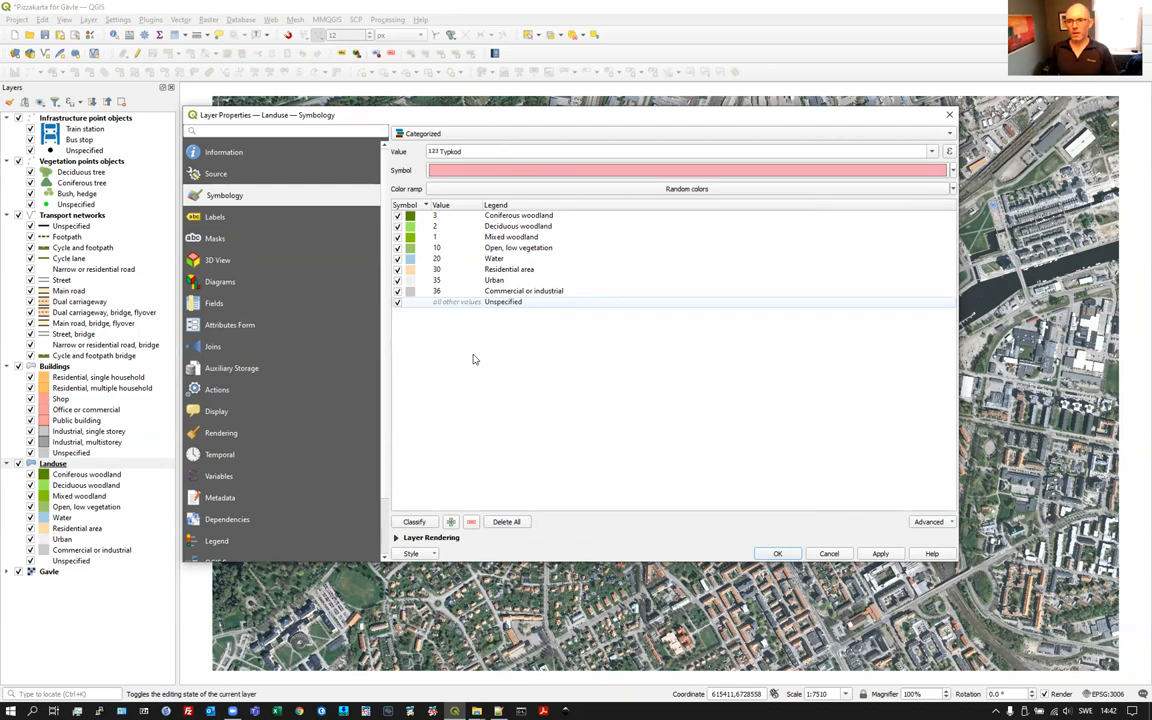
mouse_move(420, 396)
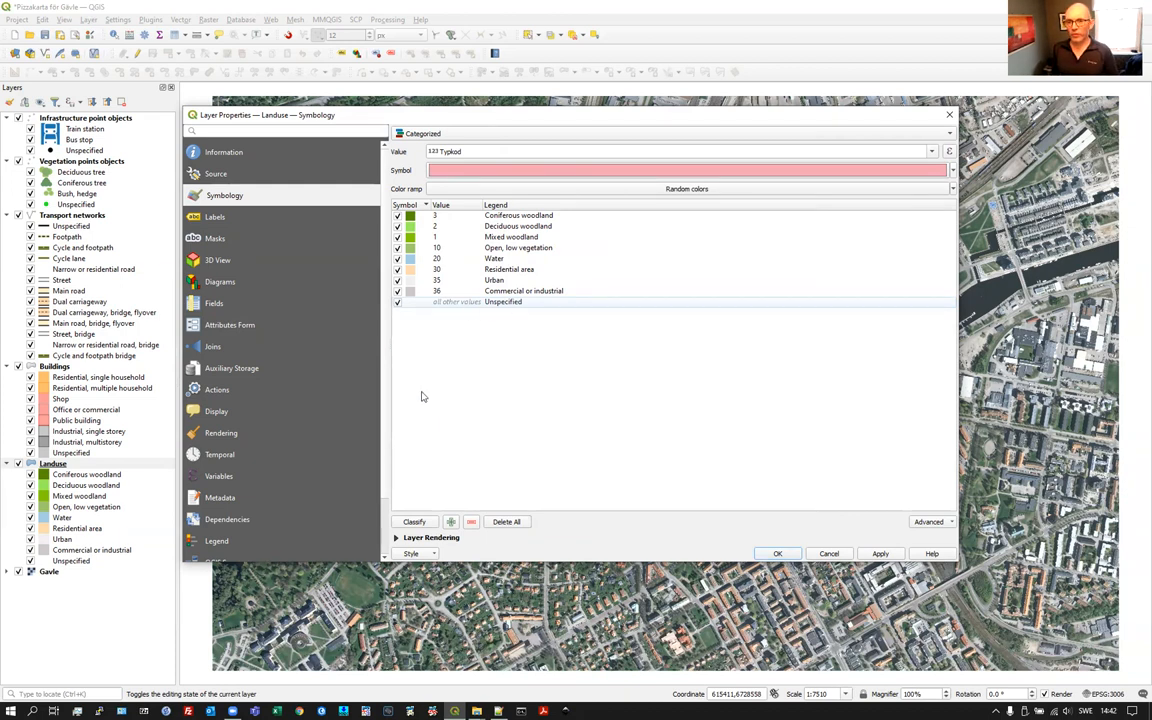
mouse_move(534, 360)
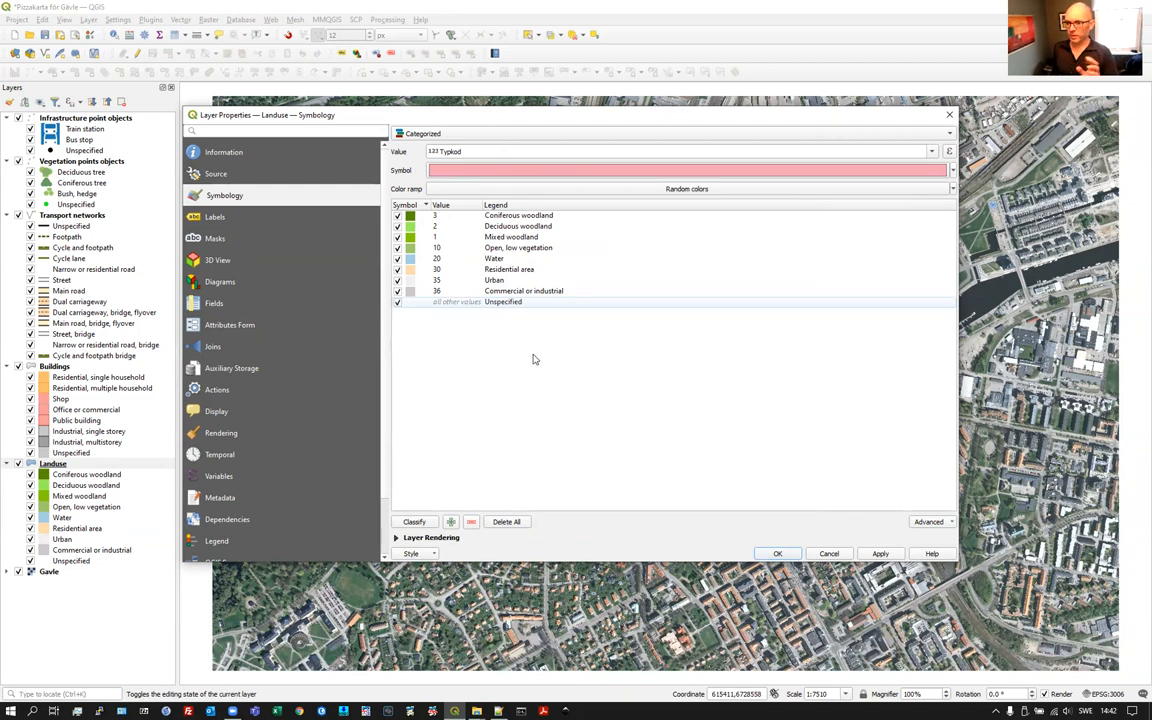
mouse_move(520, 384)
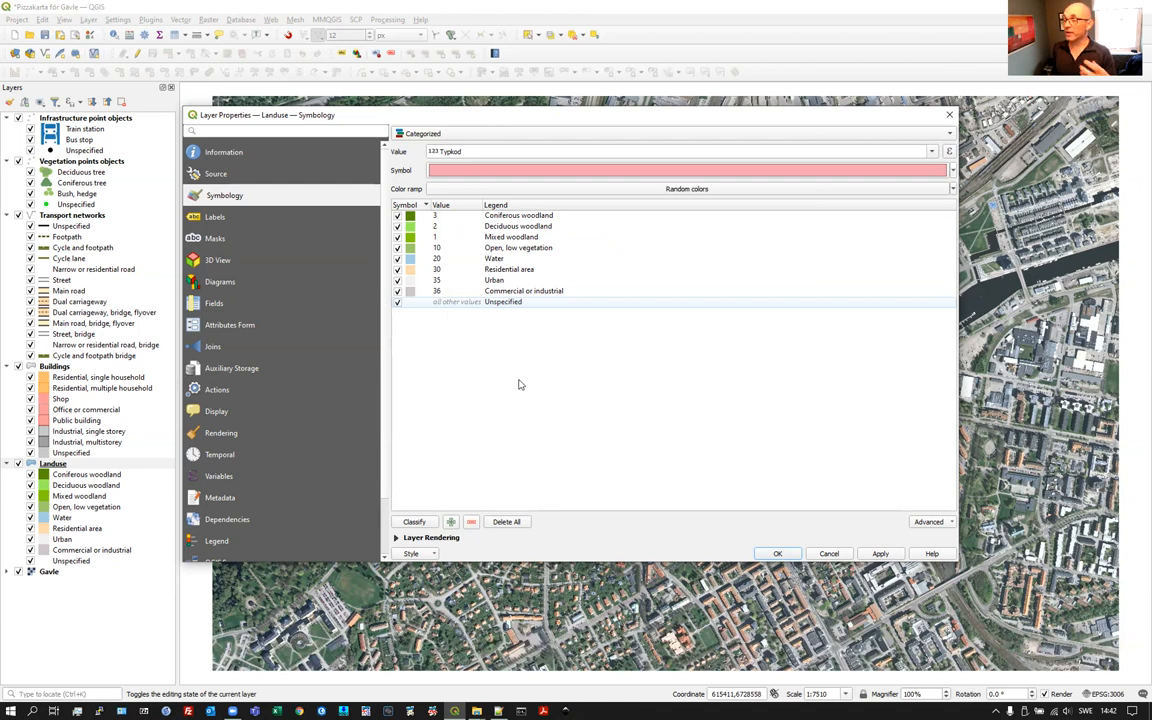
mouse_move(624, 398)
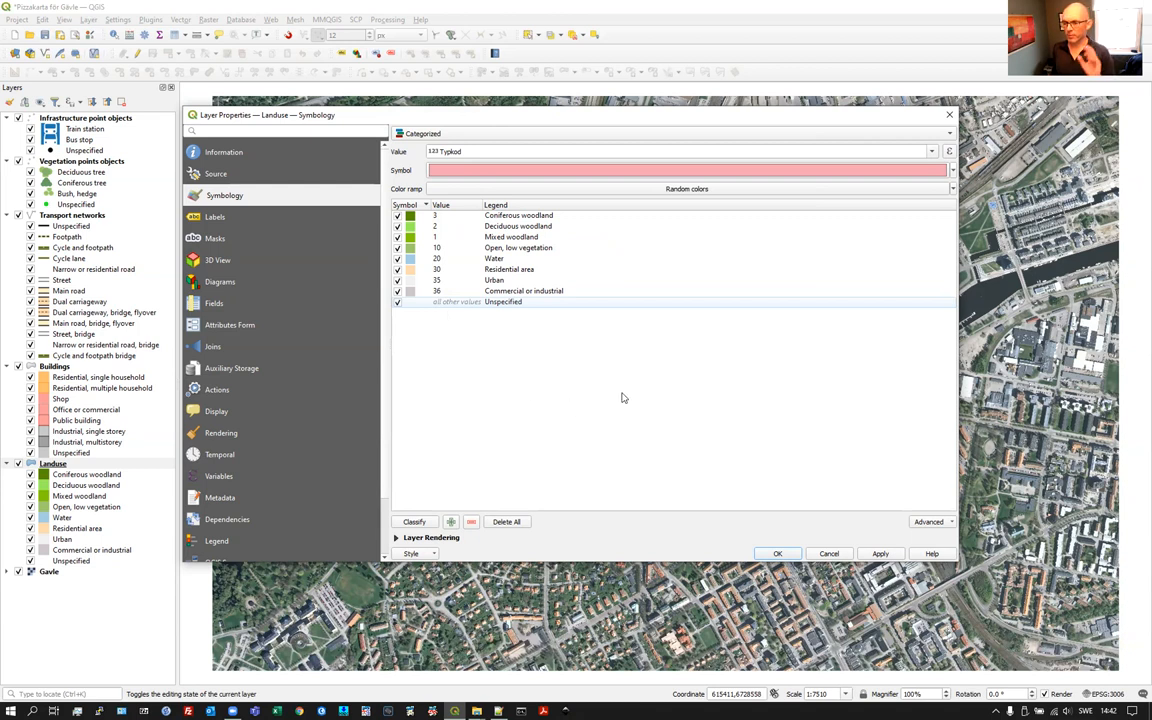
mouse_move(830, 548)
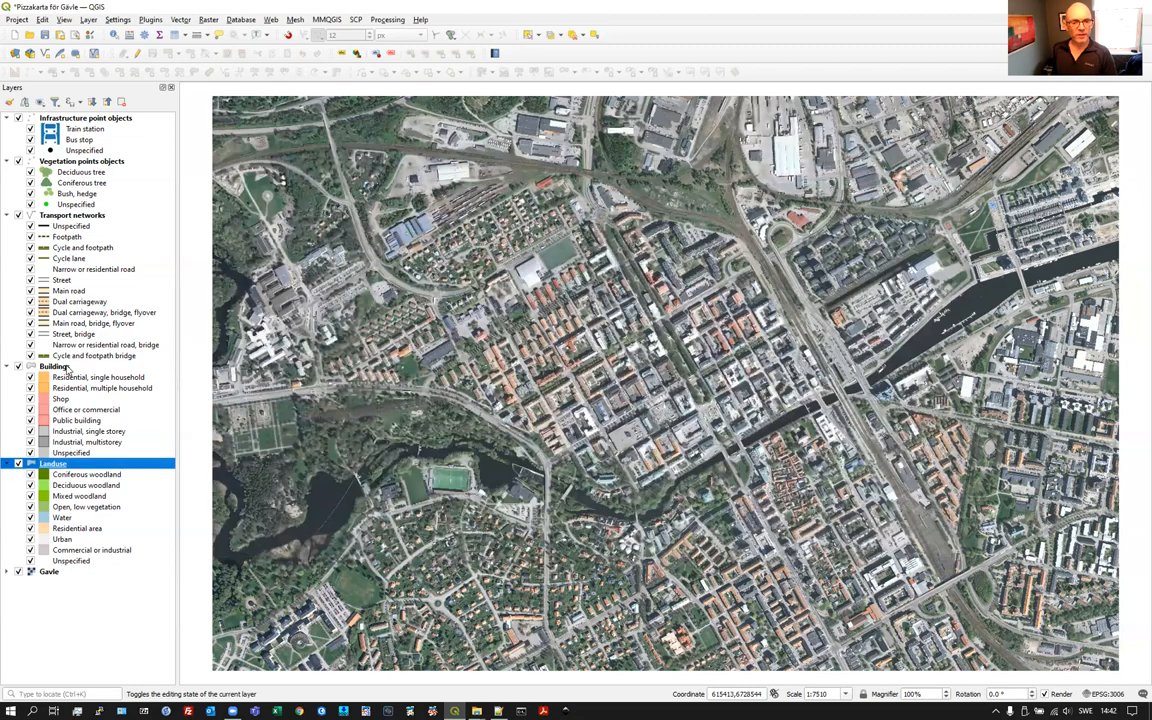
- View the Buildings layer's empty attribute table and close it again
right_click(56, 366)
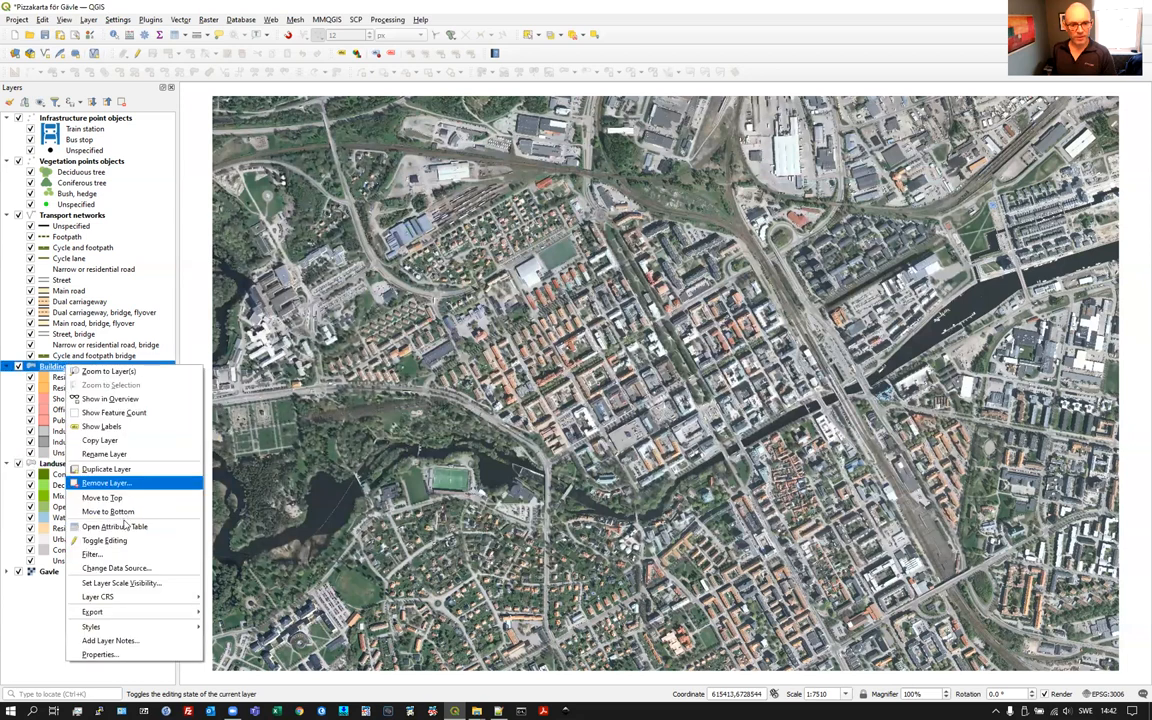
click(116, 528)
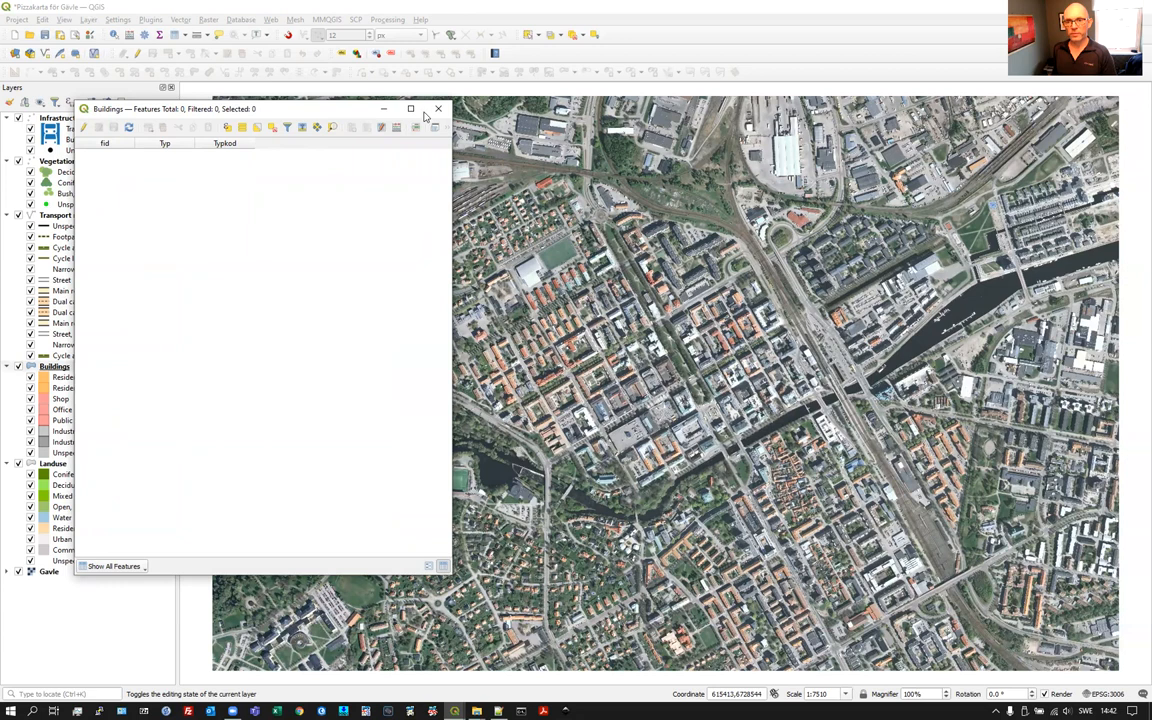
mouse_move(122, 156)
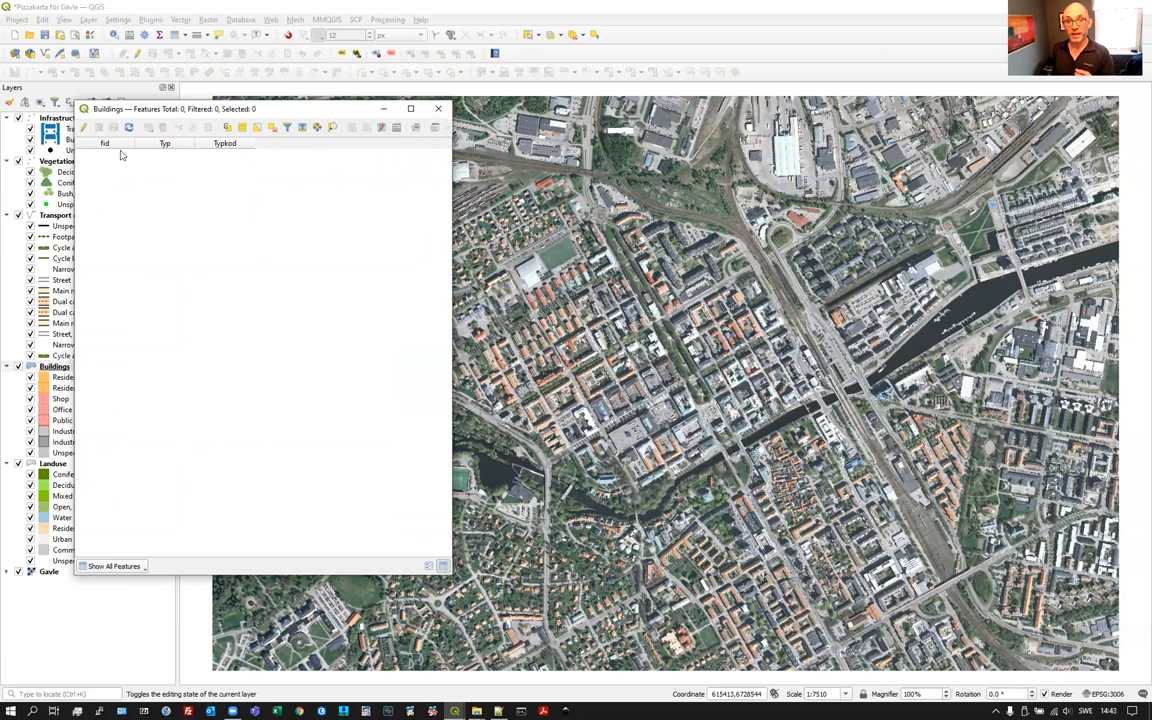
mouse_move(224, 148)
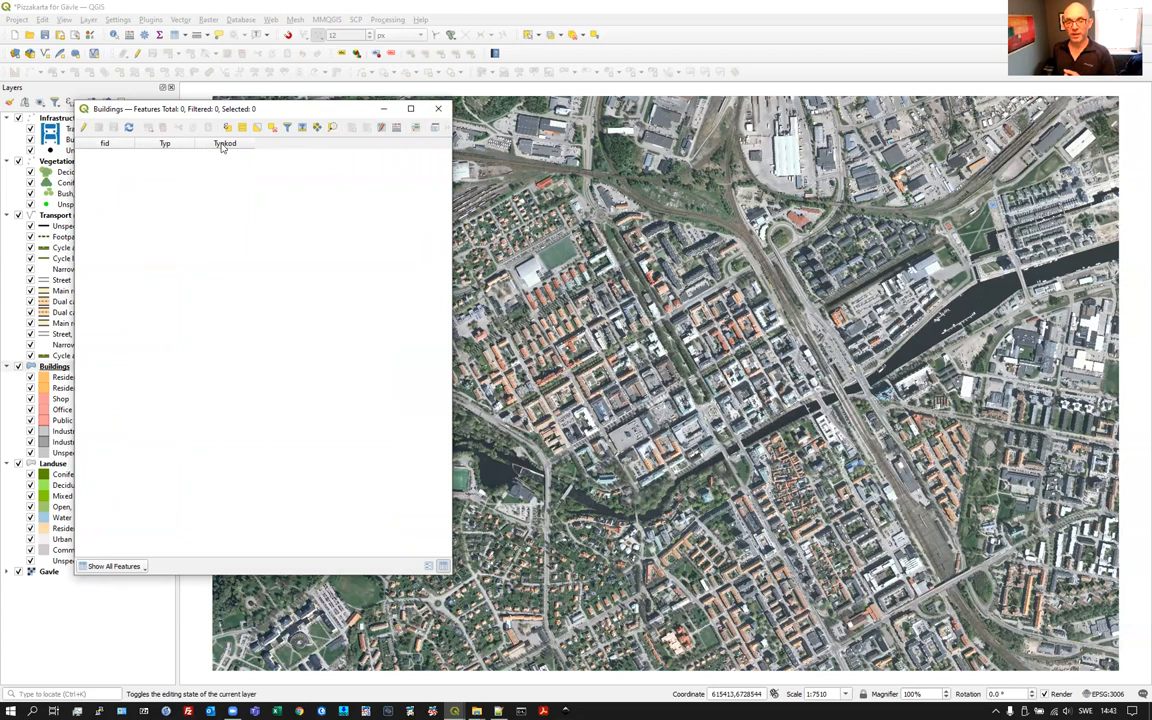
click(438, 108)
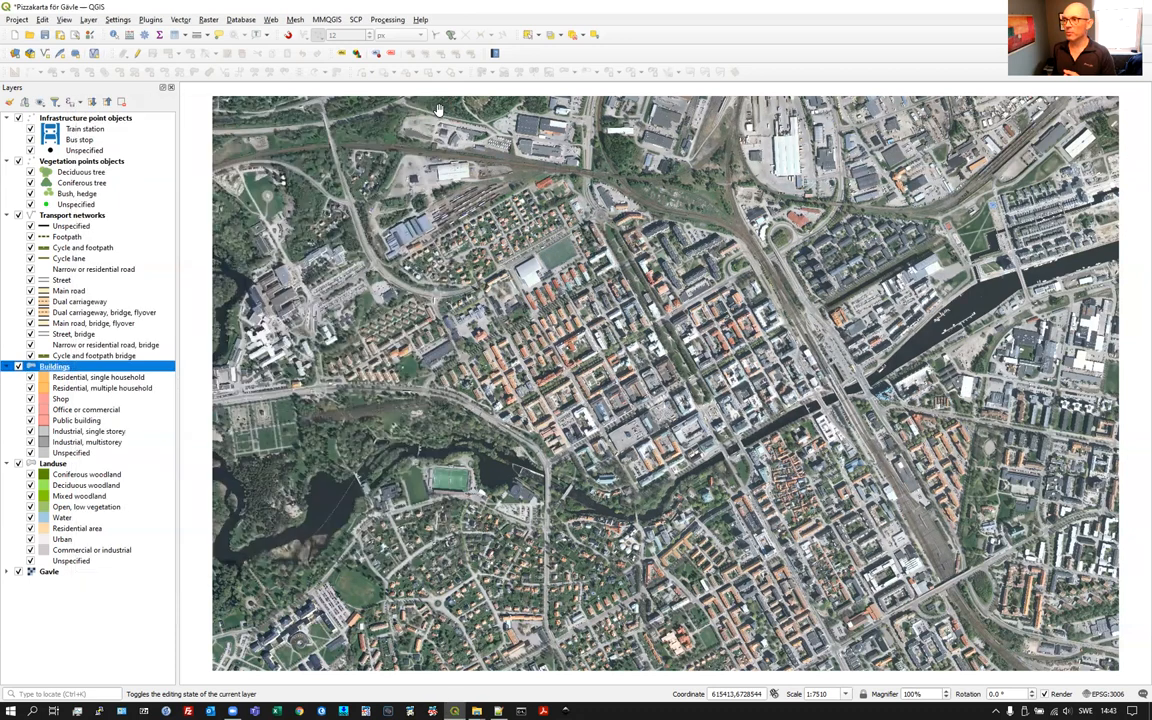
- Open the Buildings layer properties to its Typkod categories and view the single-household fill symbol
right_click(56, 366)
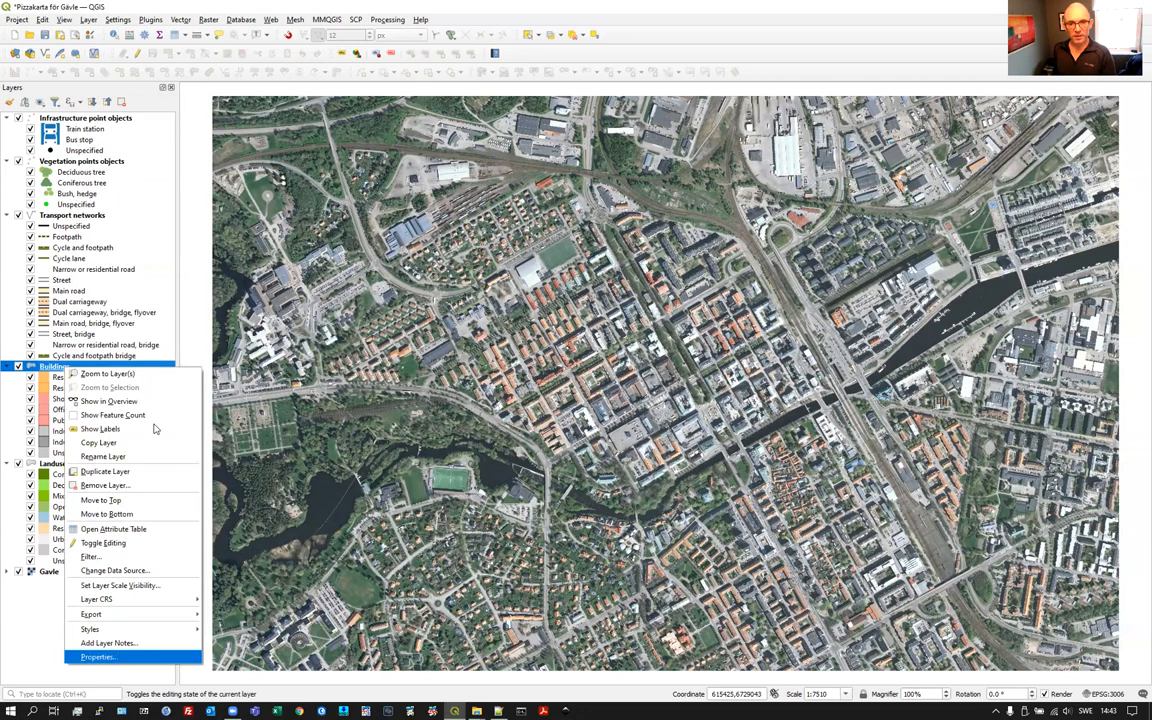
click(96, 656)
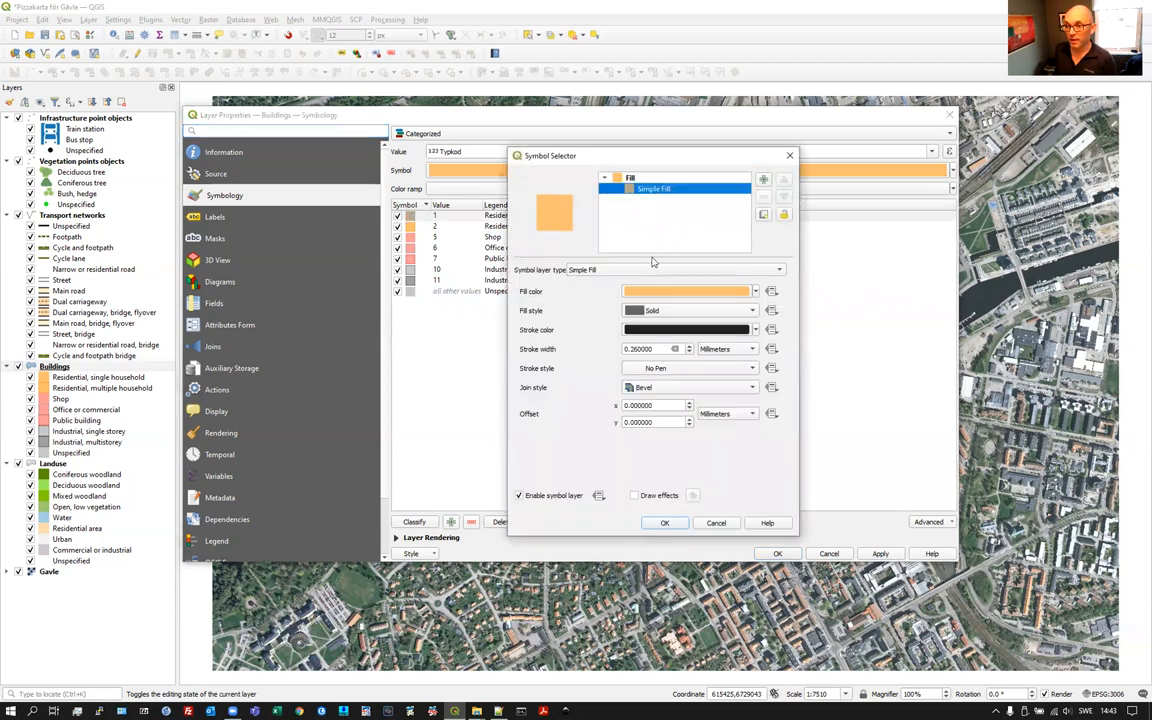
click(664, 522)
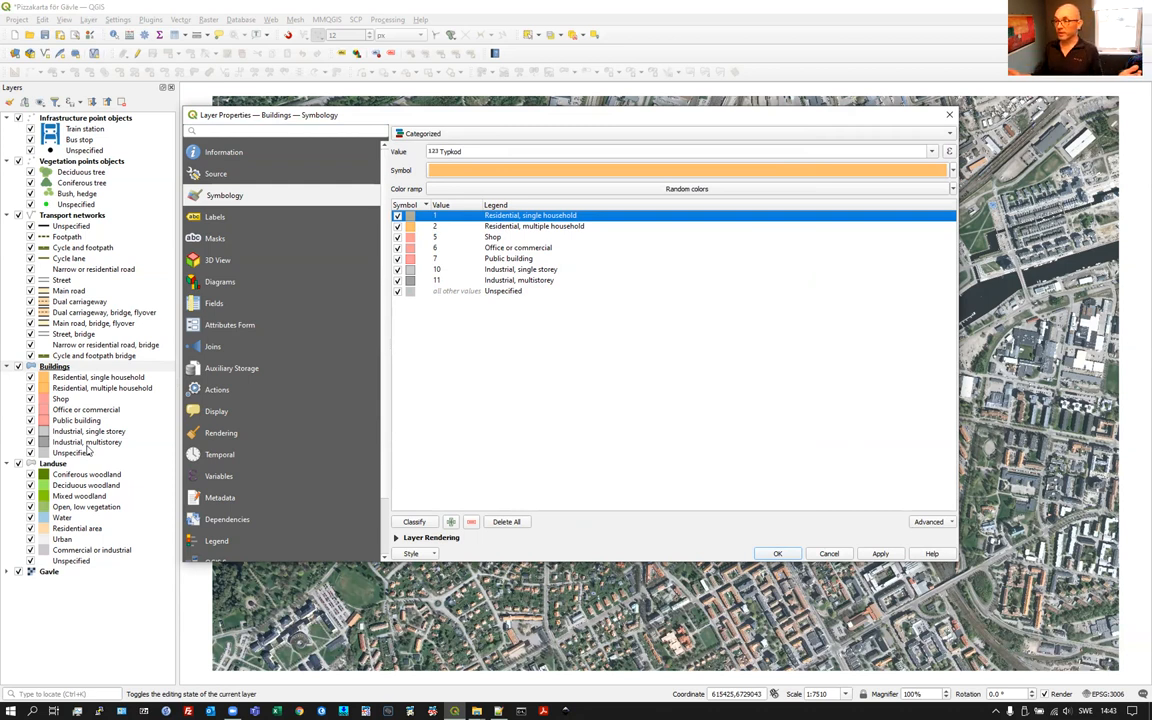
mouse_move(112, 572)
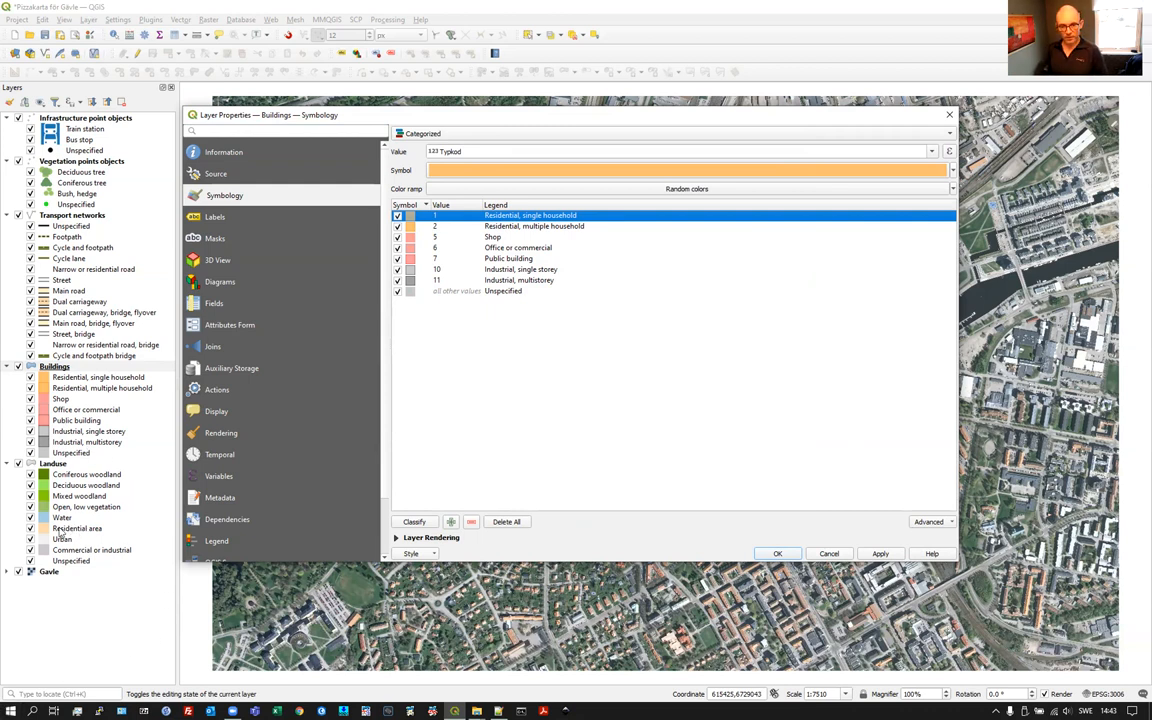
mouse_move(600, 400)
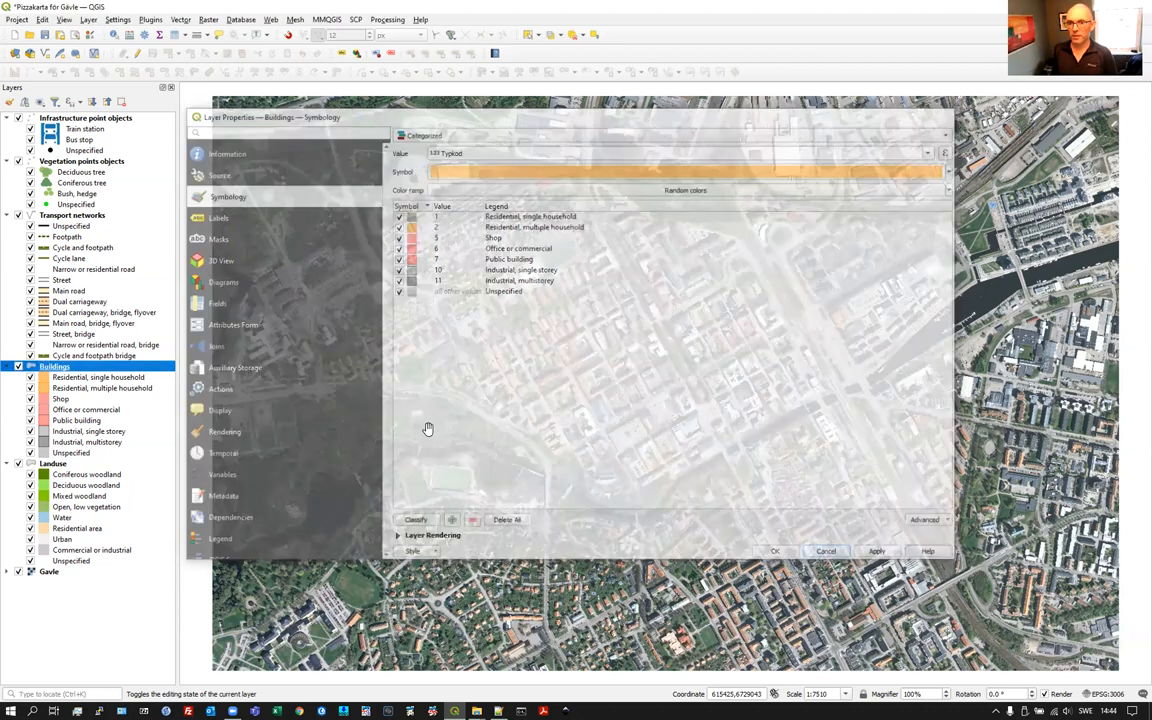
- Close the Buildings layer properties and select the Transport networks layer
click(826, 550)
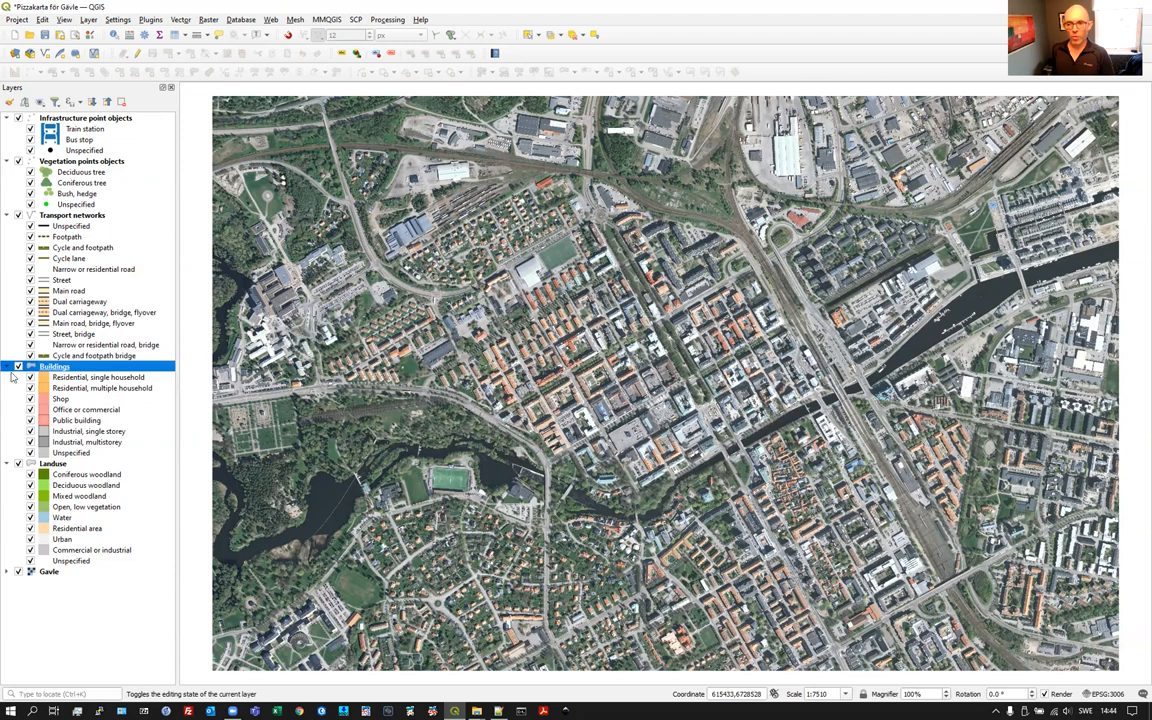
mouse_move(588, 392)
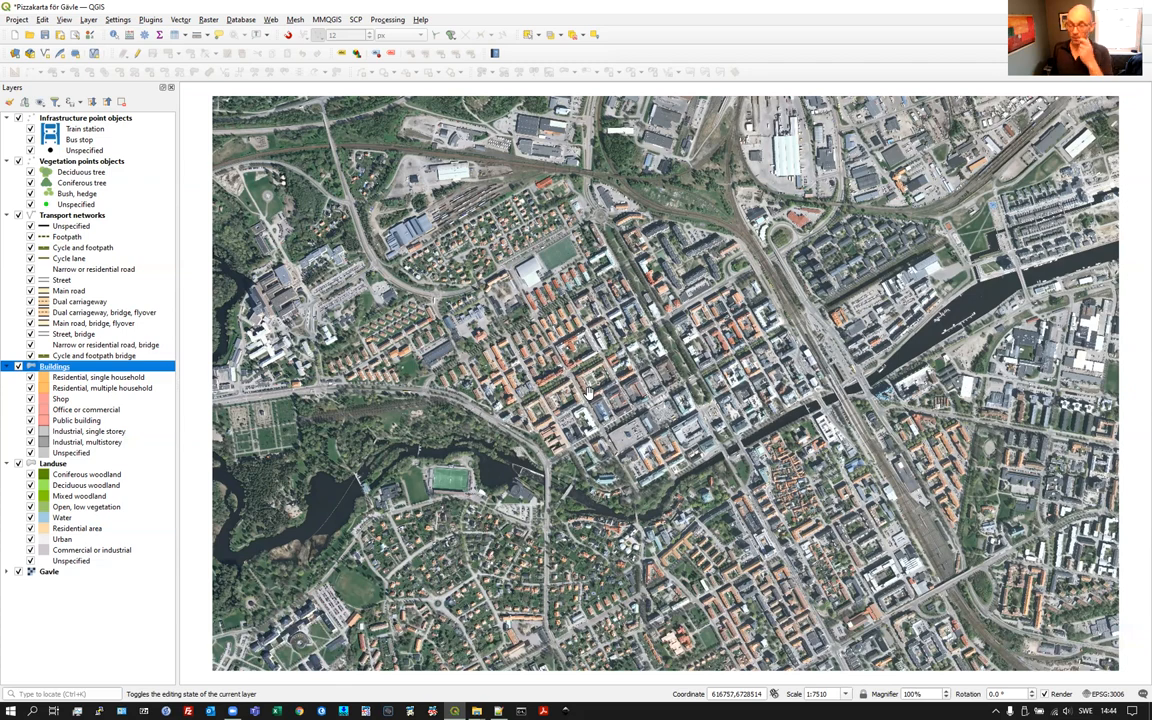
mouse_move(130, 396)
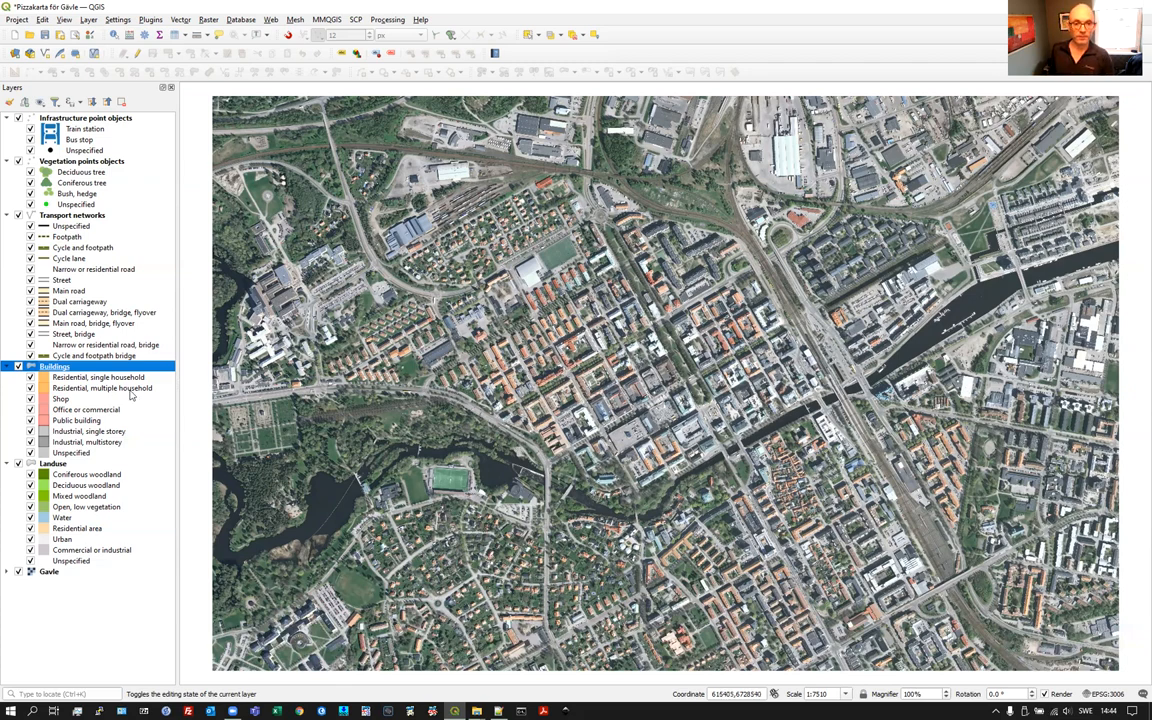
click(72, 216)
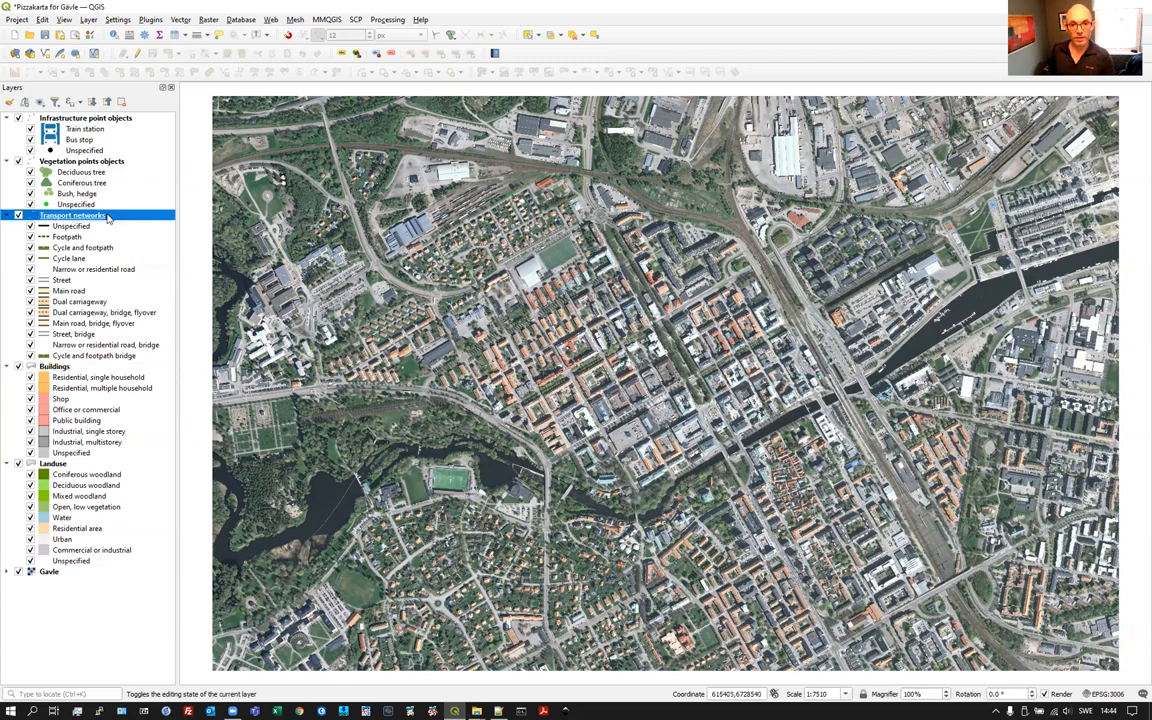
mouse_move(90, 216)
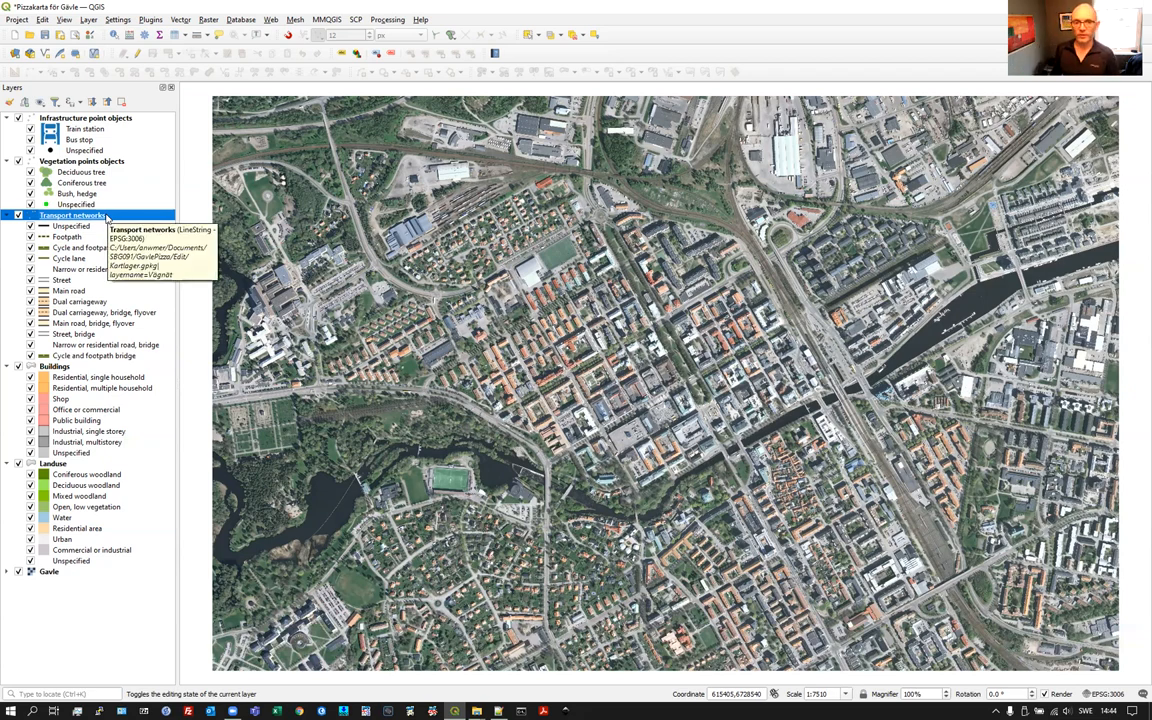
mouse_move(96, 222)
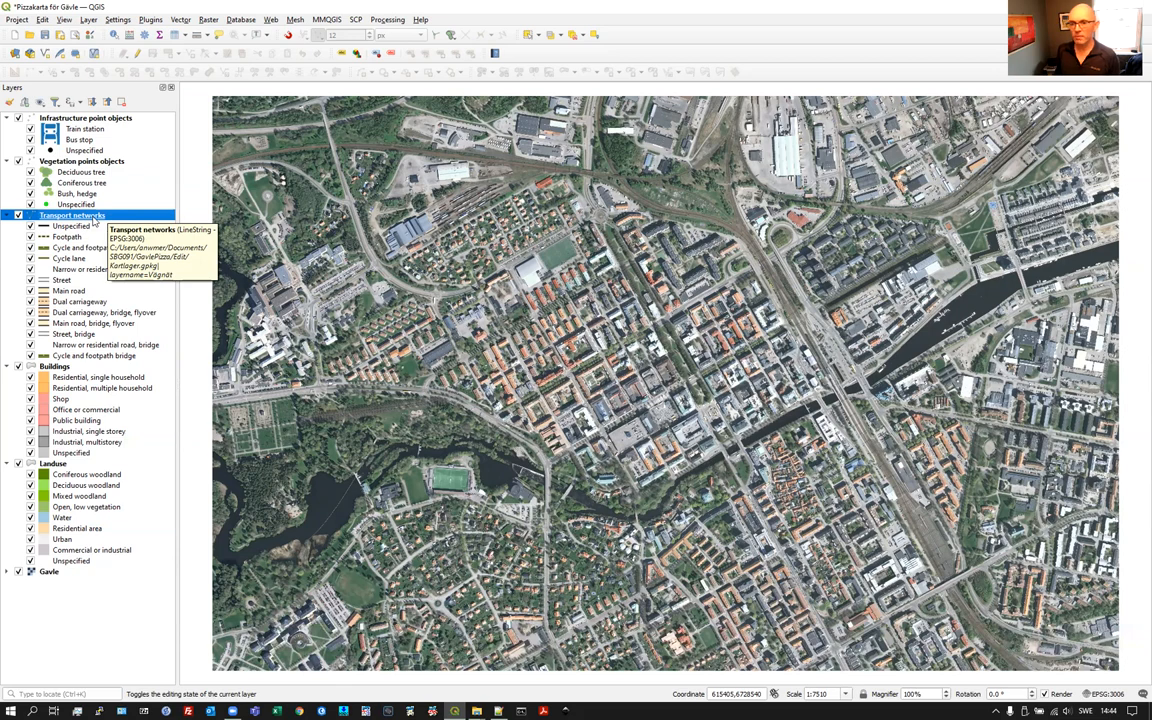
mouse_move(184, 316)
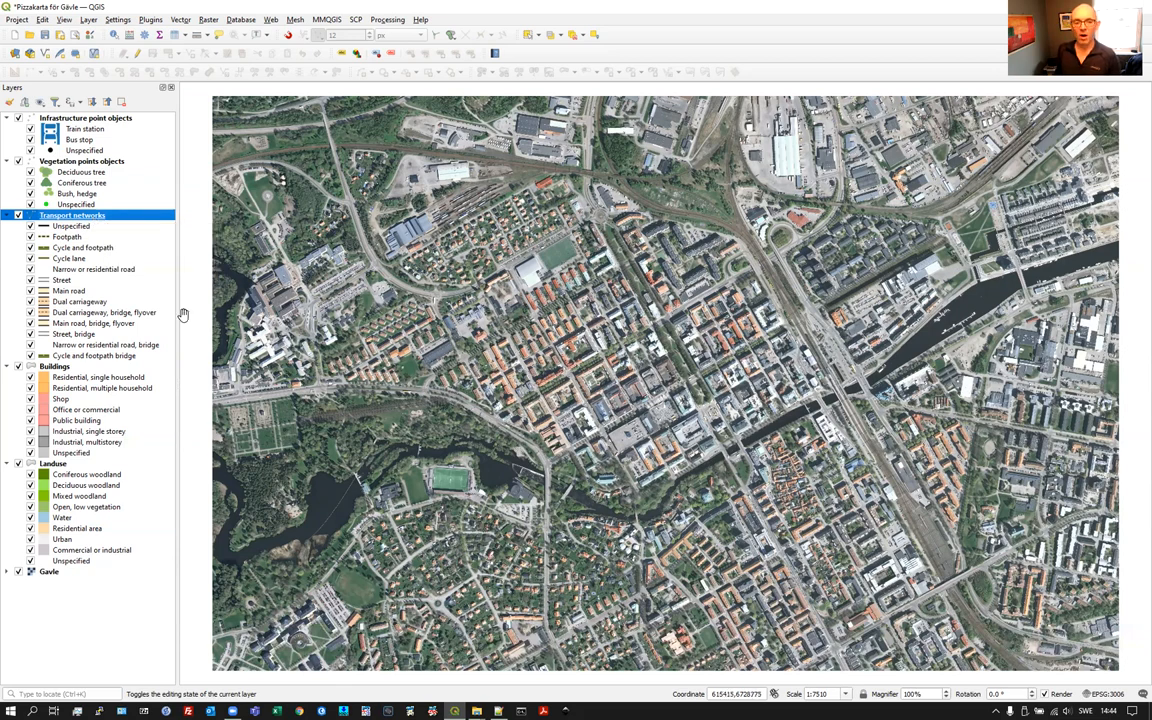
mouse_move(460, 326)
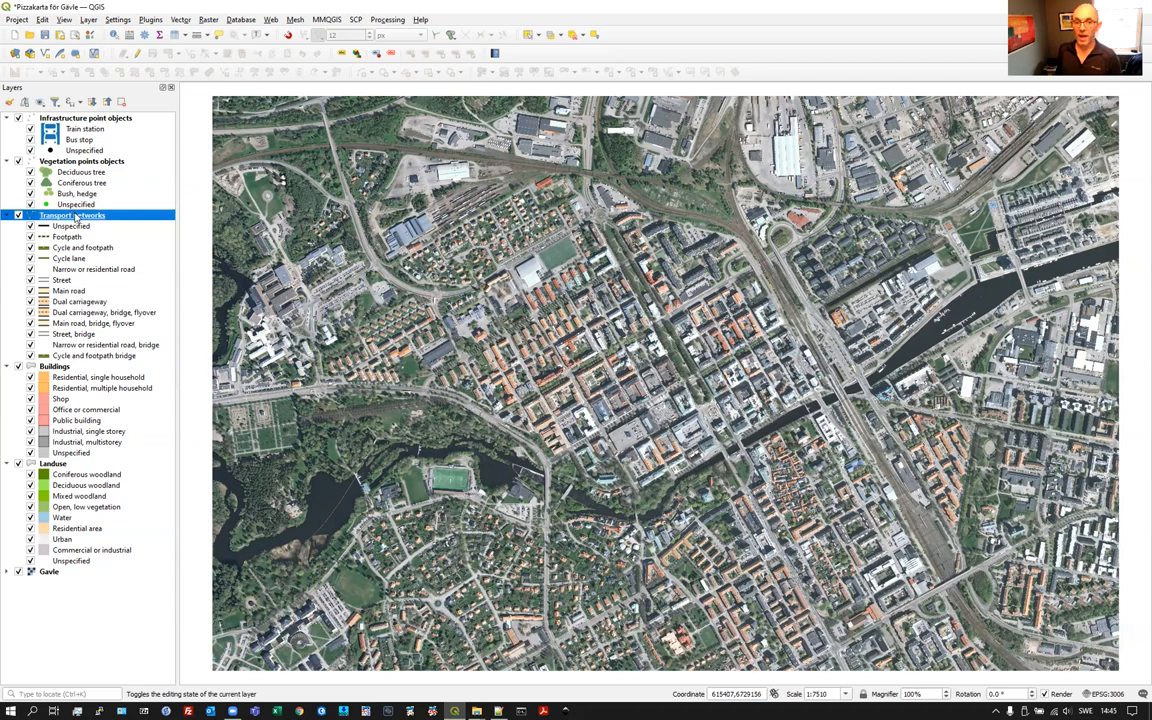
right_click(72, 216)
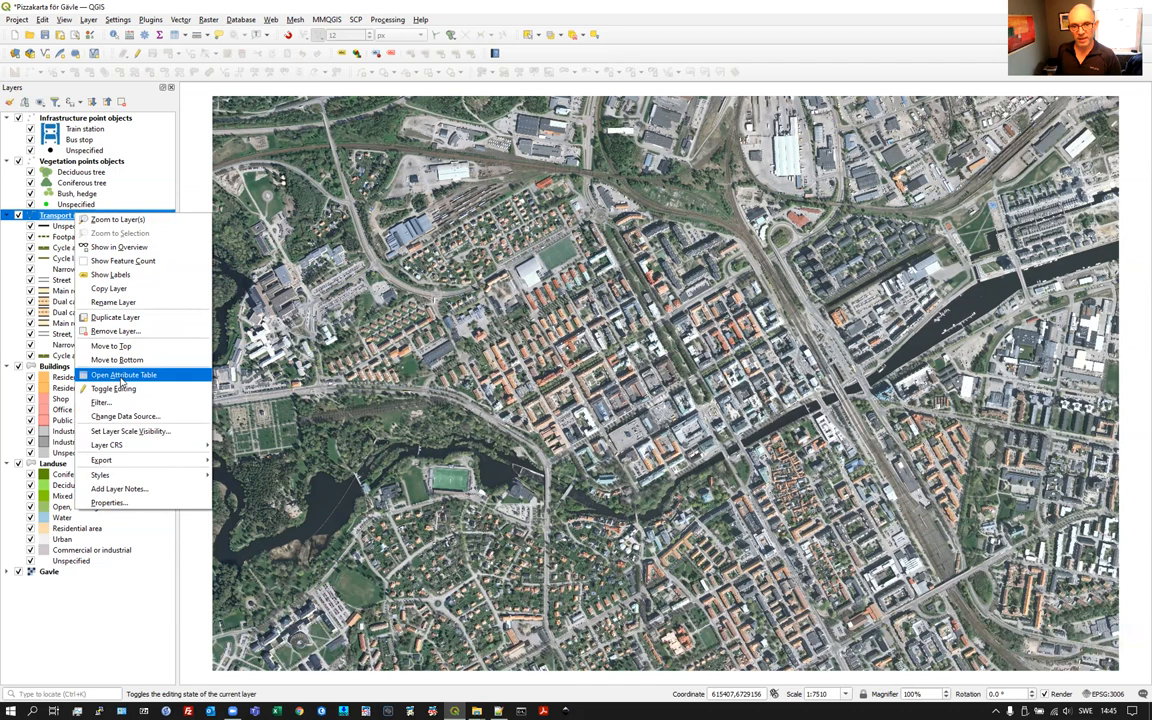
click(124, 374)
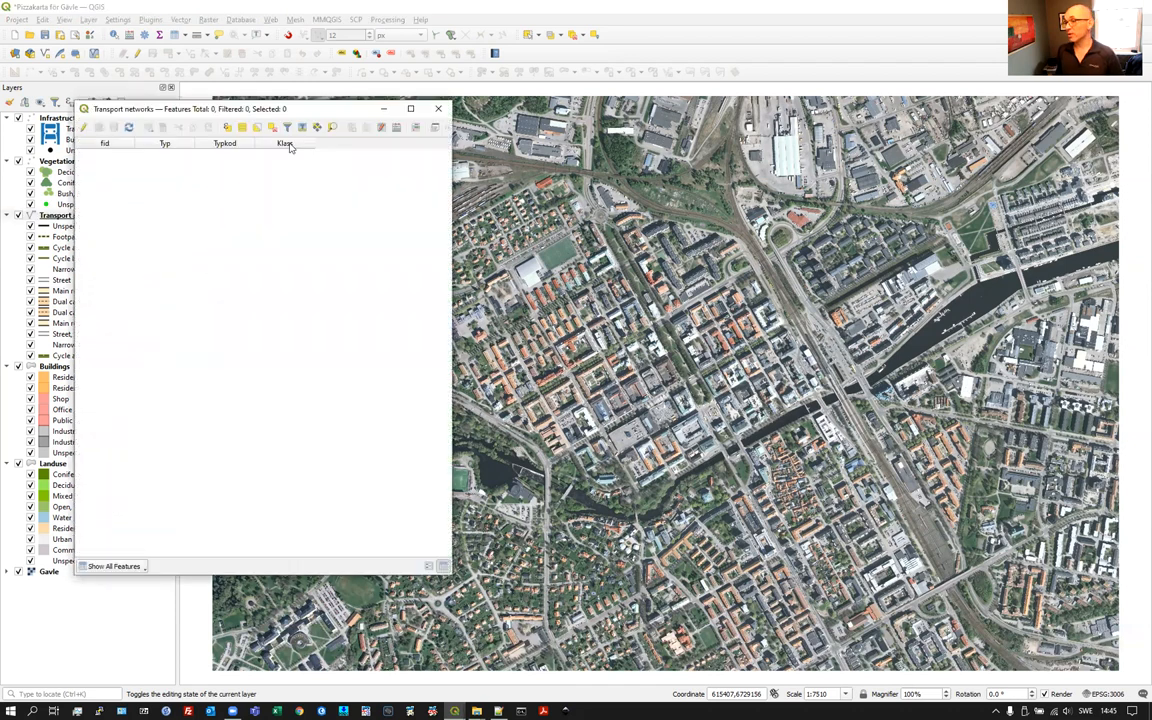
mouse_move(290, 148)
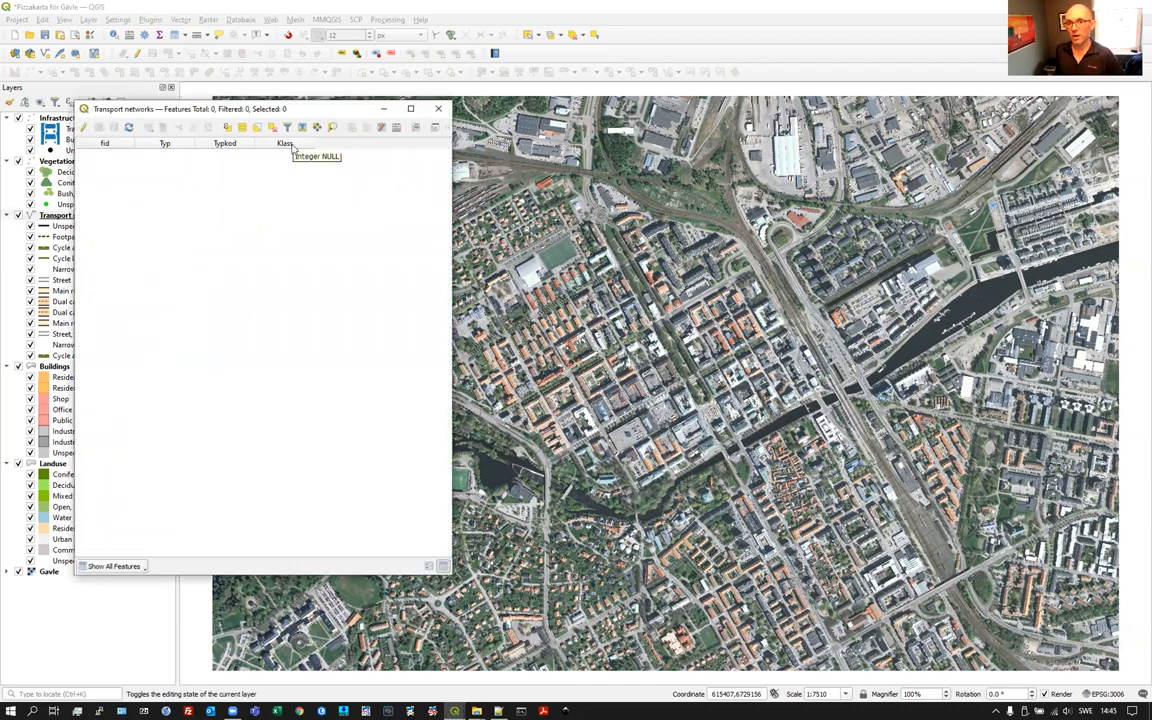
mouse_move(308, 156)
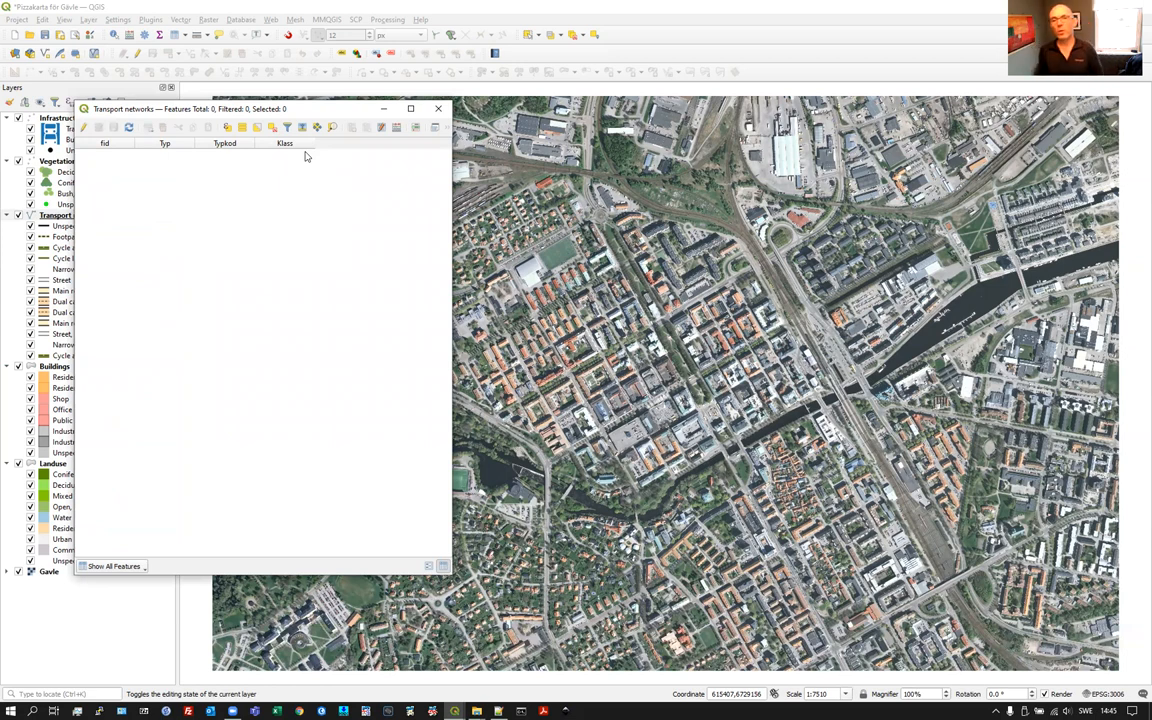
mouse_move(308, 156)
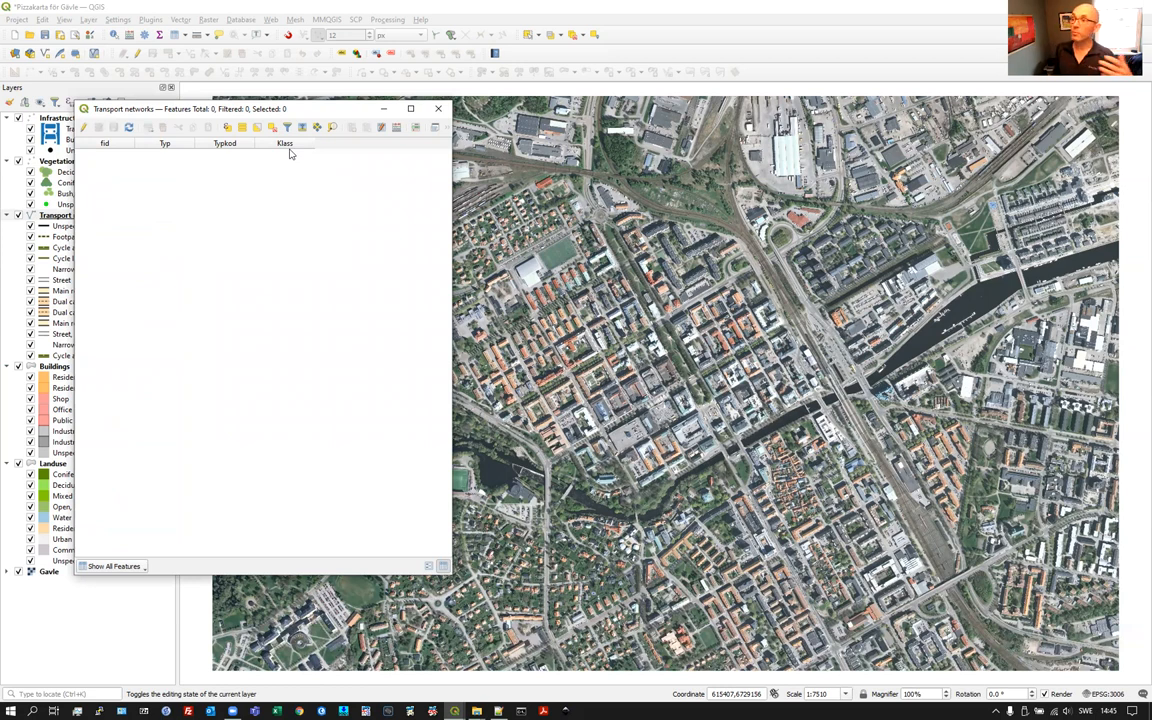
mouse_move(176, 150)
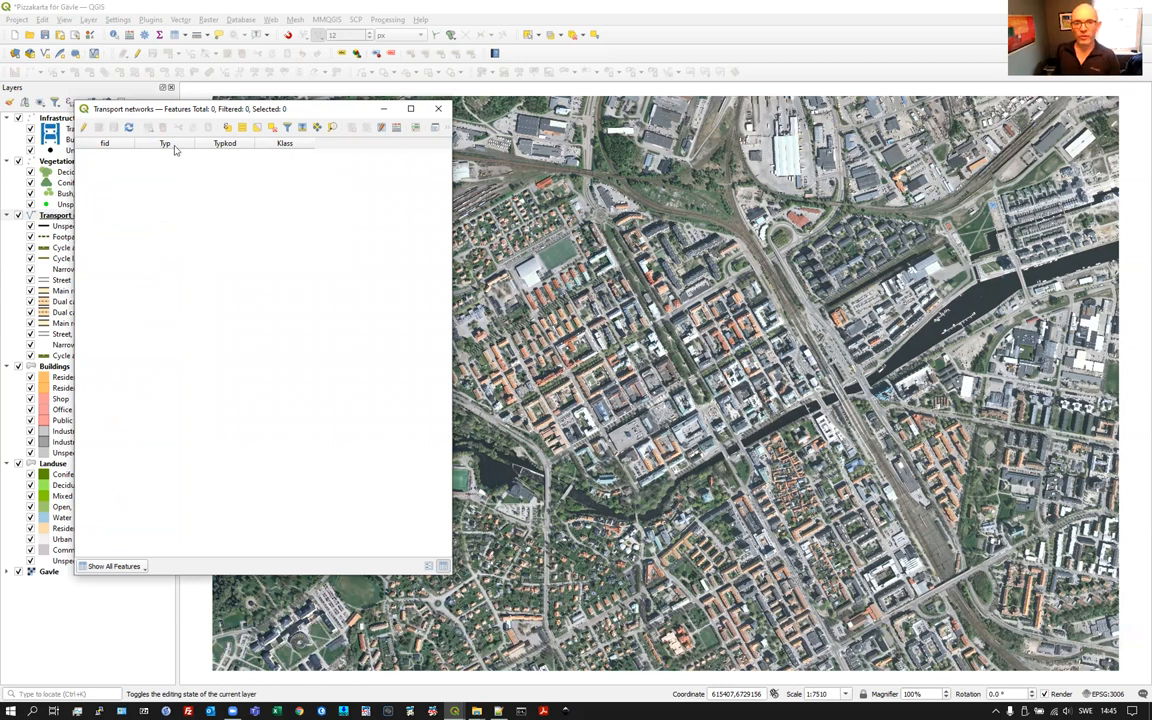
mouse_move(164, 146)
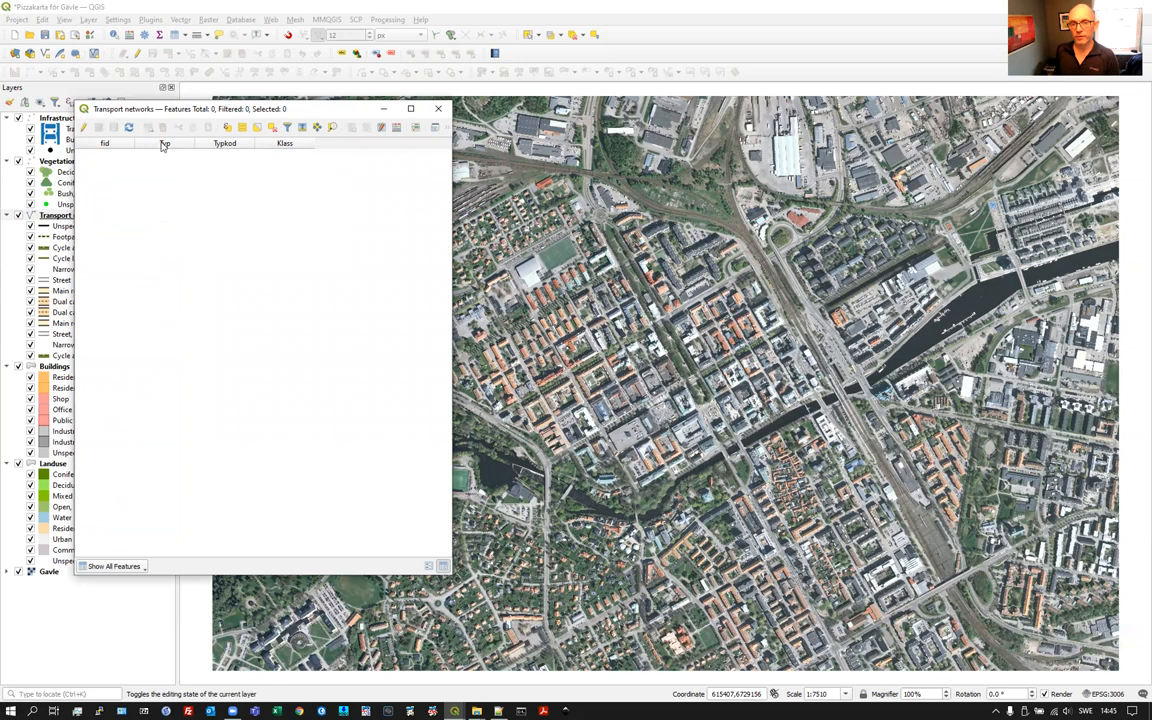
mouse_move(164, 144)
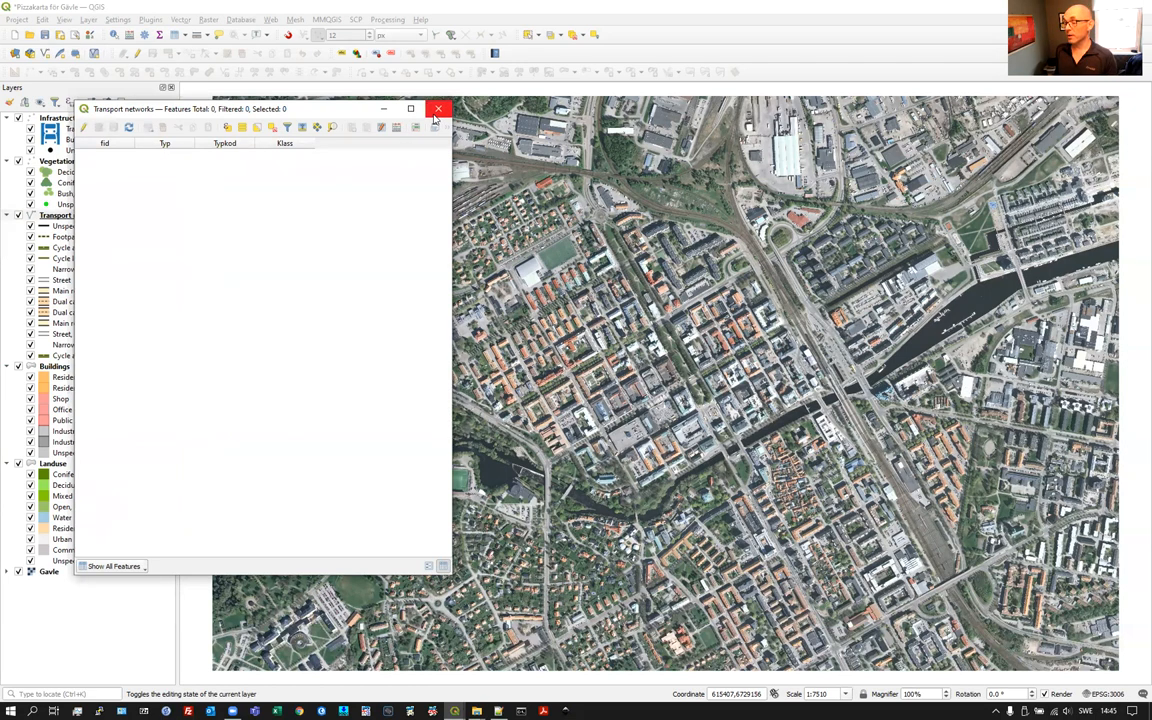
mouse_move(438, 108)
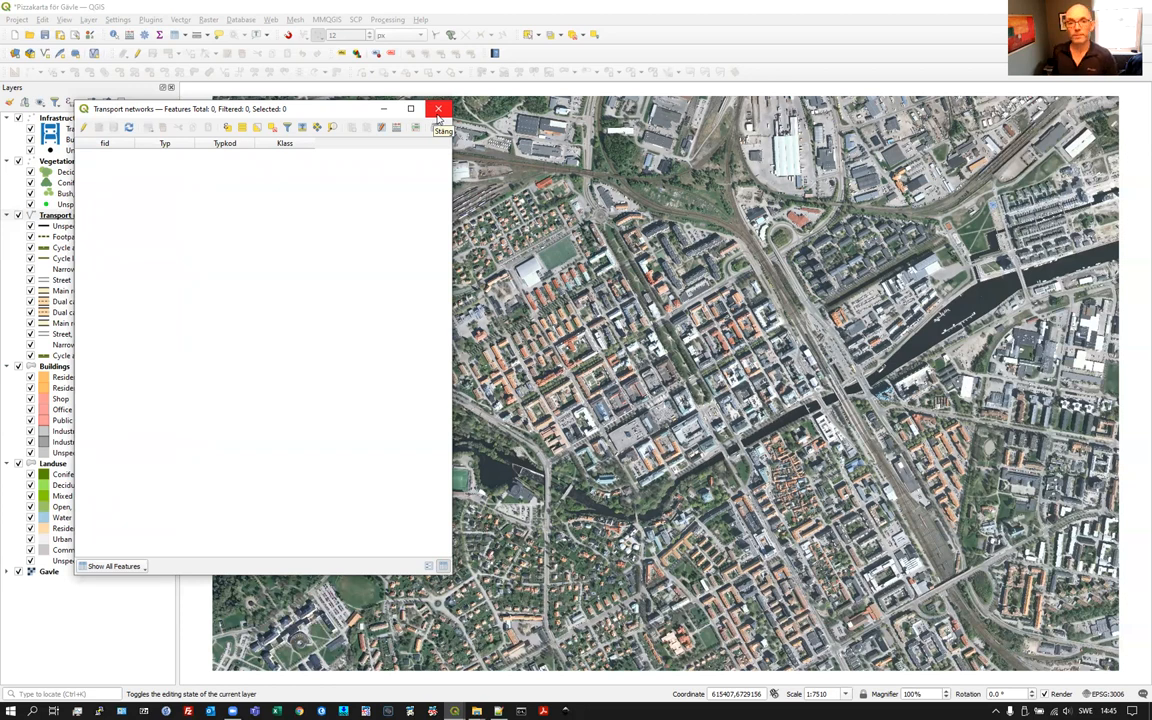
click(438, 108)
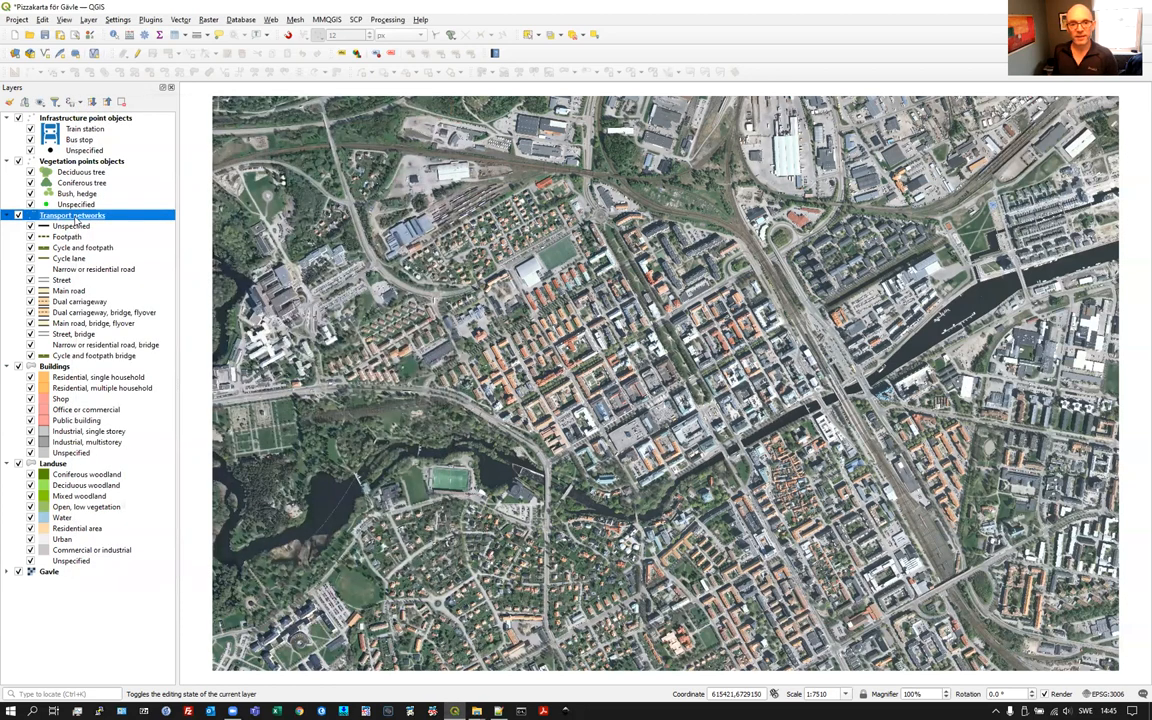
- Open the Transport networks layer properties and the Dual carriageway category symbol
right_click(70, 216)
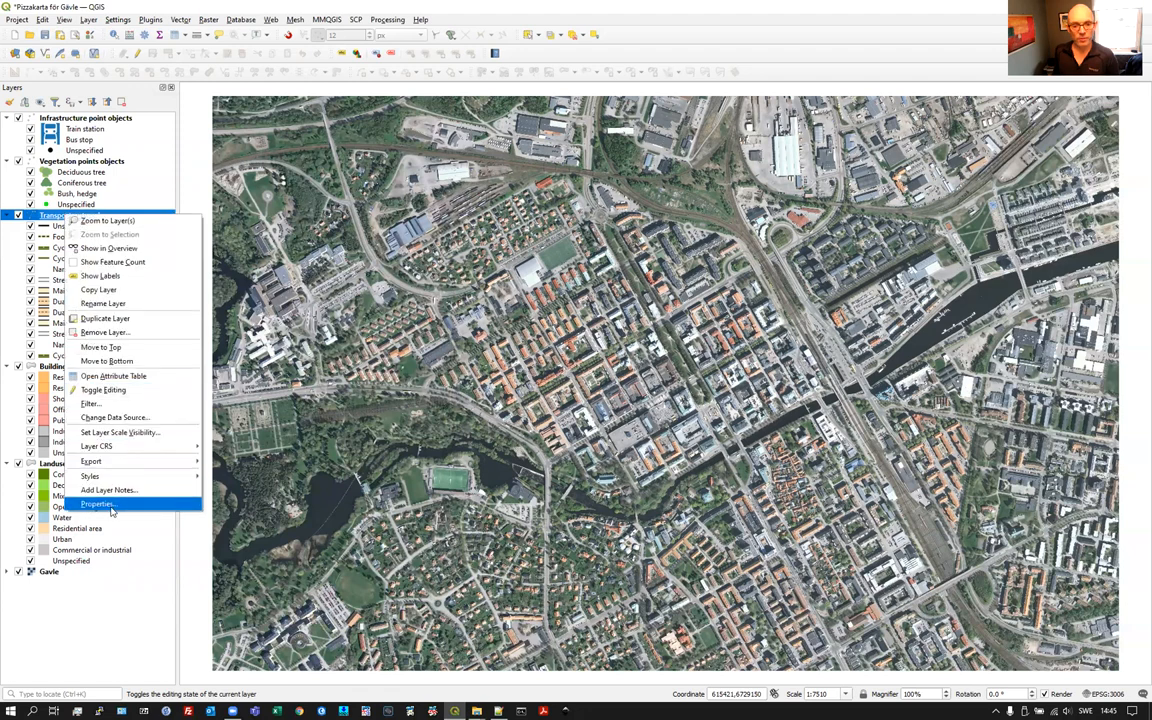
click(96, 504)
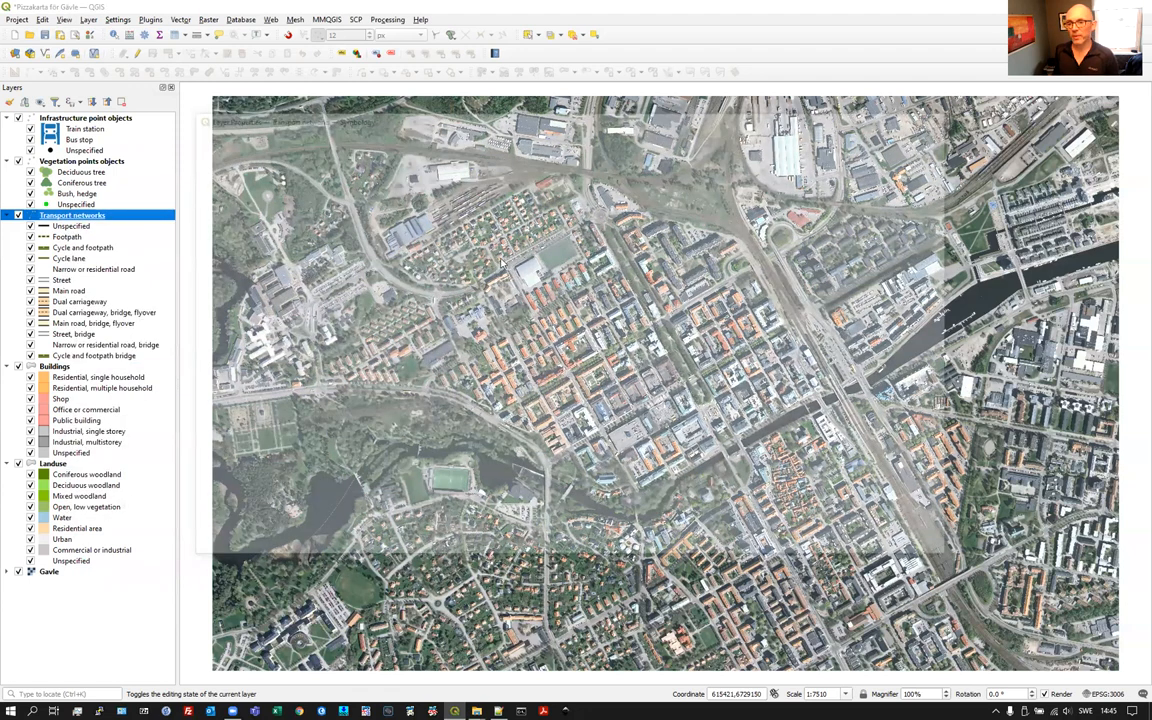
double_click(72, 216)
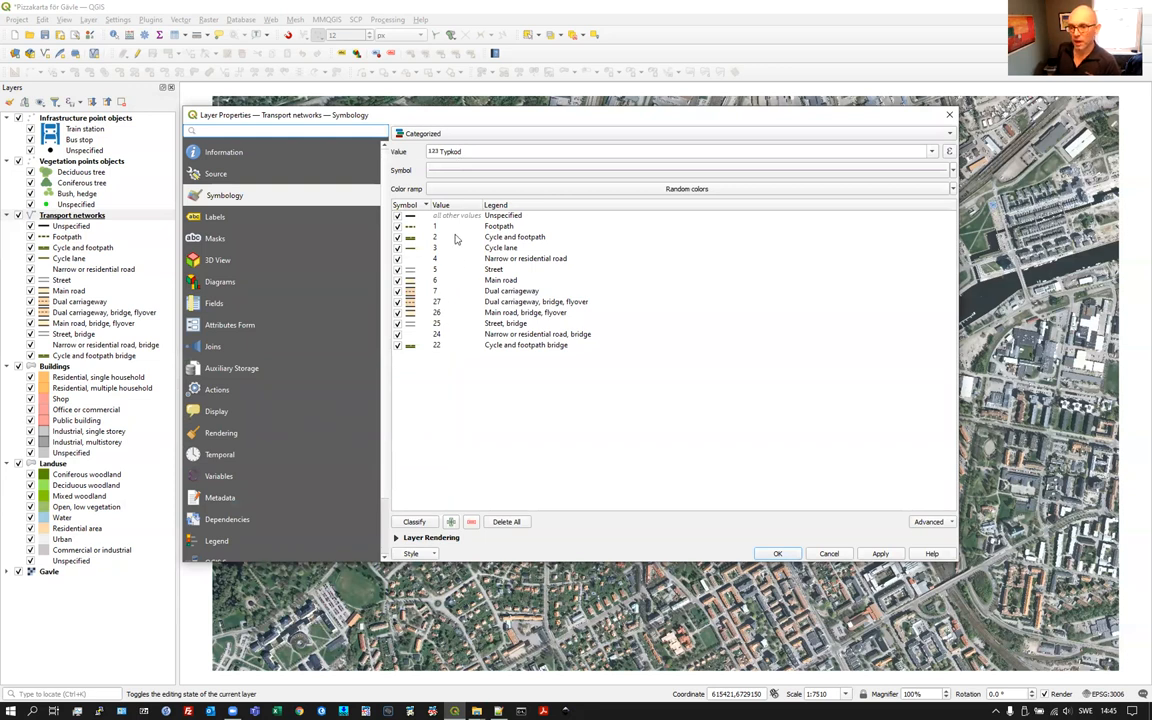
mouse_move(436, 230)
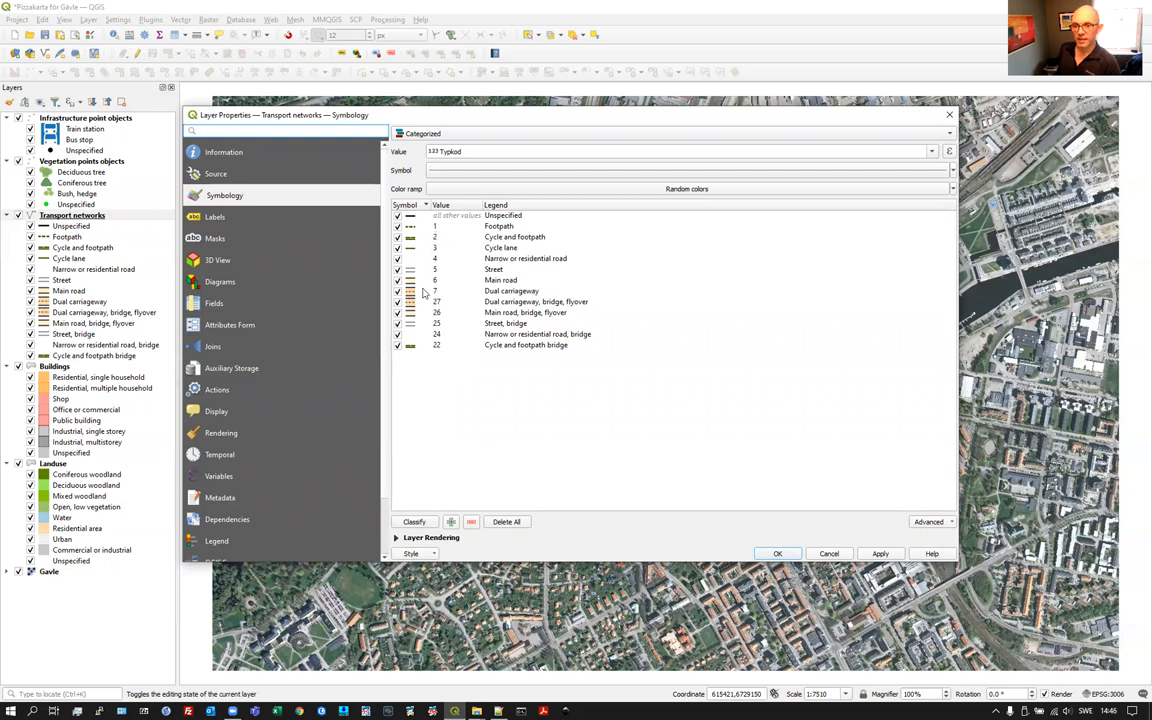
mouse_move(416, 298)
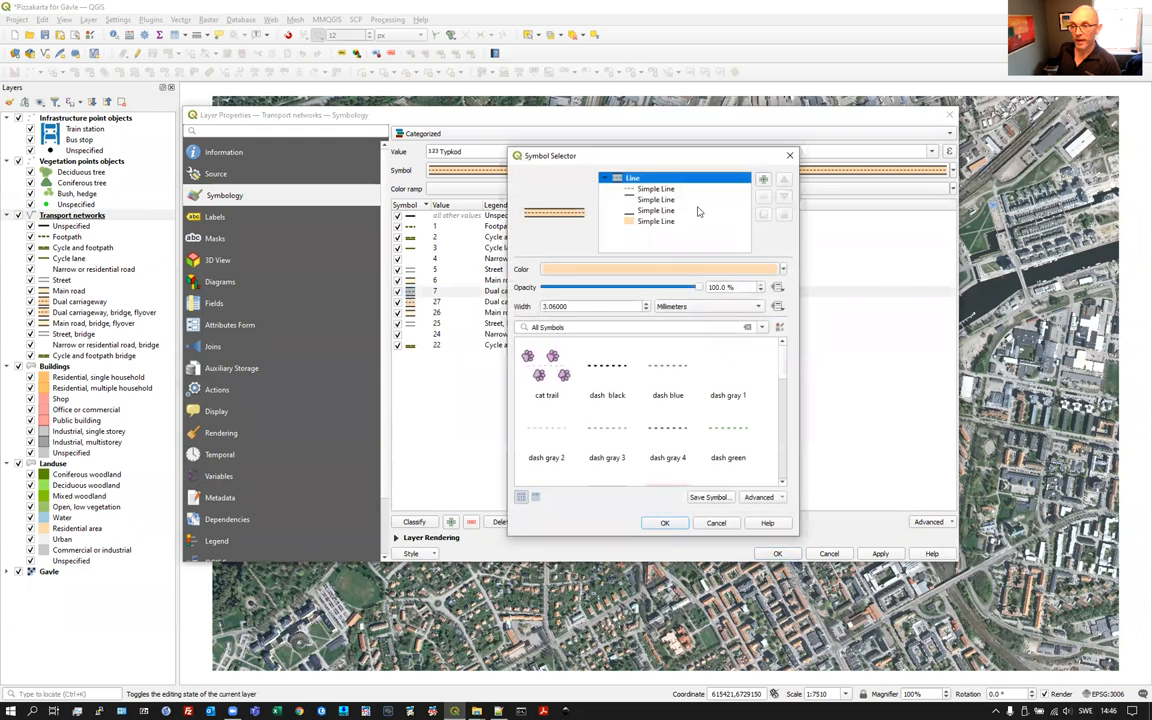
mouse_move(584, 234)
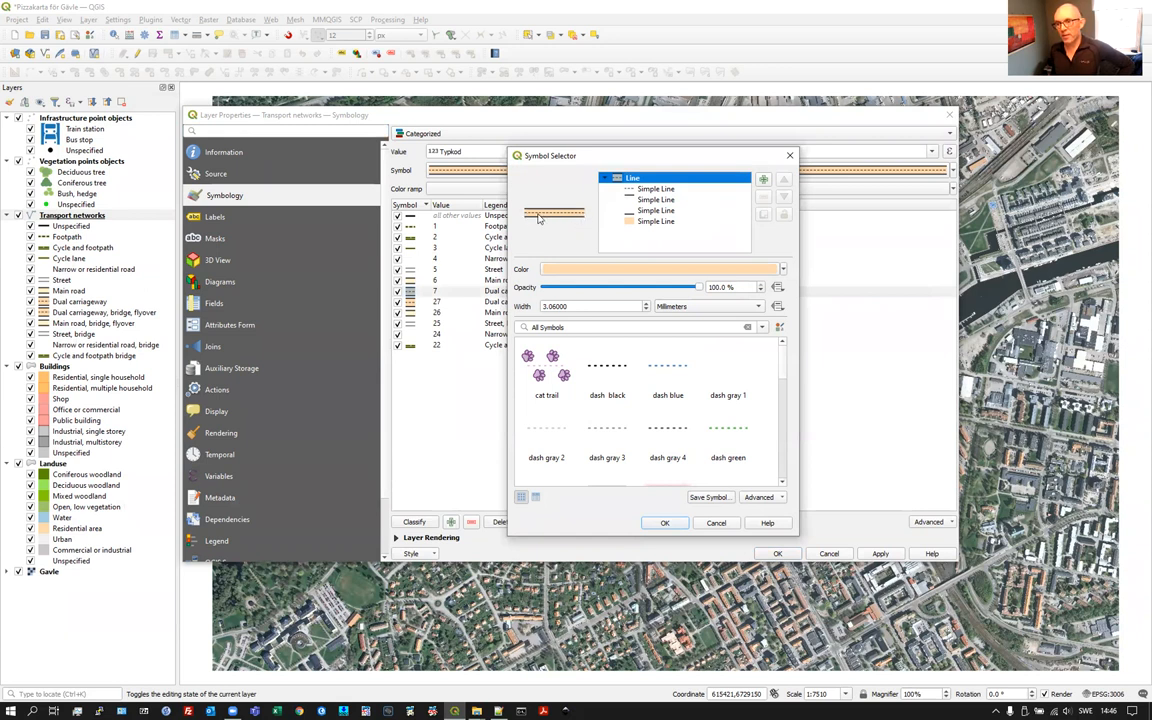
mouse_move(536, 216)
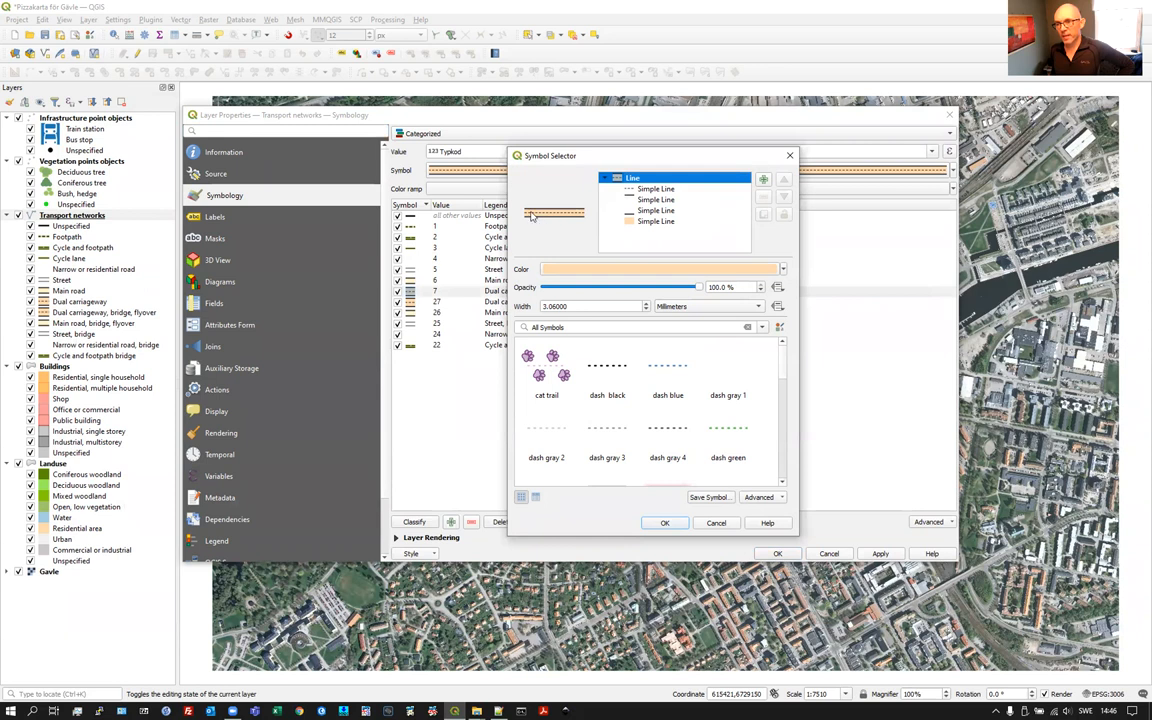
mouse_move(576, 206)
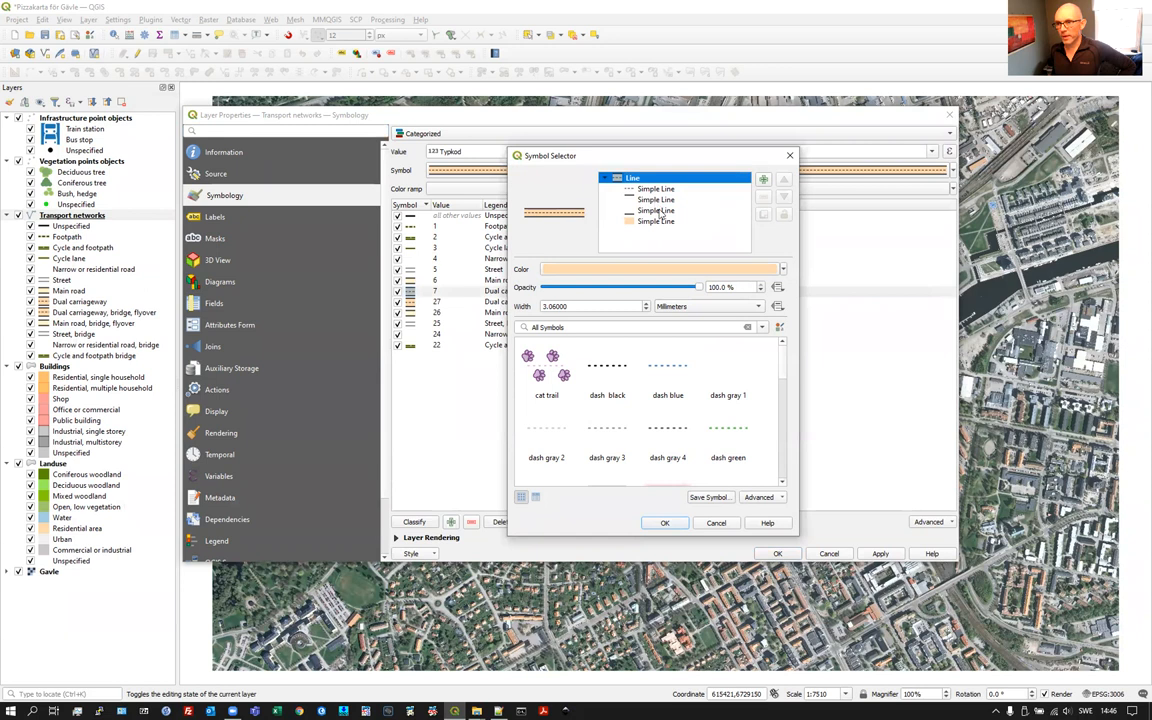
- Show the settings of the wide tan Simple Line layer in the Dual carriageway symbol
click(656, 220)
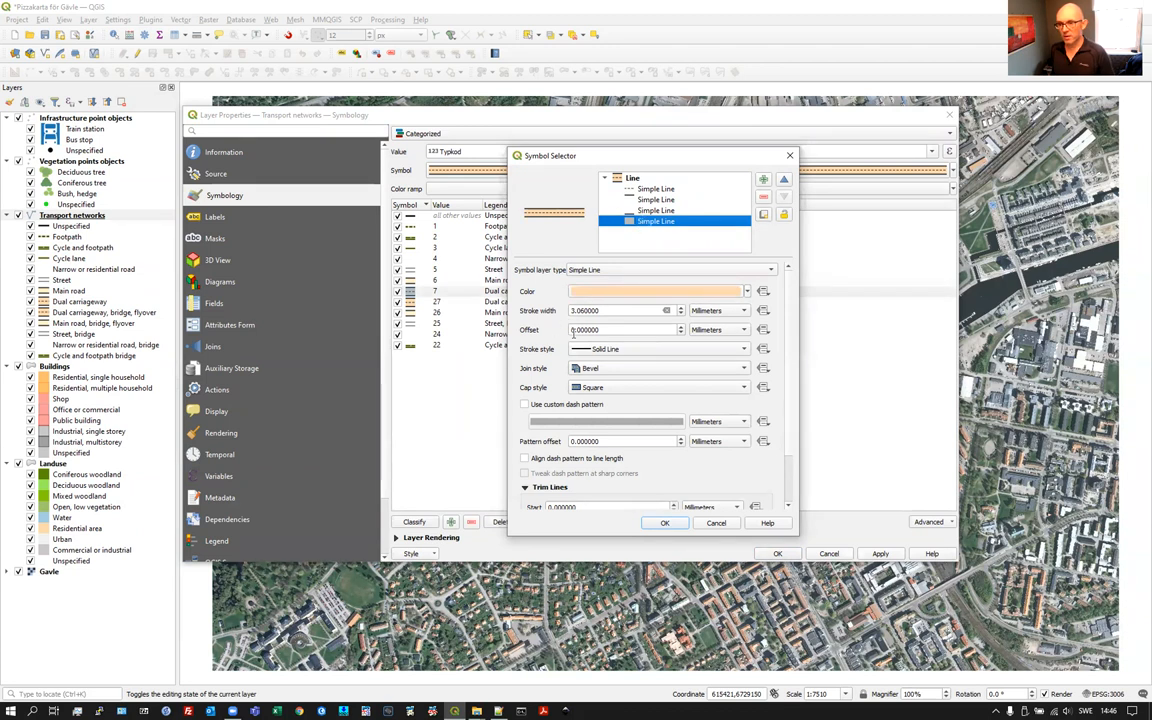
- Compare the road symbol's line layers and set one black edge line's stroke style to Dash Line
click(656, 220)
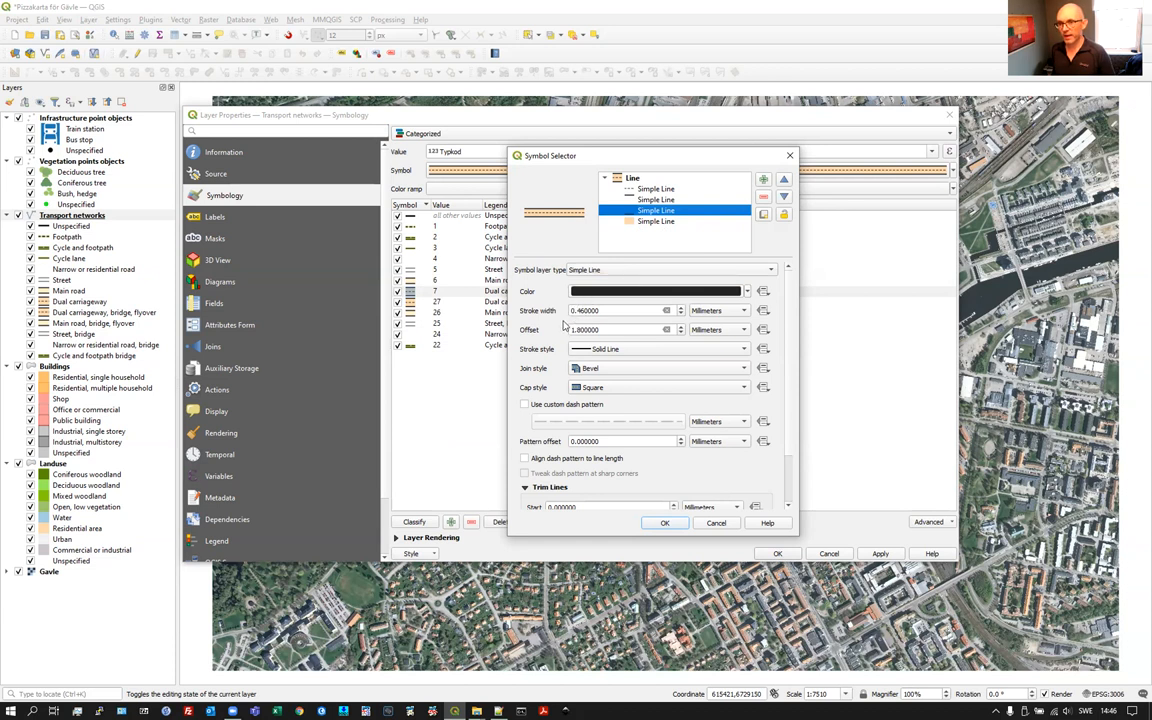
mouse_move(604, 328)
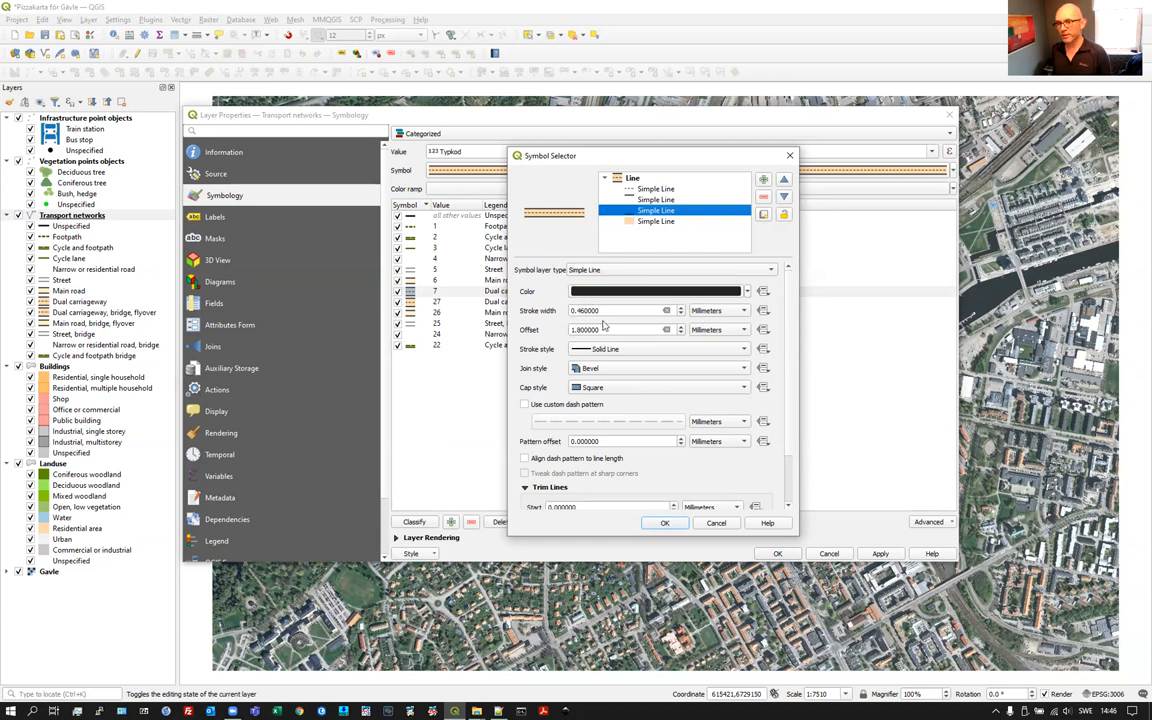
click(656, 220)
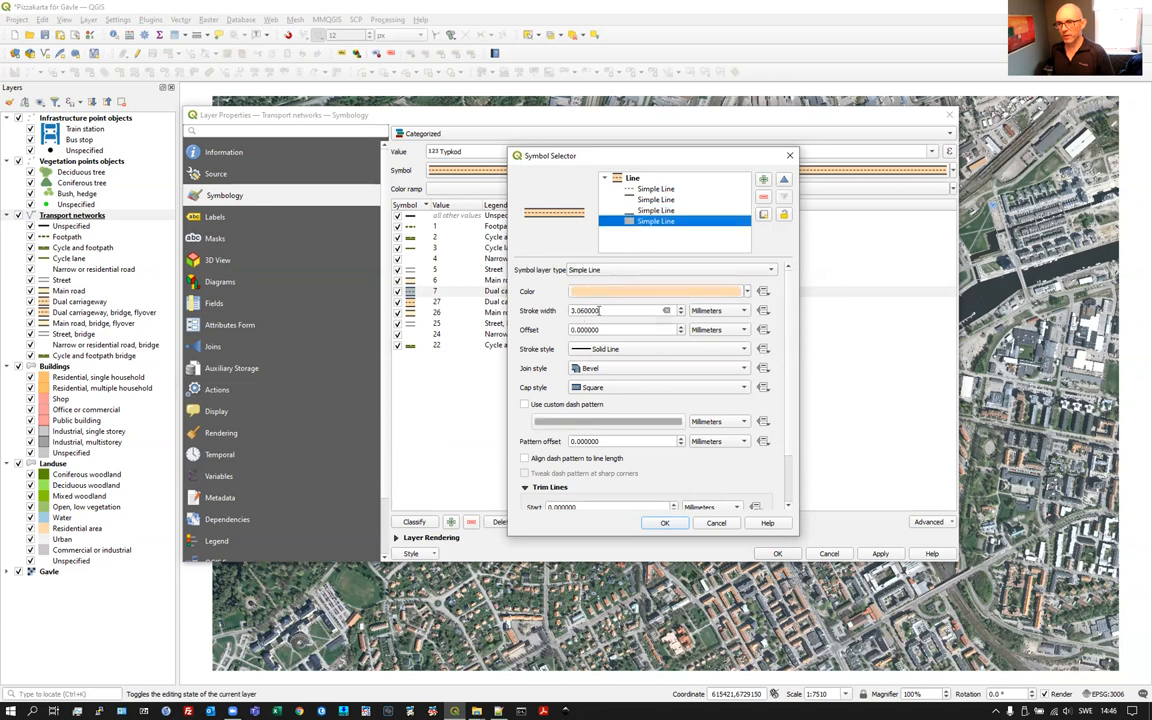
click(656, 212)
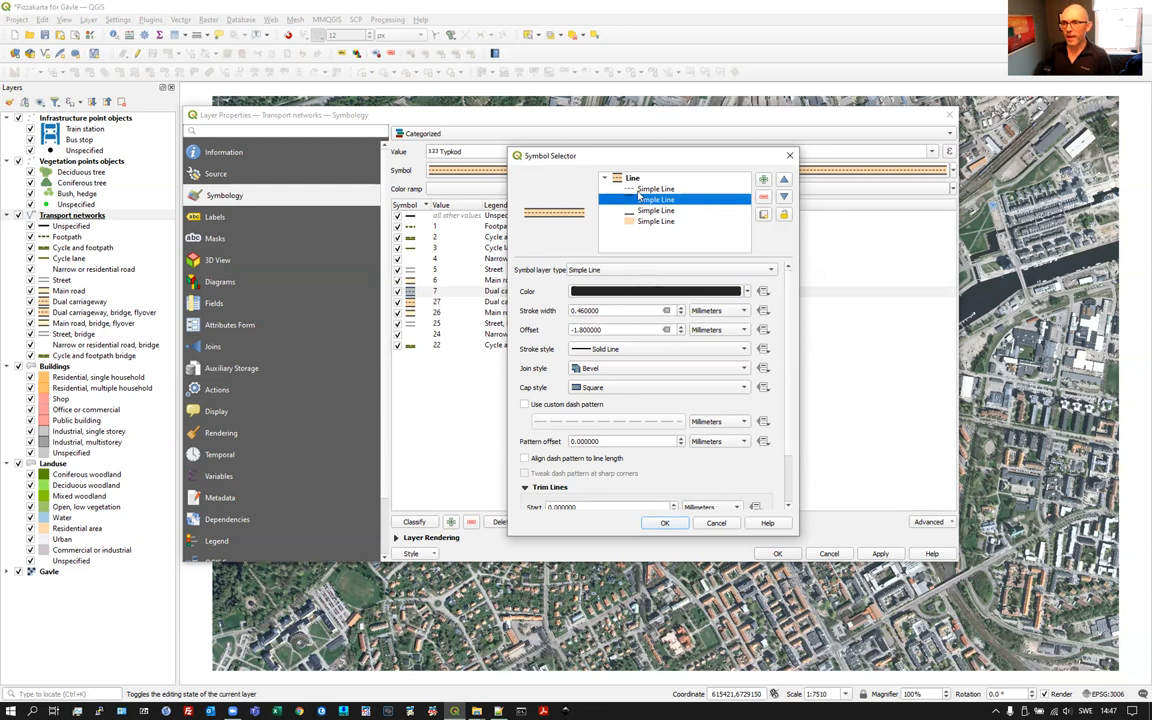
click(656, 188)
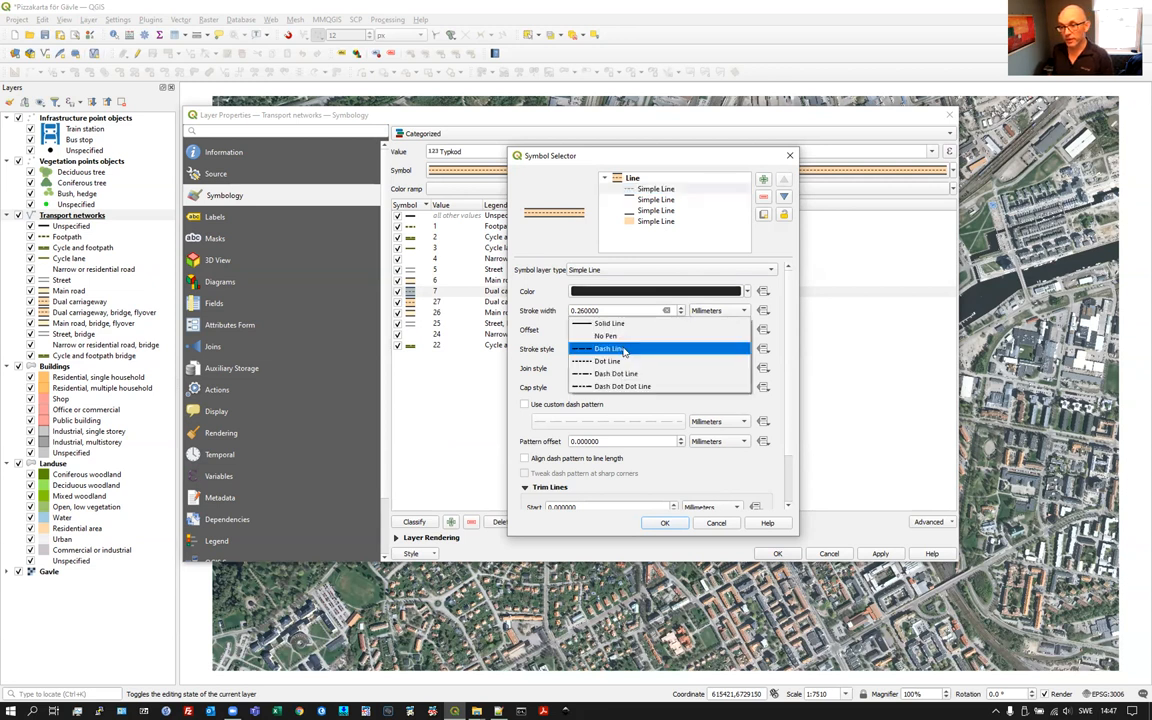
mouse_move(620, 350)
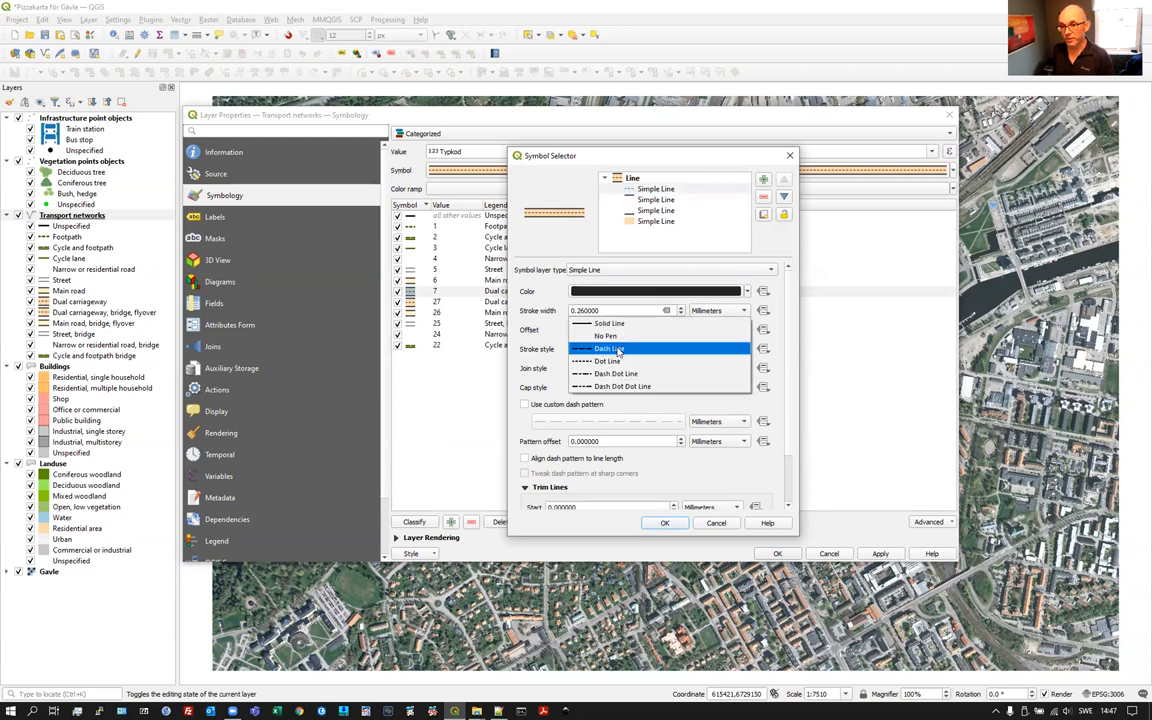
click(606, 348)
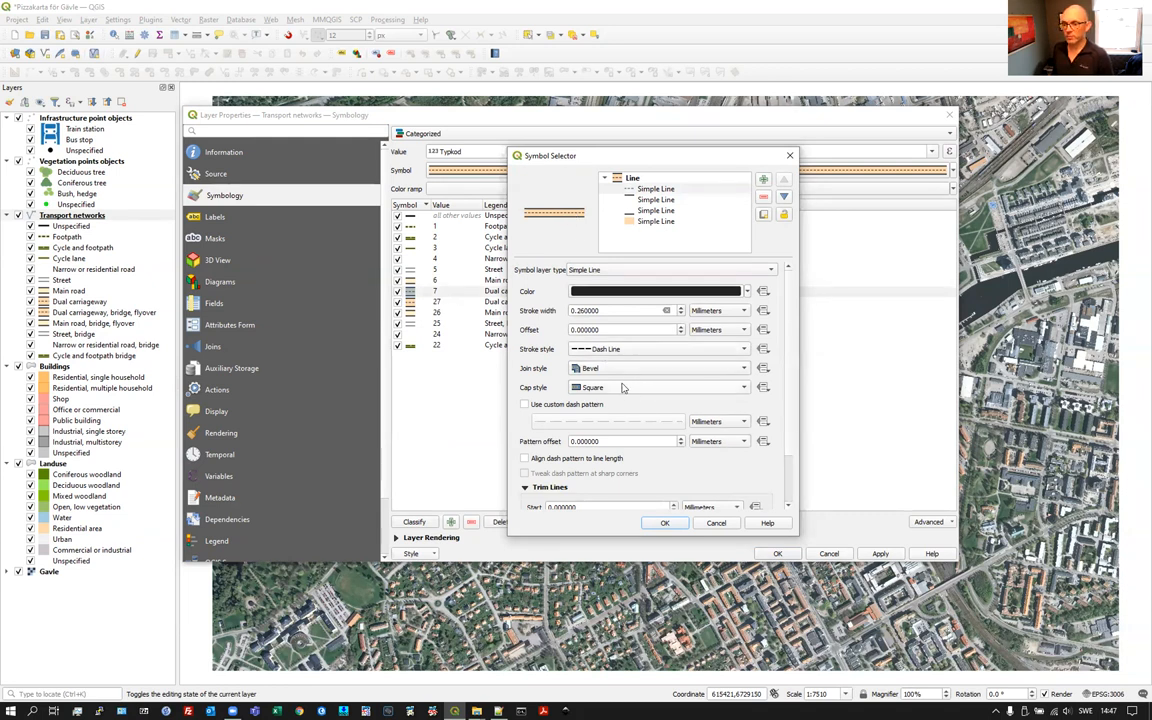
mouse_move(660, 396)
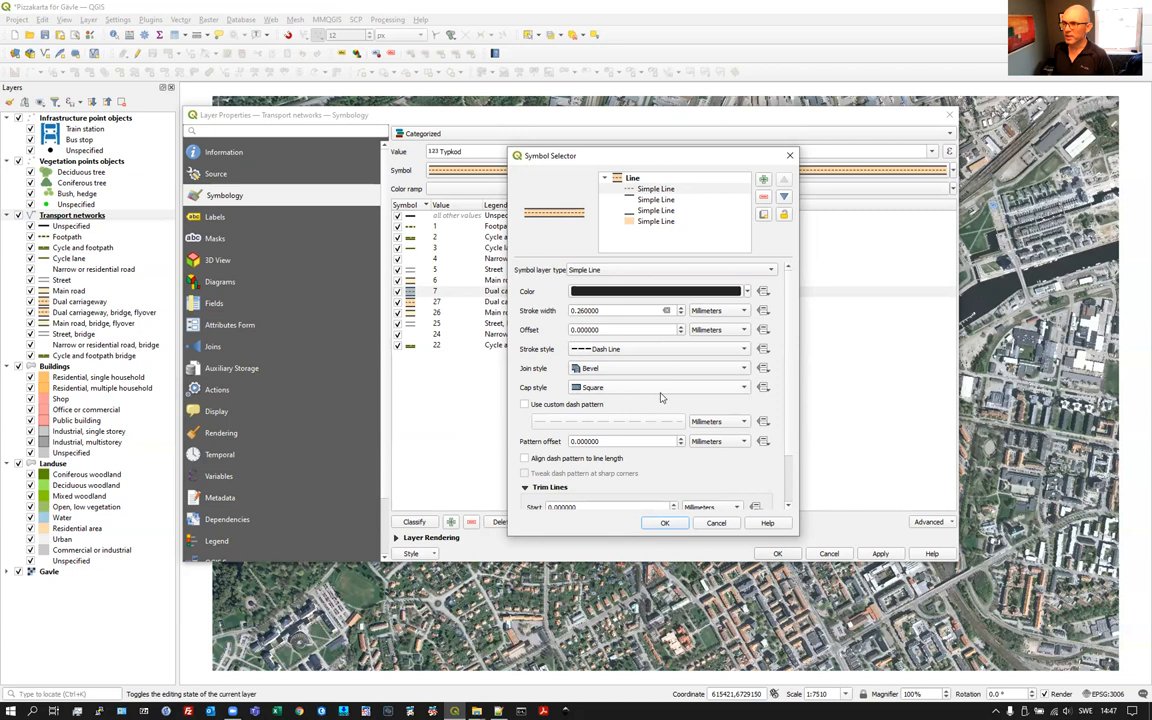
mouse_move(630, 366)
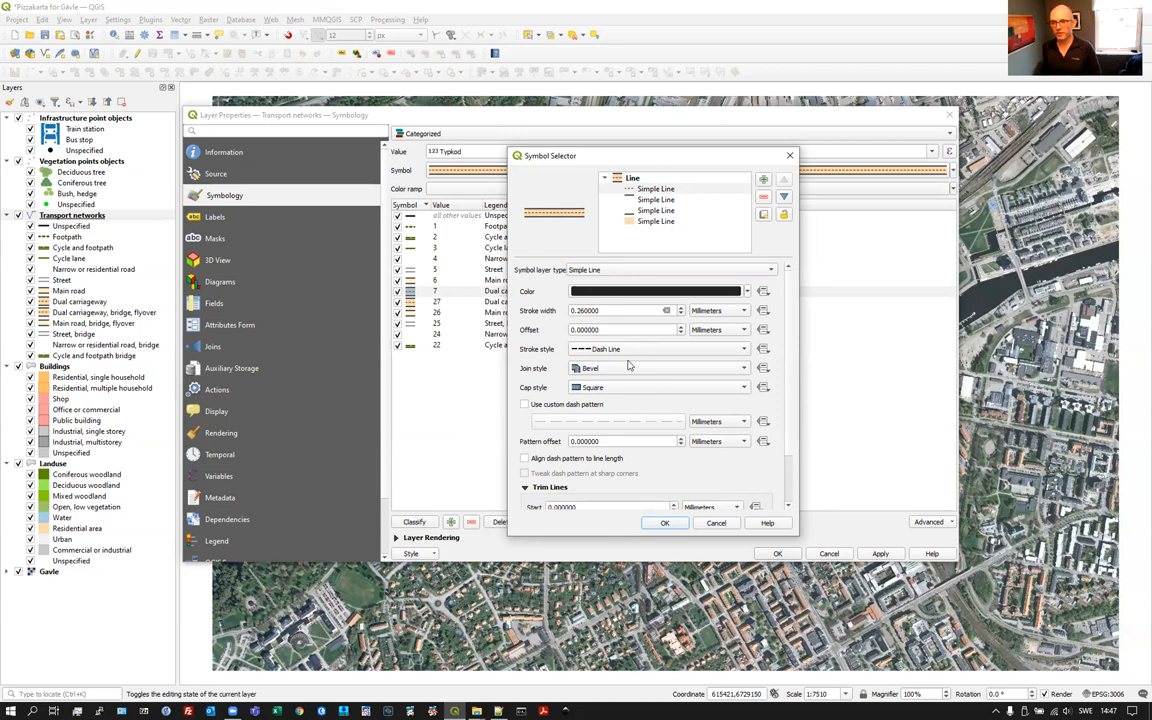
mouse_move(688, 516)
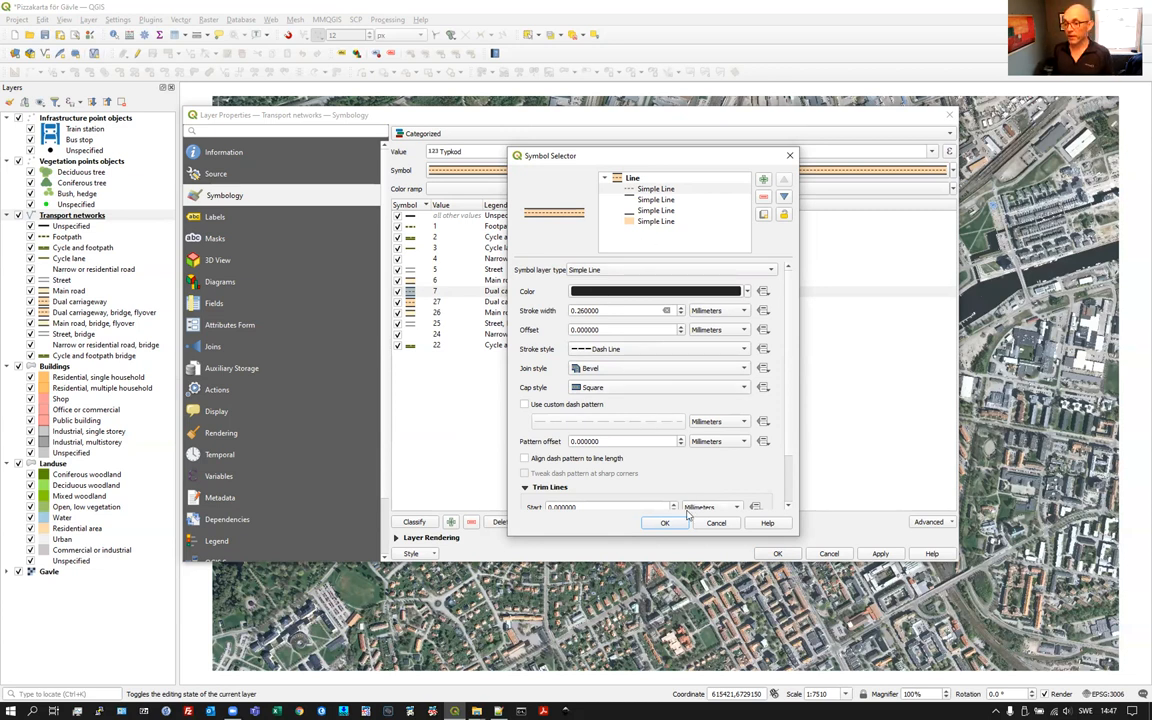
mouse_move(560, 324)
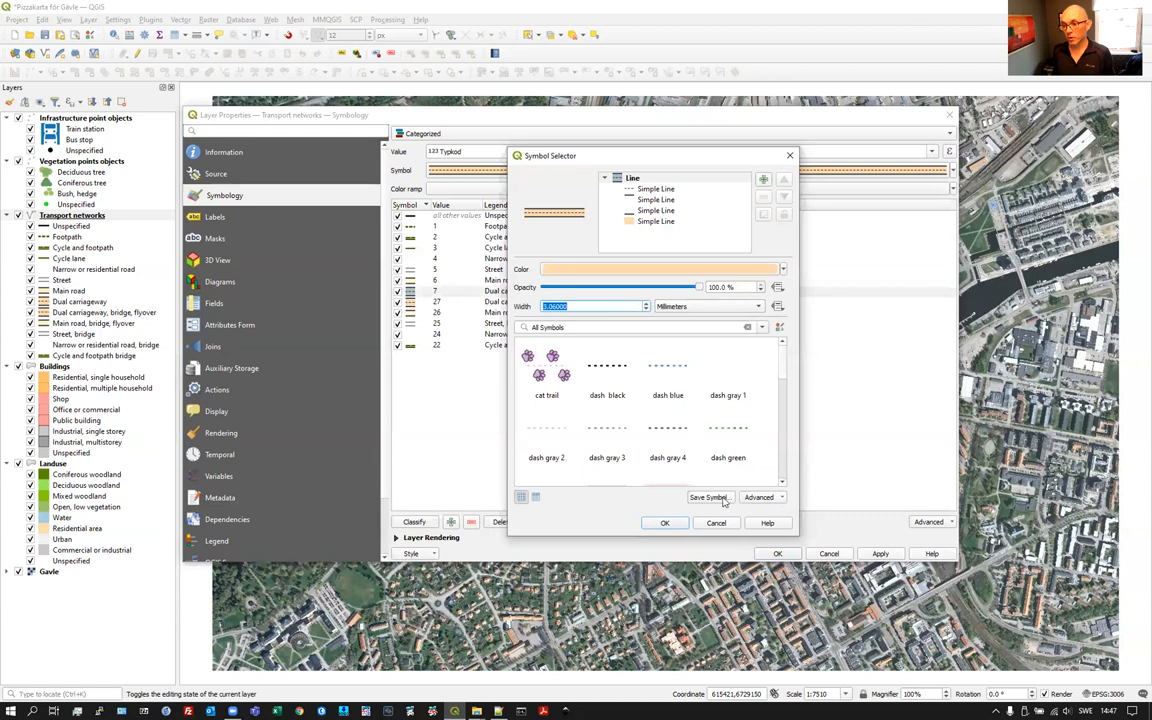
- Confirm the edited Dual carriageway symbol and close the Transport networks layer properties
click(664, 522)
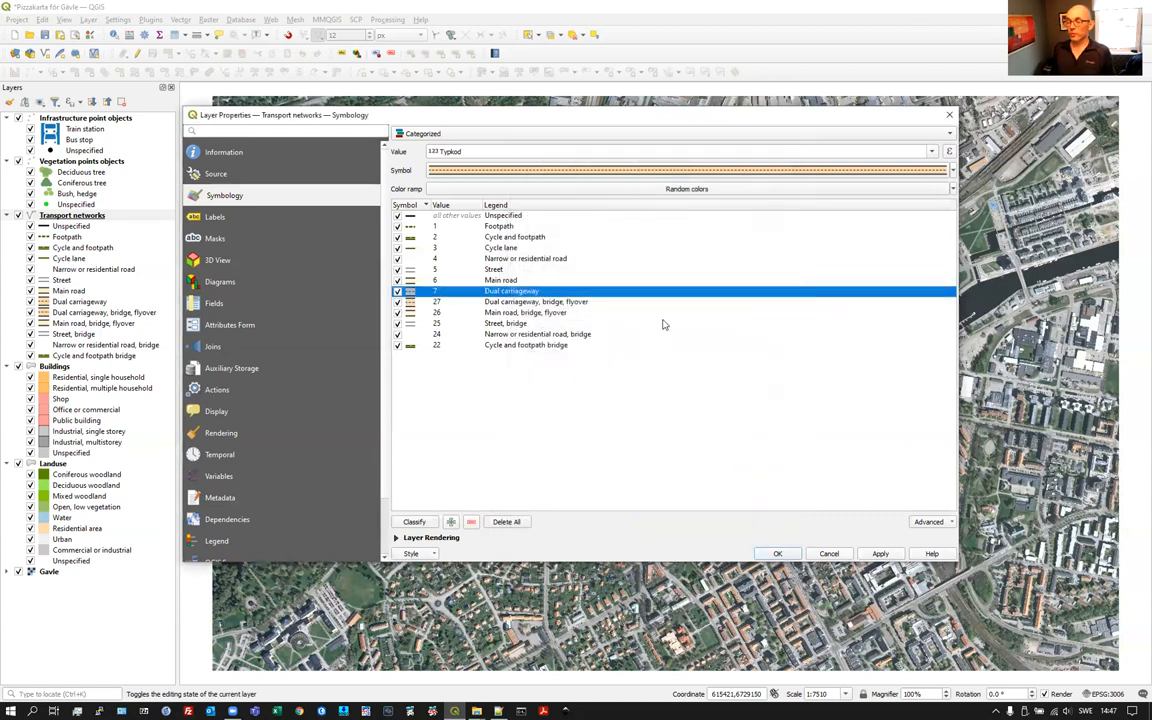
mouse_move(662, 324)
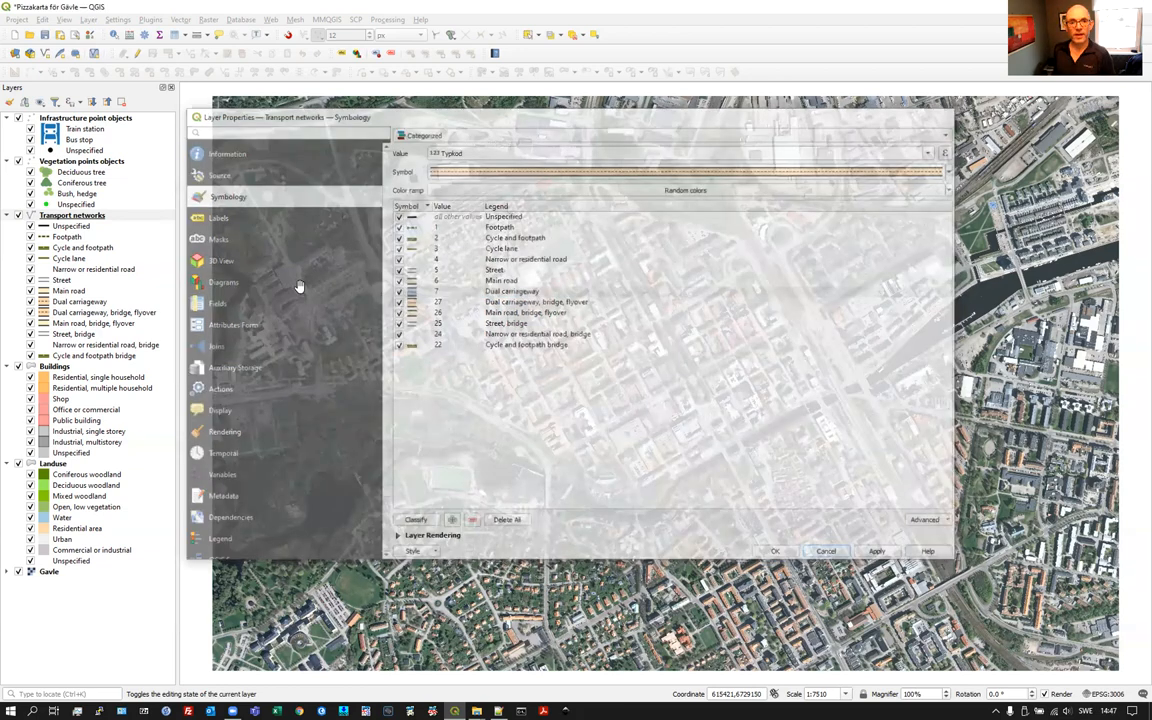
click(826, 552)
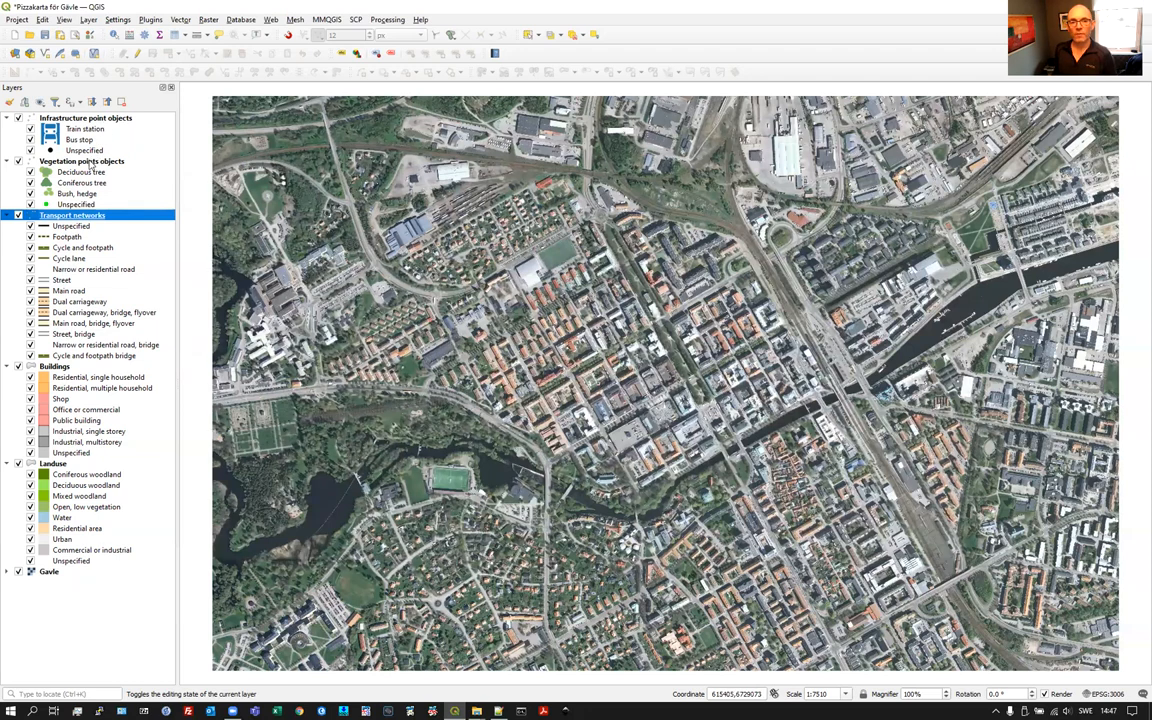
click(80, 160)
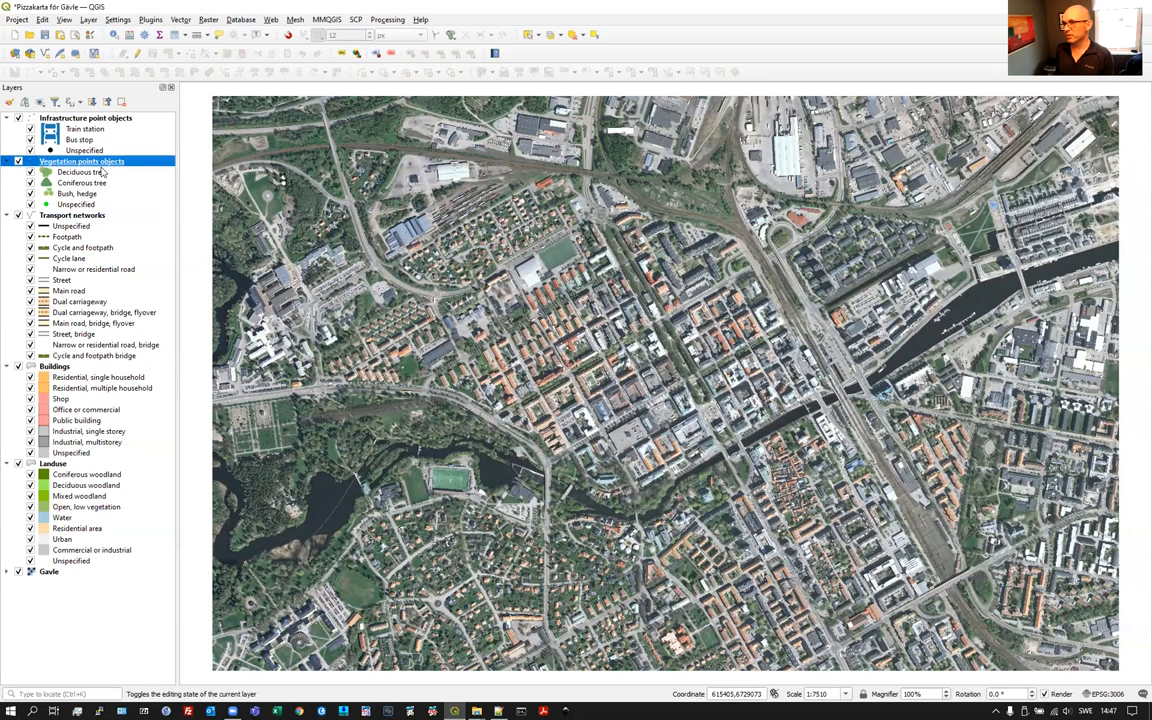
mouse_move(80, 160)
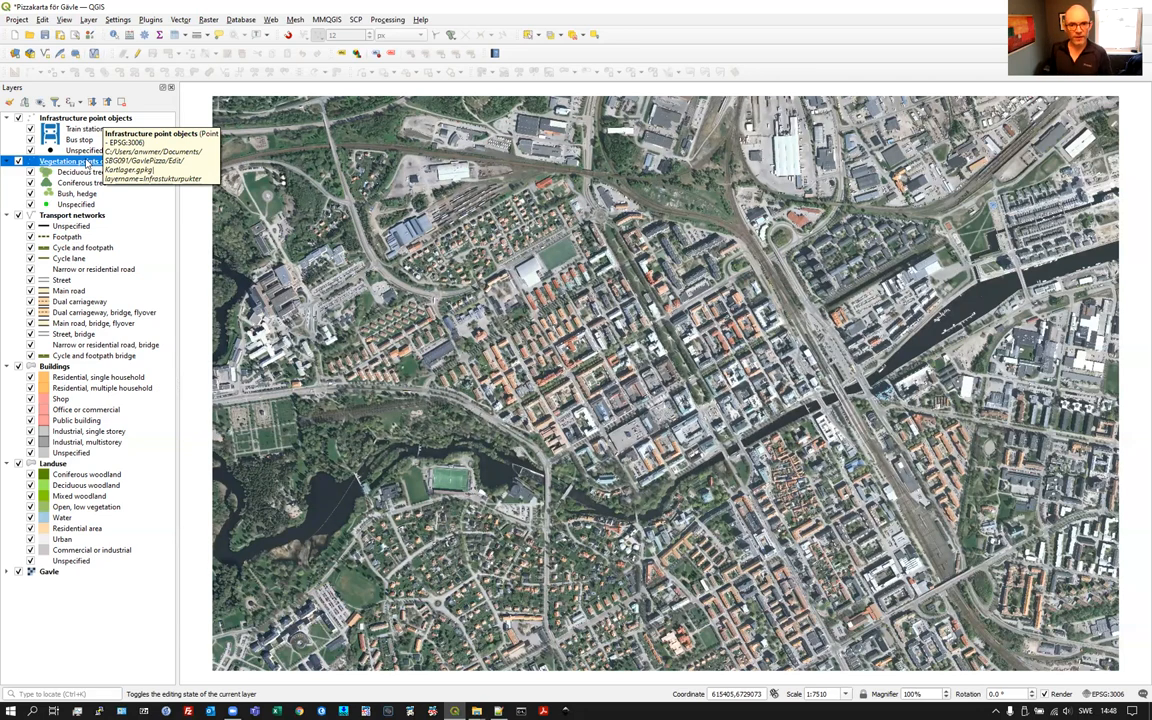
right_click(70, 160)
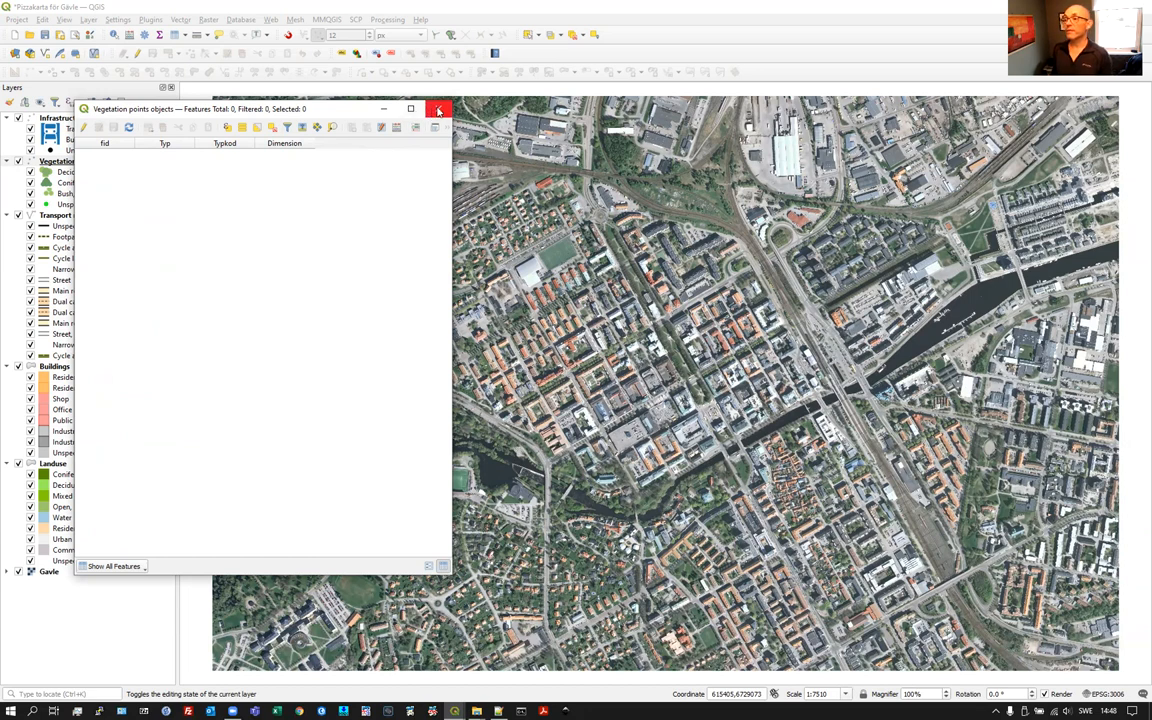
mouse_move(438, 108)
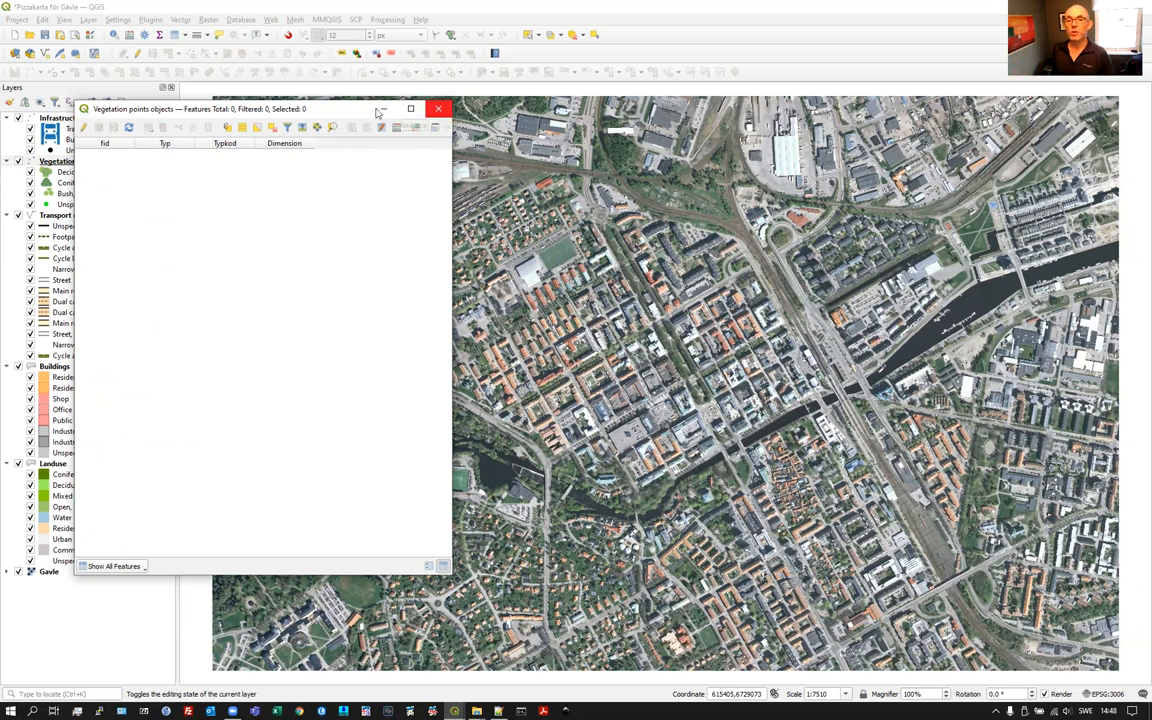
click(438, 108)
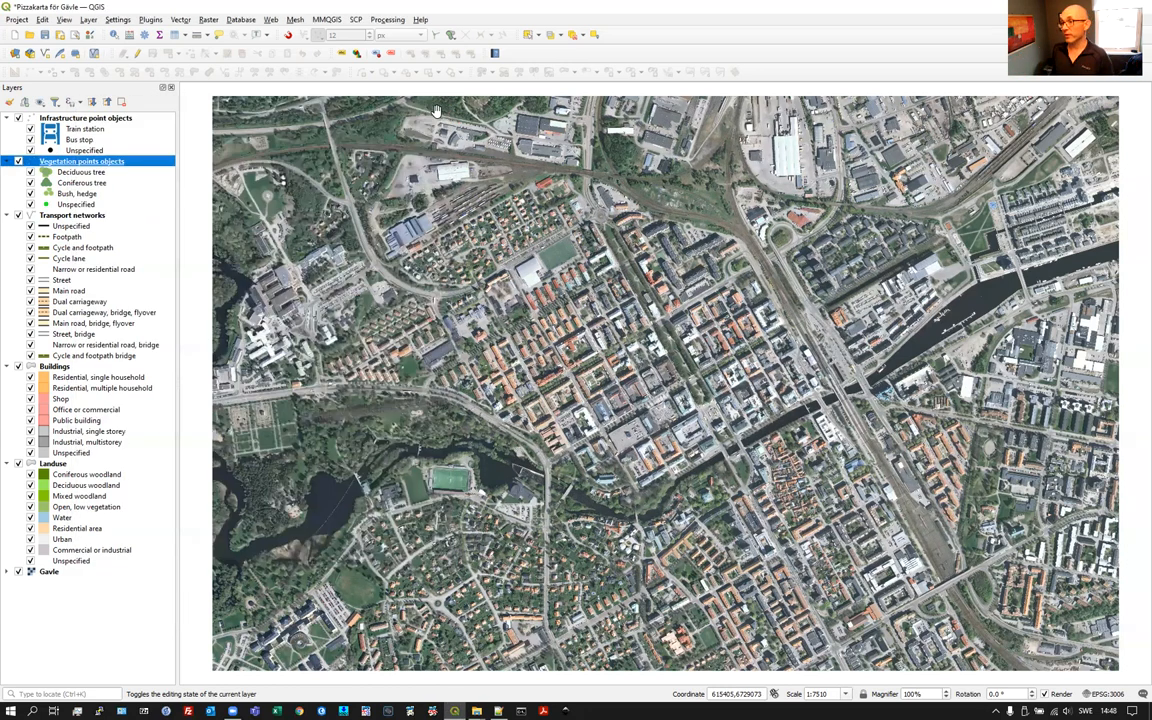
right_click(82, 160)
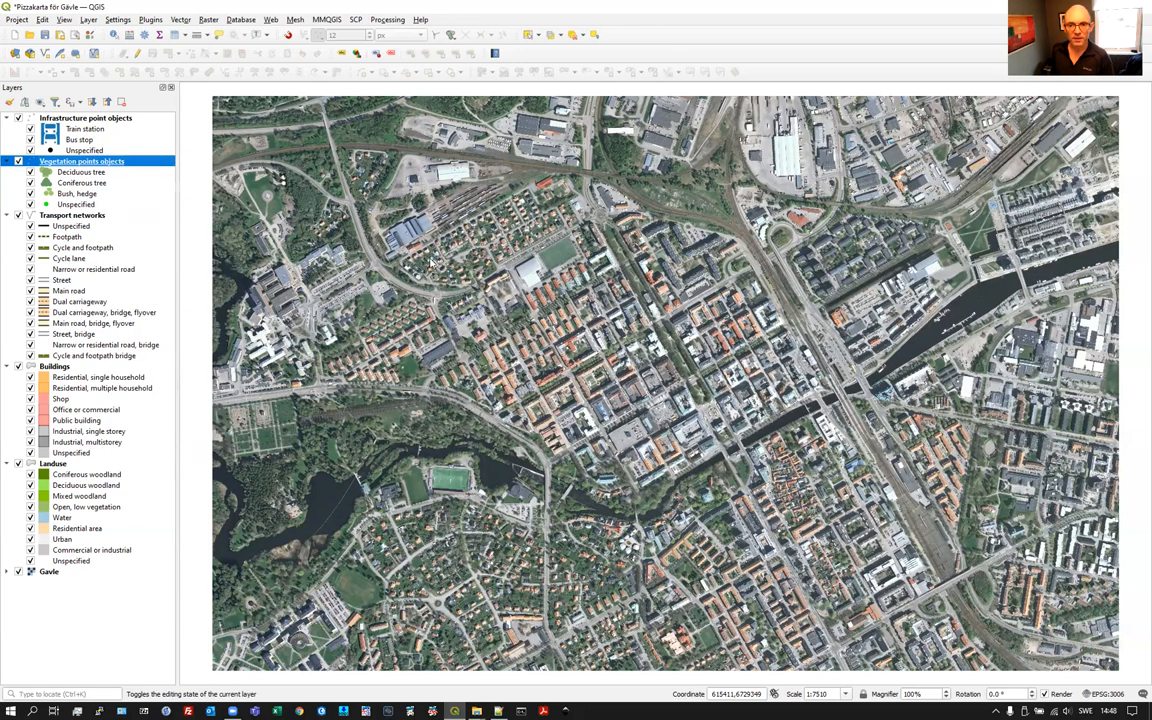
- Open the Vegetation point objects properties and view the tree symbol's overall Marker settings
double_click(80, 160)
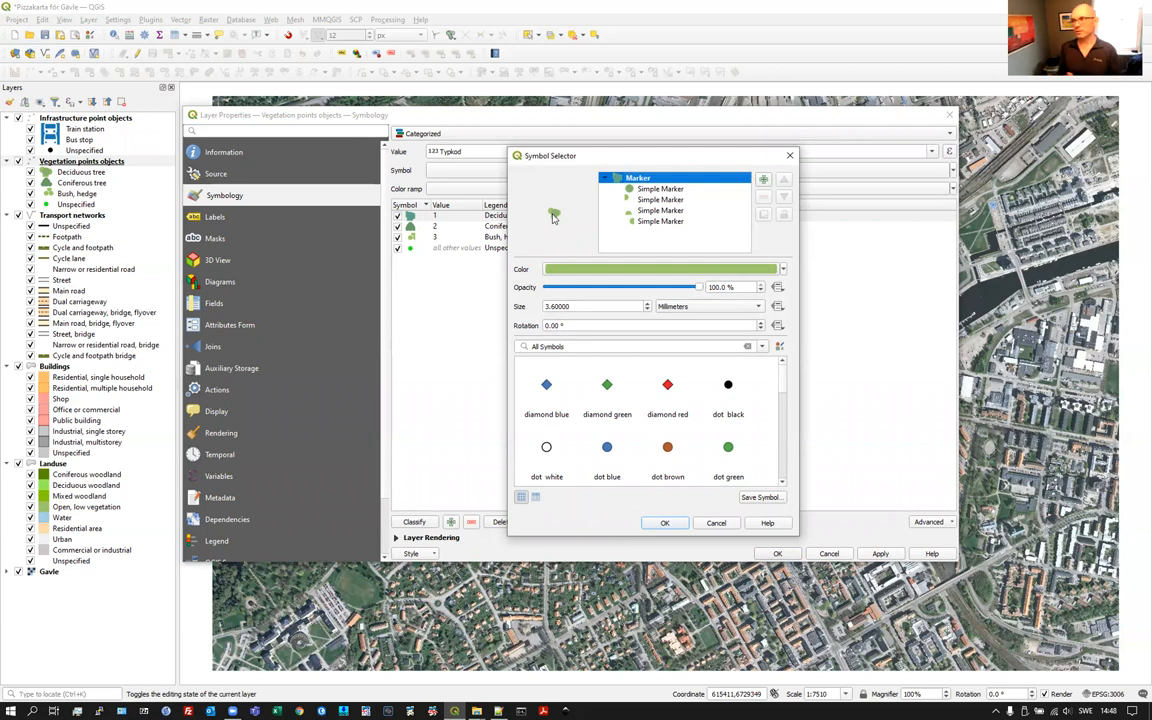
mouse_move(564, 216)
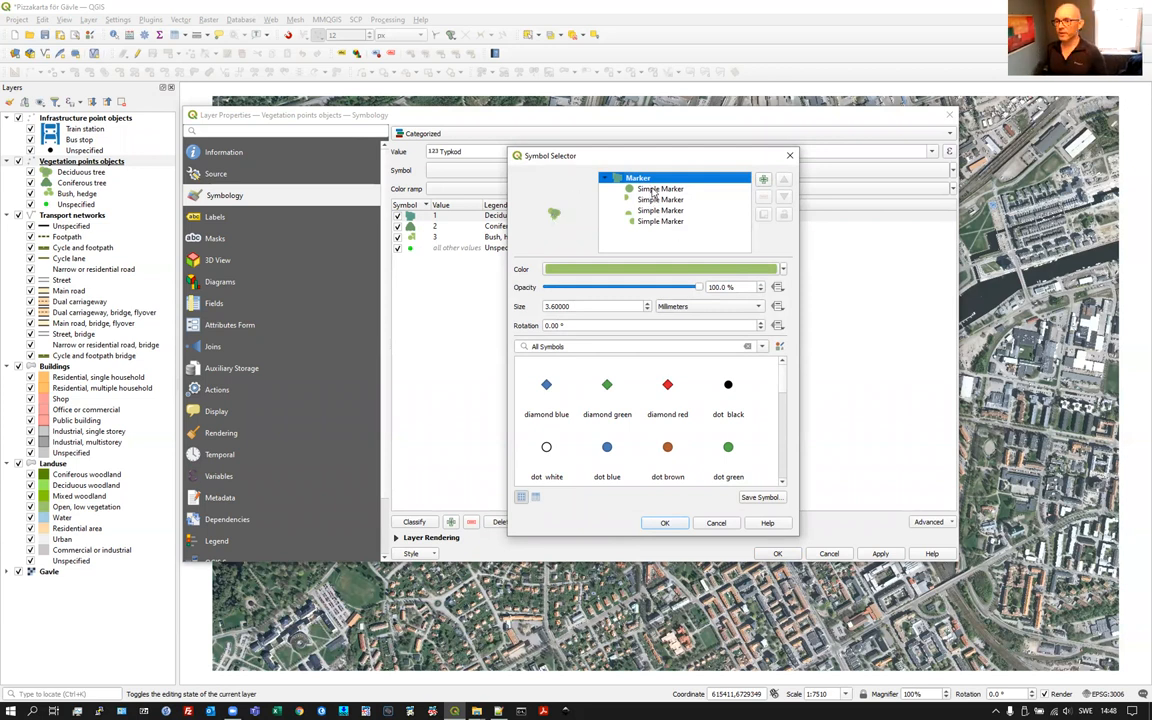
click(660, 188)
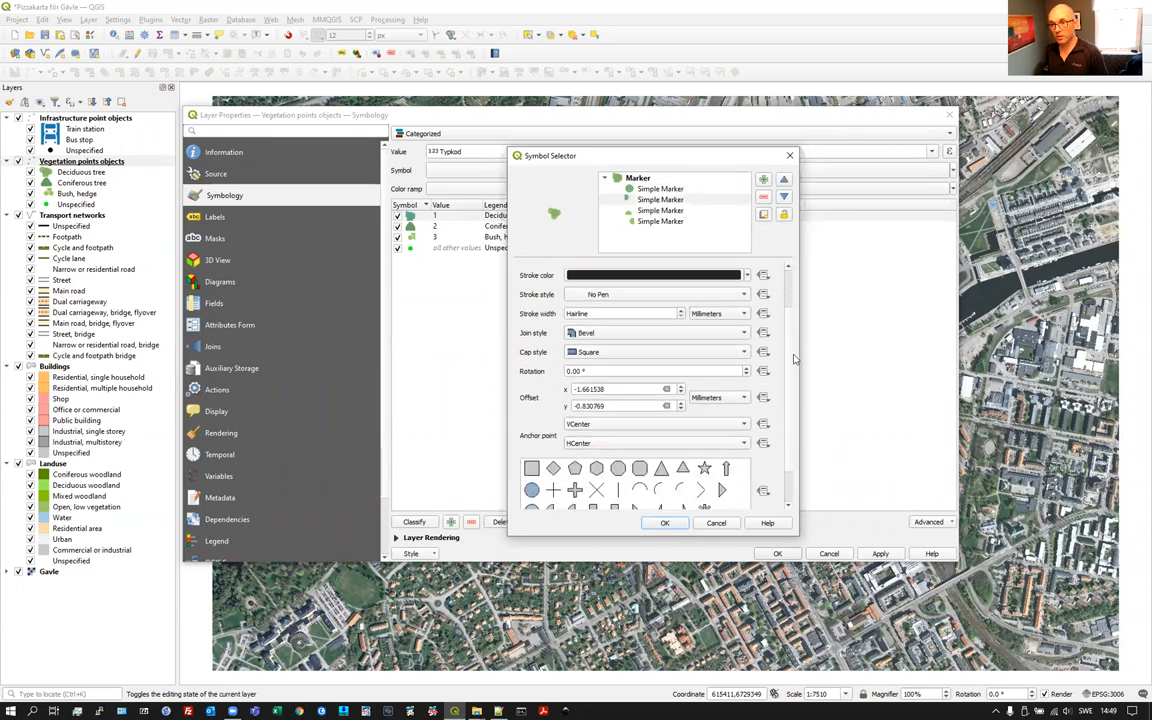
scroll(down, 3)
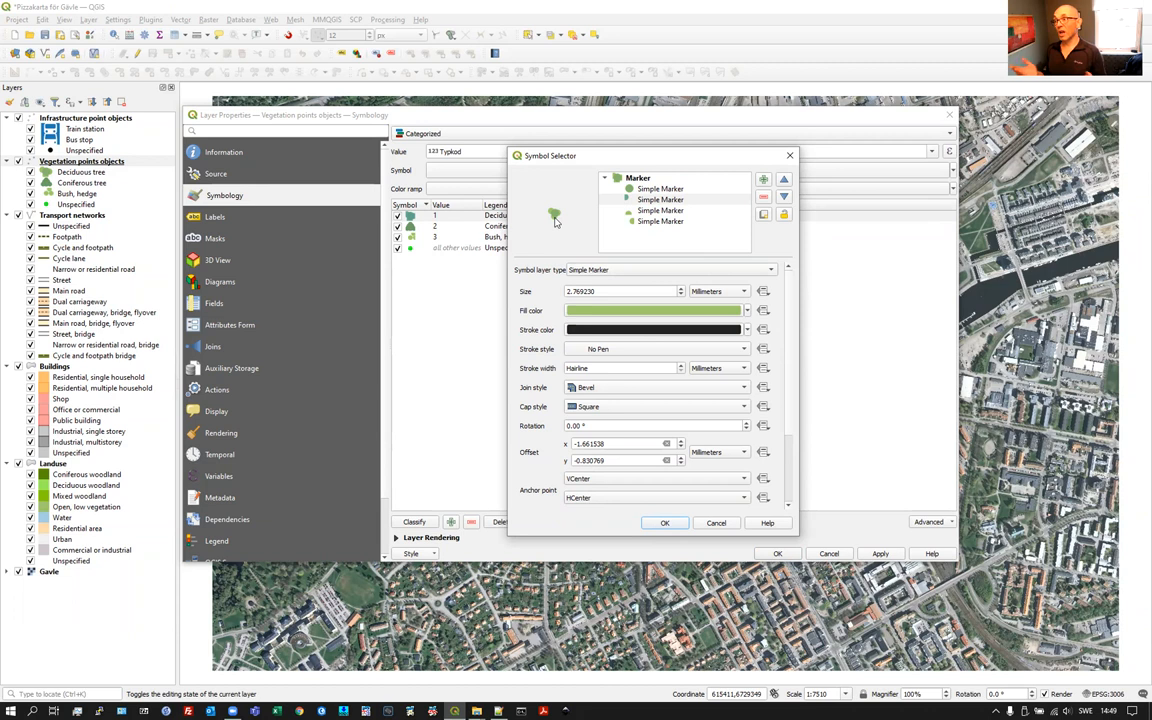
click(638, 178)
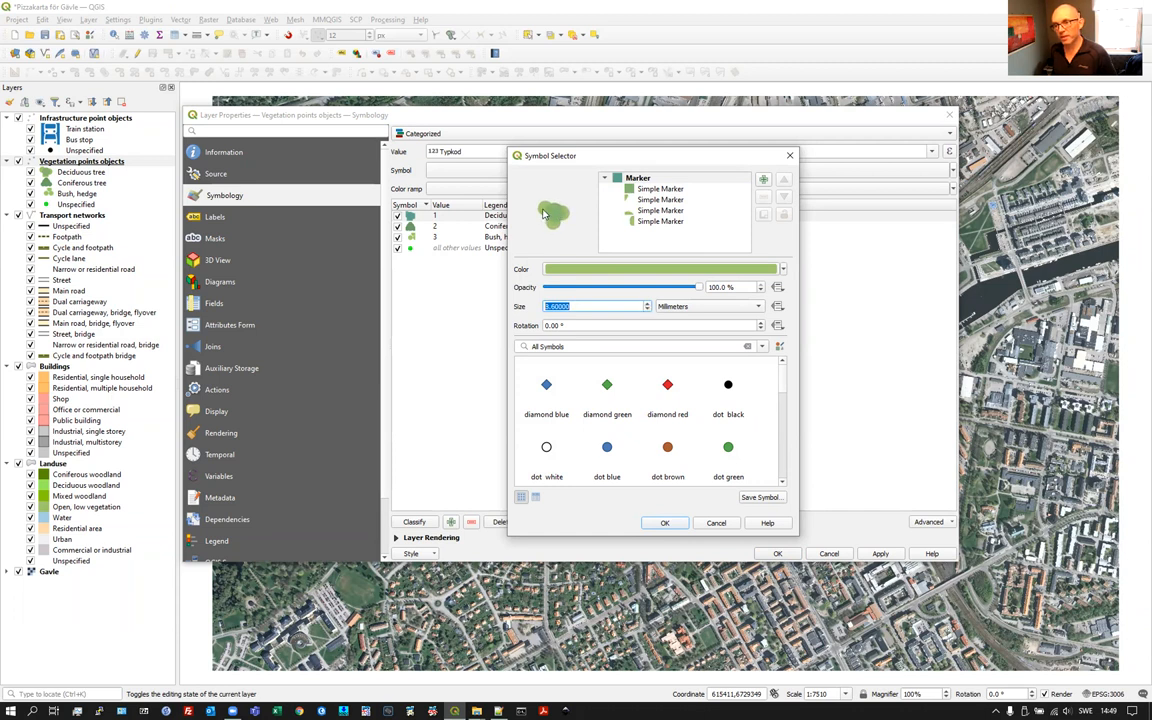
- Inspect the tree's last and first Simple Marker layers, then cancel without changes
click(660, 220)
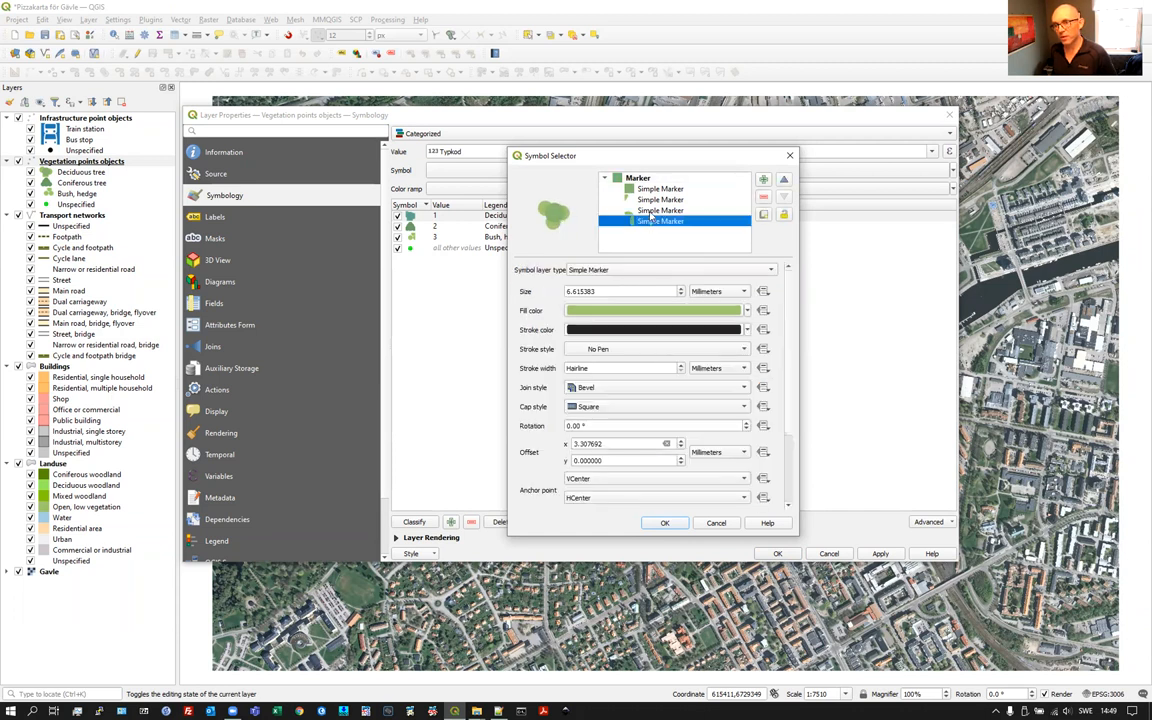
click(660, 200)
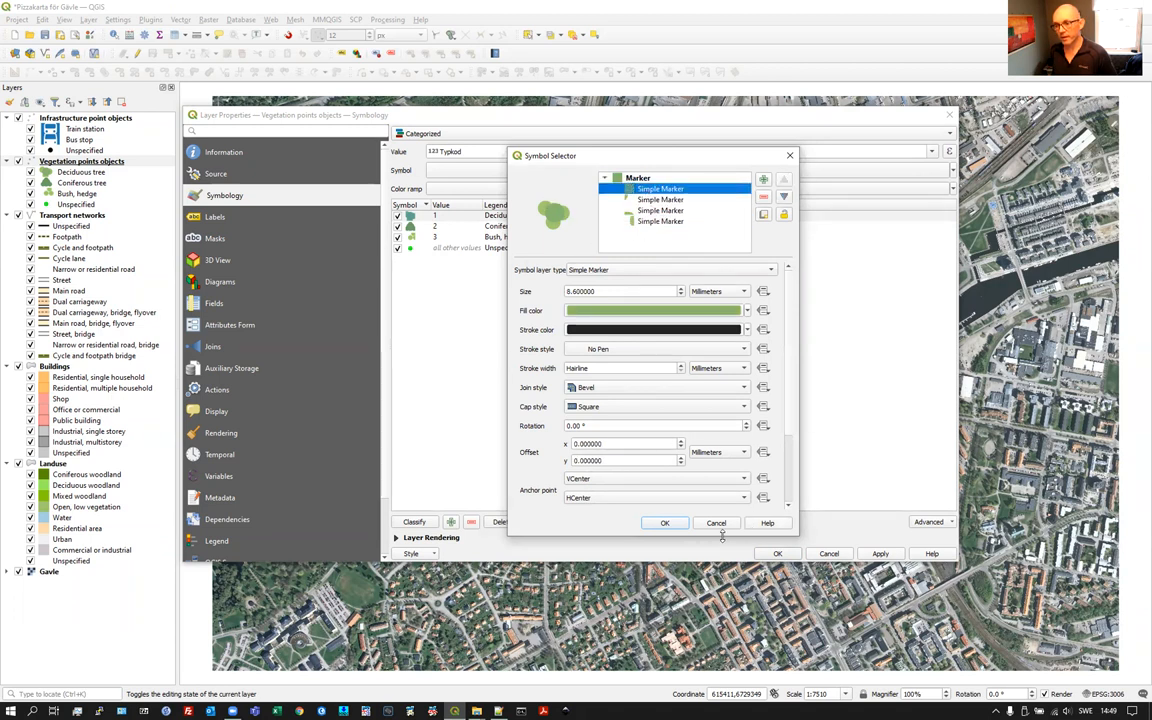
click(664, 522)
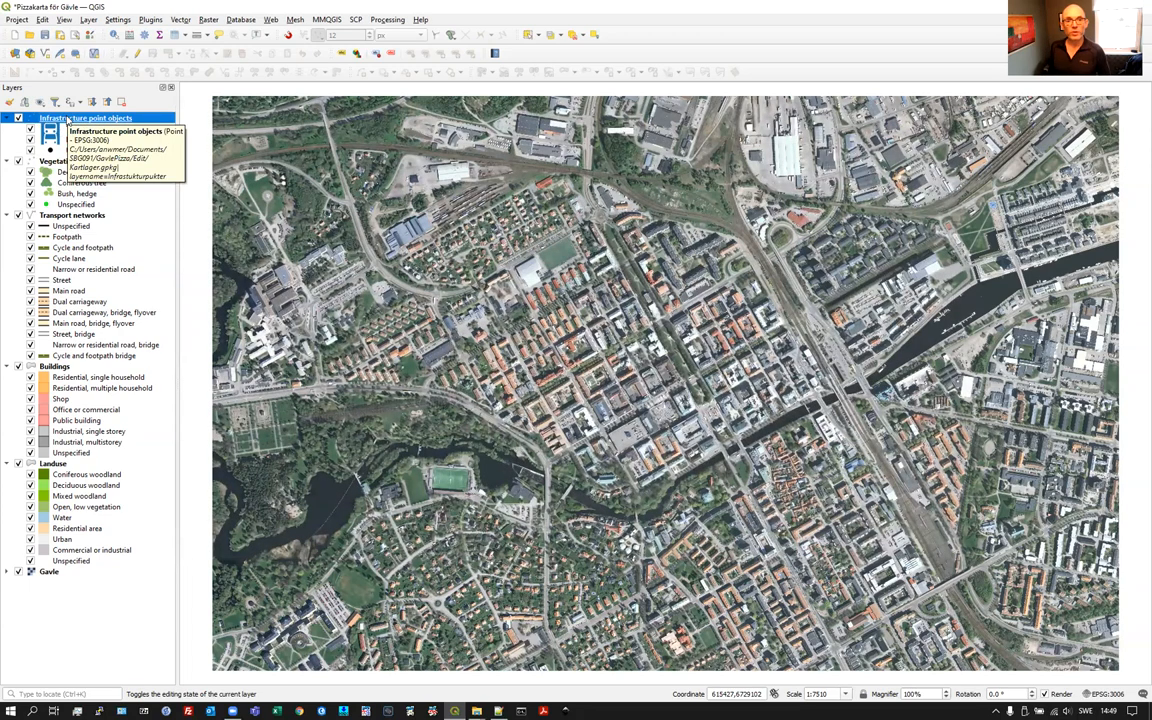
- Open the Infrastructure point objects properties and edit the Train station category symbol
right_click(90, 118)
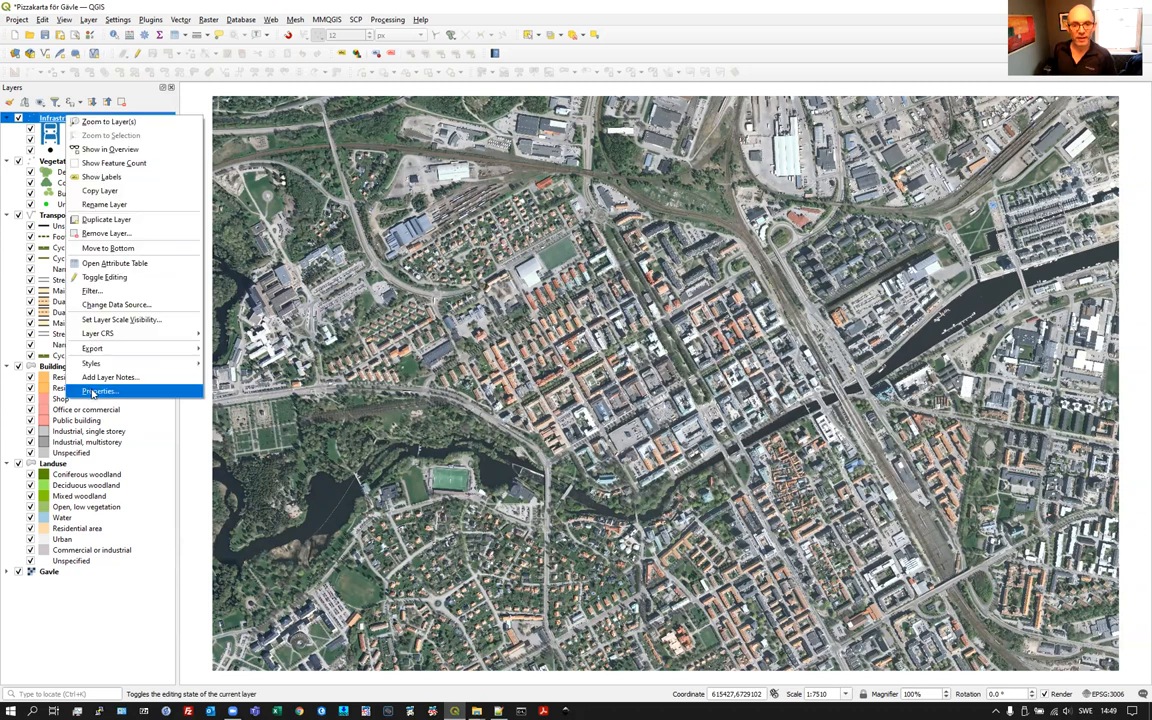
click(100, 390)
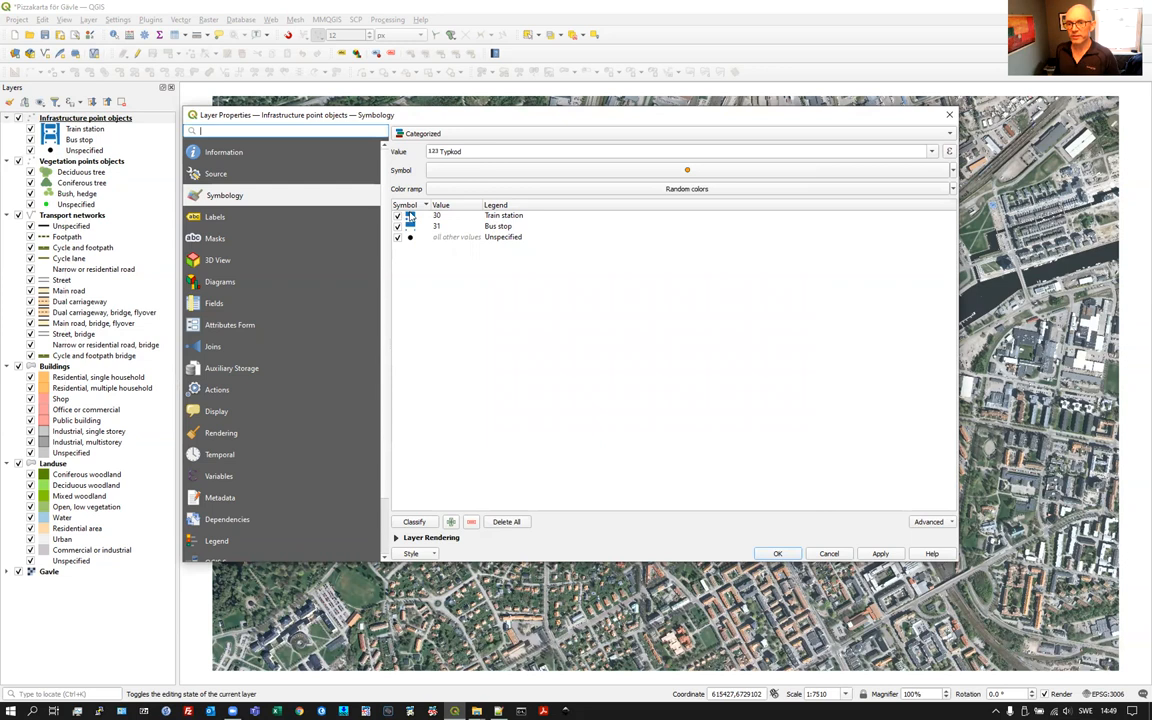
click(408, 216)
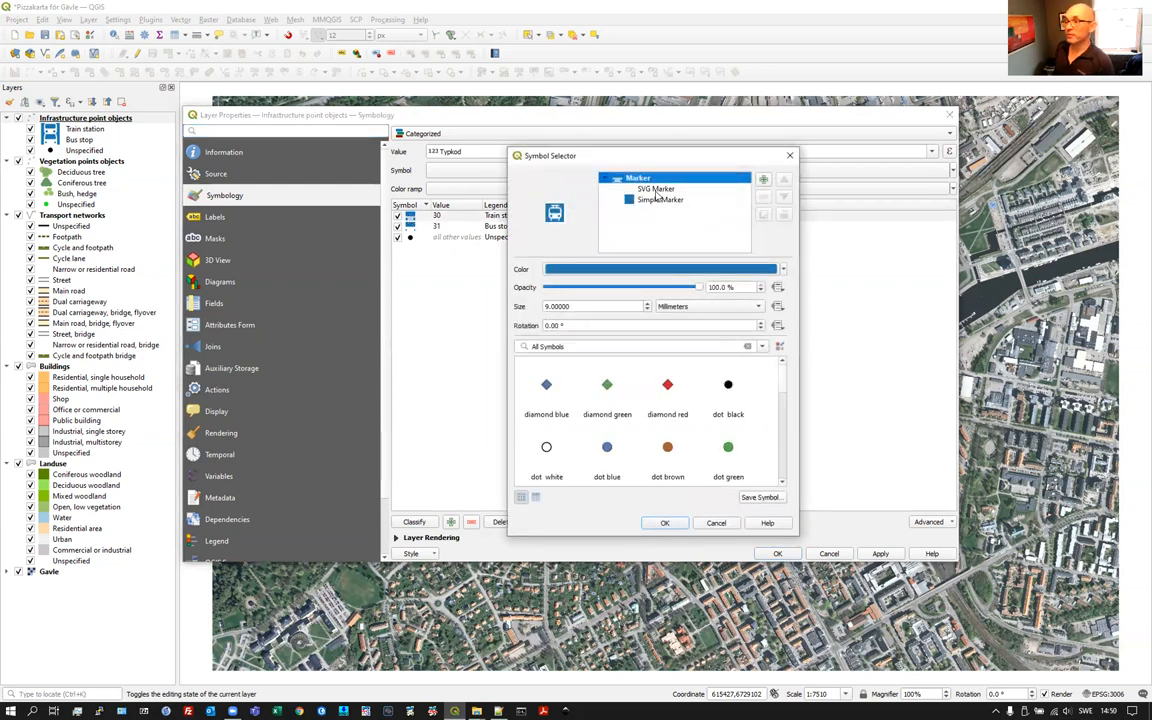
- Inspect the Train station SVG marker's size and colour and list the symbol layer types
click(656, 188)
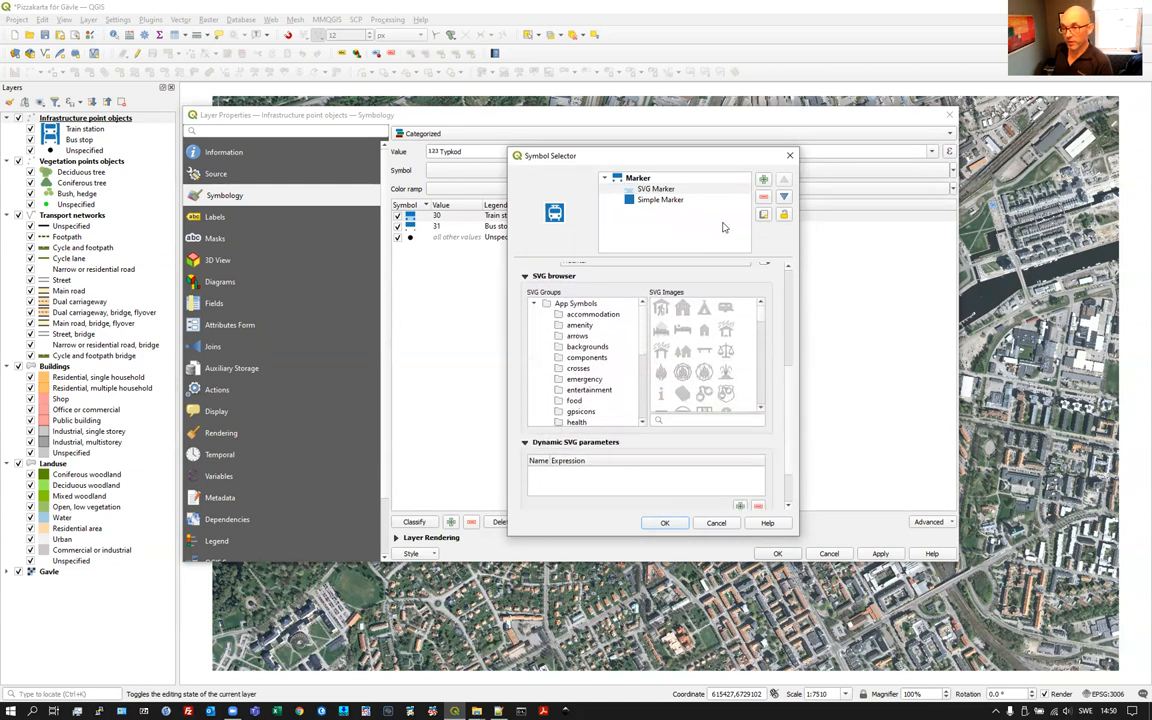
click(656, 188)
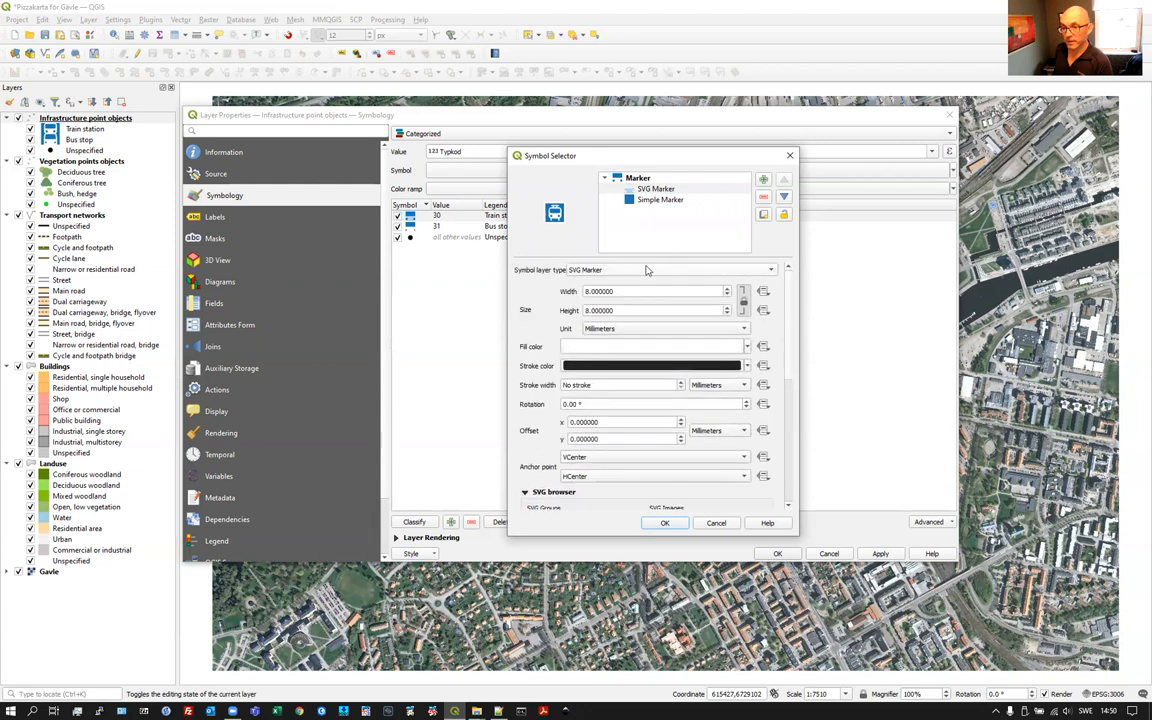
click(656, 268)
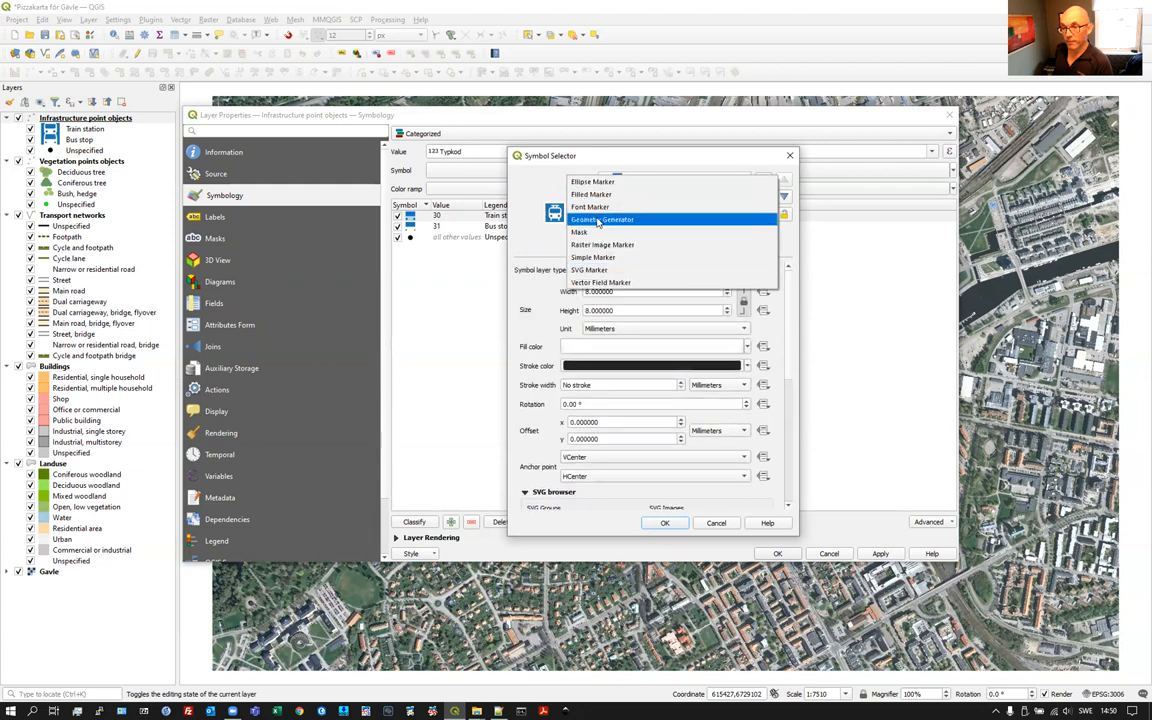
mouse_move(588, 270)
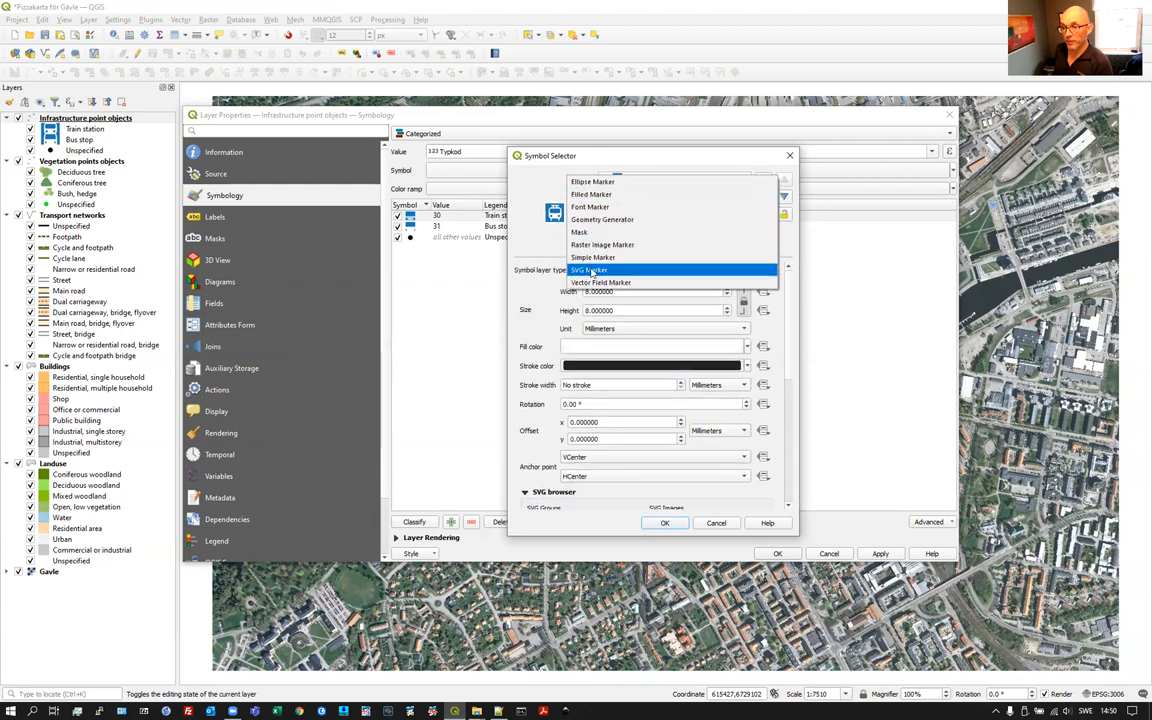
click(588, 270)
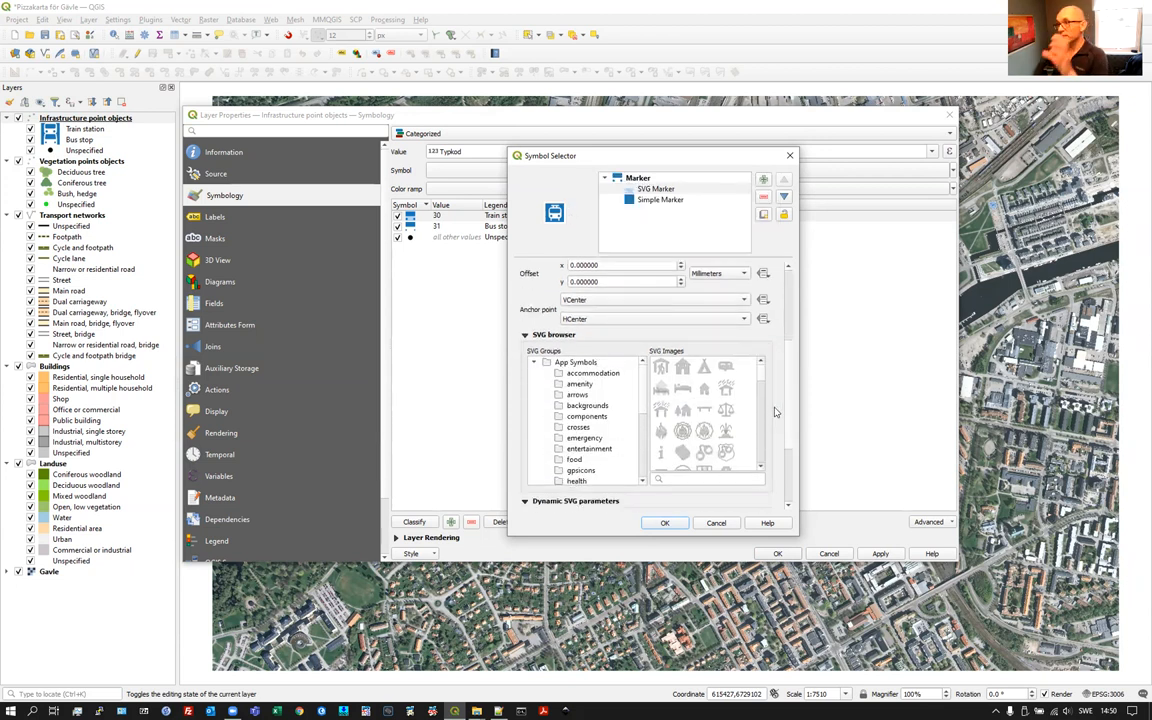
mouse_move(684, 404)
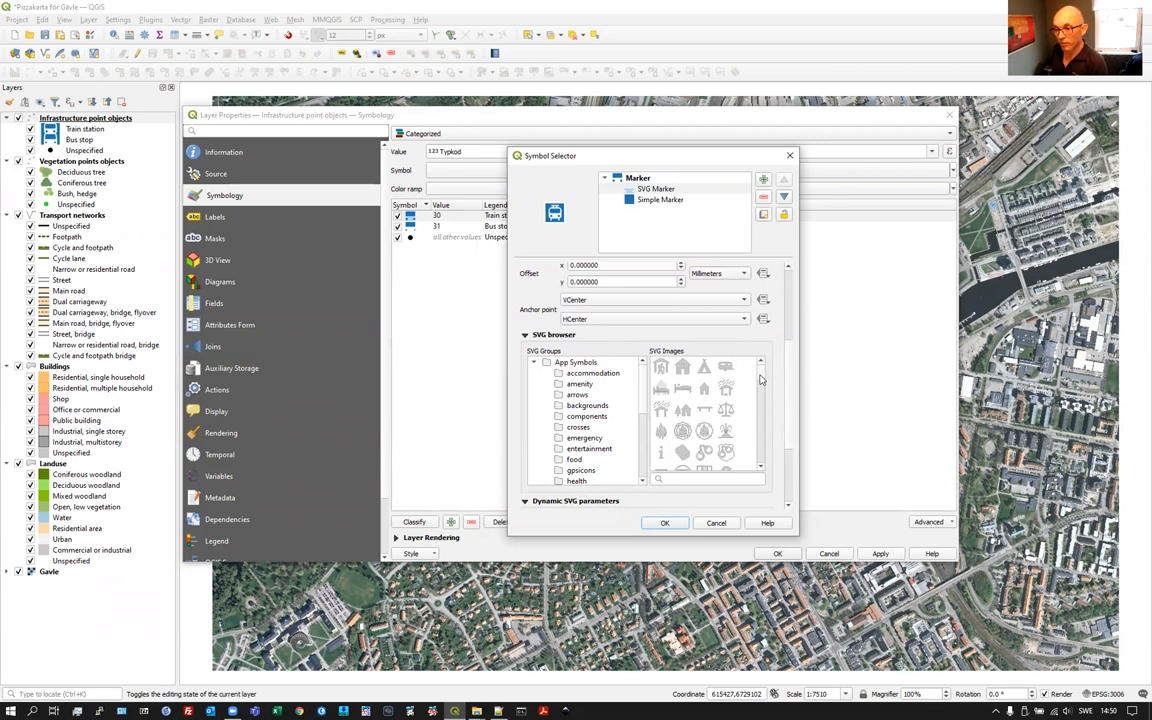
scroll(down, 3)
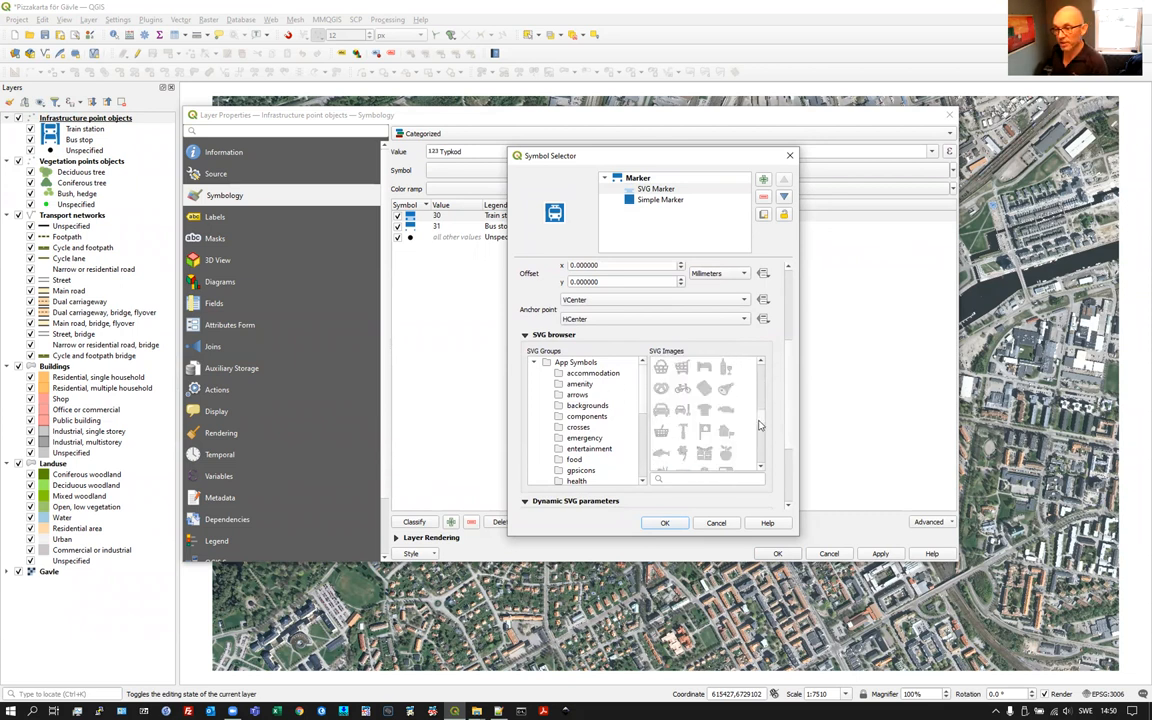
scroll(down, 3)
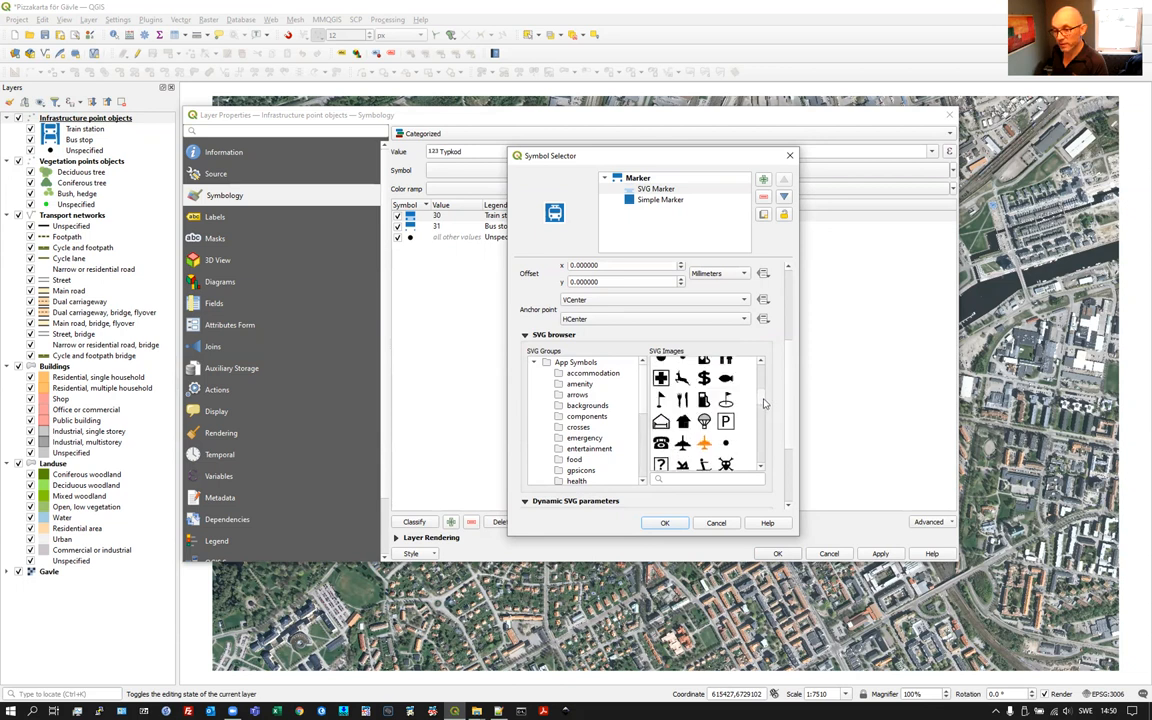
click(578, 428)
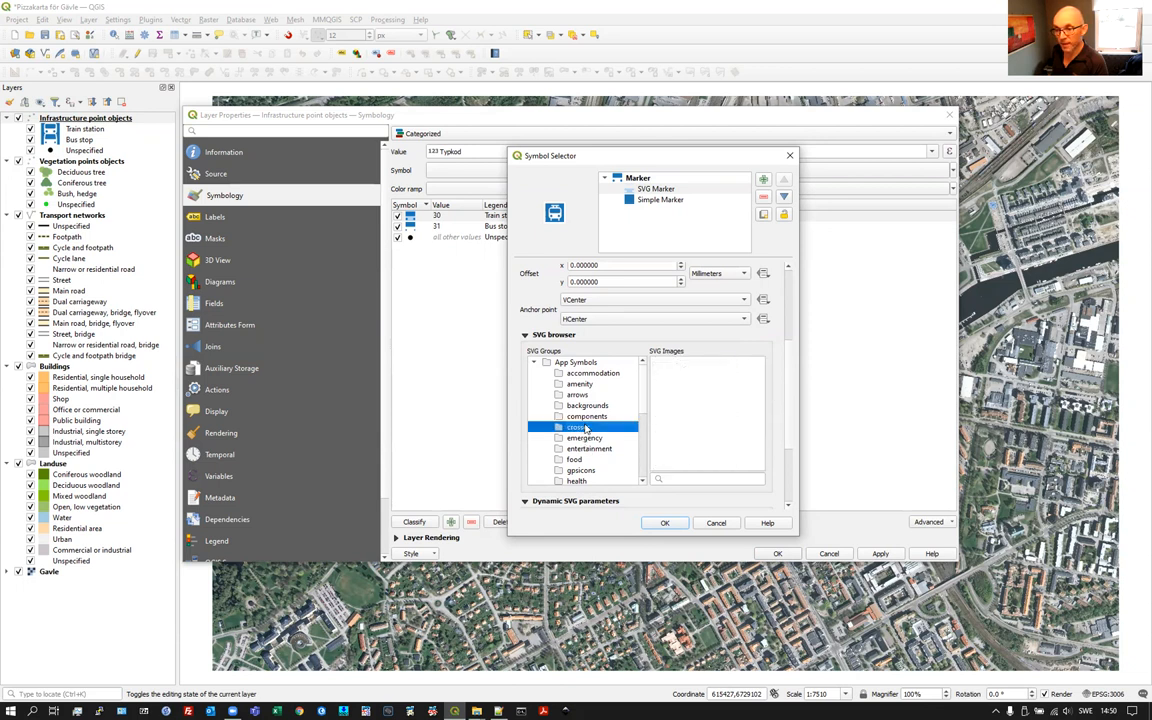
click(588, 448)
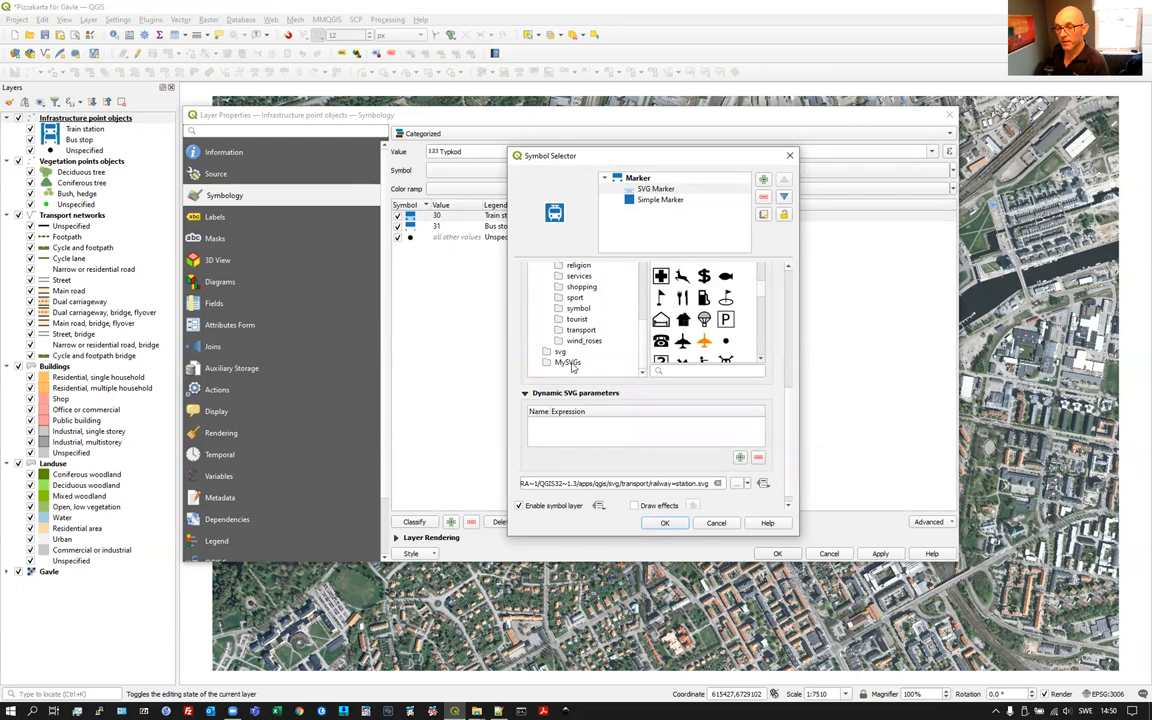
click(568, 362)
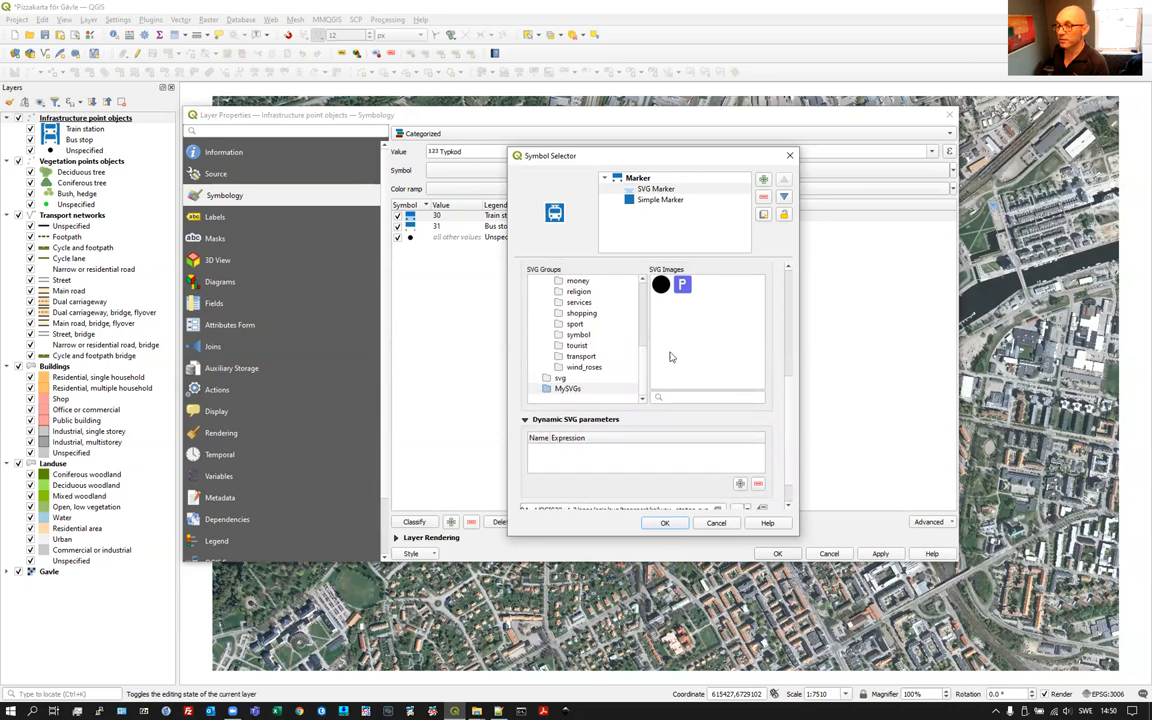
mouse_move(704, 370)
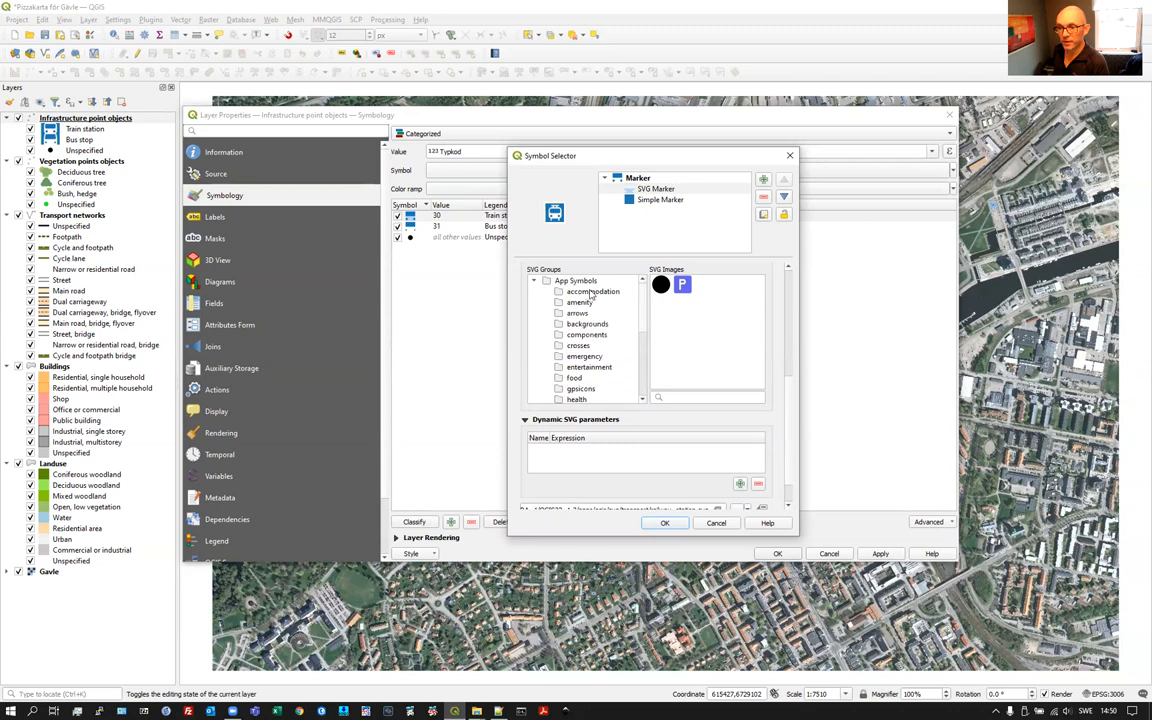
click(576, 280)
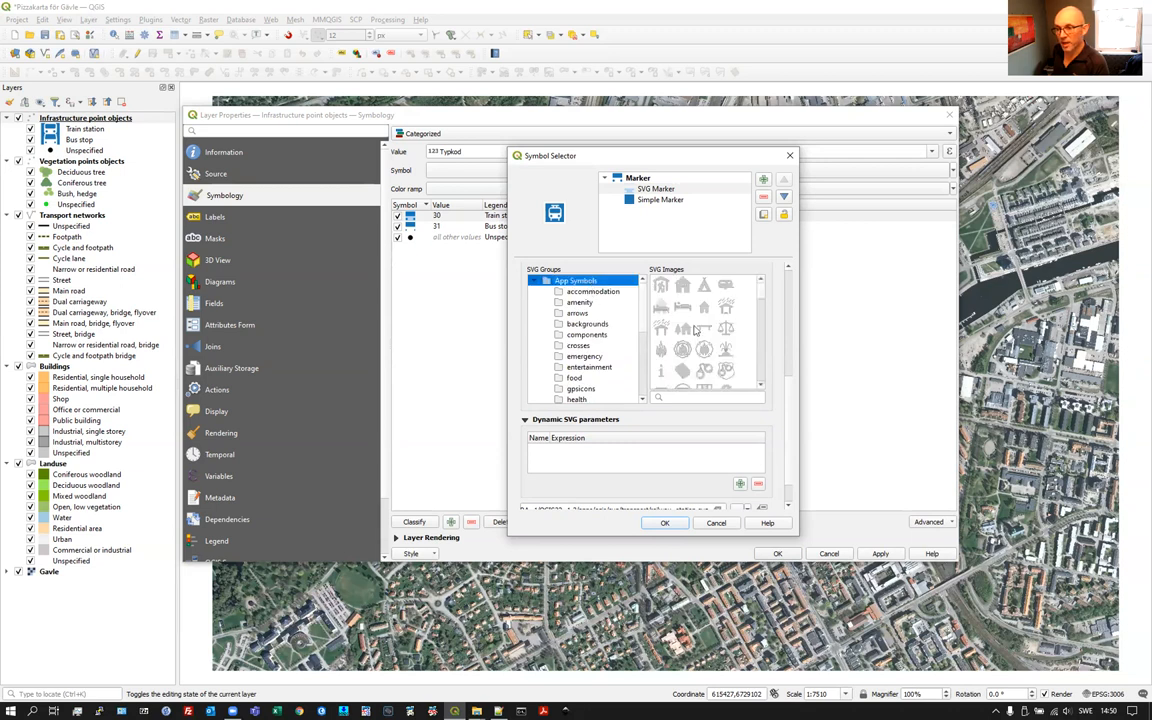
mouse_move(754, 320)
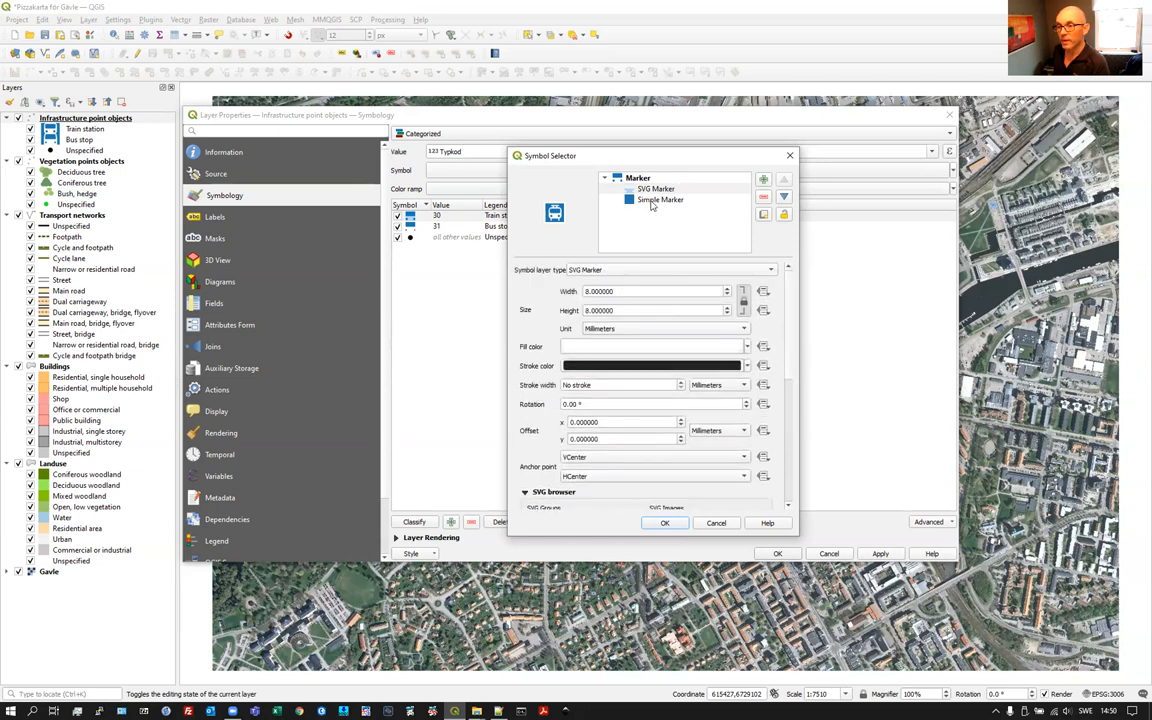
click(656, 188)
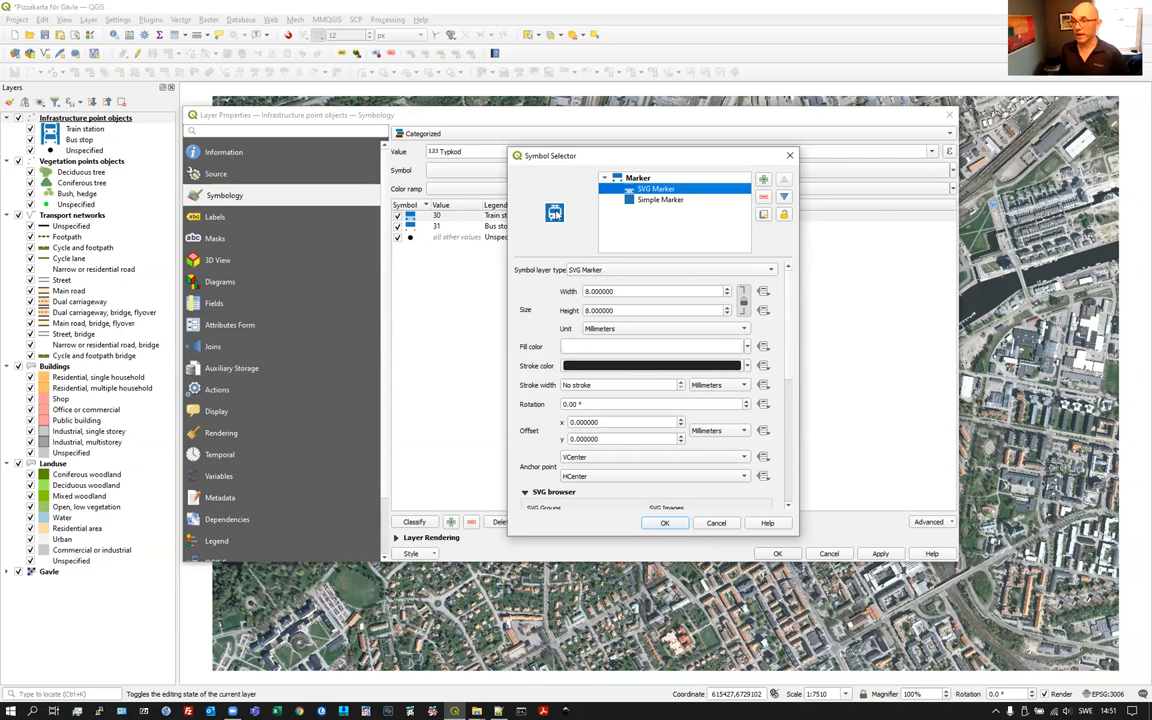
- Inspect the blue Simple Marker background layer and confirm back to the category list
click(660, 200)
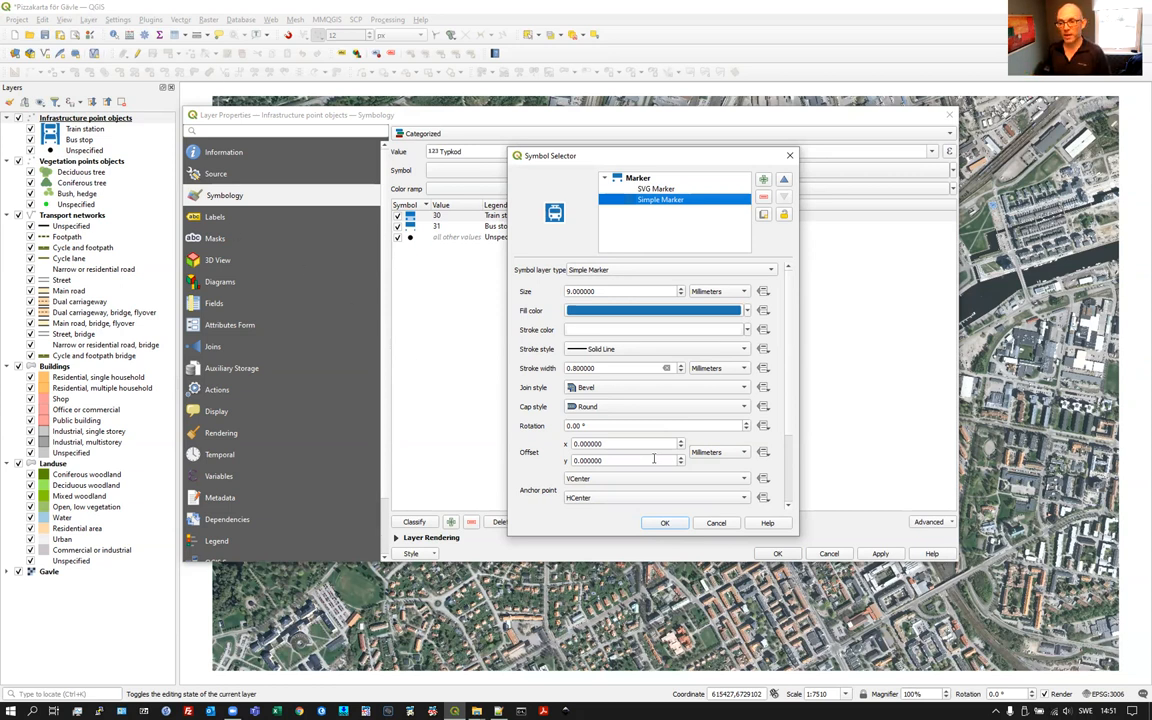
click(664, 522)
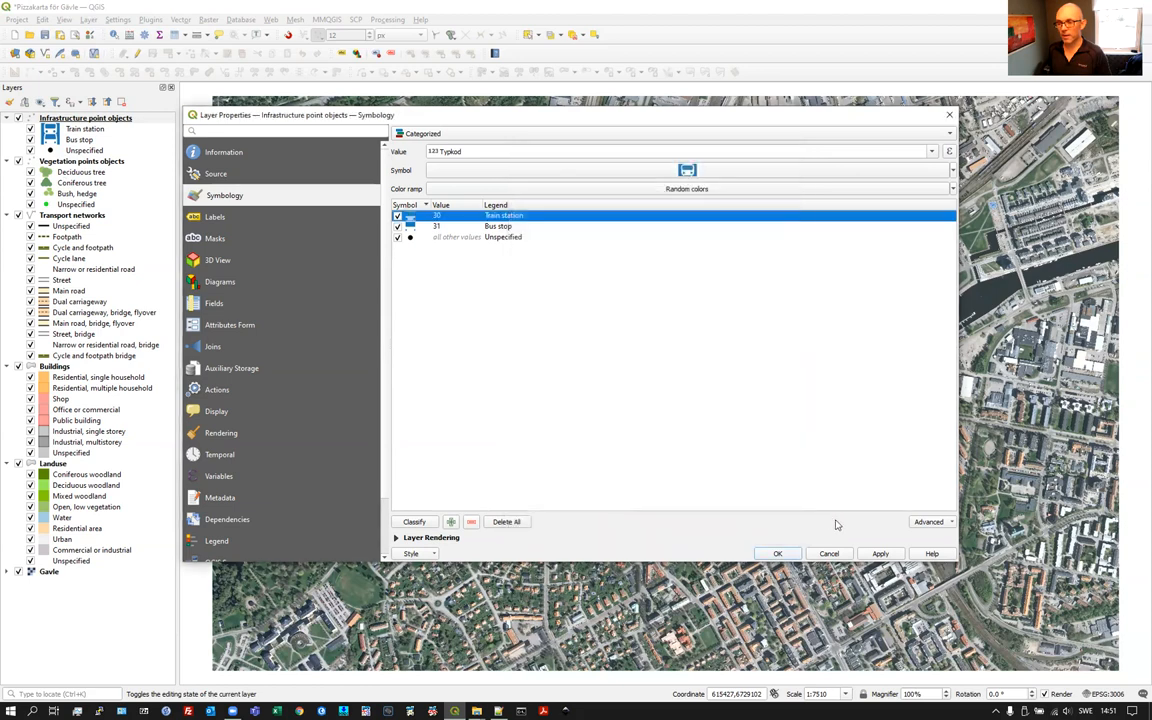